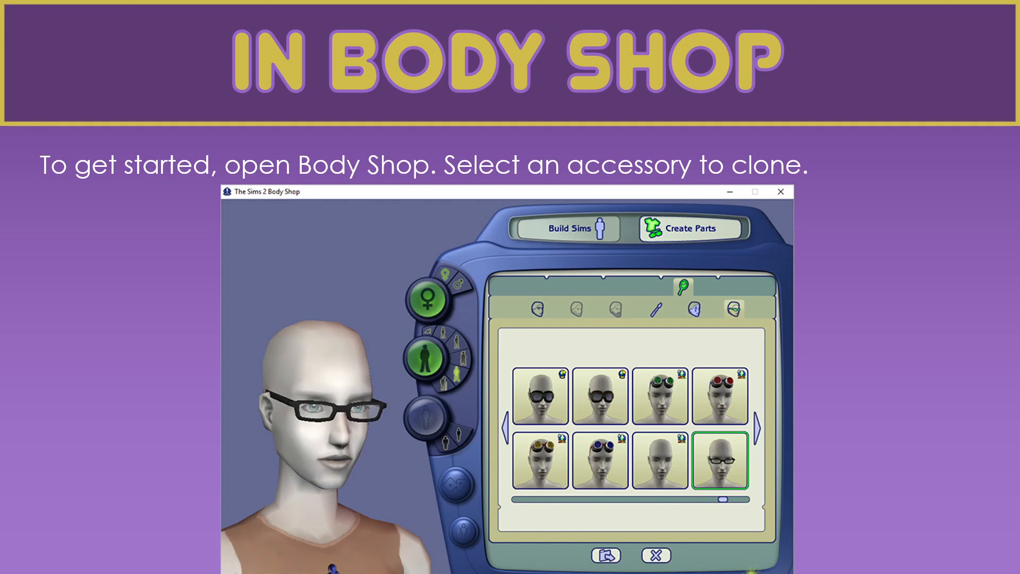
Clone the black glasses accessory as the new TutorialEarring project
left_click(605, 555)
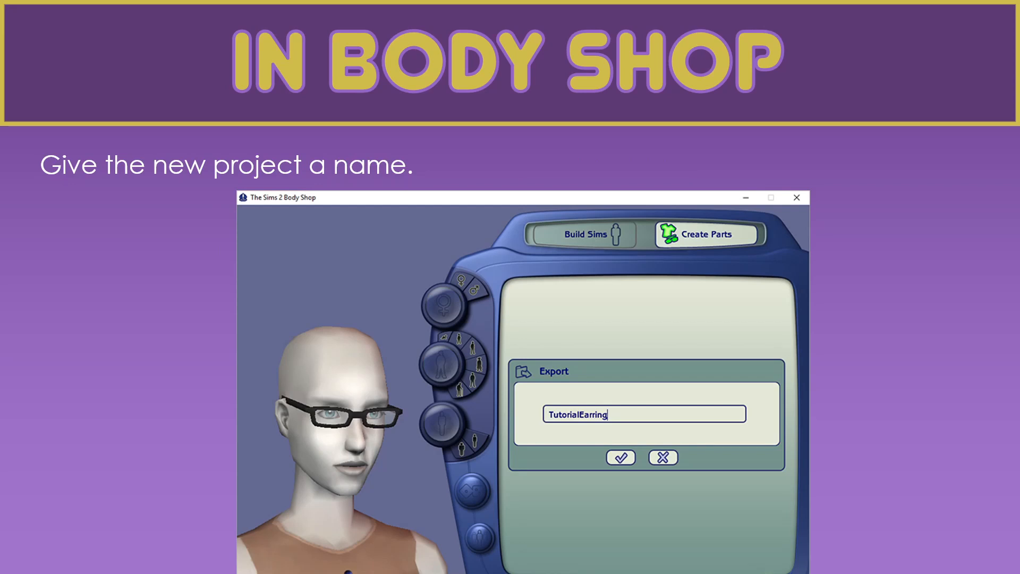
left_click(619, 457)
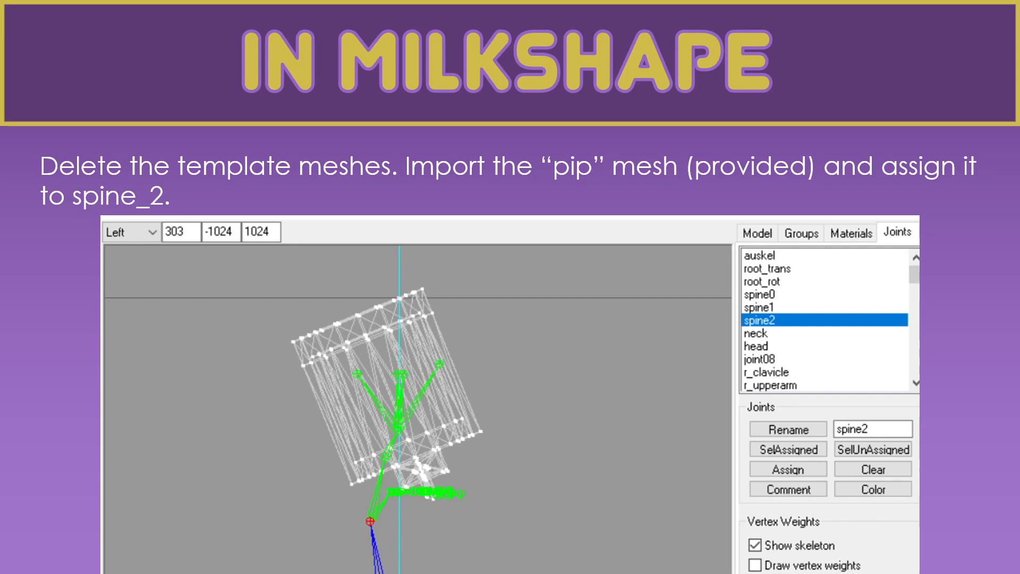
Step through the MilkShape view while binding the pip mesh to the spine2 joint
key("Right")
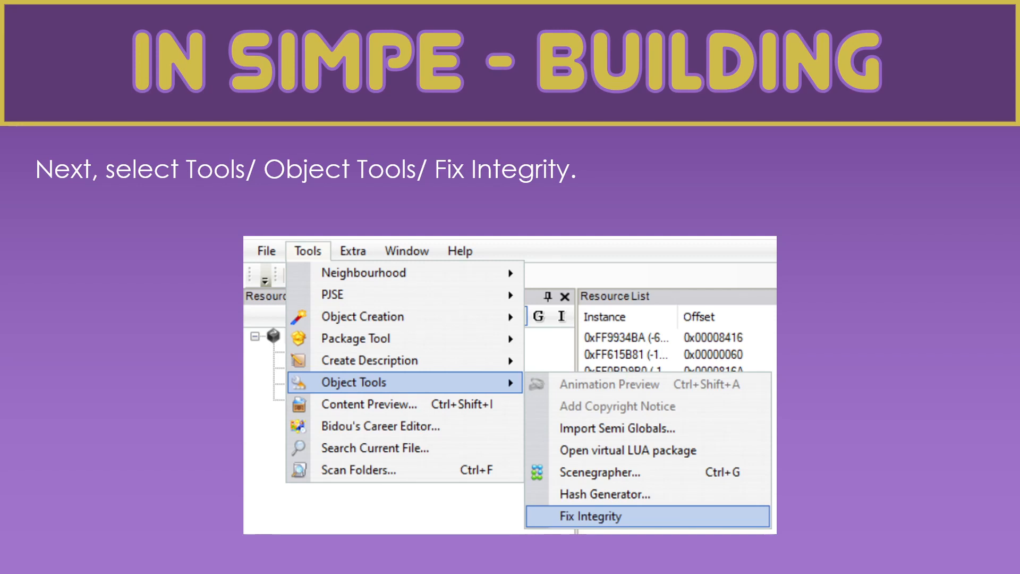
Run Fix Integrity on the mesh package with the project name
left_click(592, 516)
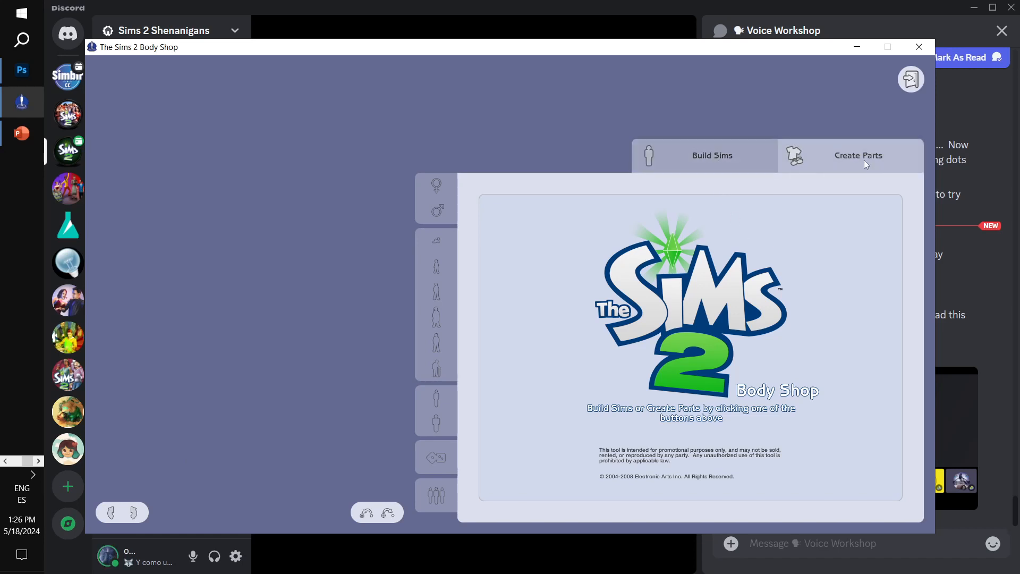
Start a new Create Parts project on the teal face shield and begin exporting its textures
left_click(857, 155)
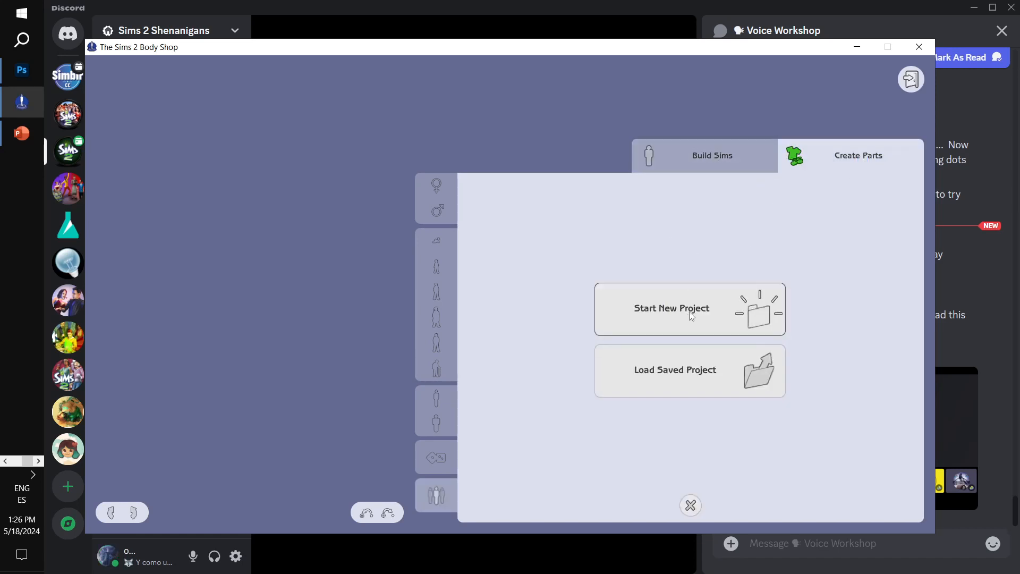
left_click(672, 307)
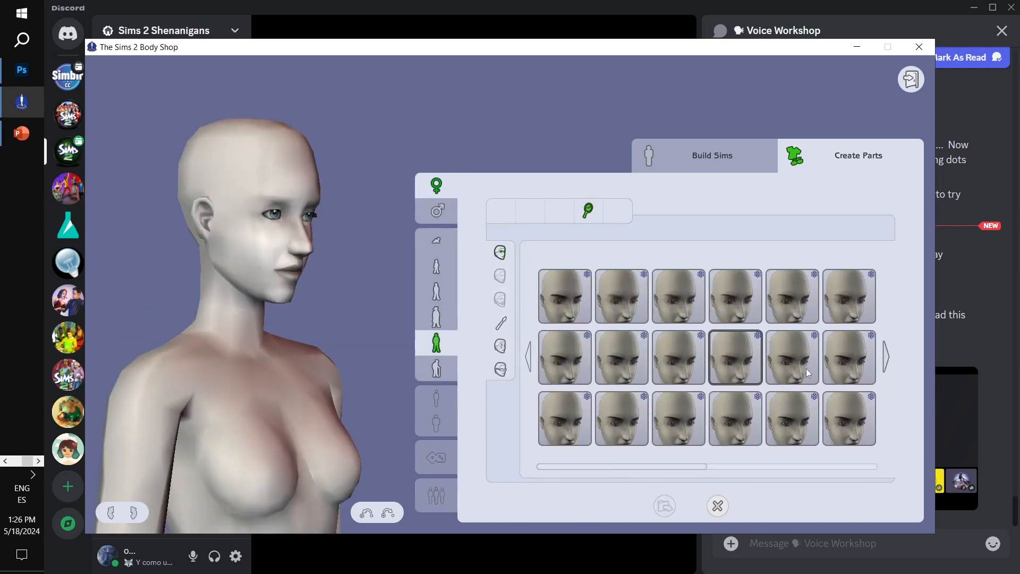
mouse_move(564, 354)
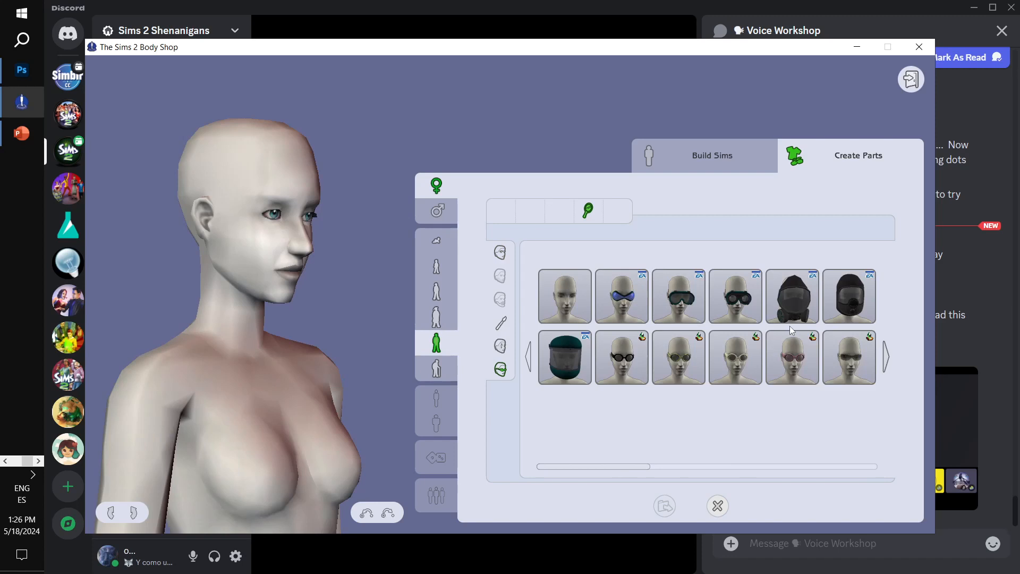
left_click(564, 357)
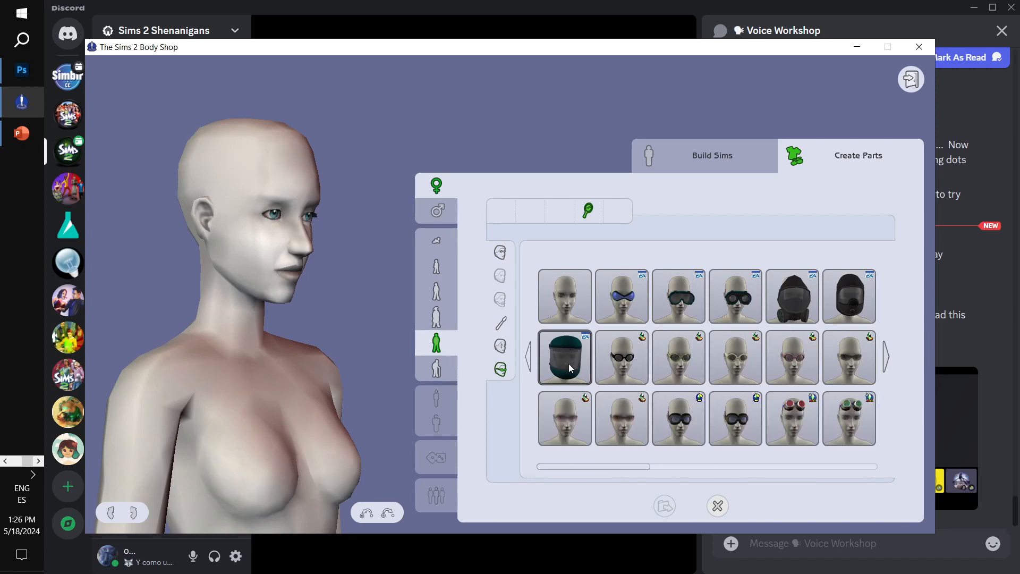
left_click(564, 357)
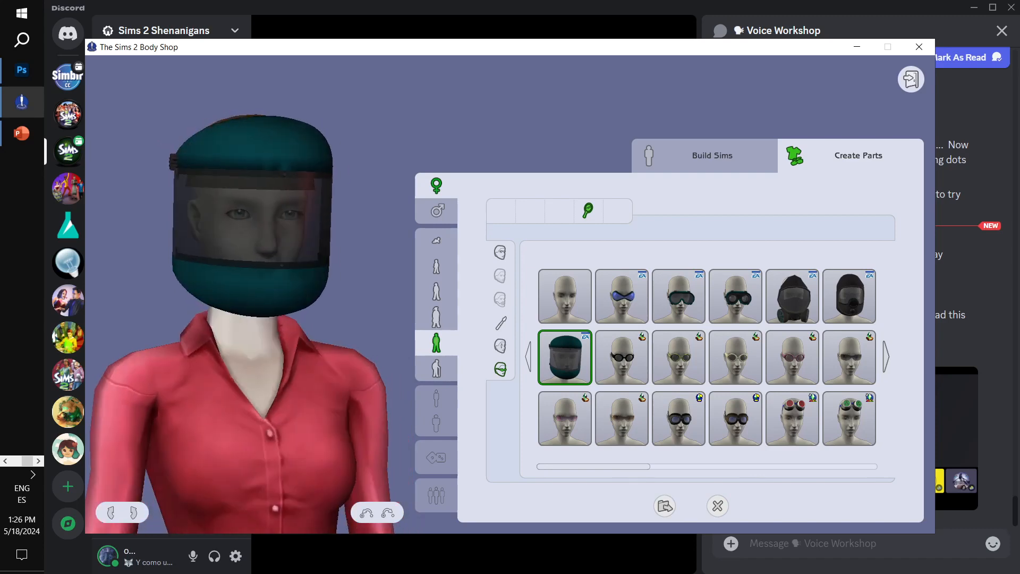
left_click(564, 296)
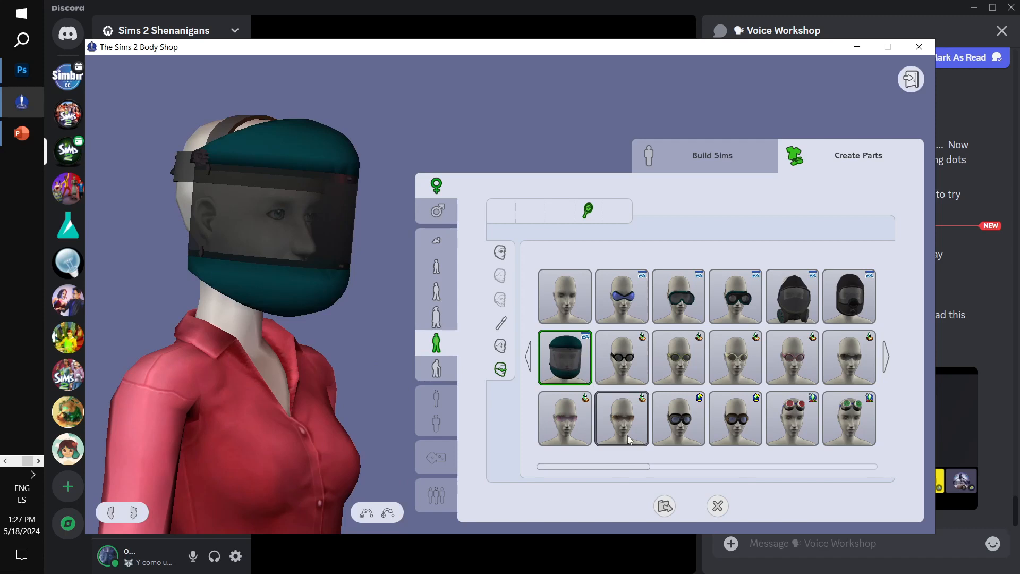
mouse_move(664, 506)
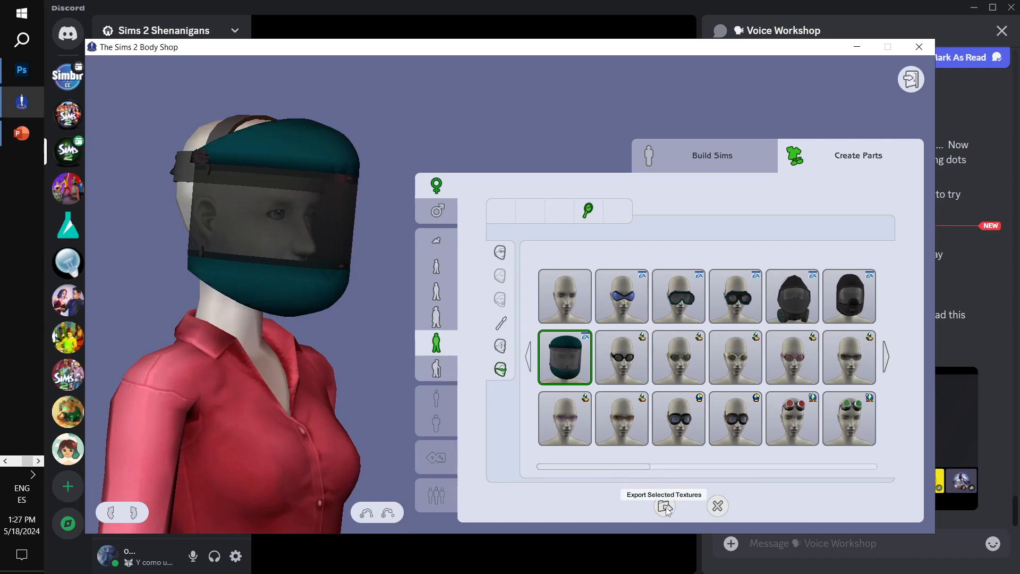
left_click(664, 506)
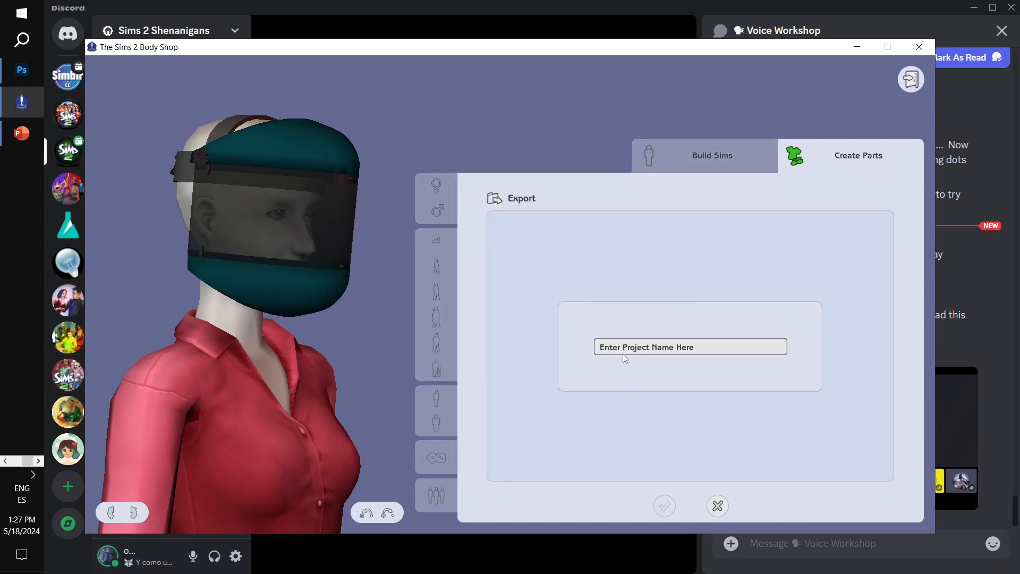
Export the face shield under the project name BucketHead
left_click(689, 347)
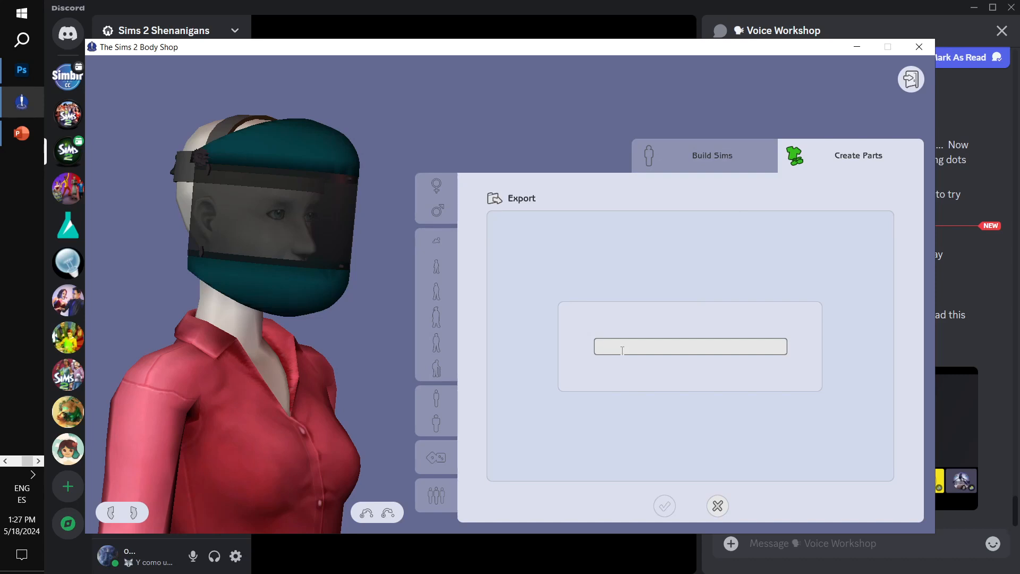
type("Bucket")
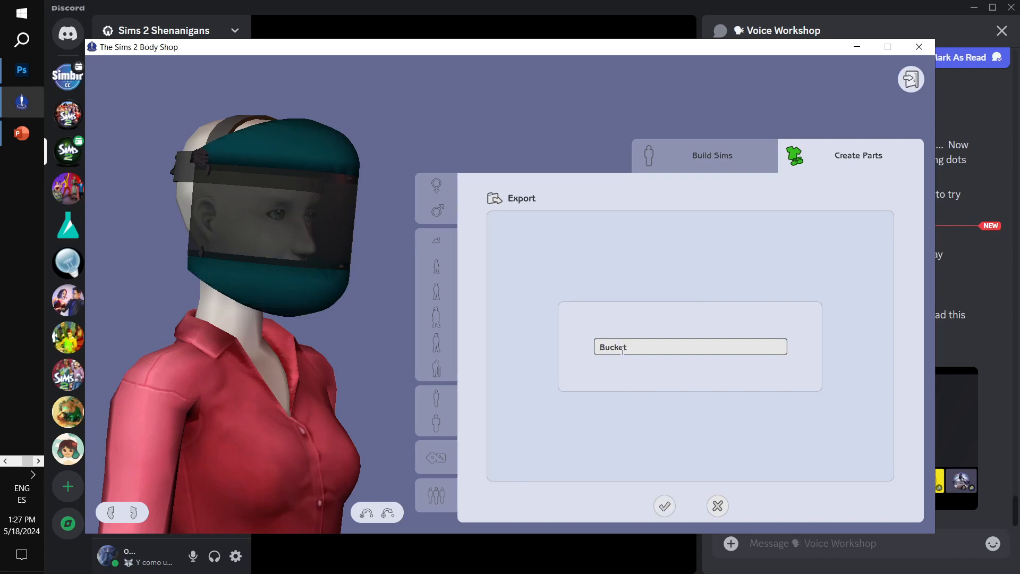
type("Head")
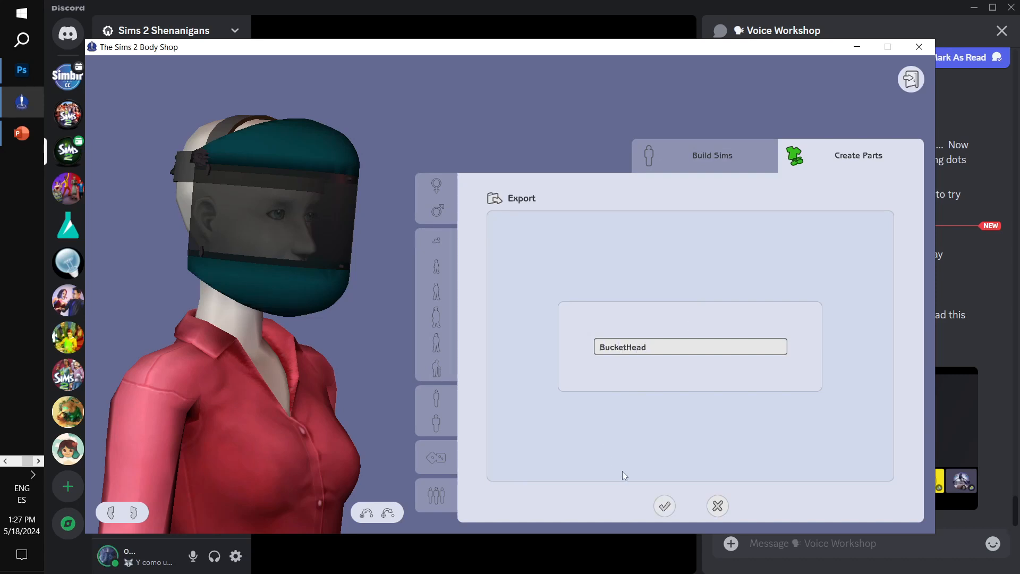
mouse_move(664, 506)
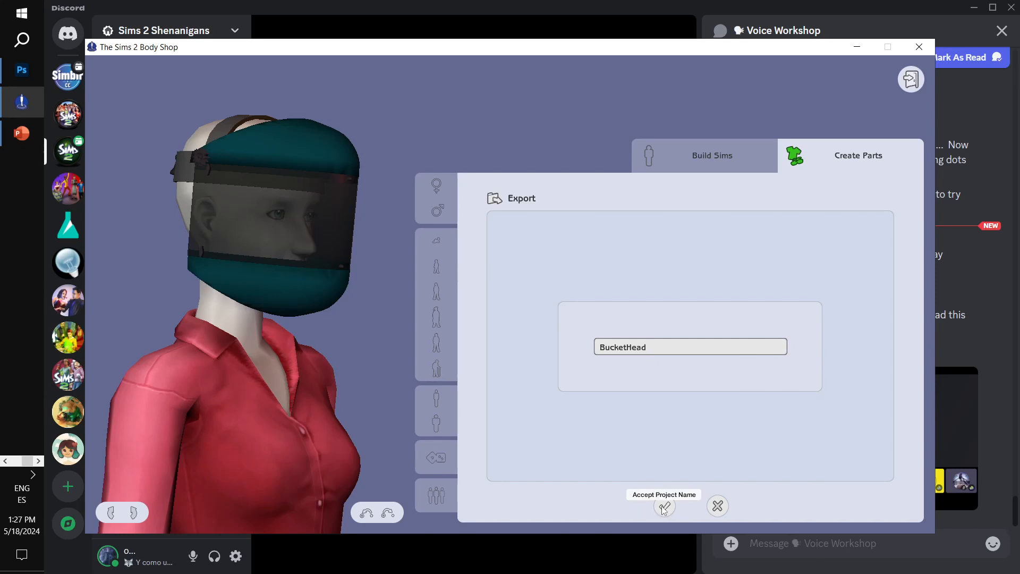
left_click(664, 506)
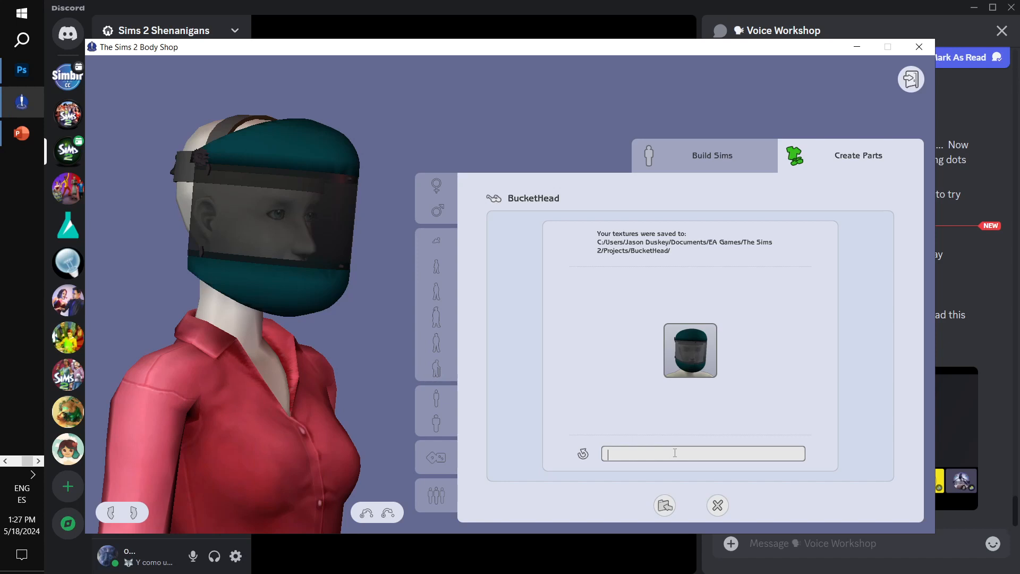
Title the accessory Buckethead and import it into the game, dismissing the completion message
type("Buckethead")
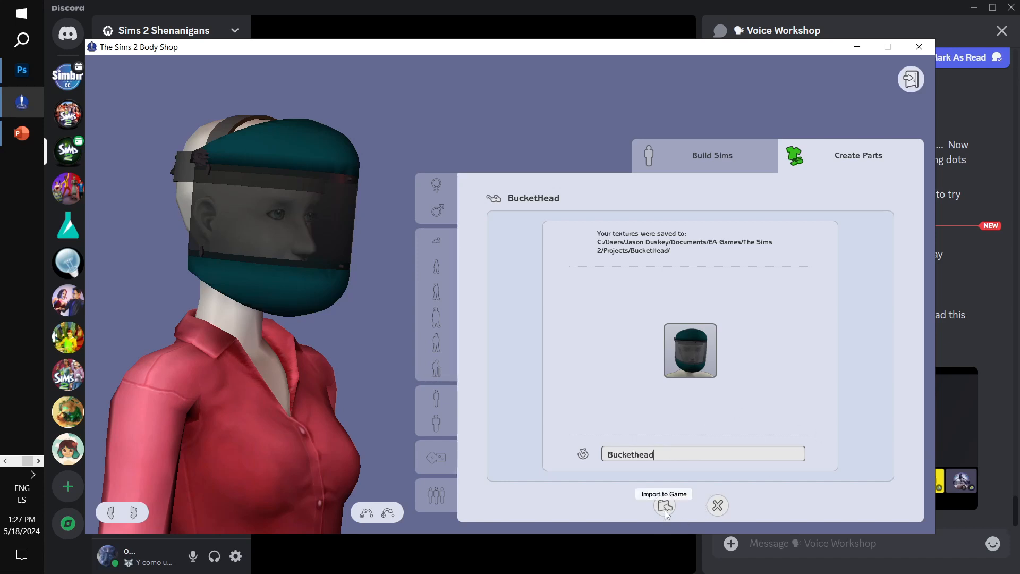
left_click(663, 506)
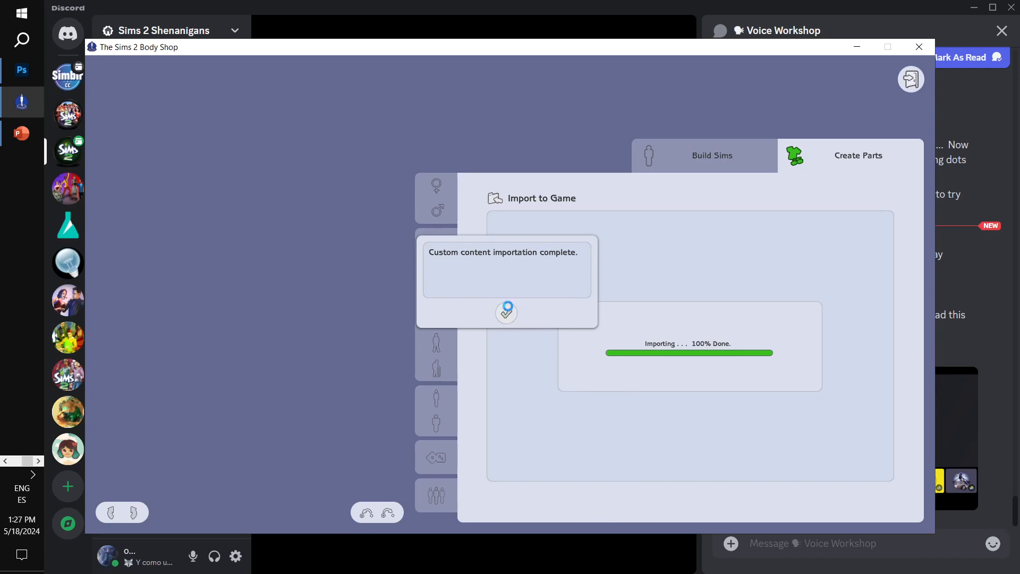
left_click(506, 312)
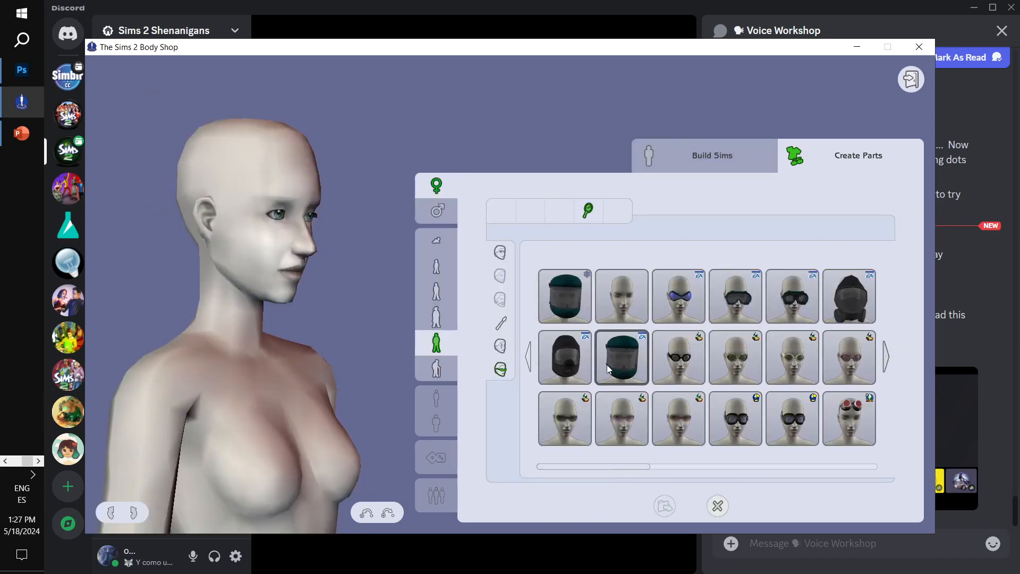
Preview the BucketHead accessory and export it again under the project name Plunger
left_click(564, 296)
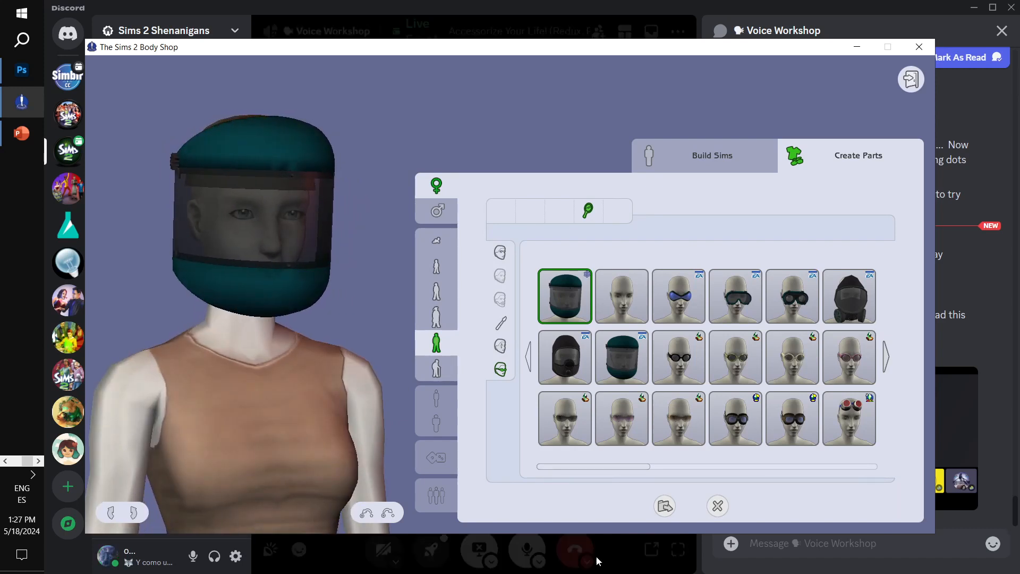
left_click(664, 506)
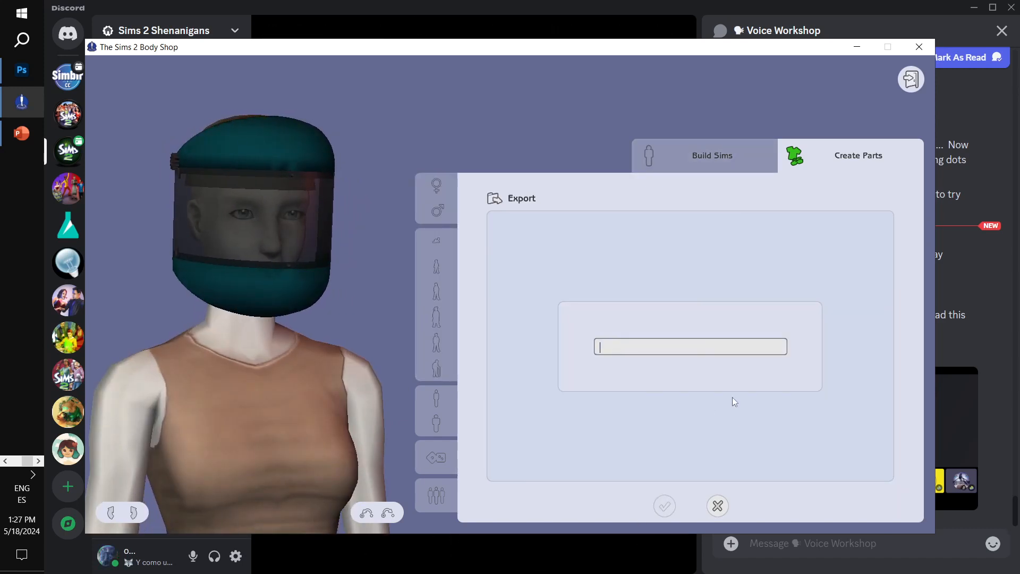
type("Pi")
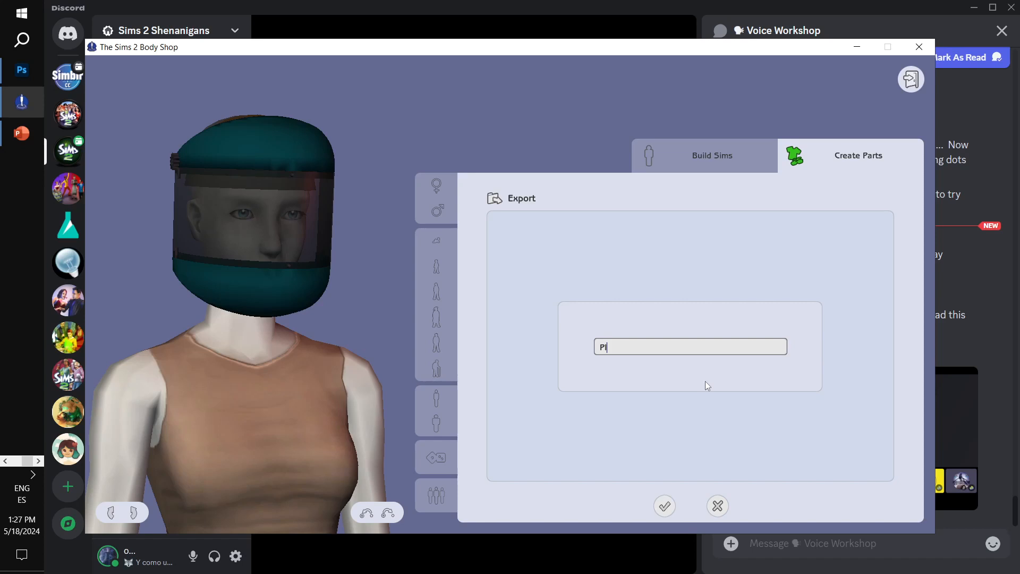
type("unger")
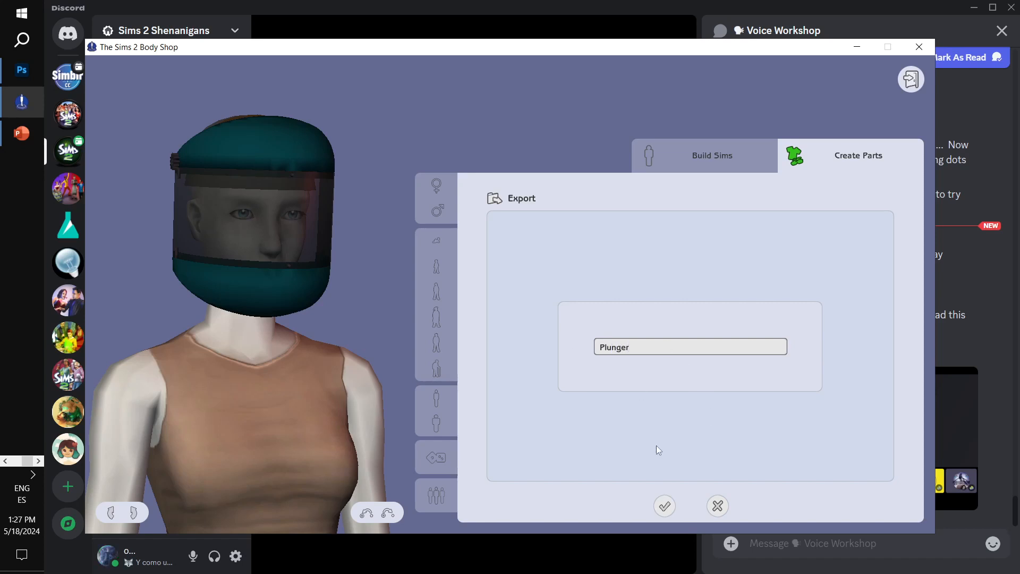
left_click(664, 506)
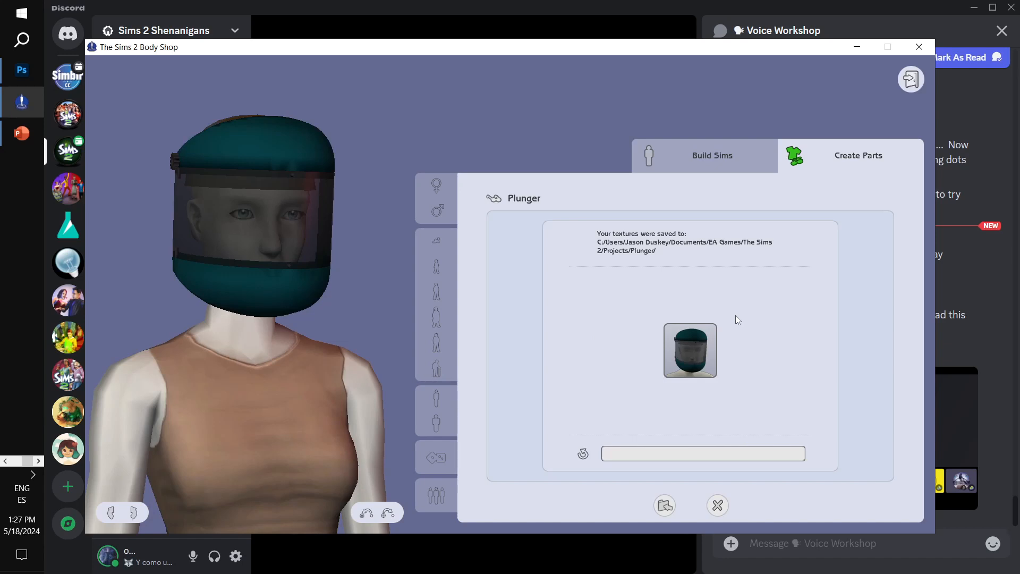
Title it Plunger, import it into the game, then begin quitting Body Shop
type("Plunger")
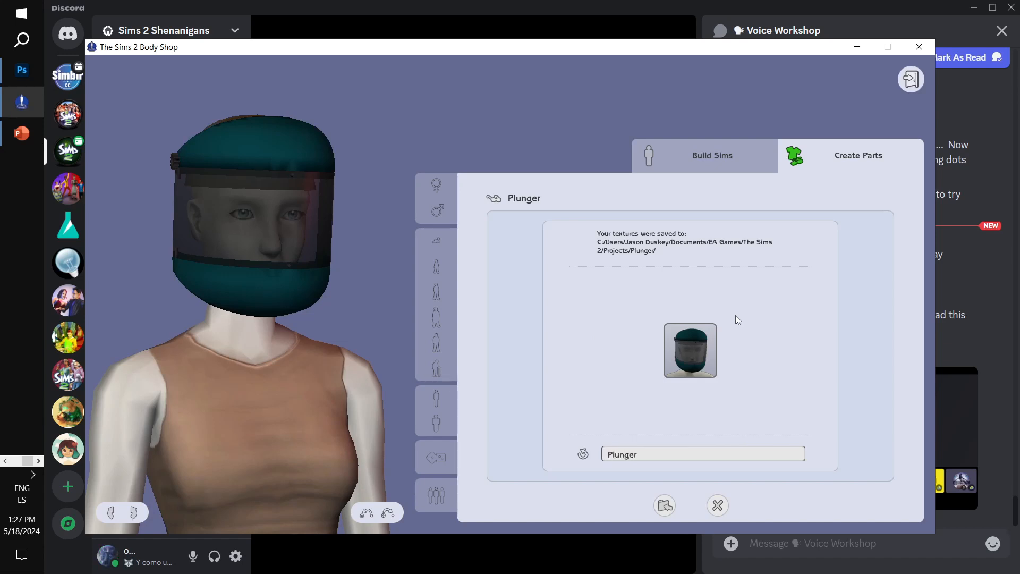
mouse_move(664, 506)
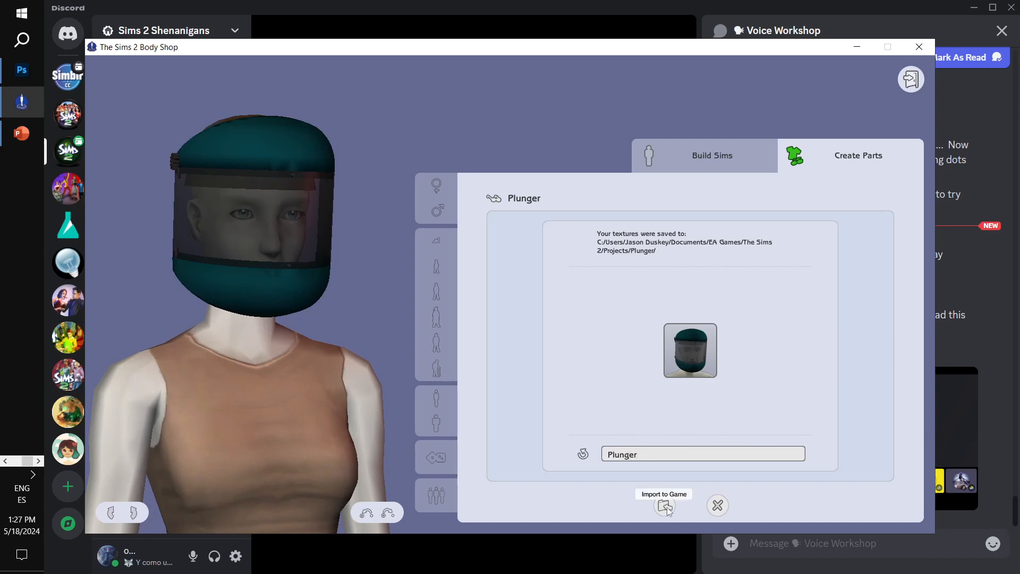
left_click(662, 507)
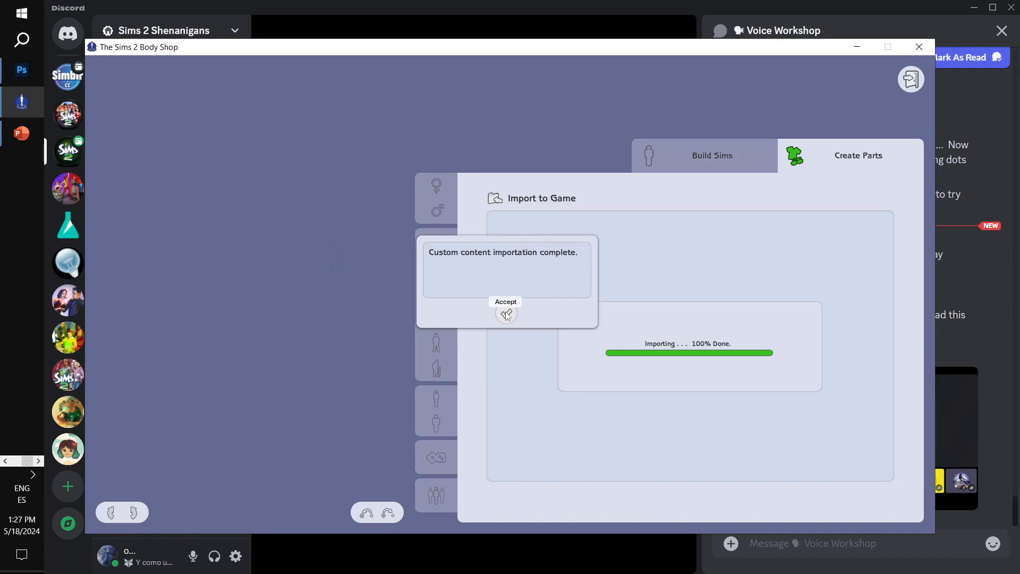
left_click(506, 314)
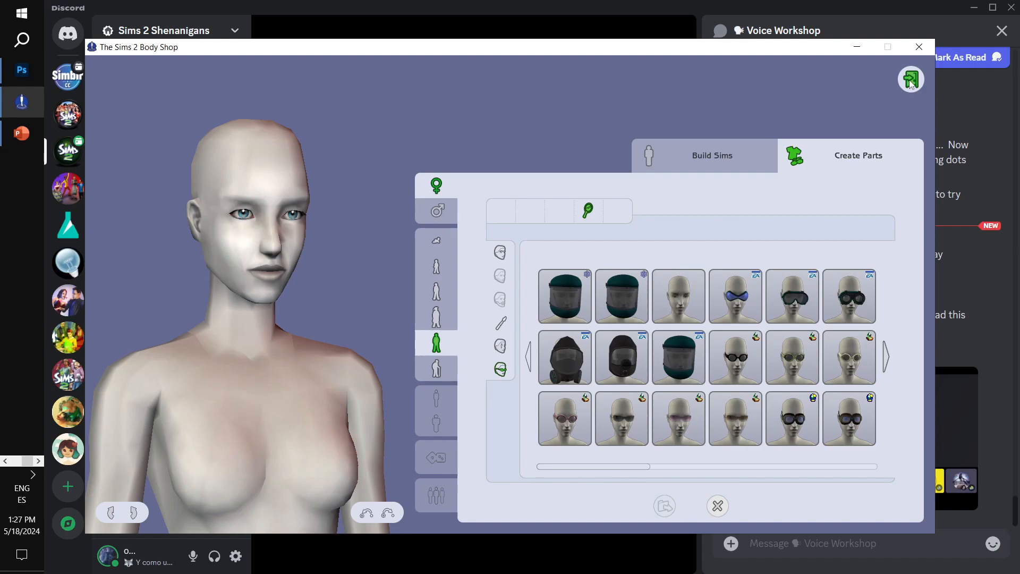
left_click(909, 78)
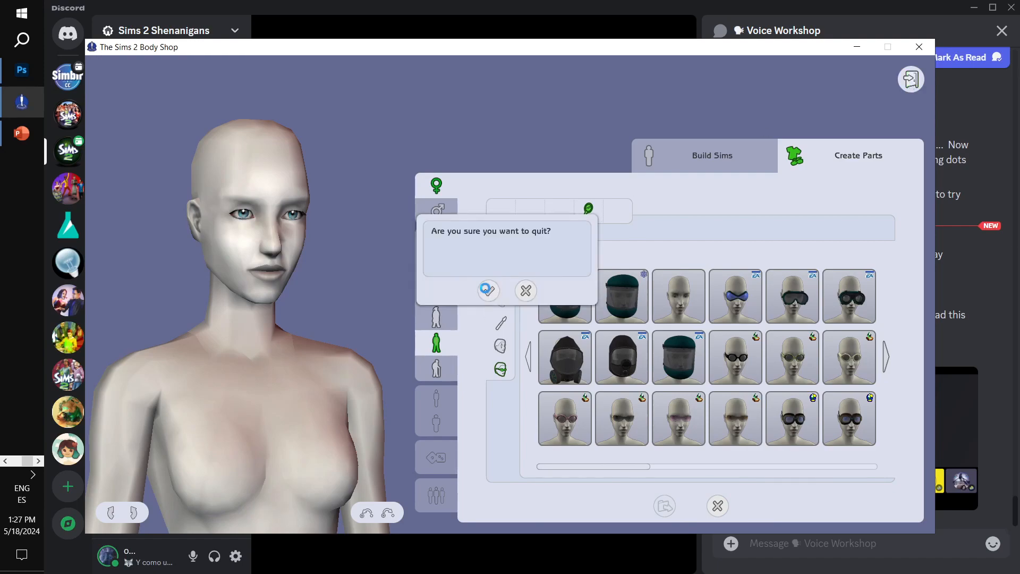
Quit Body Shop, start a new empty SimPE package and reach the Body Mesh Tool extracting stage
left_click(487, 290)
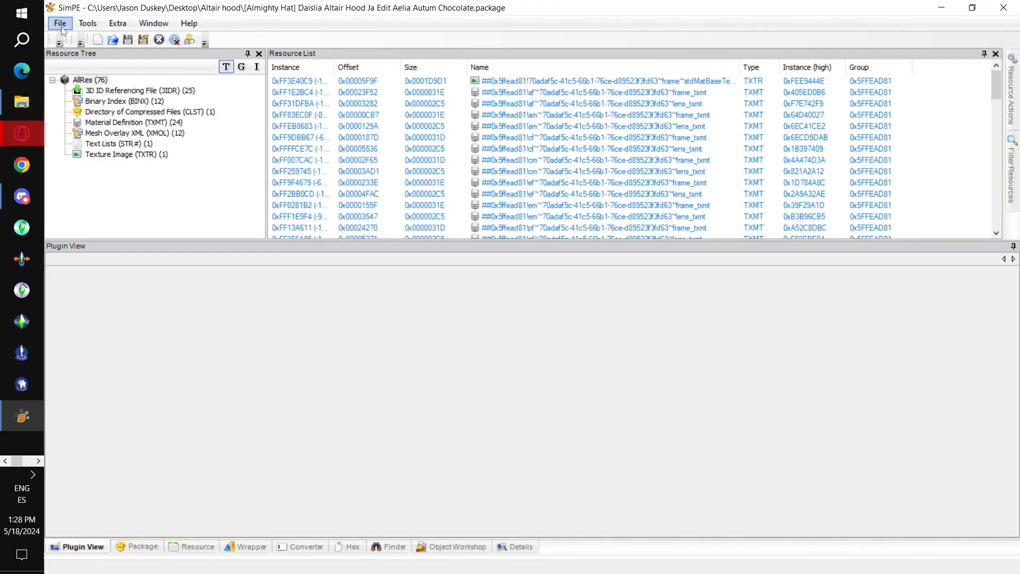
left_click(59, 23)
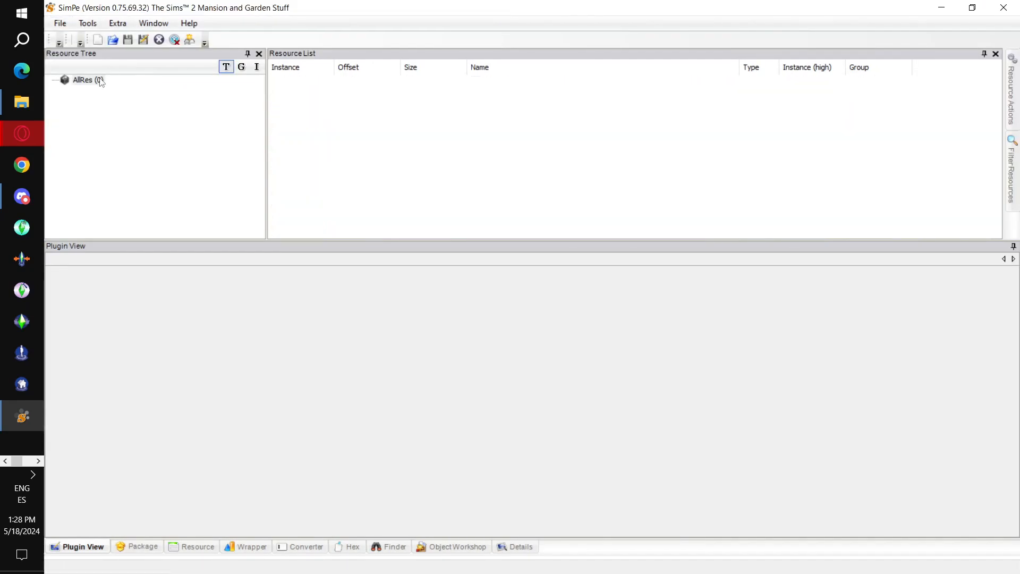
left_click(87, 79)
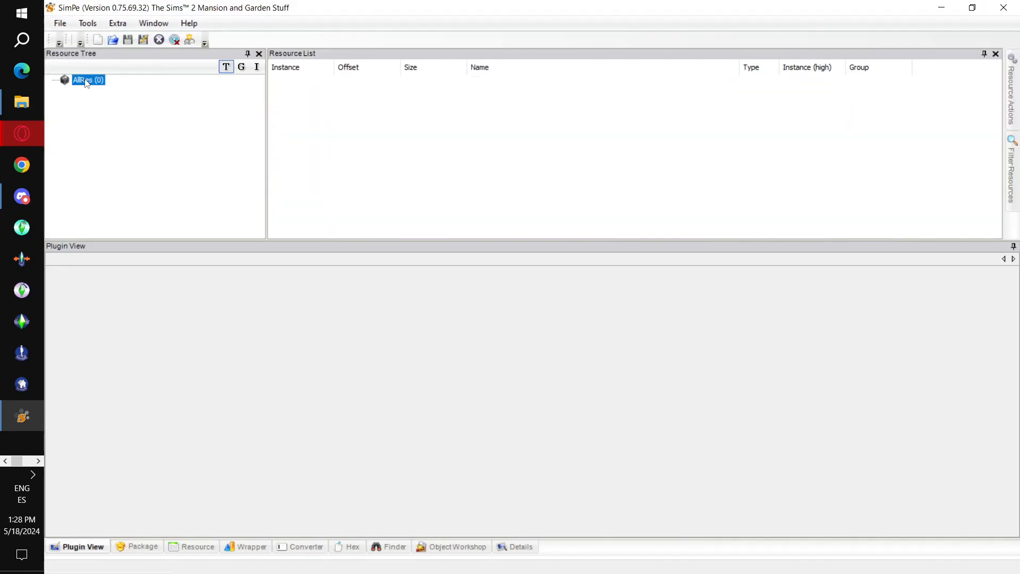
left_click(87, 23)
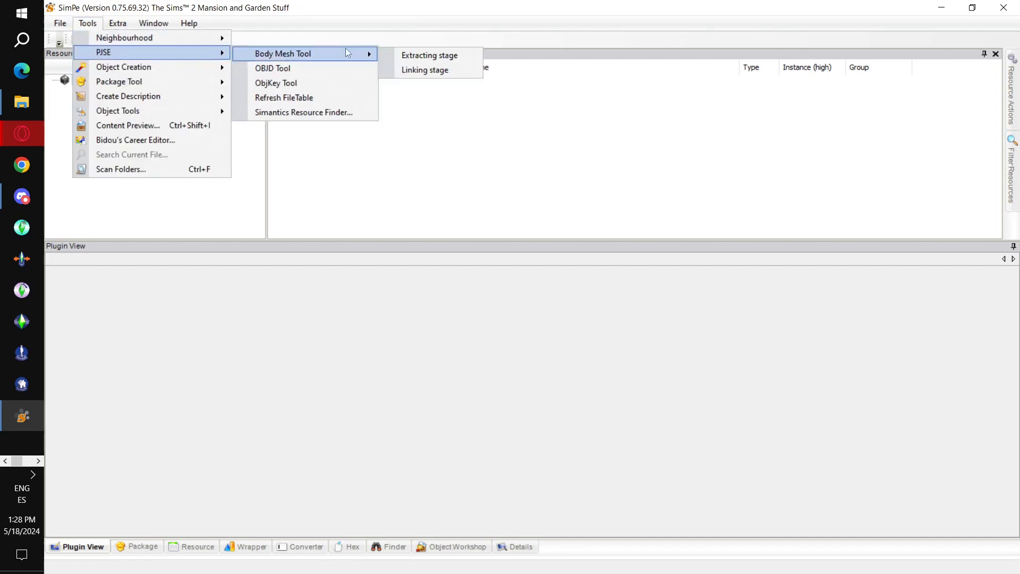
mouse_move(430, 55)
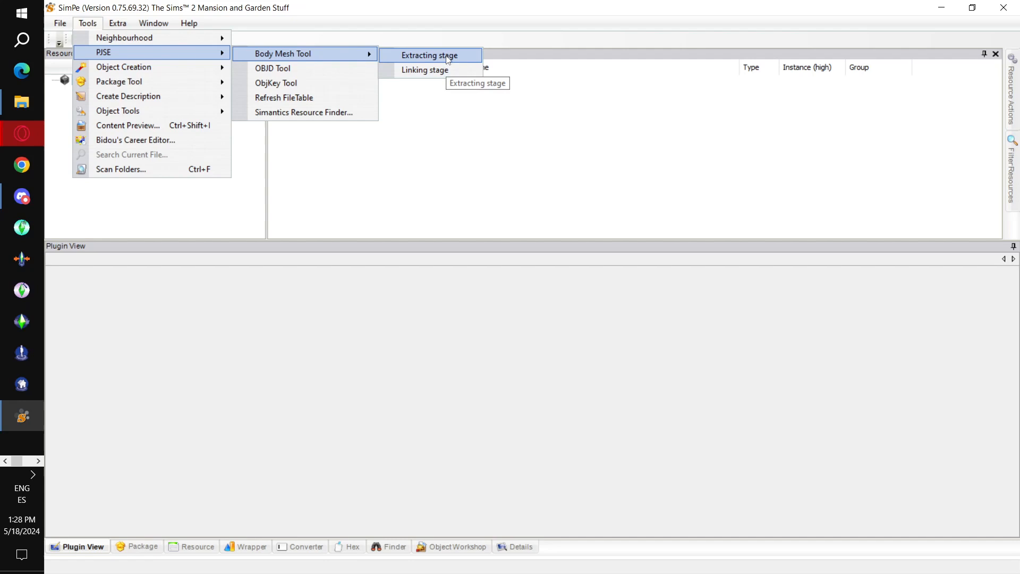
left_click(428, 55)
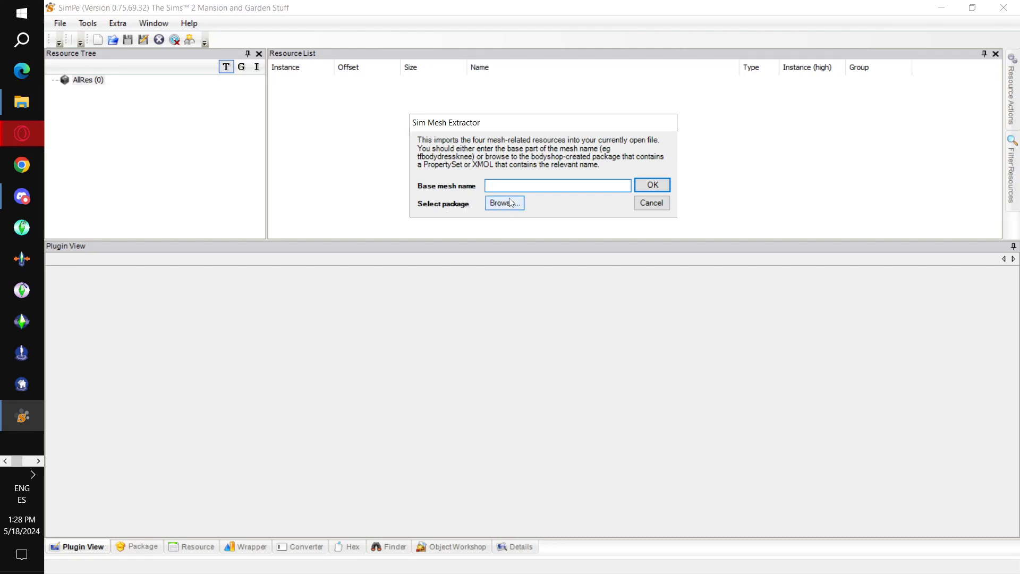
Load 7698b344_BucketHead.package from Documents\EA Games\The Sims 2\SavedSims into the extractor
left_click(504, 203)
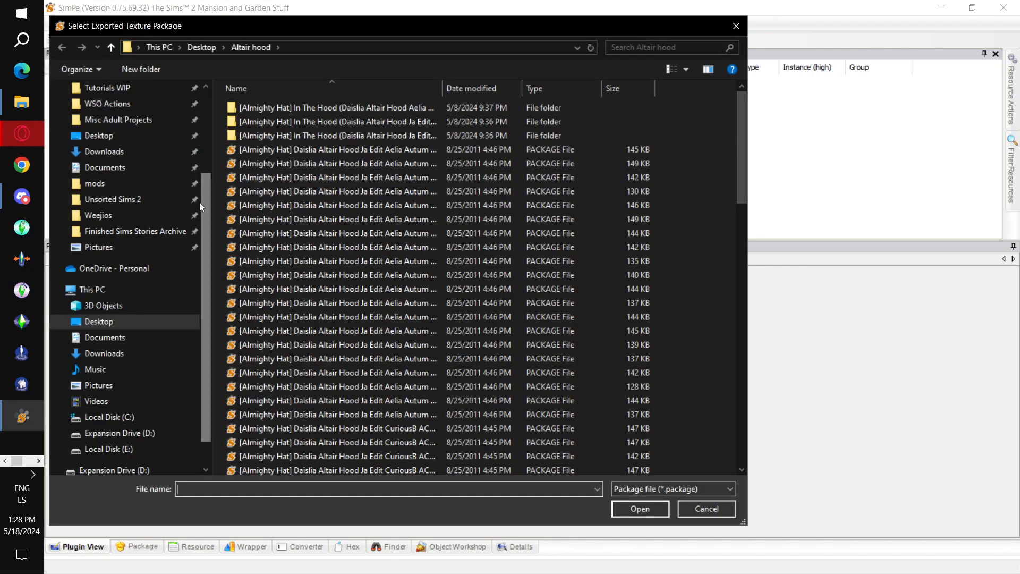
scroll("up", 3)
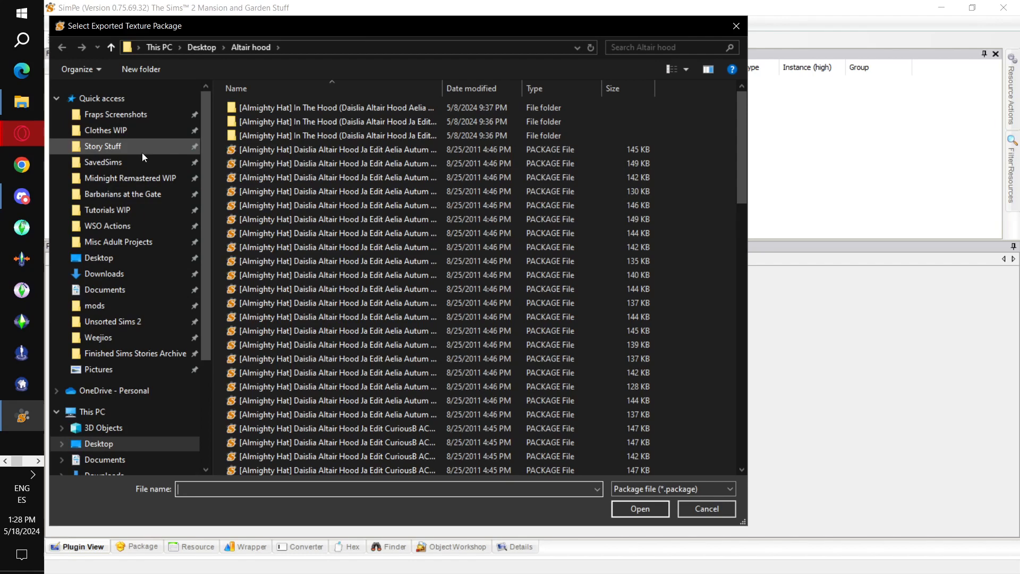
left_click(105, 459)
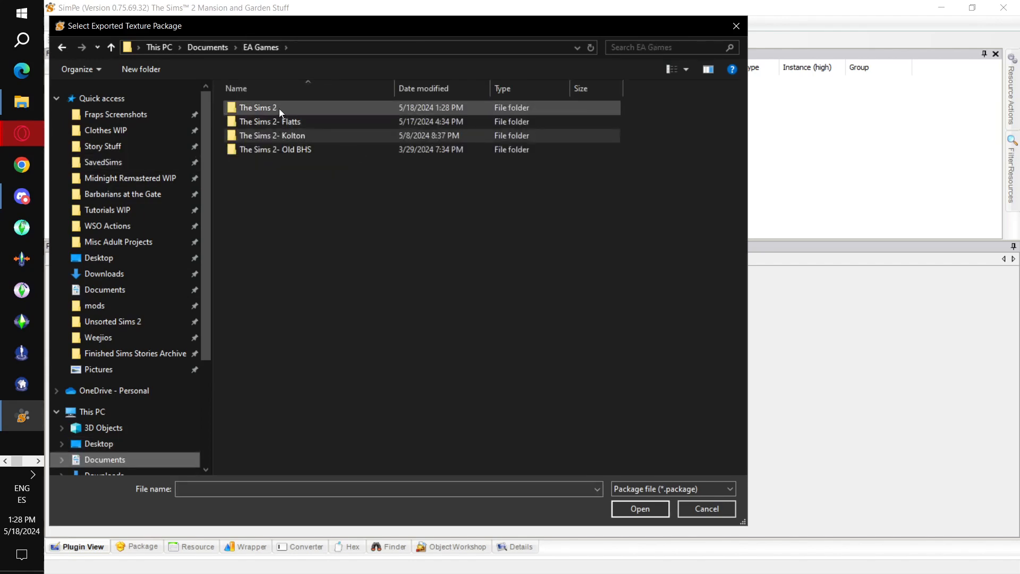
double_click(257, 107)
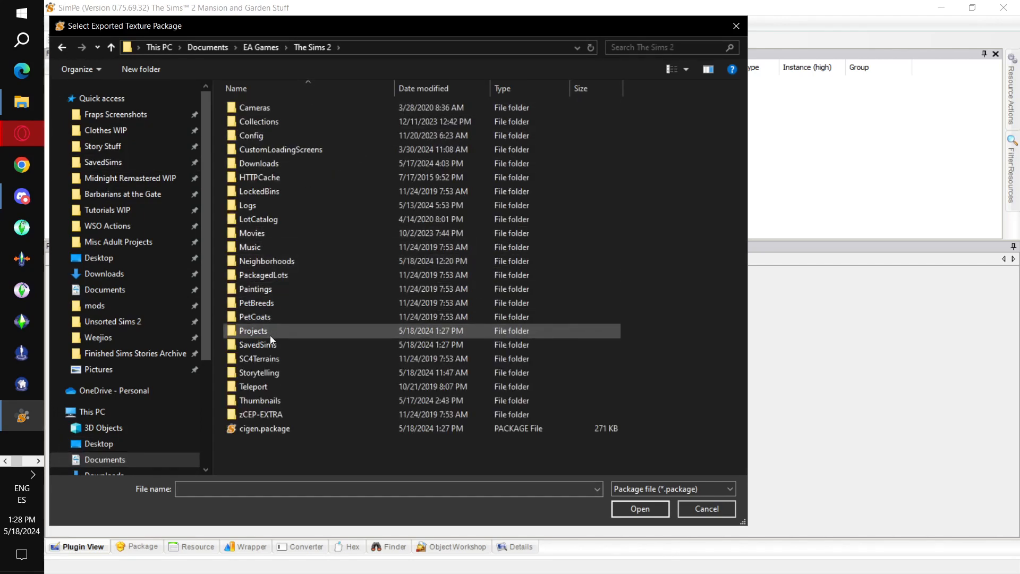
double_click(258, 344)
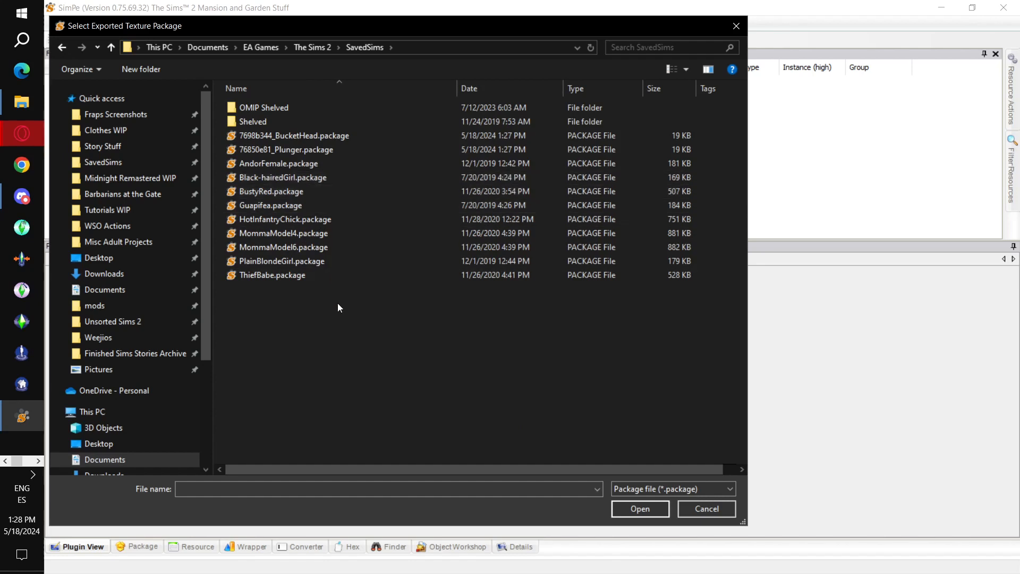
left_click(294, 135)
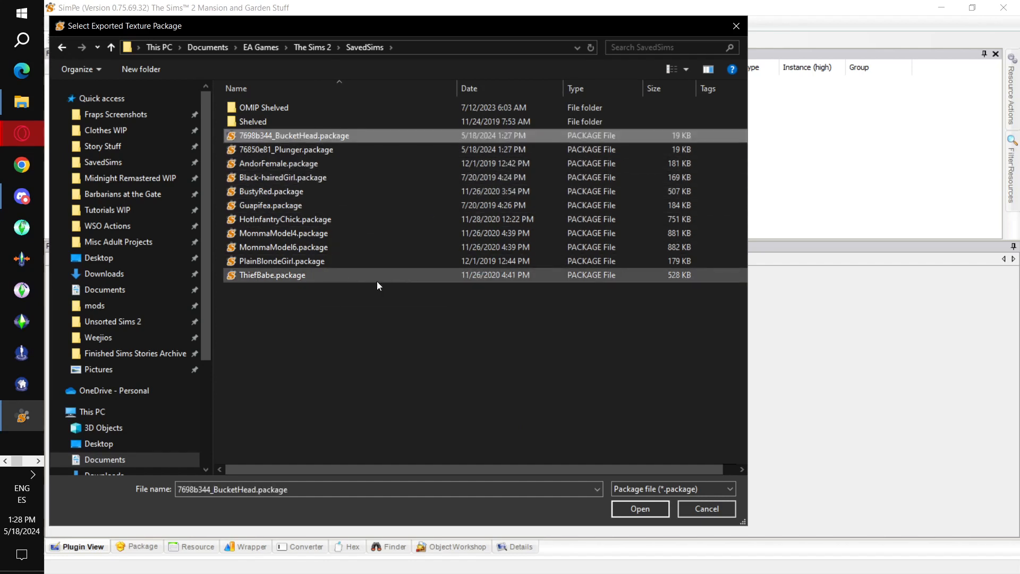
left_click(638, 507)
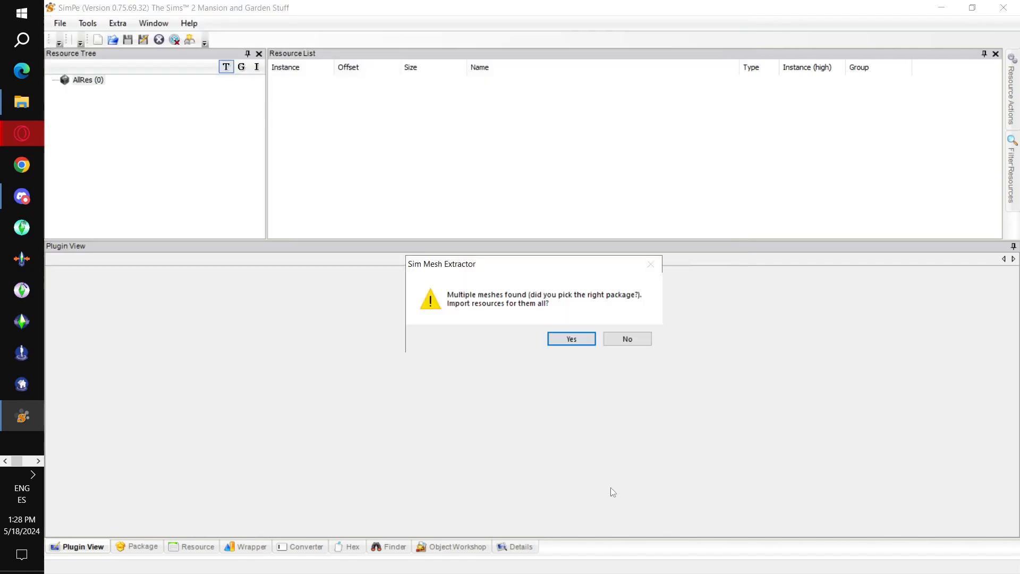
mouse_move(478, 308)
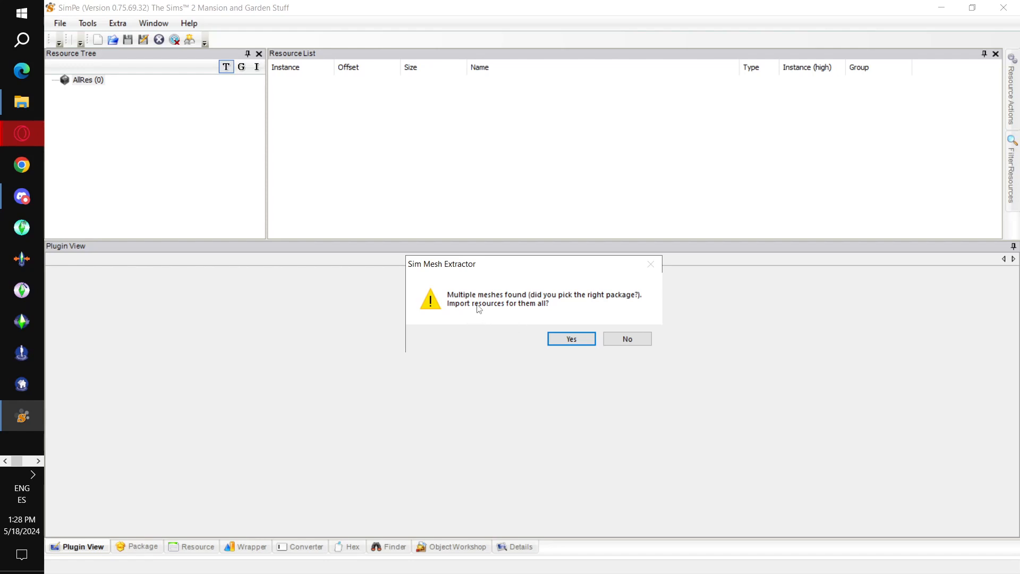
mouse_move(493, 314)
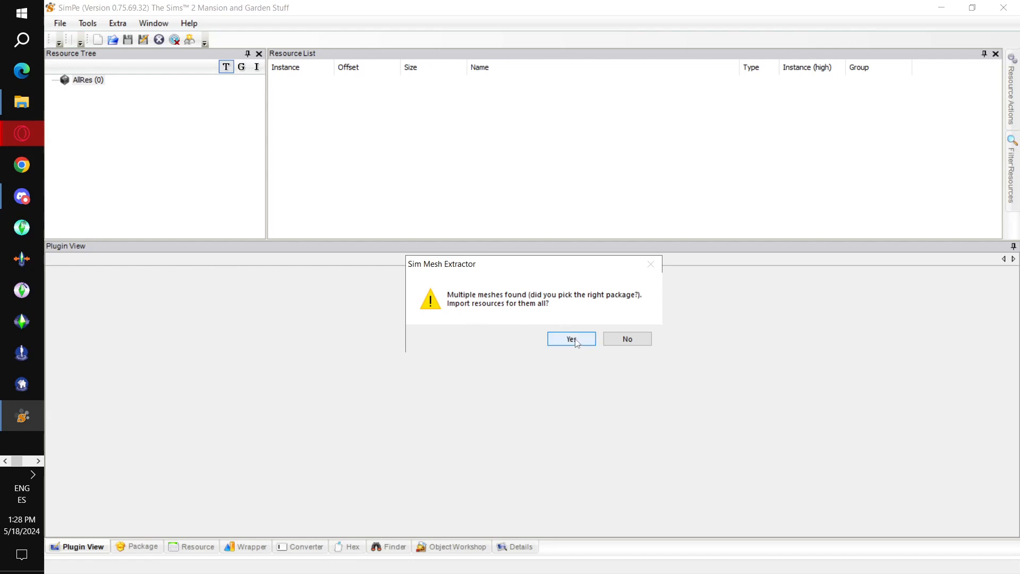
Import all eight SunglassesHip meshes, then delete the four amAccessorySunglassesHip resources
left_click(571, 339)
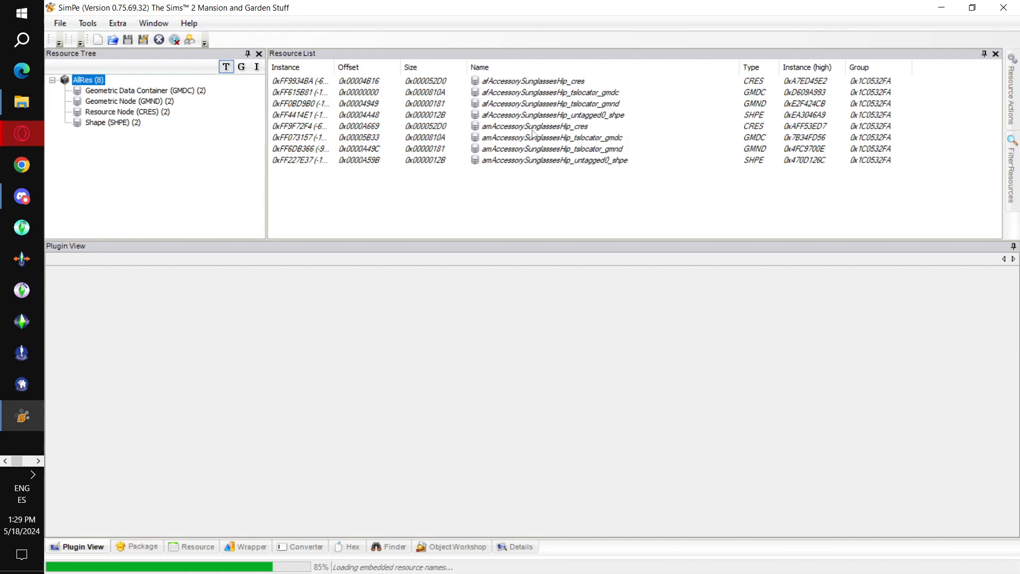
left_click(533, 127)
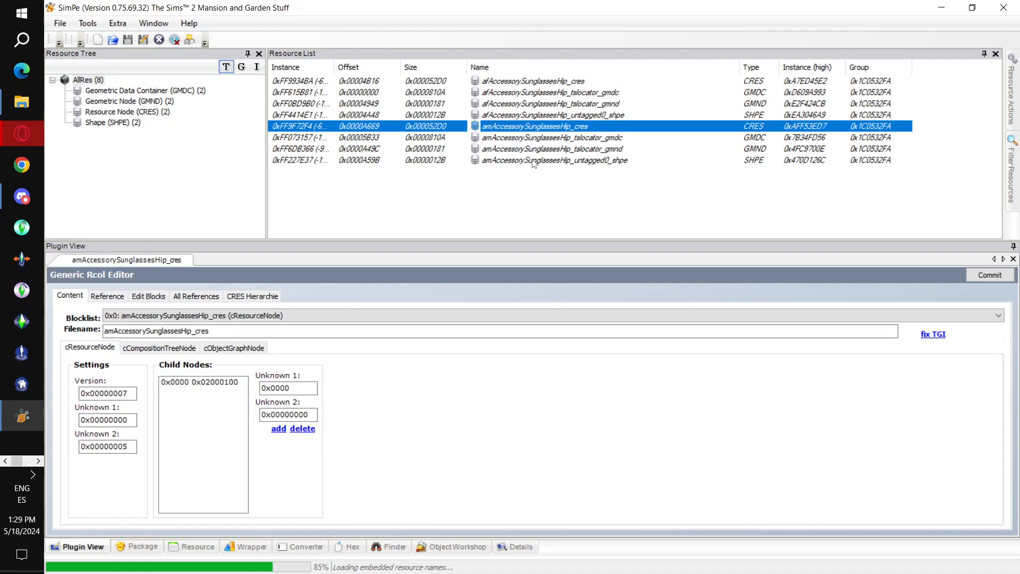
left_click(553, 160)
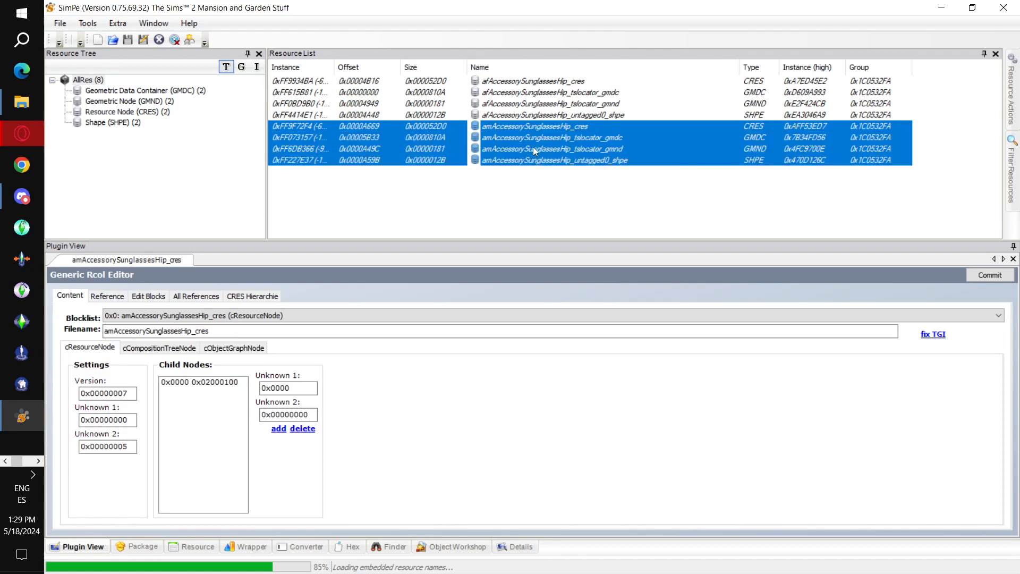
right_click(533, 150)
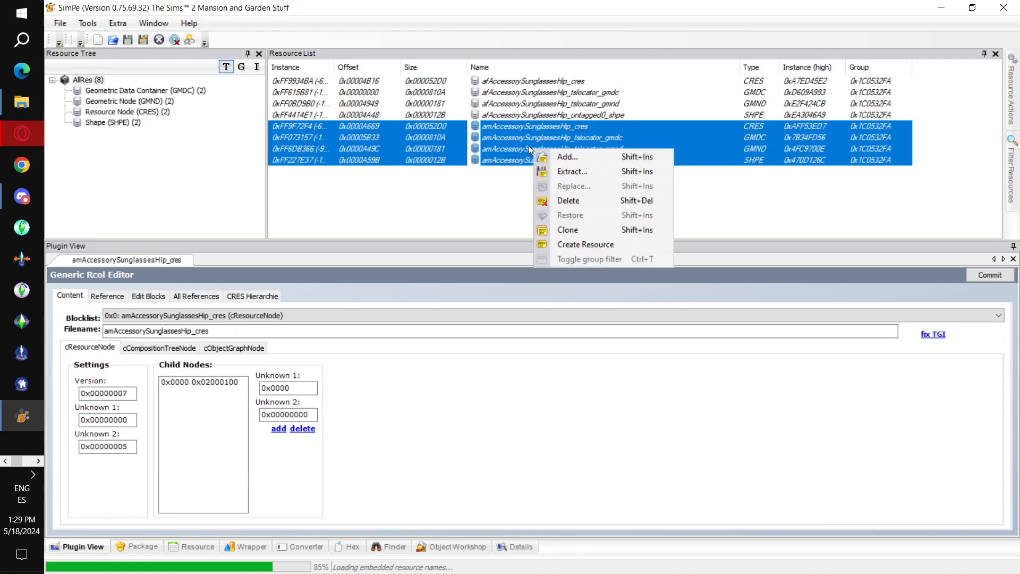
mouse_move(568, 201)
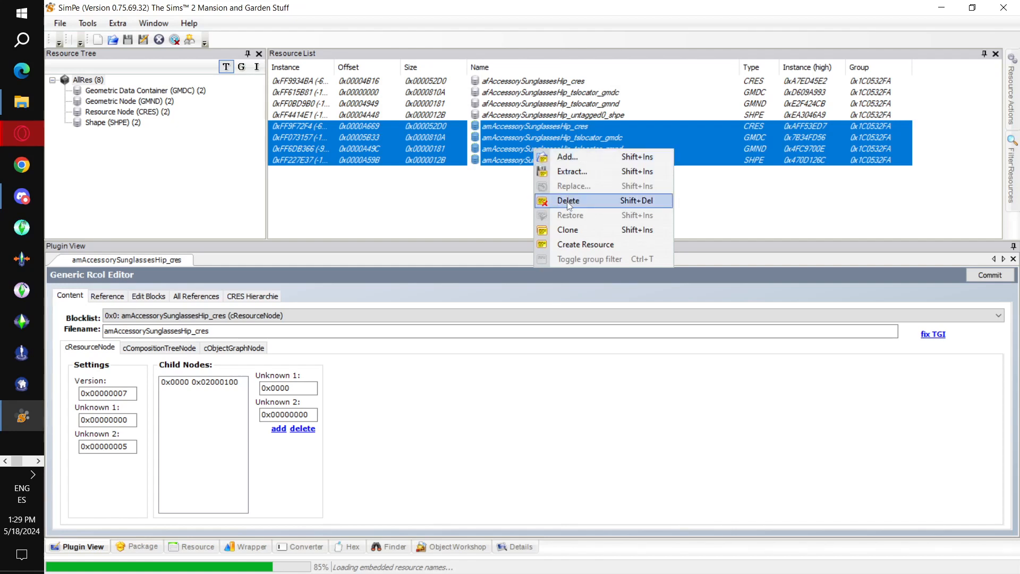
left_click(568, 201)
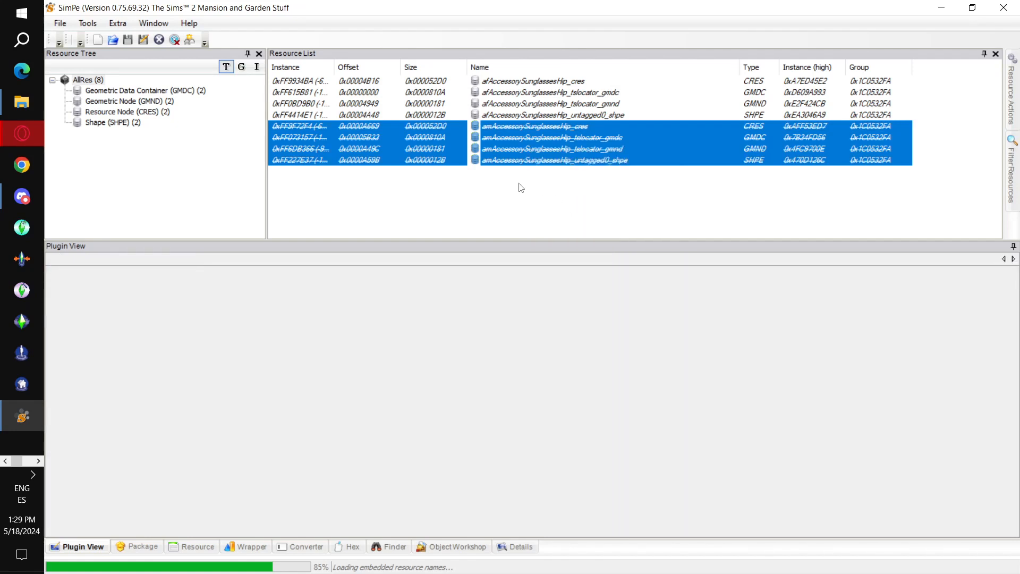
mouse_move(222, 180)
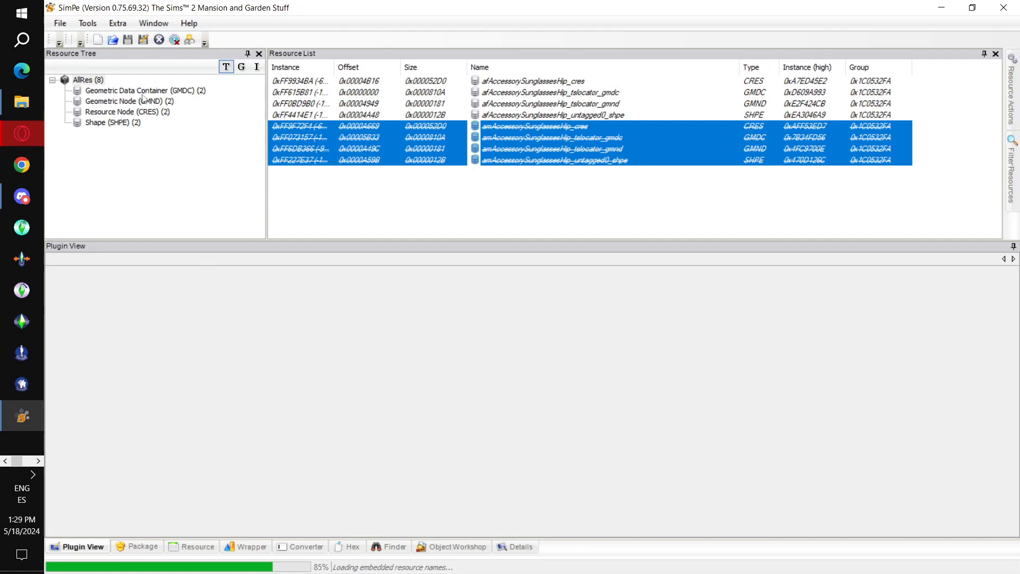
left_click(87, 23)
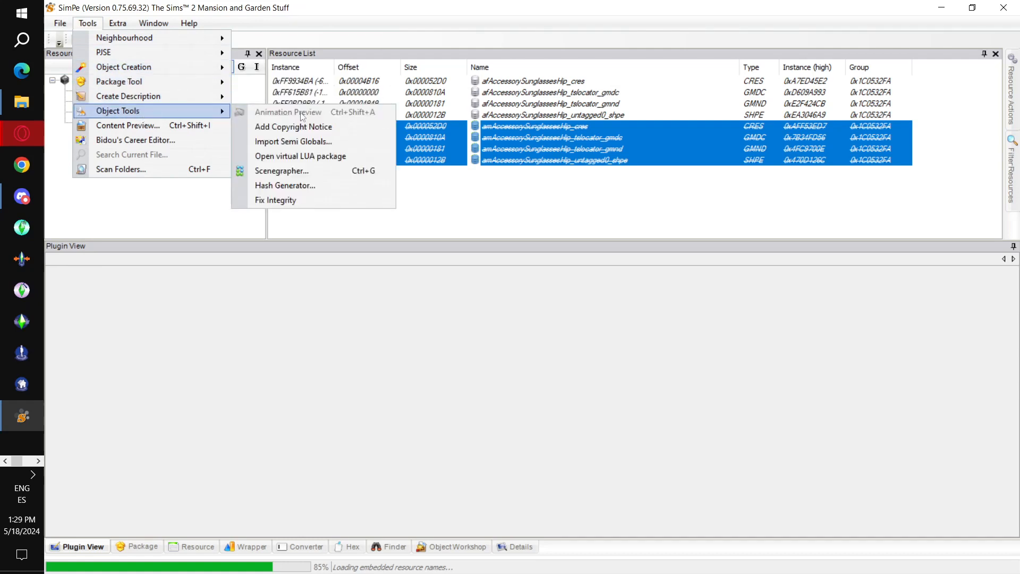
mouse_move(312, 200)
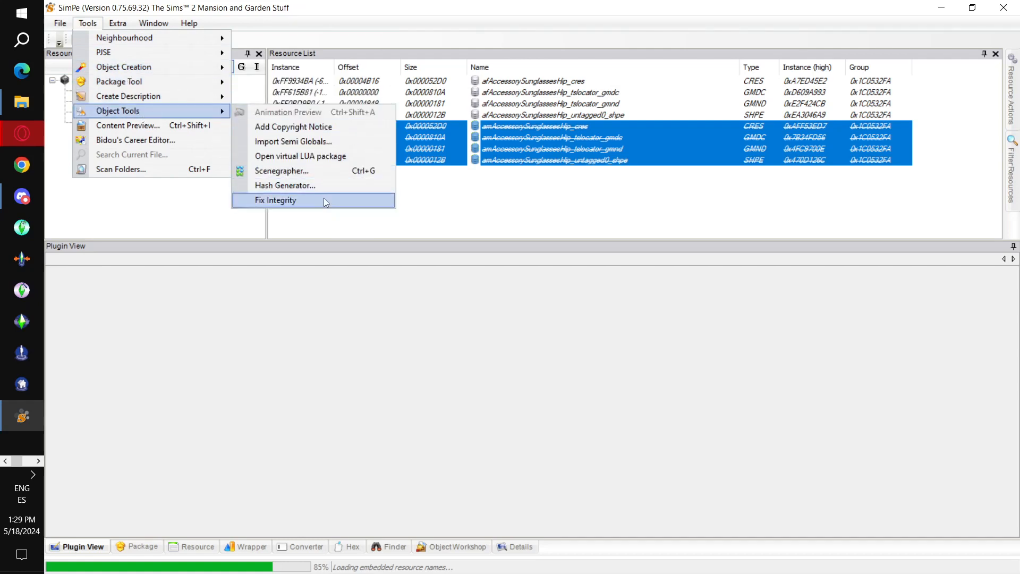
Run Fix Integrity with ModelName oce-workshop-buckethead and accept the renamed resources
left_click(276, 199)
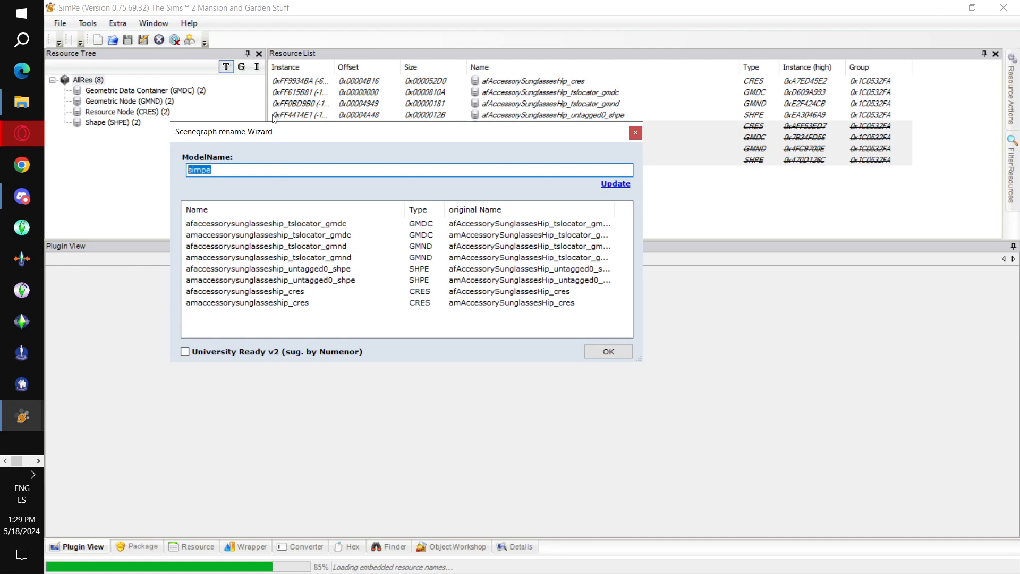
type("oce-")
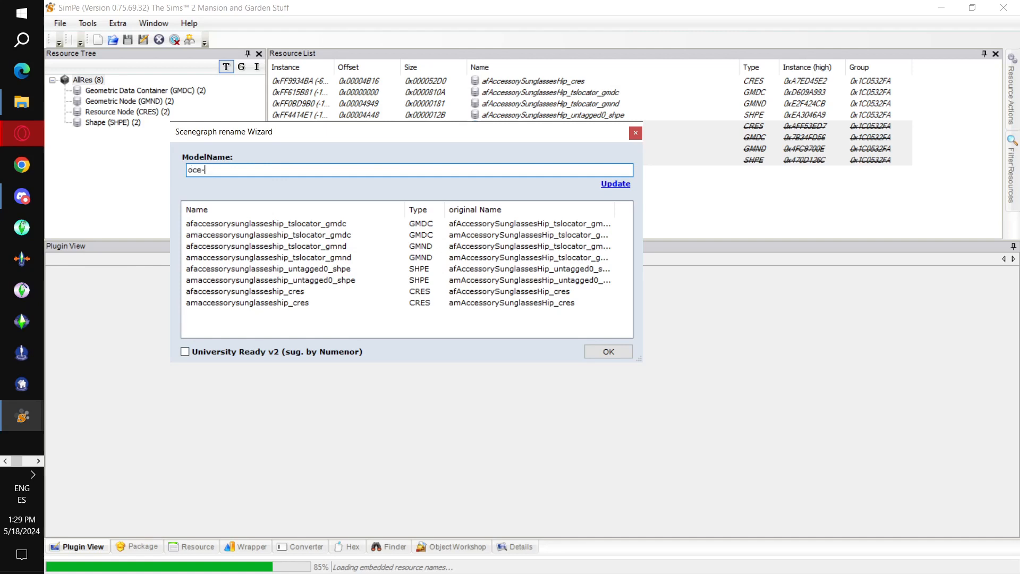
type("works")
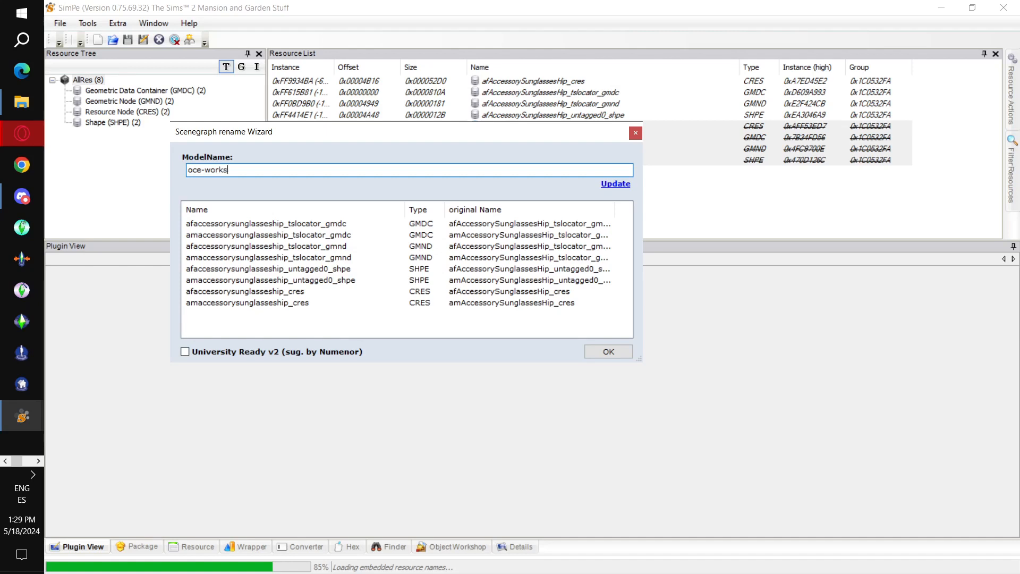
type("hop-b")
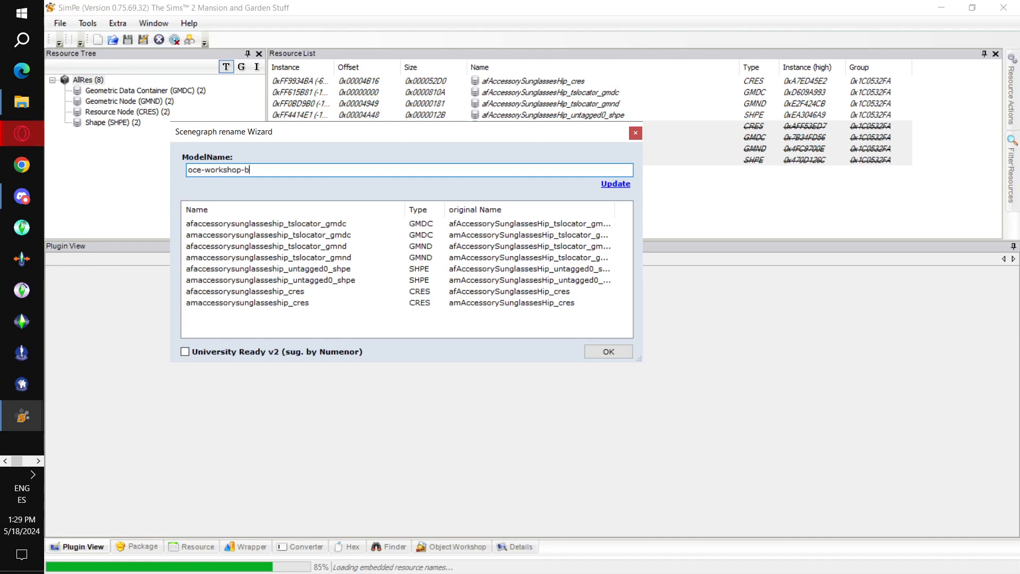
type("uckethea")
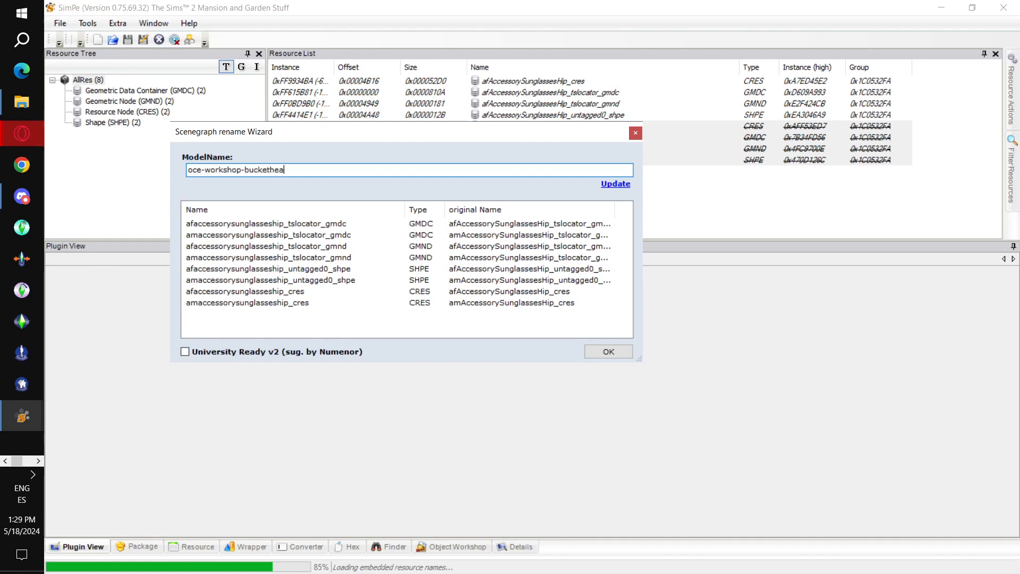
type("d")
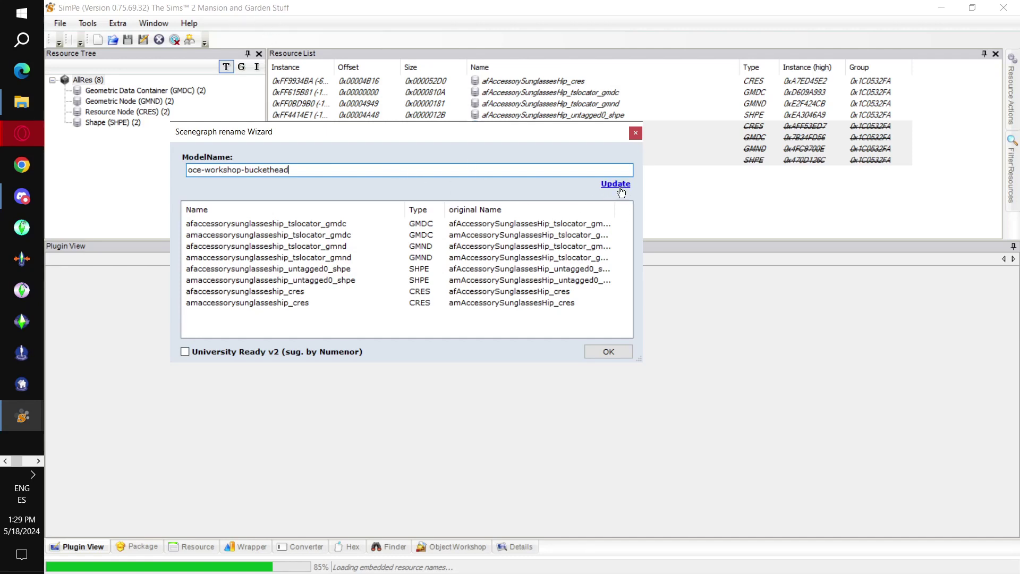
left_click(615, 183)
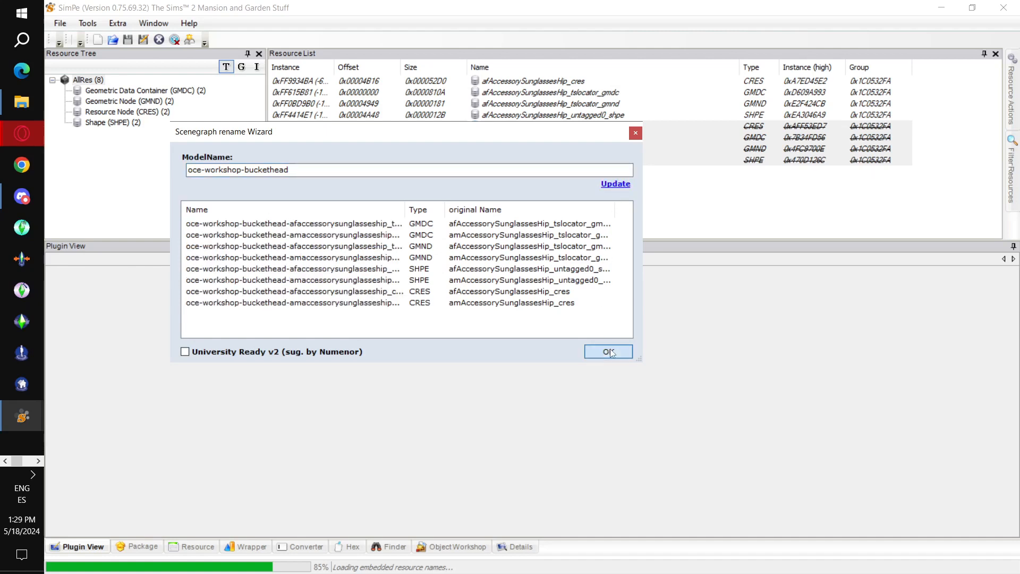
left_click(608, 351)
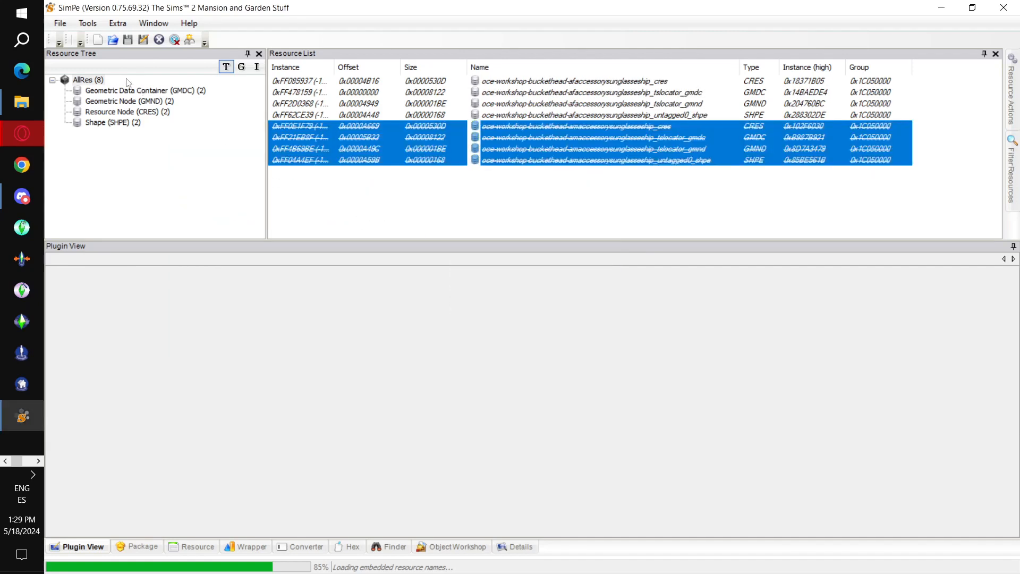
left_click(59, 23)
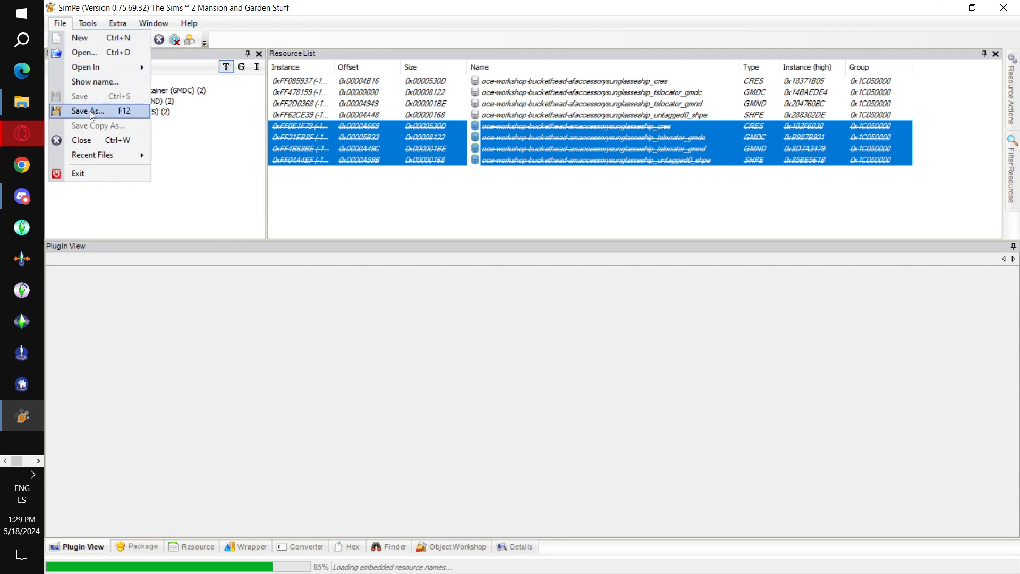
Save the package as MESH_OceWorkshopBuckethead in Desktop\Accessorize Your Life
left_click(87, 111)
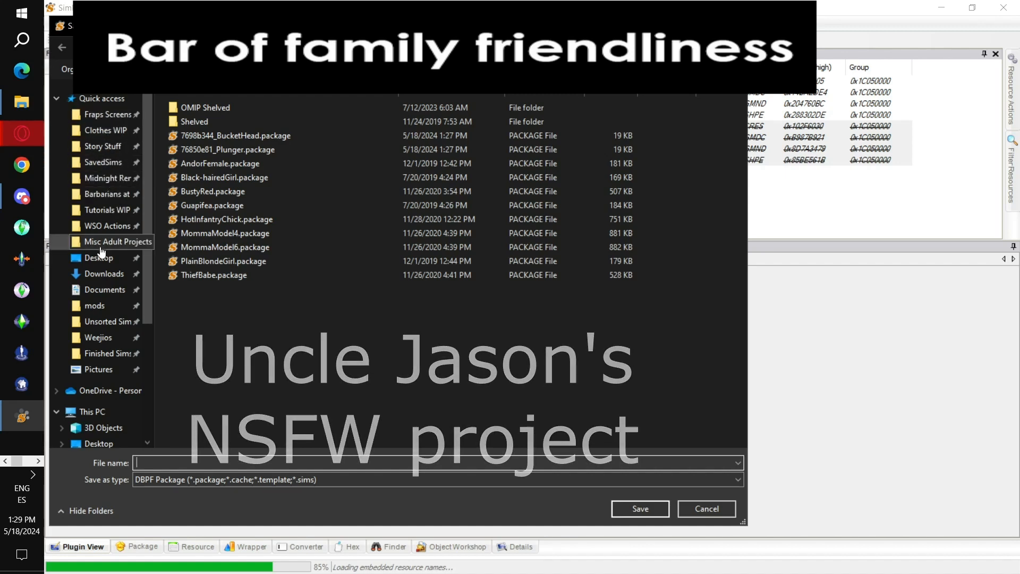
left_click(99, 258)
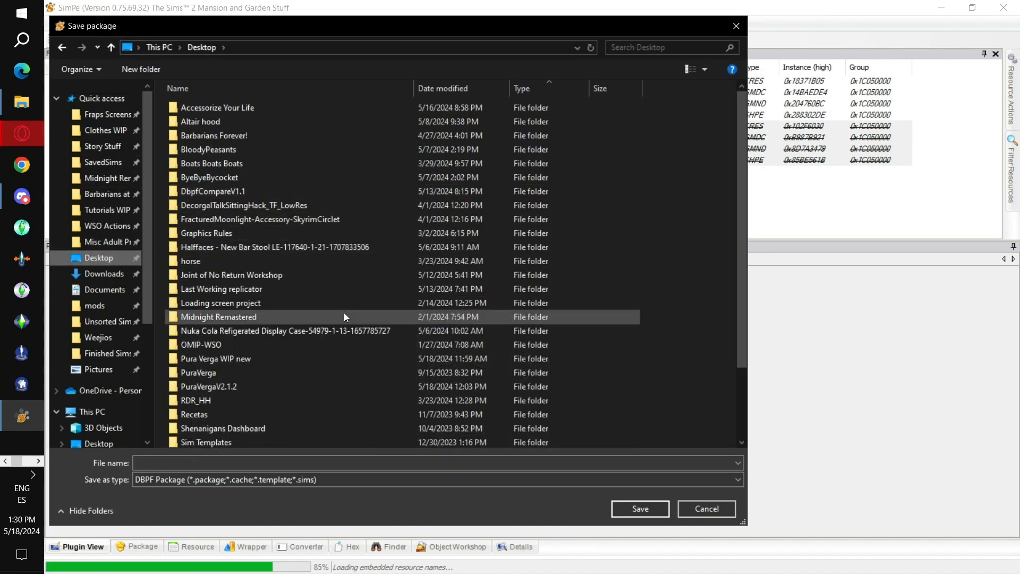
left_click(218, 108)
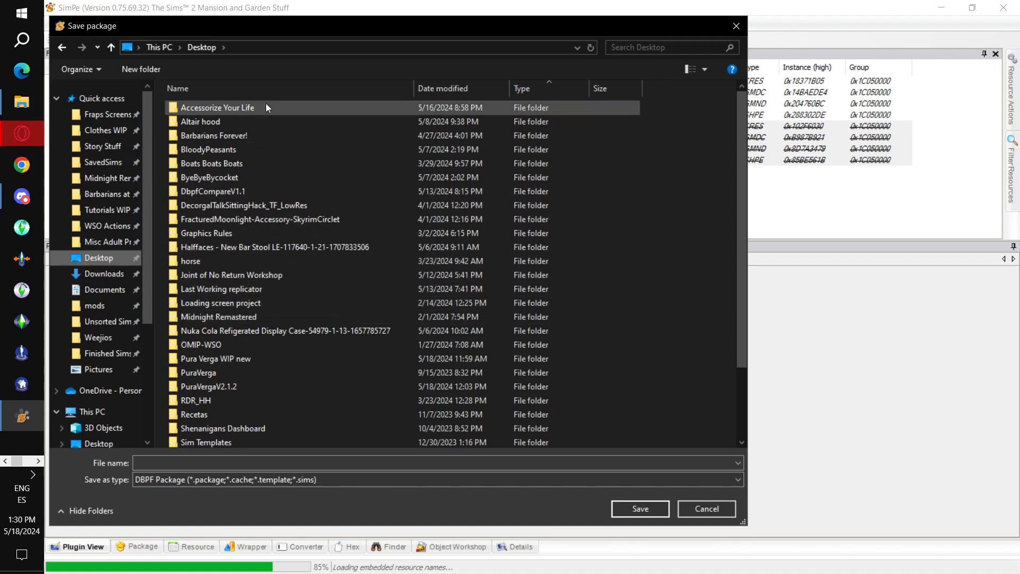
double_click(218, 107)
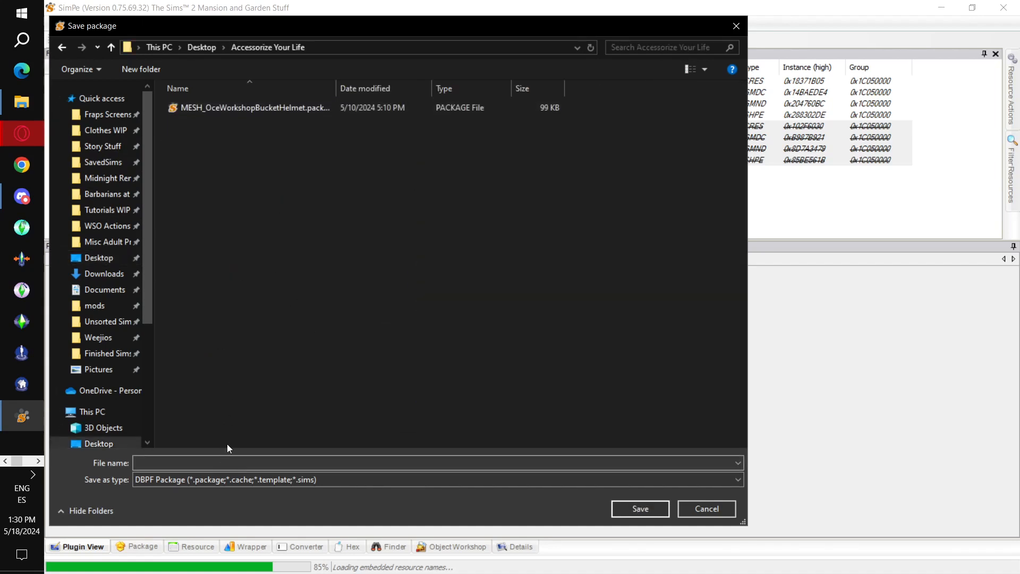
left_click(255, 108)
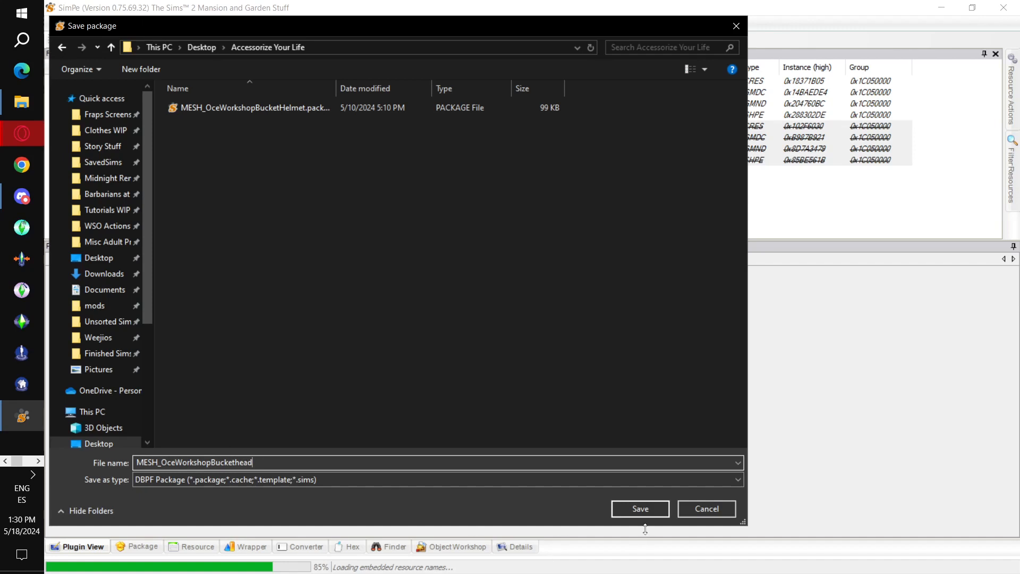
left_click(638, 508)
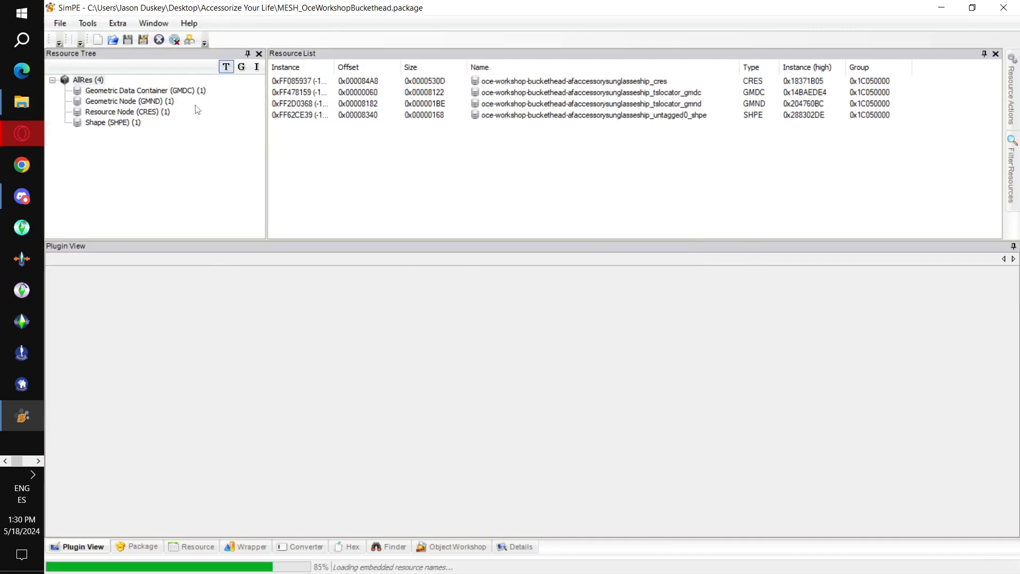
Filter to Geometric Data Container resources, load the buckethead GMDC in its editor and preview its mesh
left_click(145, 90)
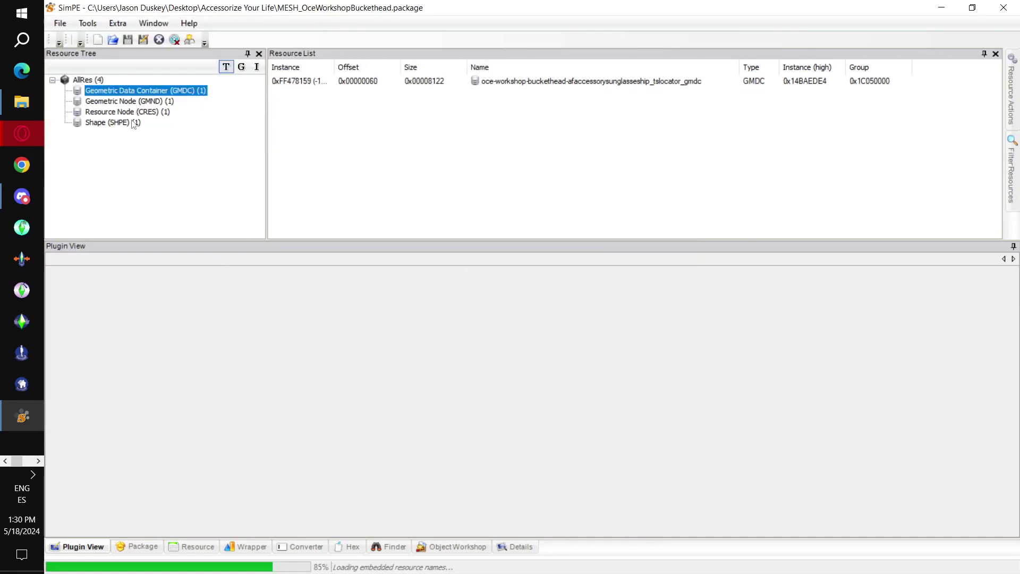
left_click(585, 81)
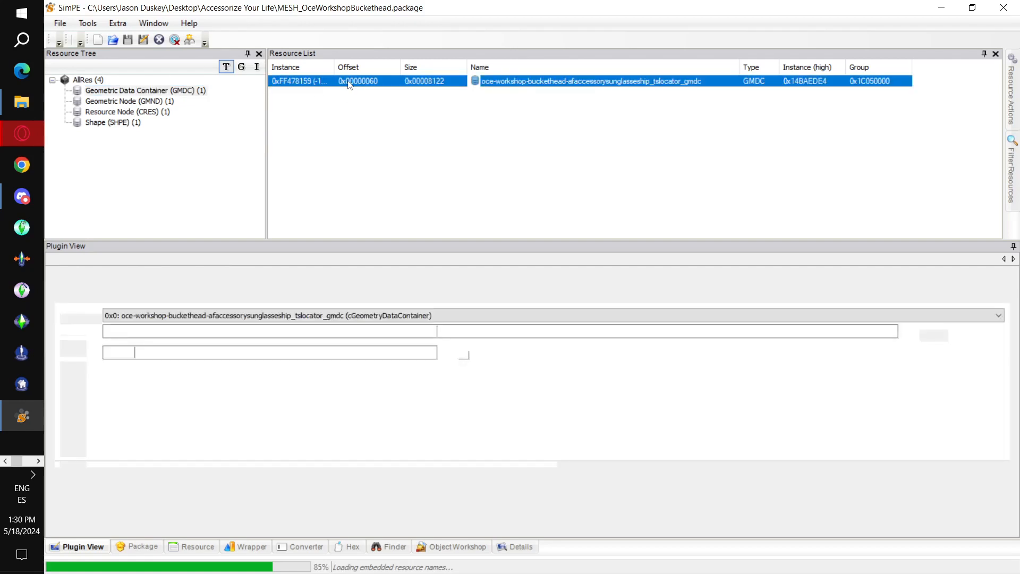
double_click(589, 81)
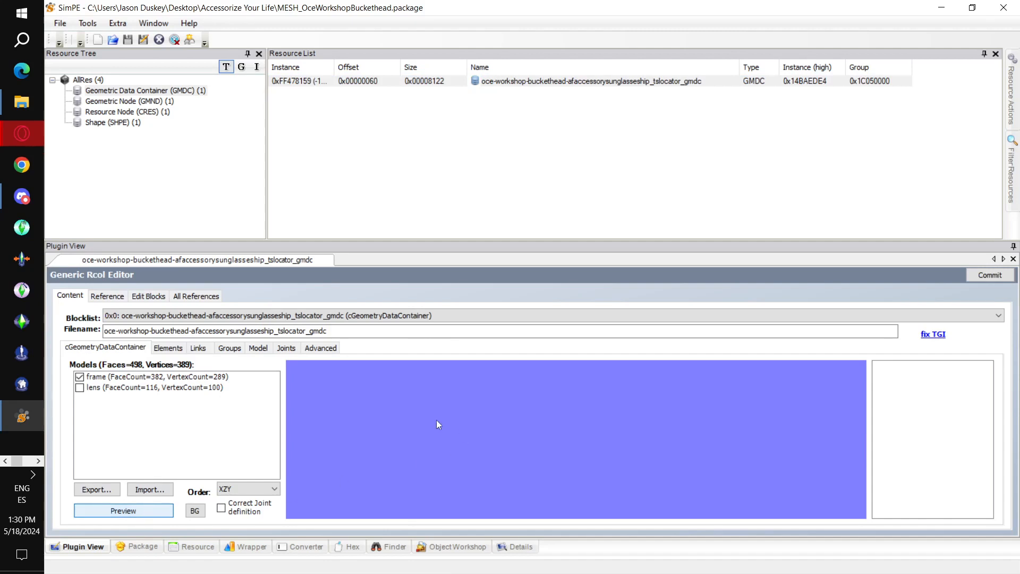
left_click(123, 510)
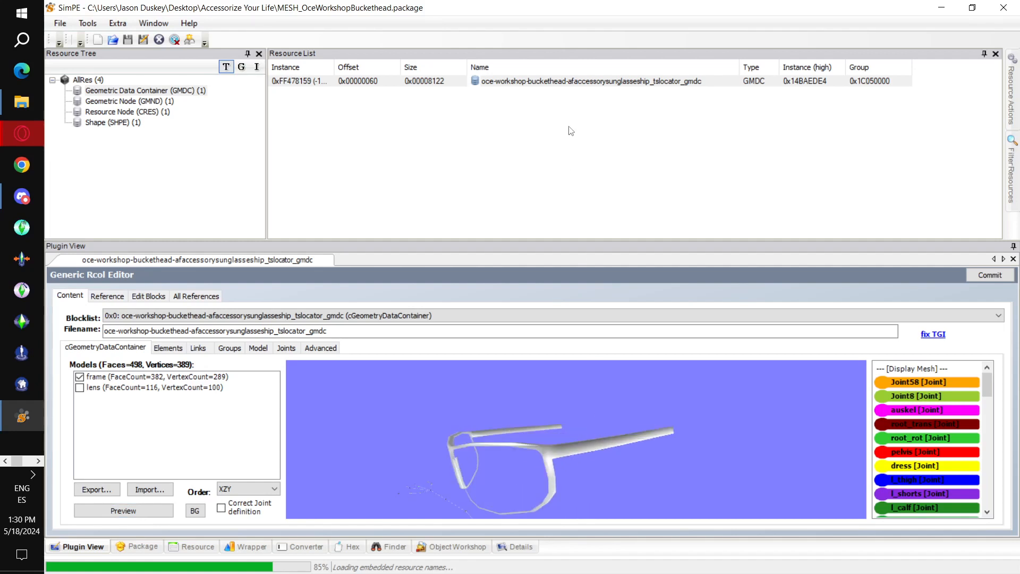
mouse_move(544, 82)
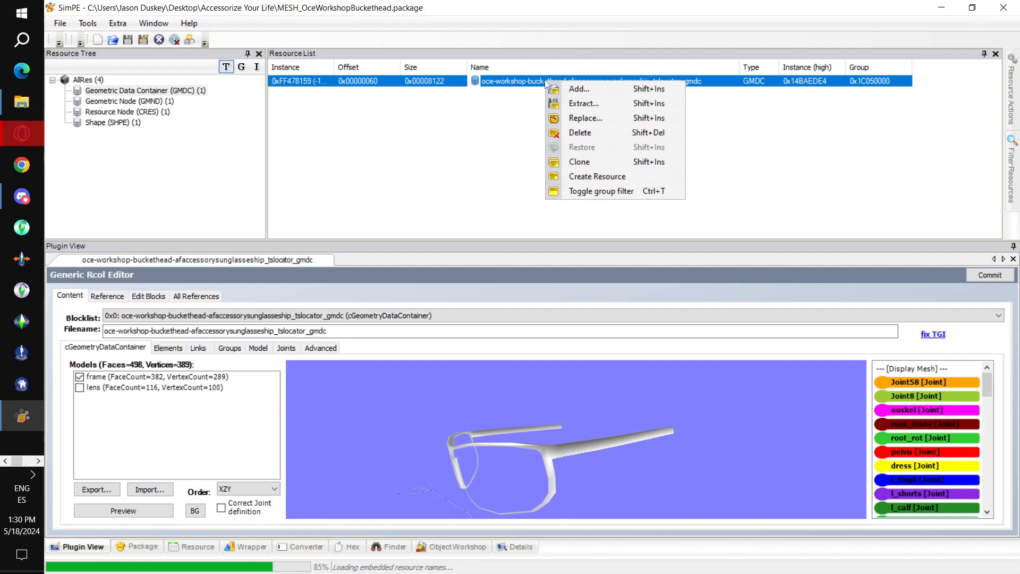
mouse_move(589, 86)
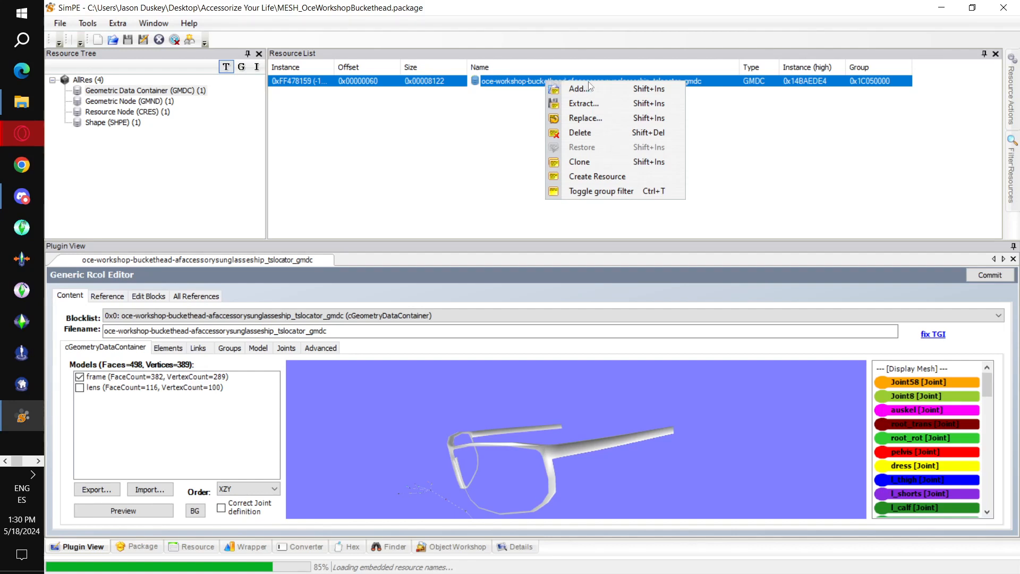
mouse_move(592, 118)
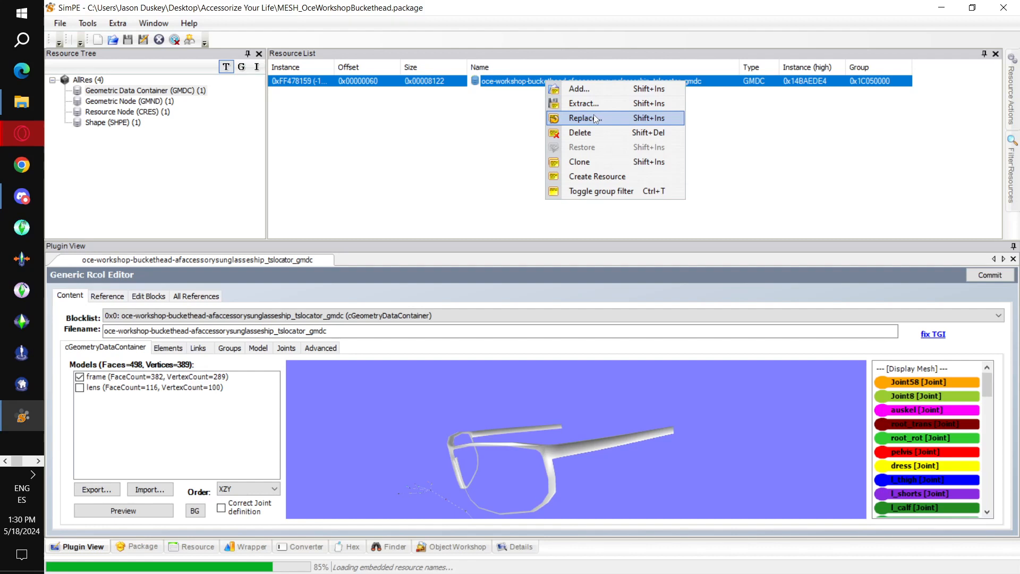
Extract the GMDC to the existing oce-au-buckethead1 .simpe file, then switch over to MilkShape 3D
left_click(582, 118)
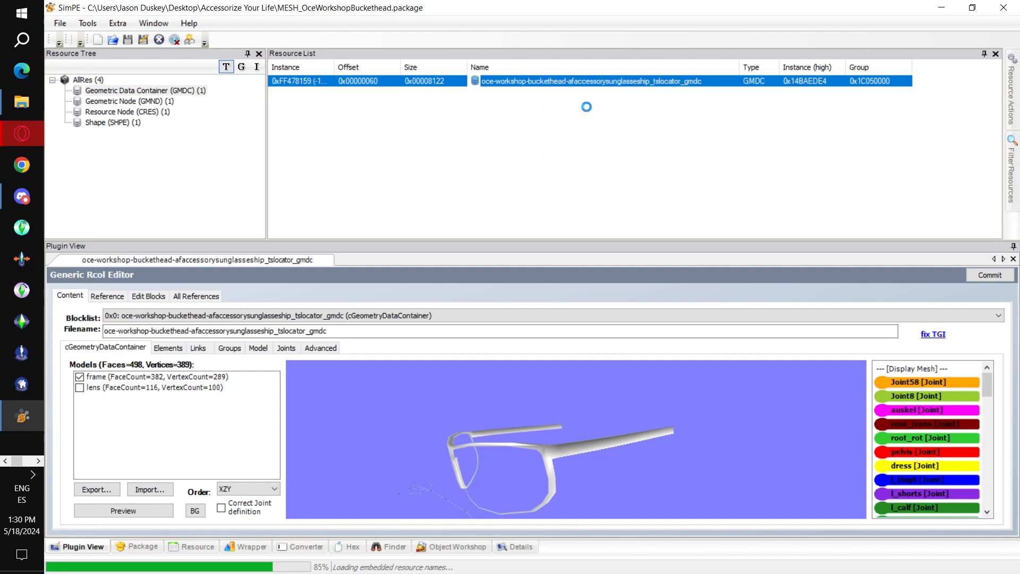
left_click(96, 489)
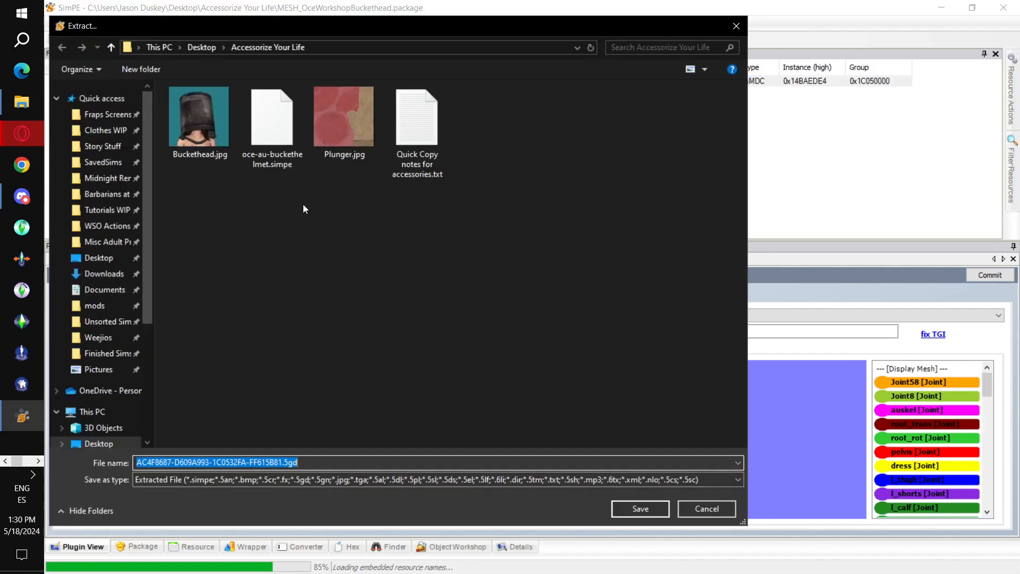
left_click(272, 117)
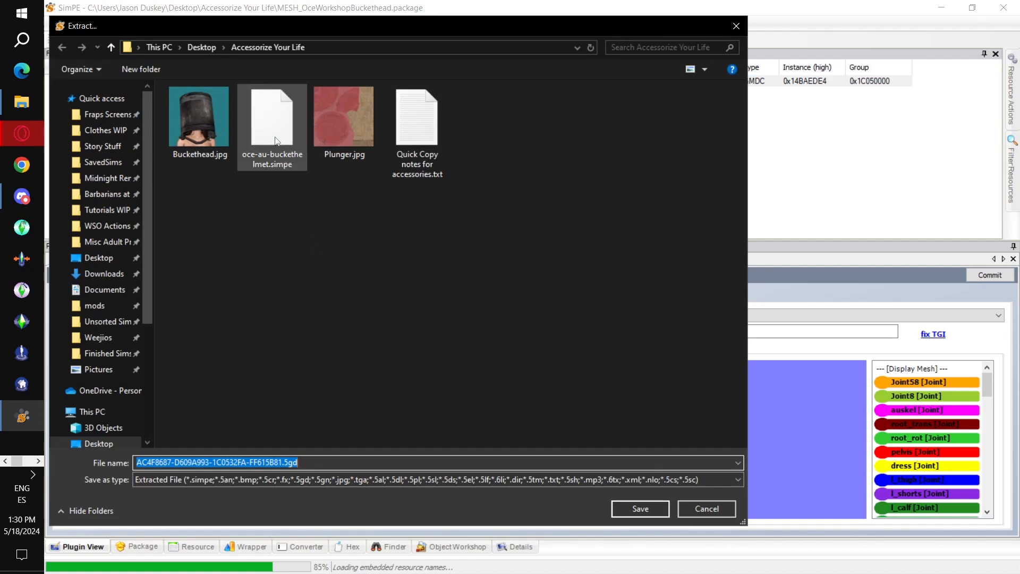
left_click(272, 116)
type("oce-au-buckethead1")
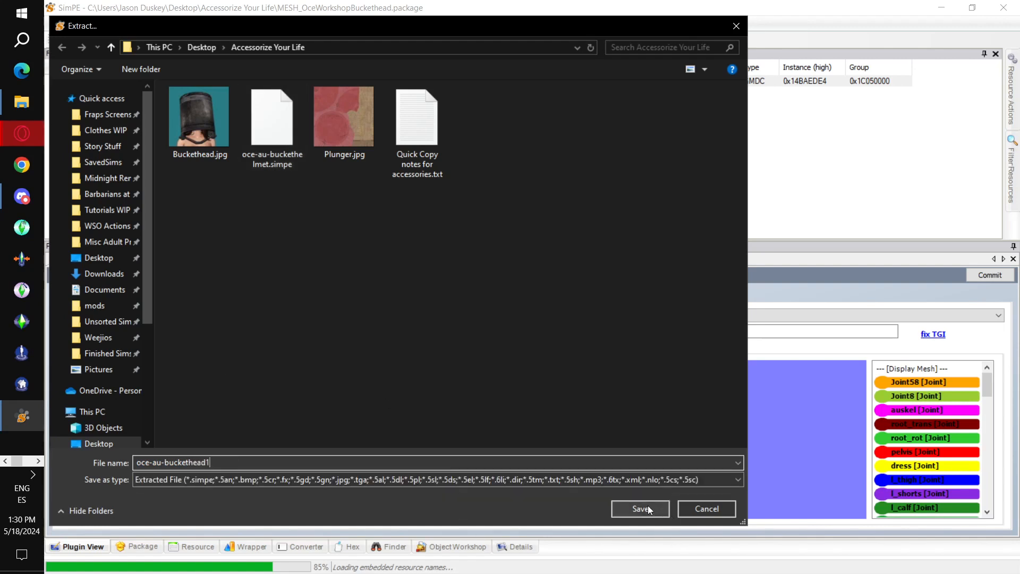
left_click(639, 508)
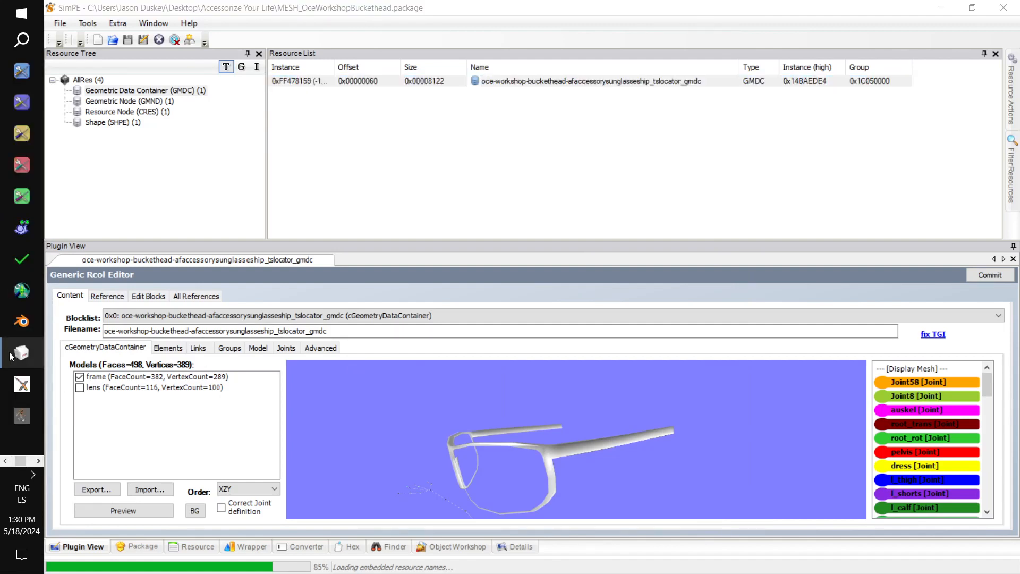
left_click(21, 353)
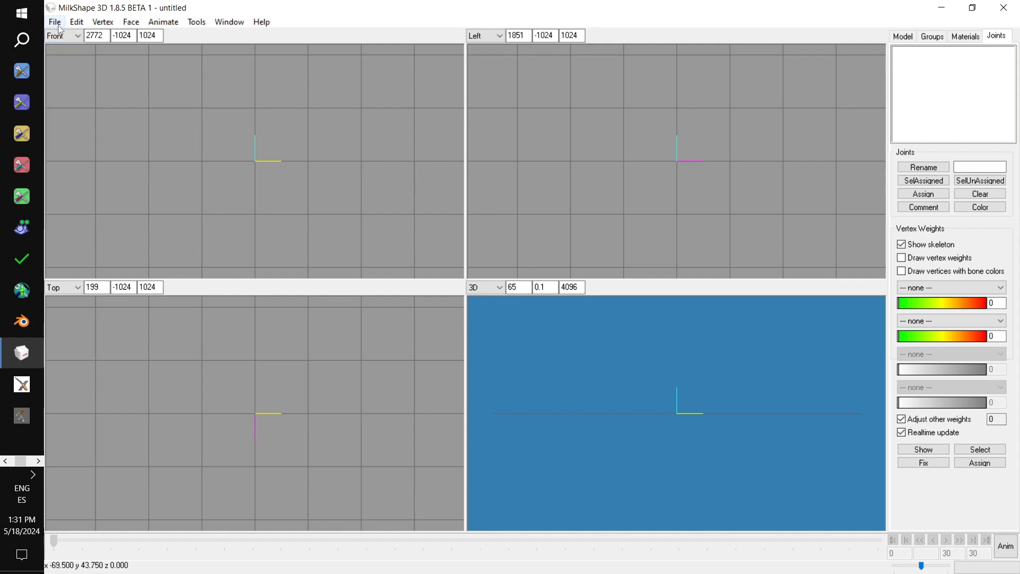
Import the exported .simpe mesh from the Accessorize Your Life folder via Sims2 UniMesh Import and list its groups
left_click(55, 21)
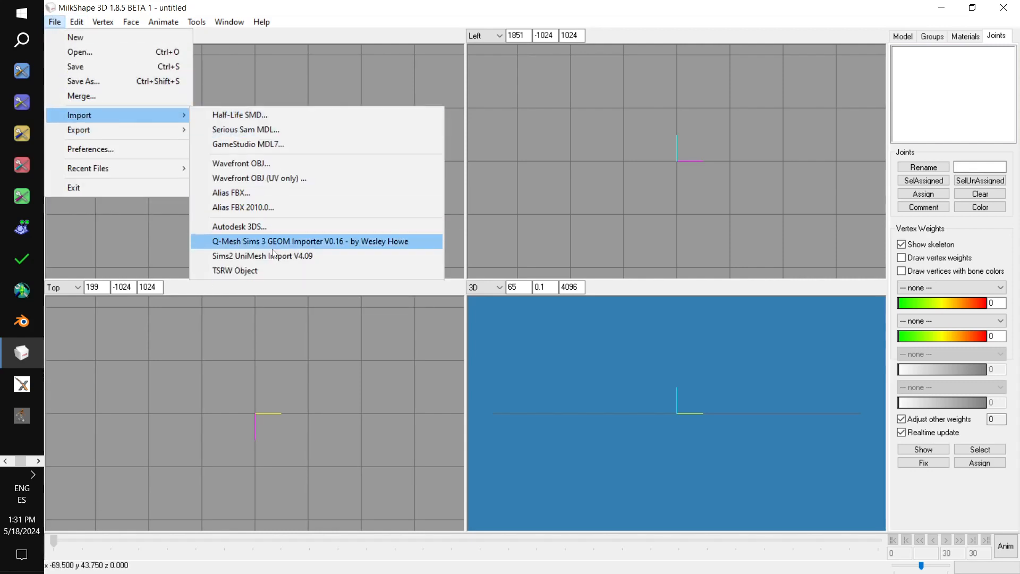
mouse_move(263, 255)
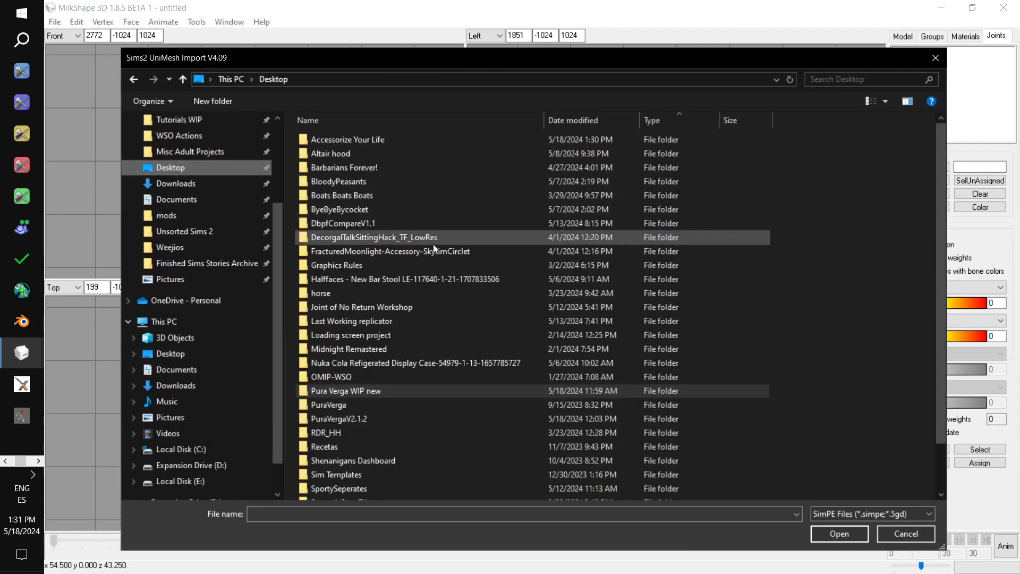
left_click(348, 139)
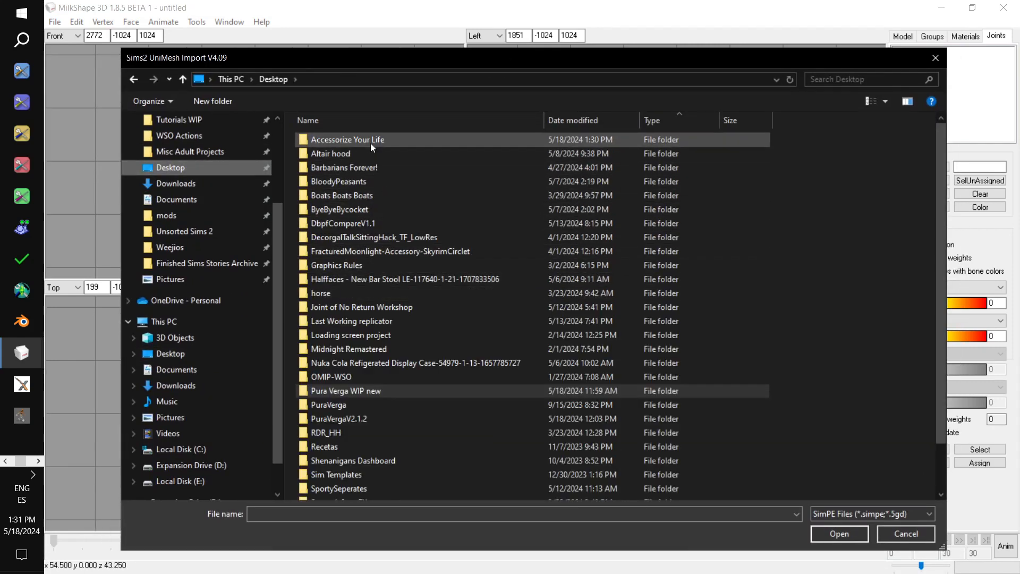
double_click(348, 139)
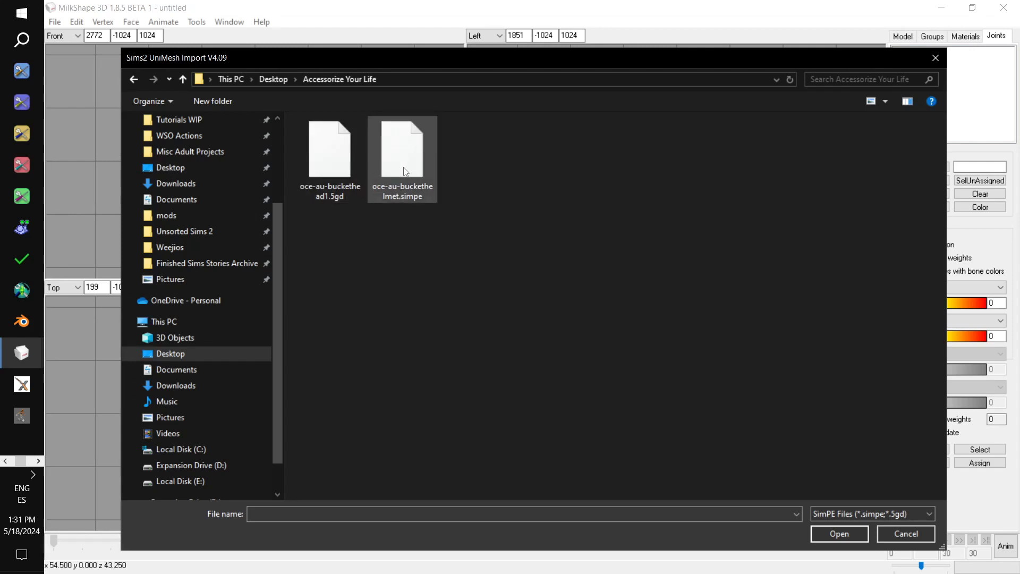
double_click(402, 143)
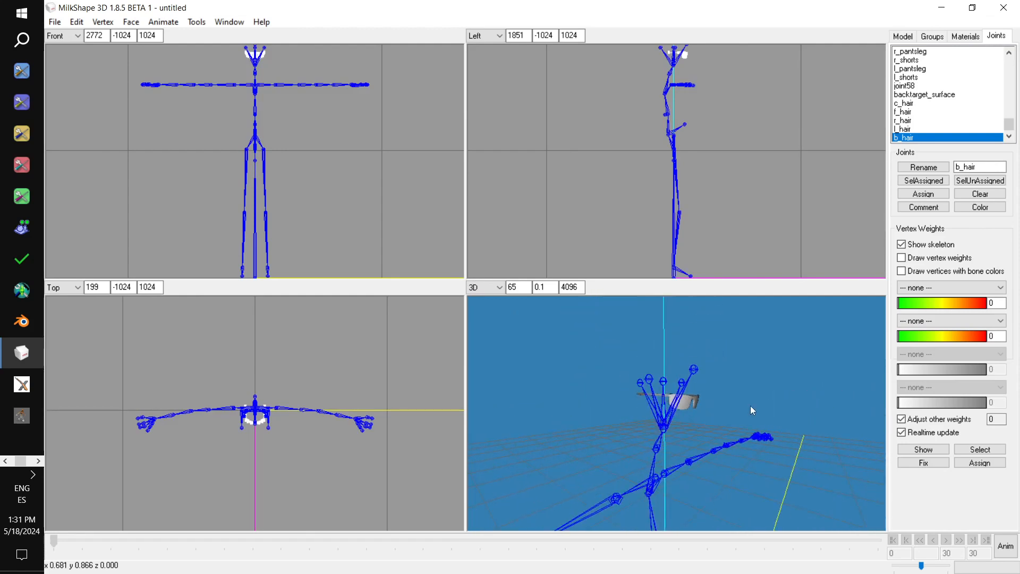
left_click(931, 35)
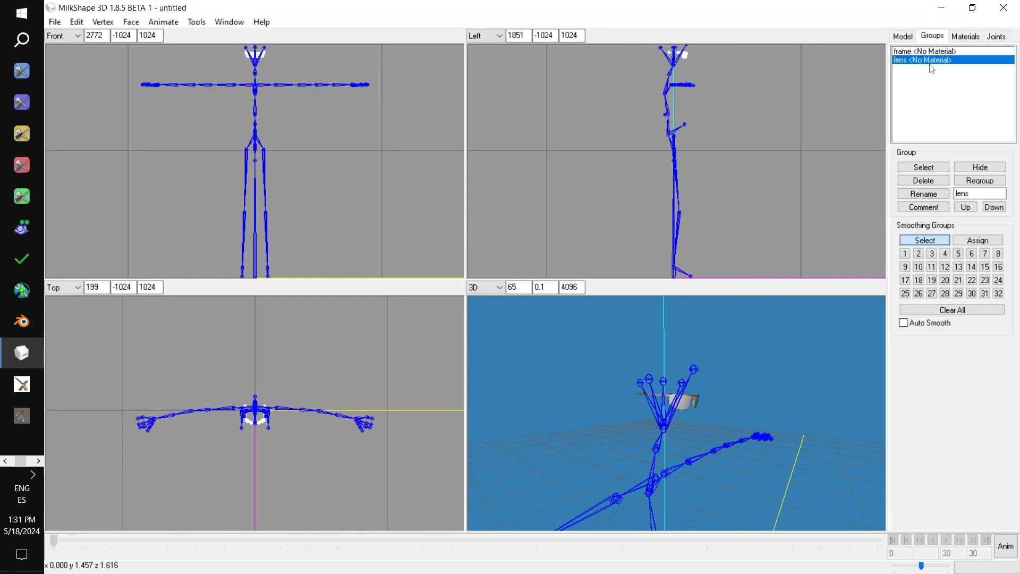
Check the frame group's comment unchanged, then delete the frame and lens groups leaving only the skeleton
left_click(922, 206)
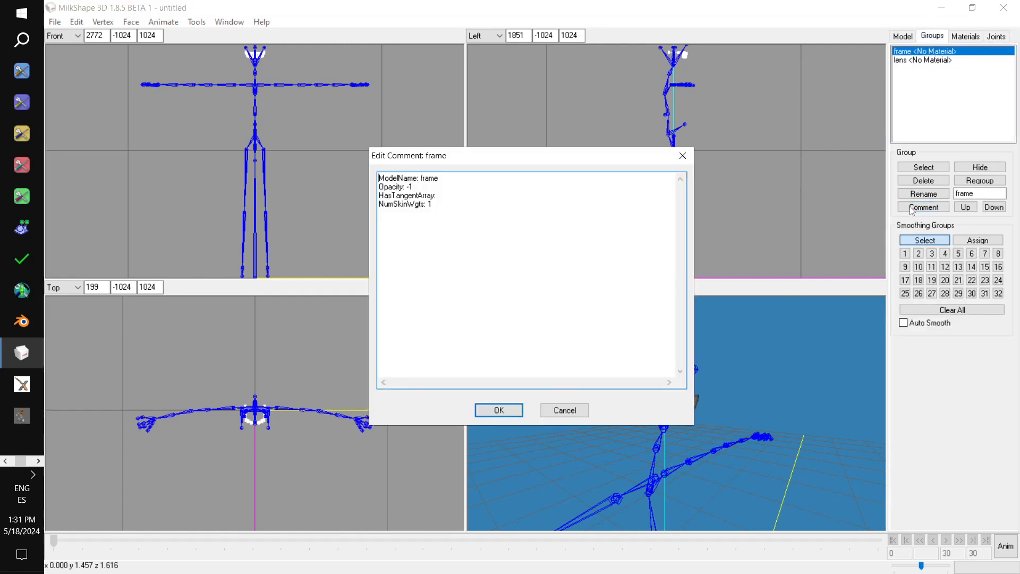
mouse_move(563, 409)
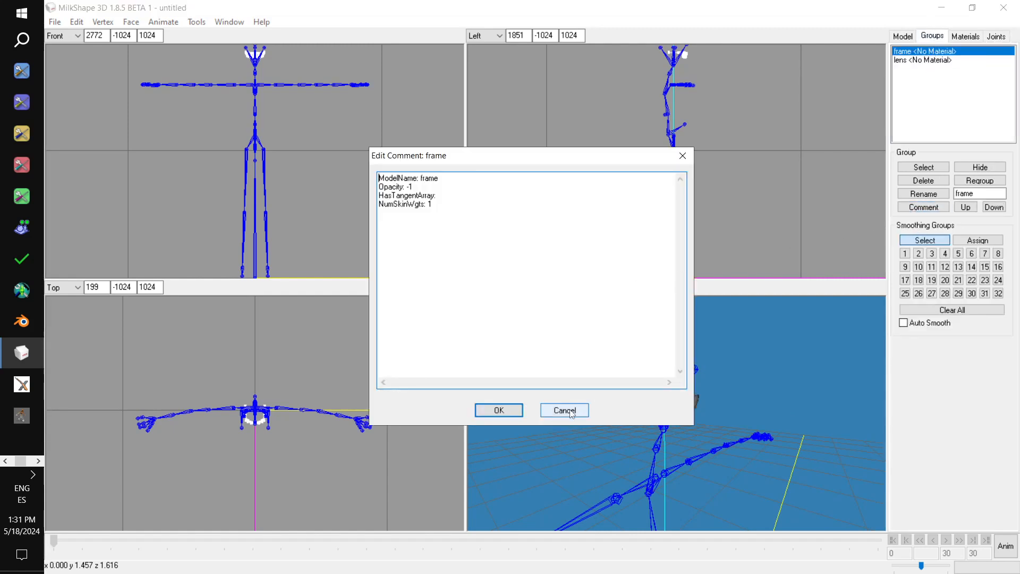
left_click(563, 409)
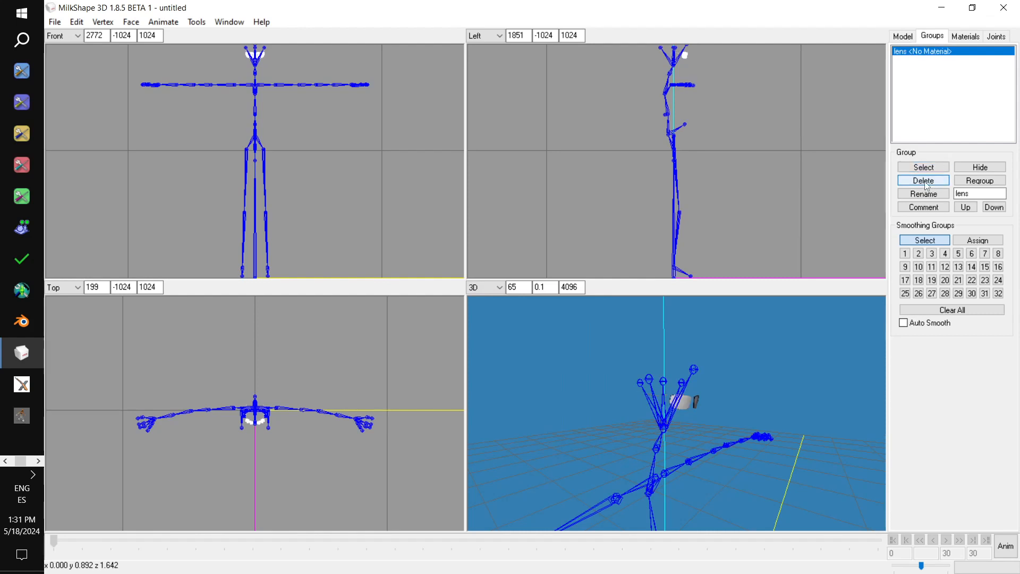
left_click(922, 180)
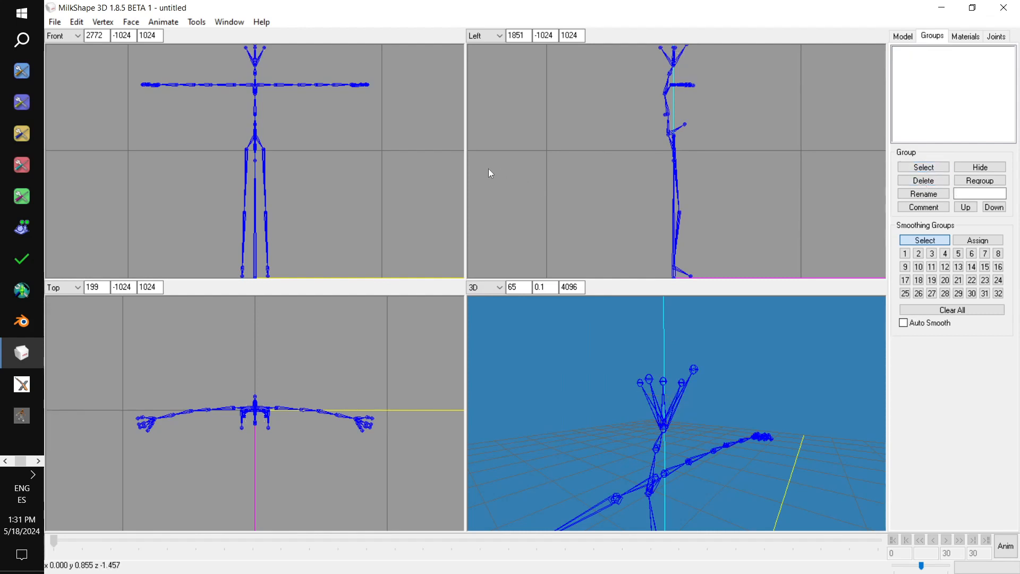
left_click(55, 21)
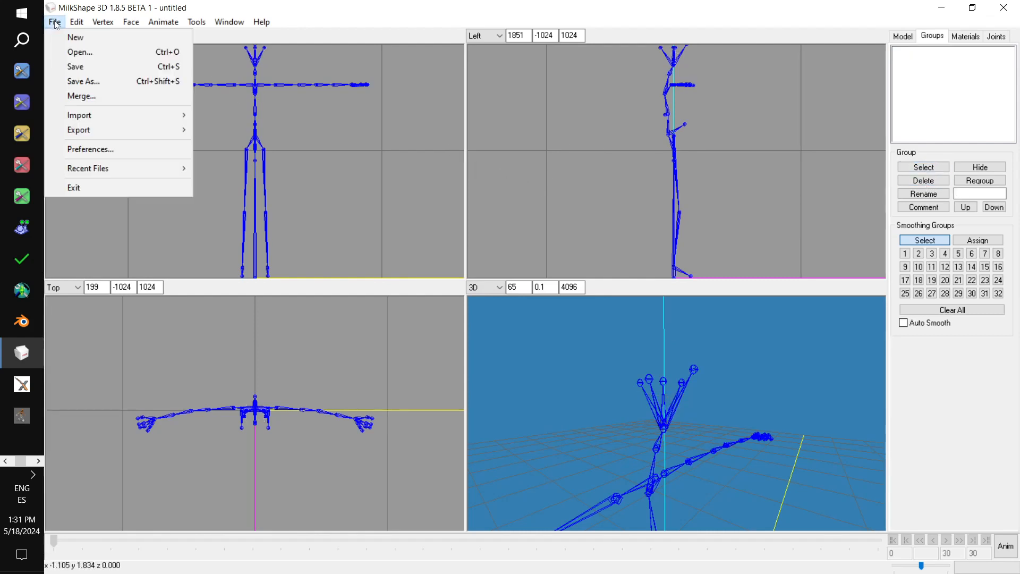
mouse_move(79, 115)
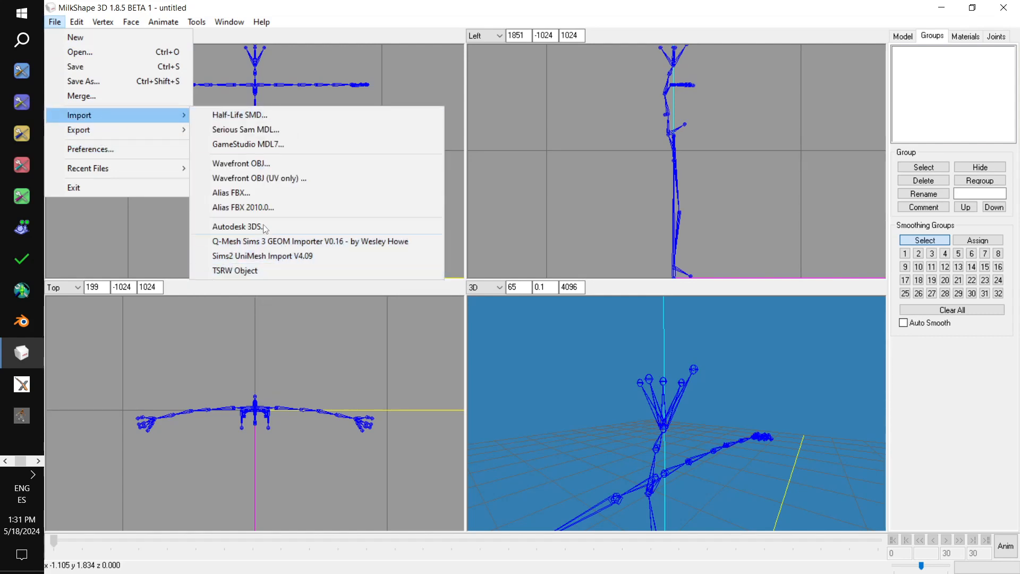
Import Bucket 1.obj as a Wavefront OBJ from Accessorize Your Life, then begin another OBJ import
left_click(240, 164)
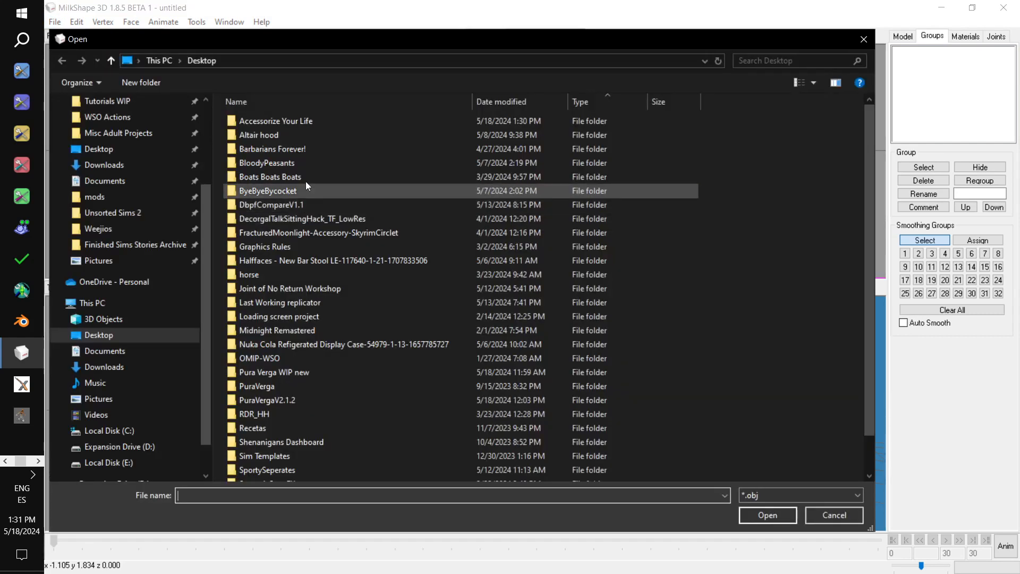
double_click(275, 121)
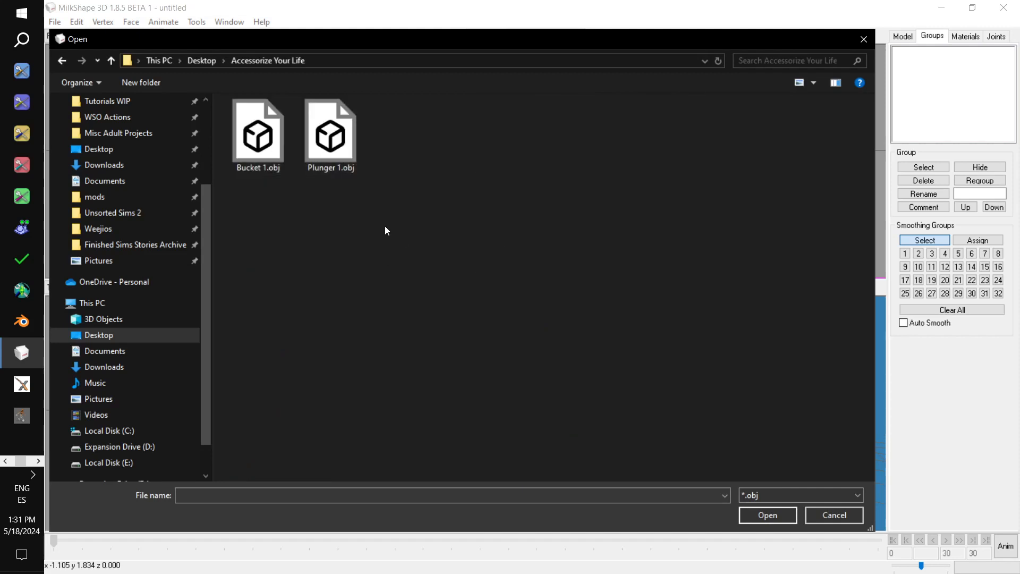
left_click(258, 134)
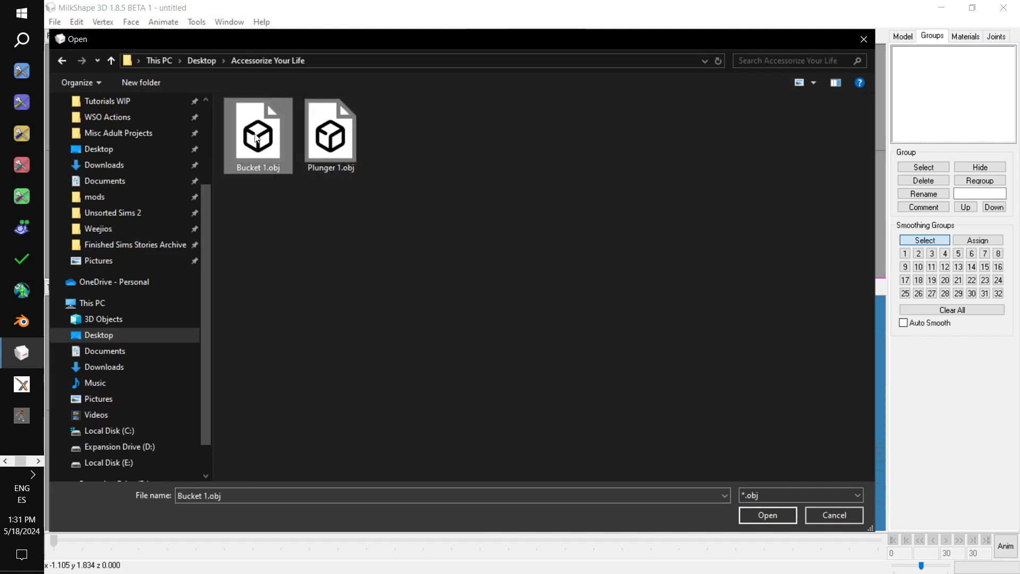
left_click(767, 515)
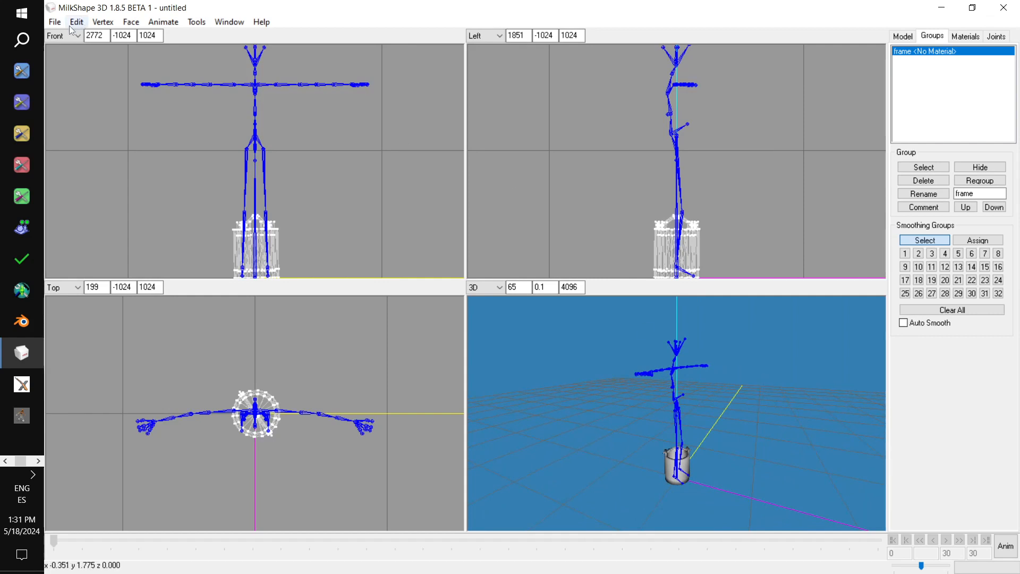
left_click(54, 21)
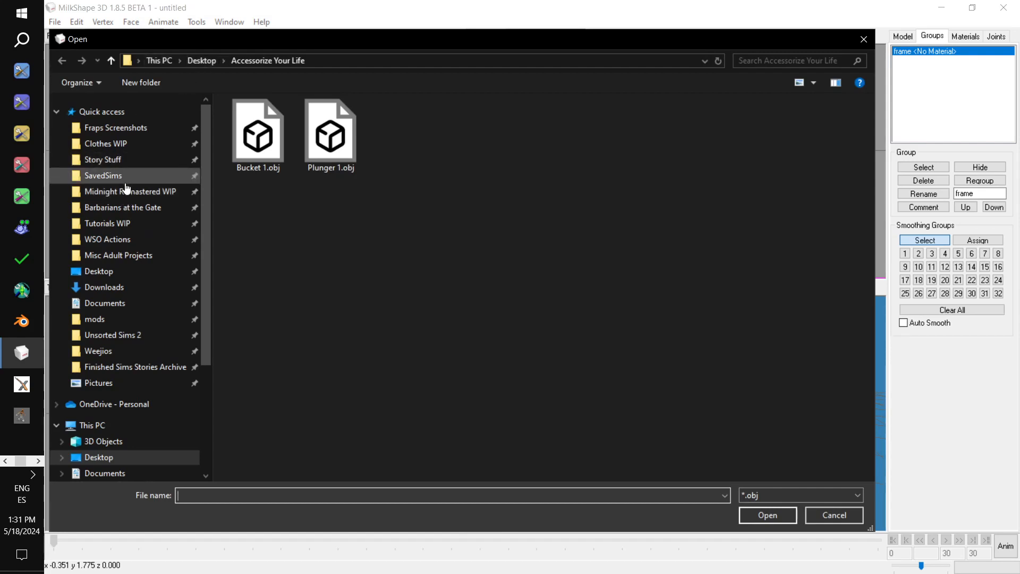
Browse E: > Sims 2 Projects > Projects, Ongoing > Blender Templates > Object Templates to import the example body OBJ, then select the frame group
left_click(105, 143)
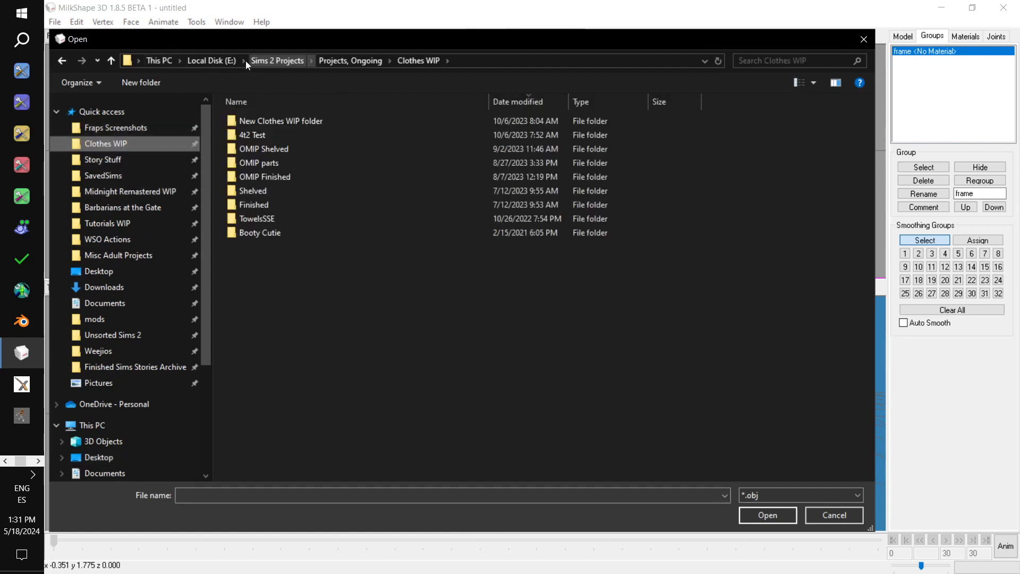
left_click(277, 60)
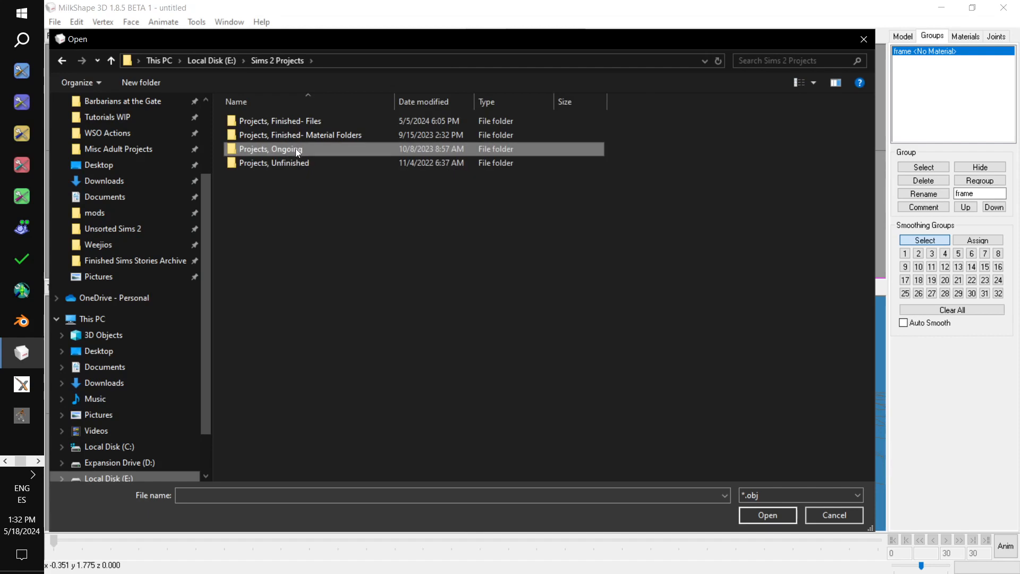
scroll("up", 3)
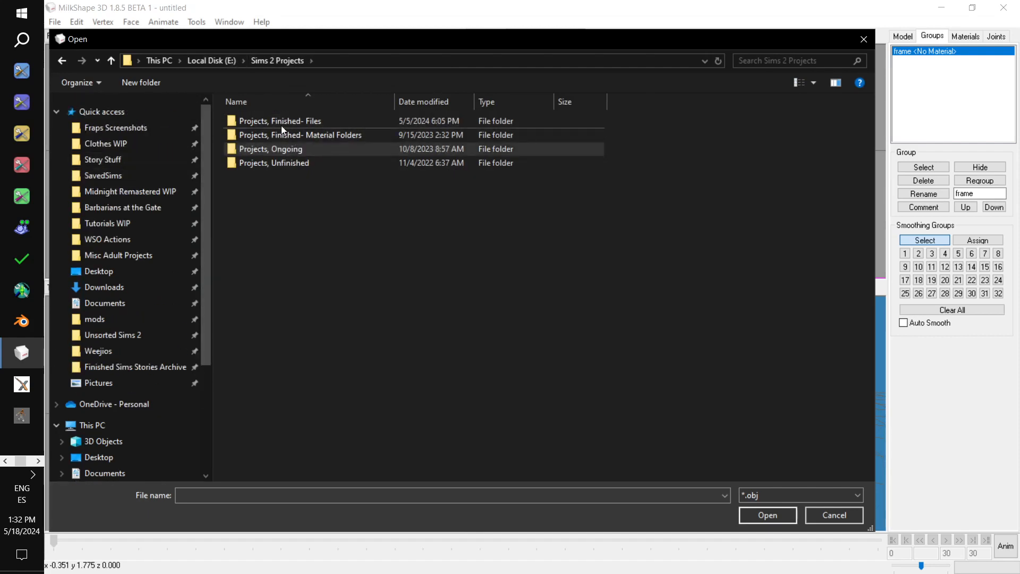
left_click(280, 121)
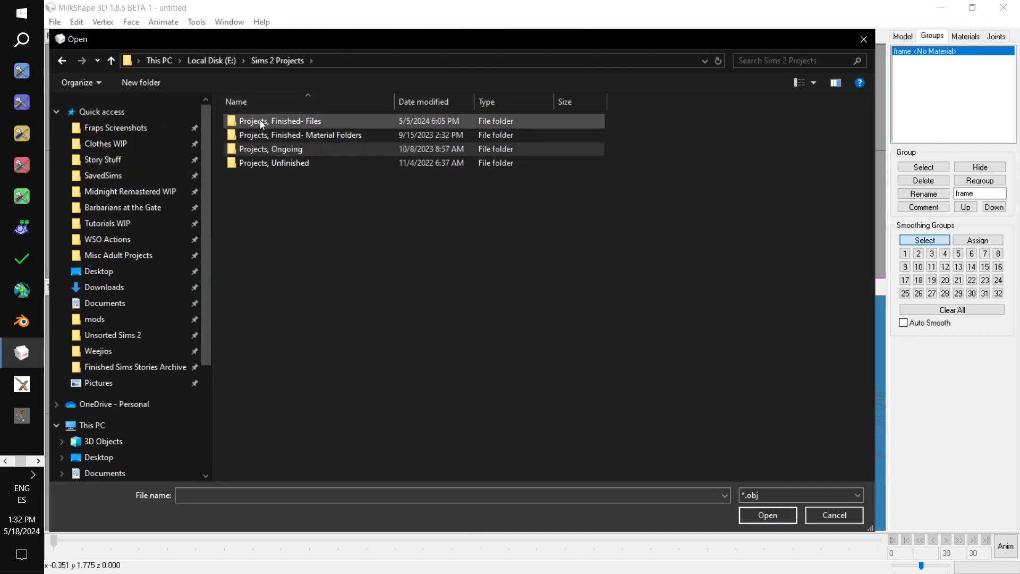
double_click(270, 148)
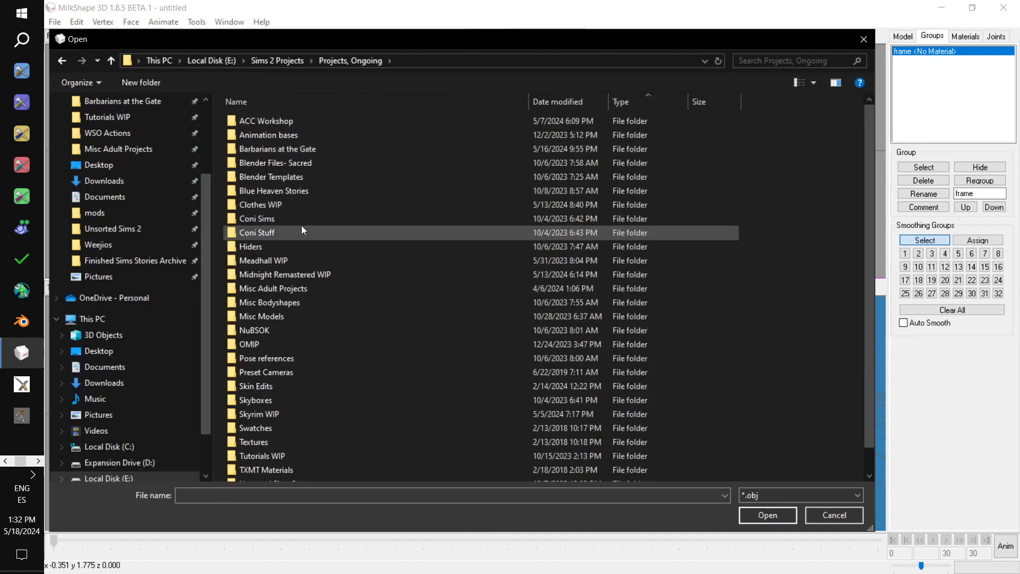
double_click(270, 177)
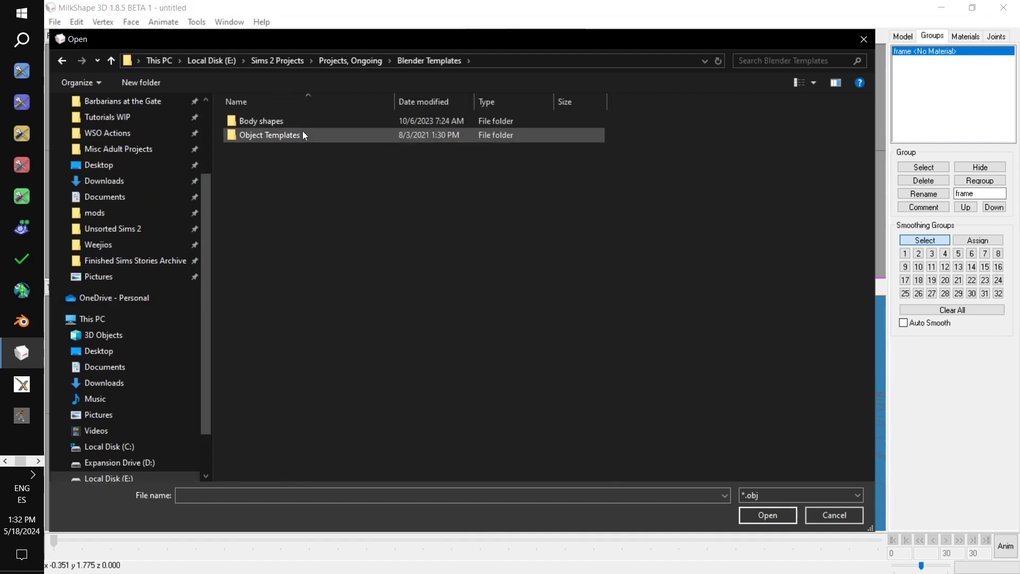
double_click(261, 121)
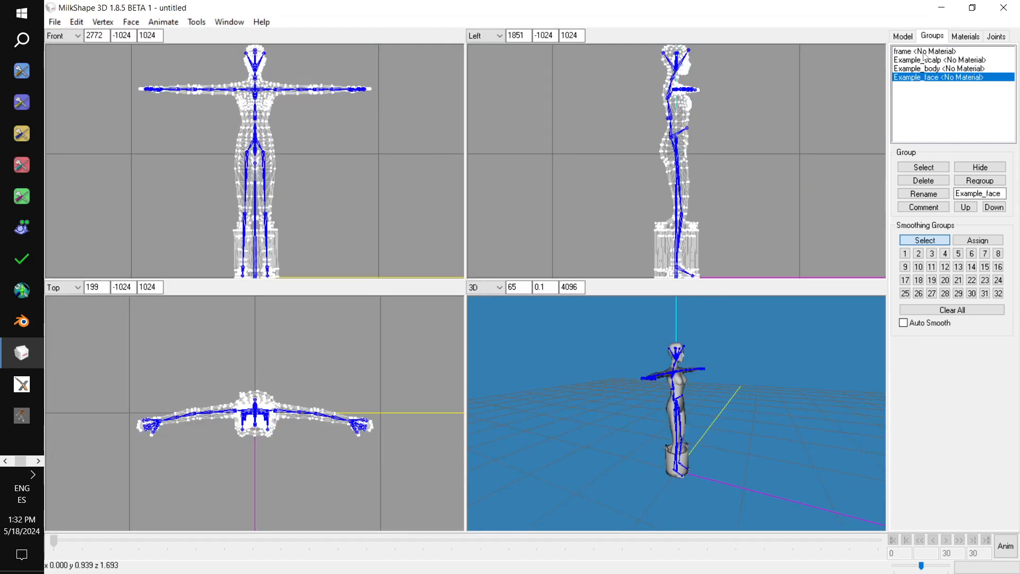
left_click(924, 51)
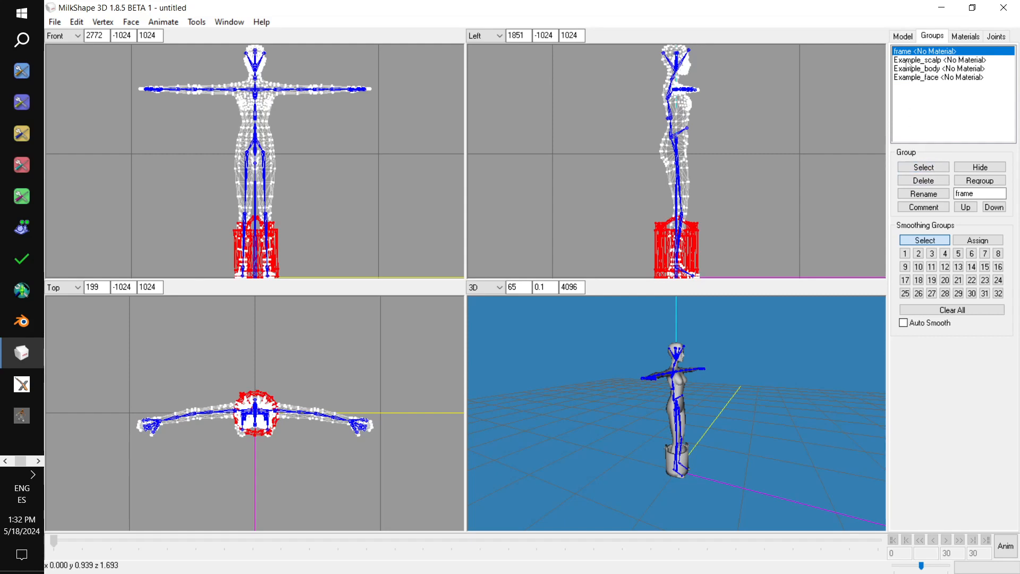
Rotate the selected frame group in the Left viewport until it tilts, then switch to the Move tool
left_click(901, 35)
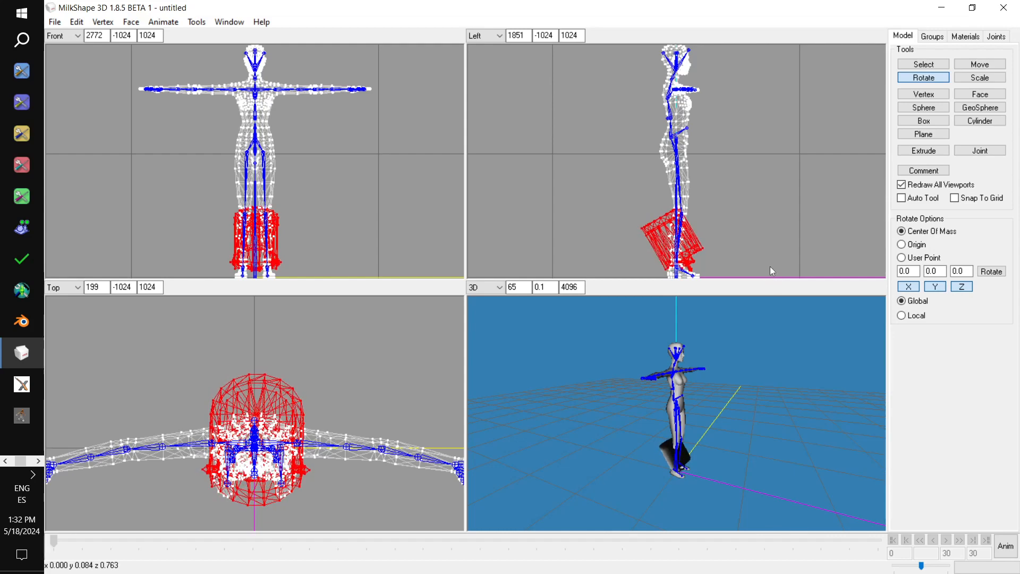
left_click(979, 64)
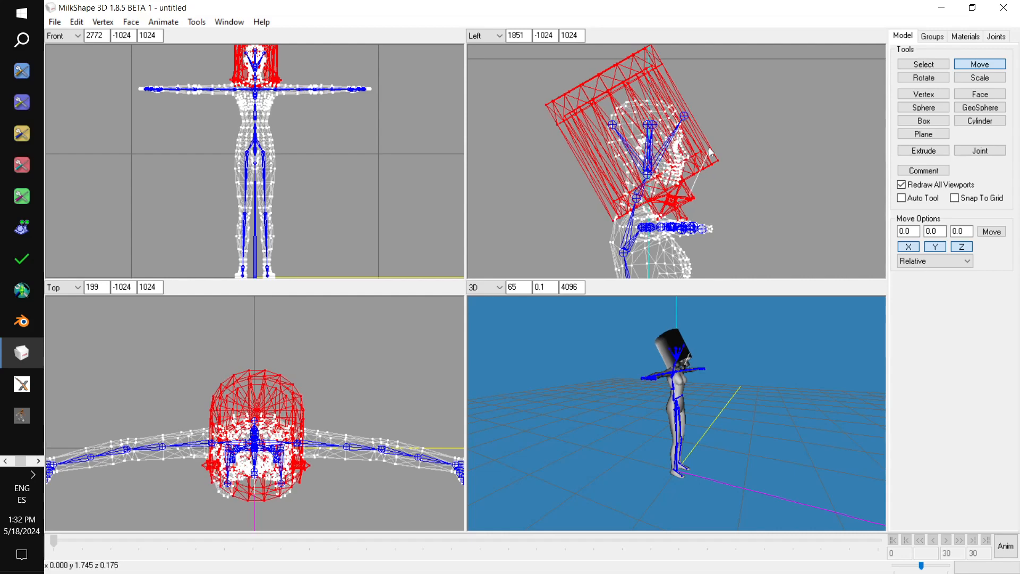
mouse_move(806, 142)
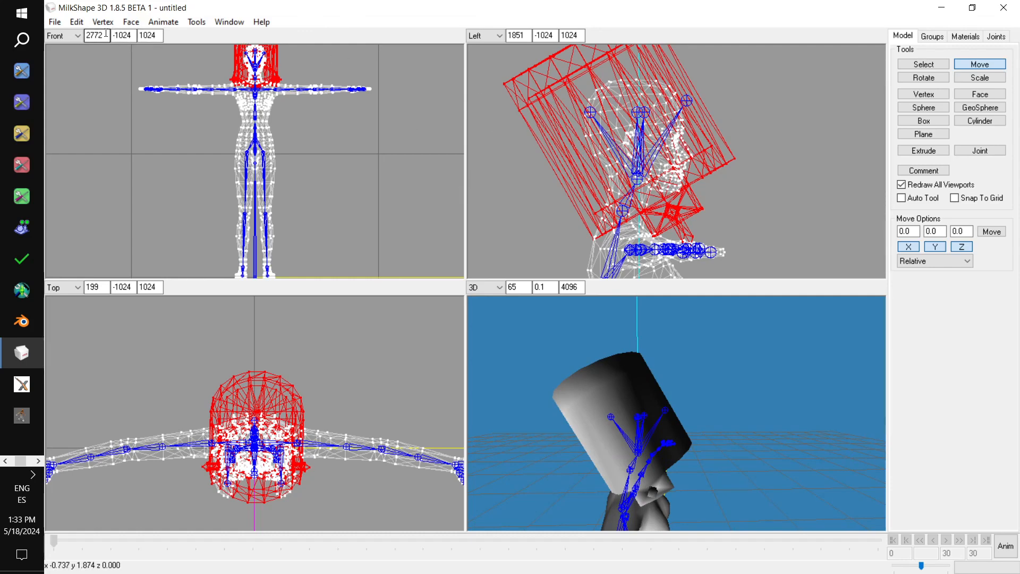
Apply Cat's UV Flip Horizontal from the Vertex menu to the frame mesh's texture mapping
left_click(102, 22)
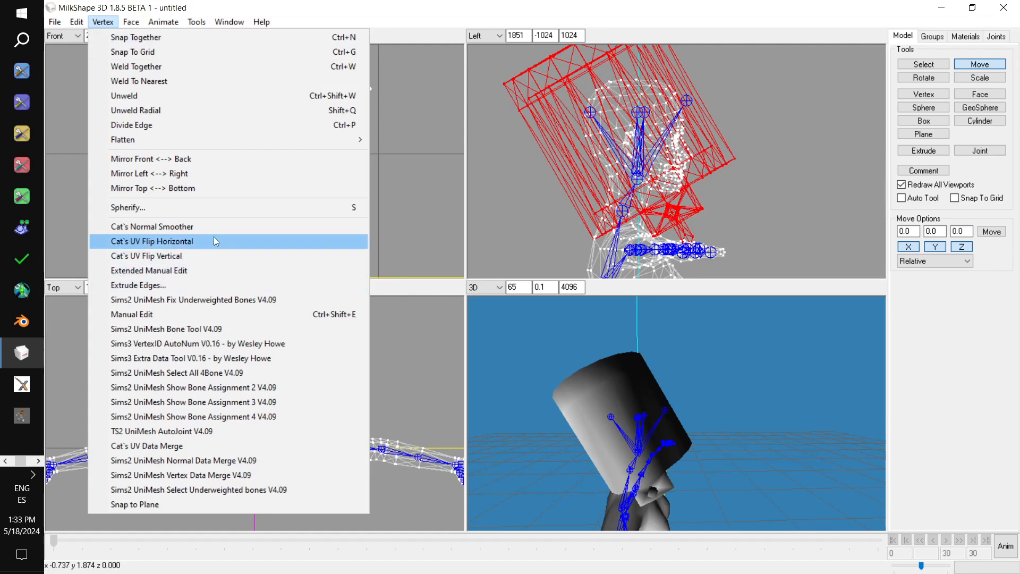
left_click(150, 241)
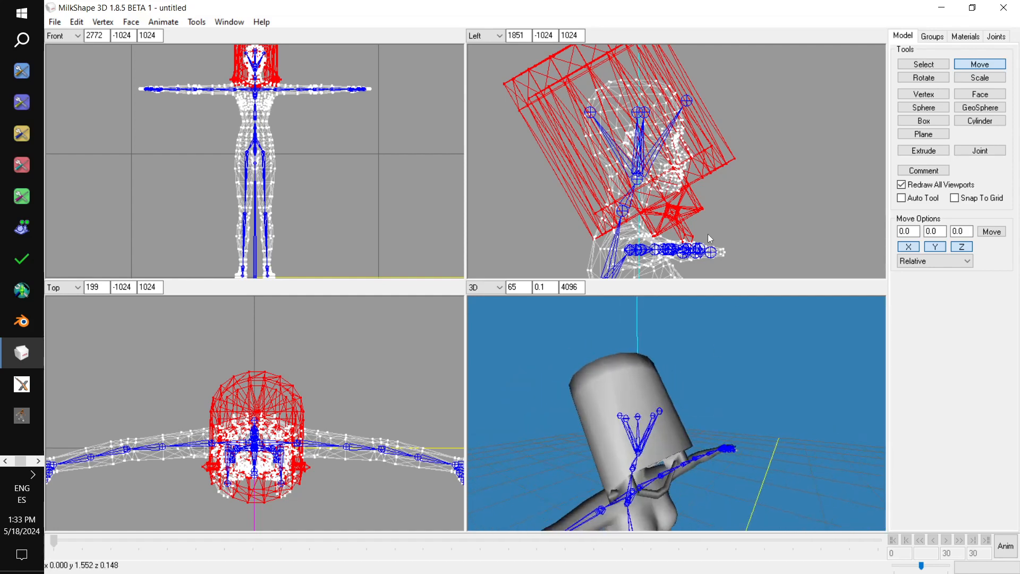
Pick the head joint in the Joints list and select the whole frame group for assignment
left_click(995, 35)
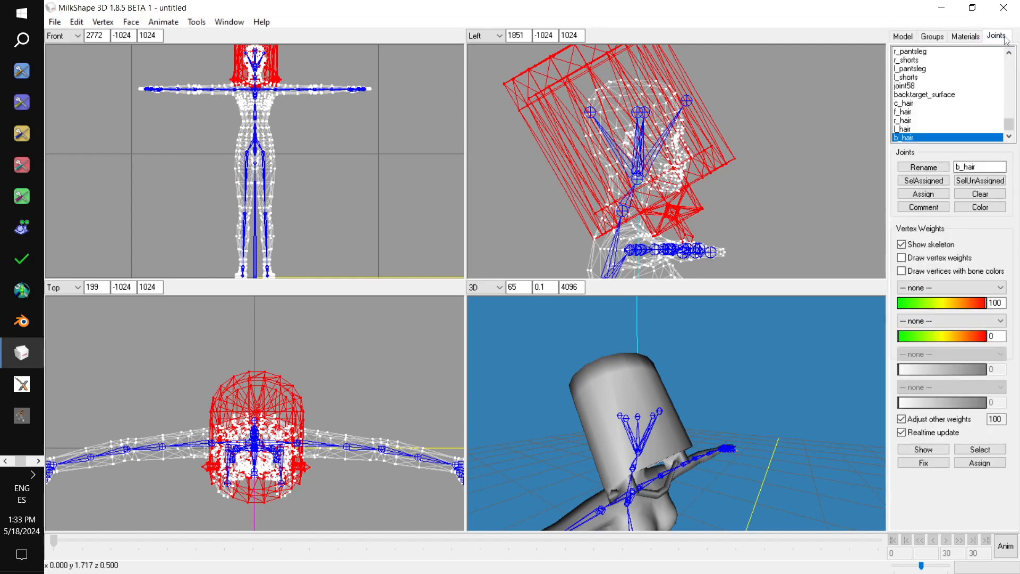
scroll("up", 3)
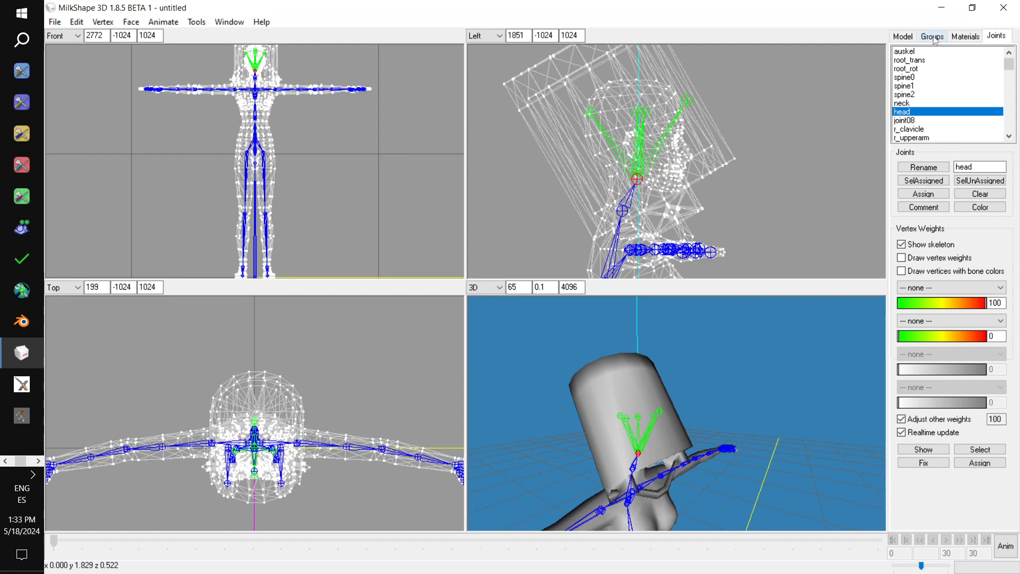
left_click(931, 36)
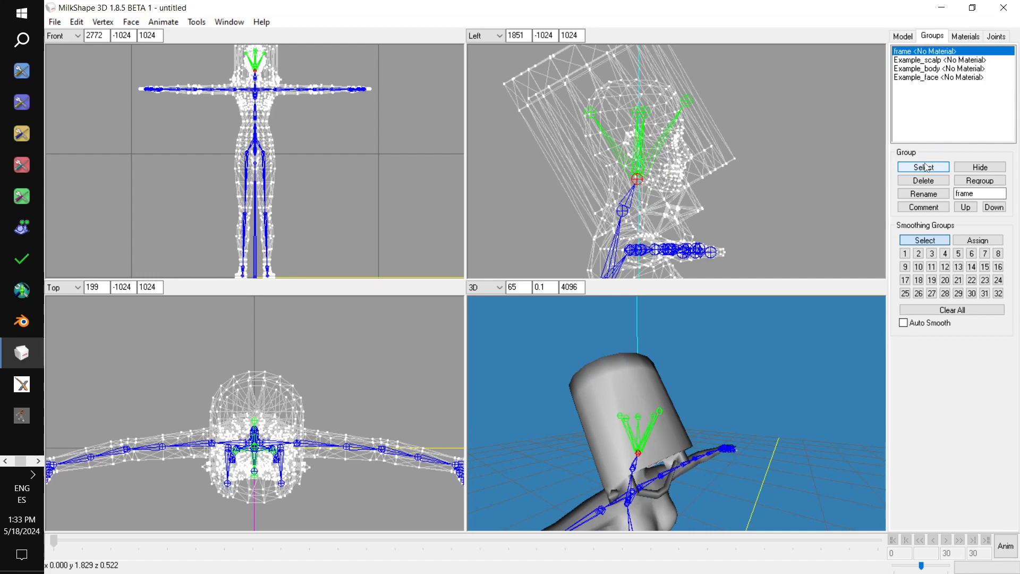
left_click(922, 166)
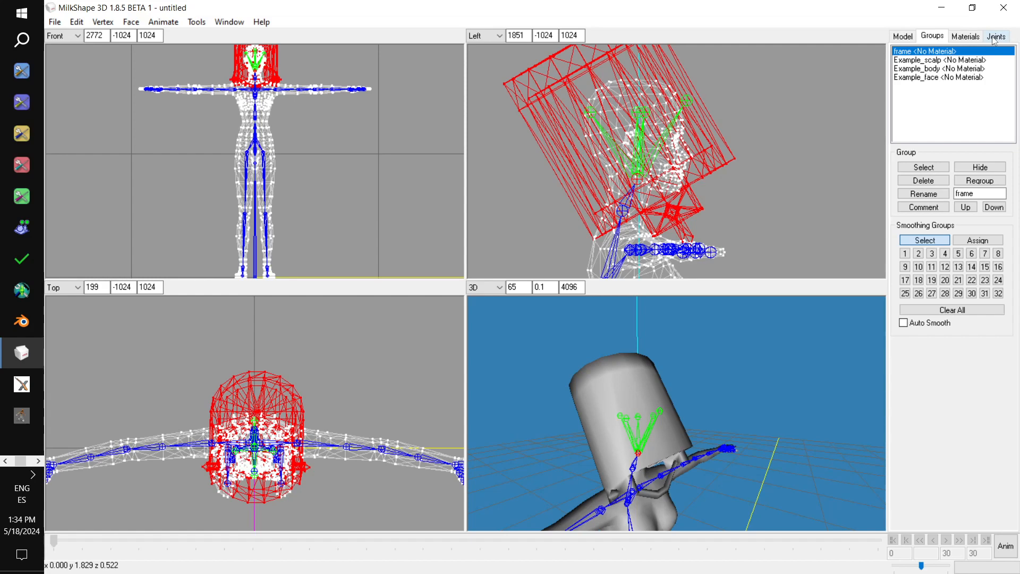
Assign the frame to the head joint, then delete the Example scalp, body and face groups
left_click(996, 36)
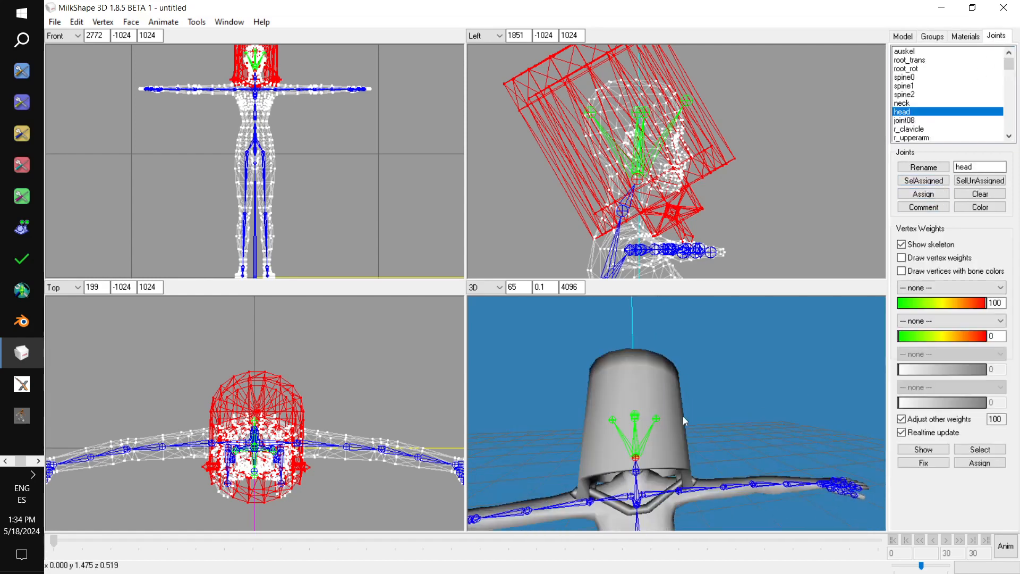
left_click(931, 35)
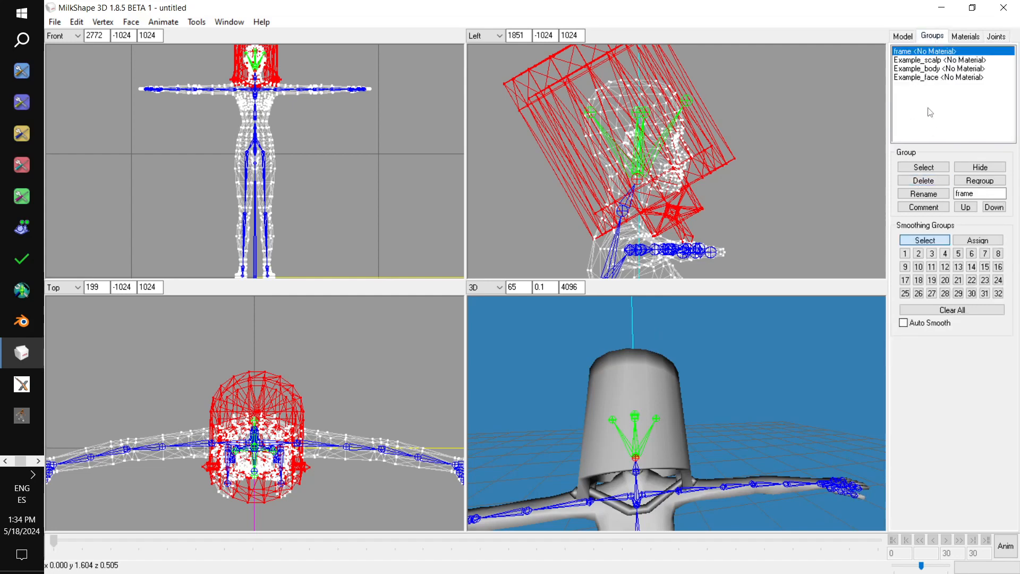
left_click(938, 77)
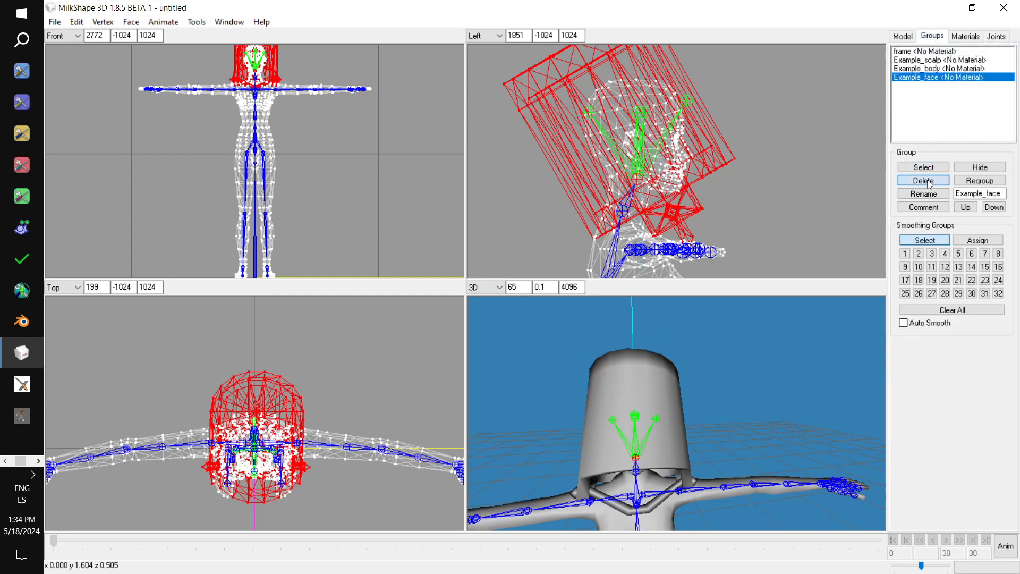
left_click(922, 180)
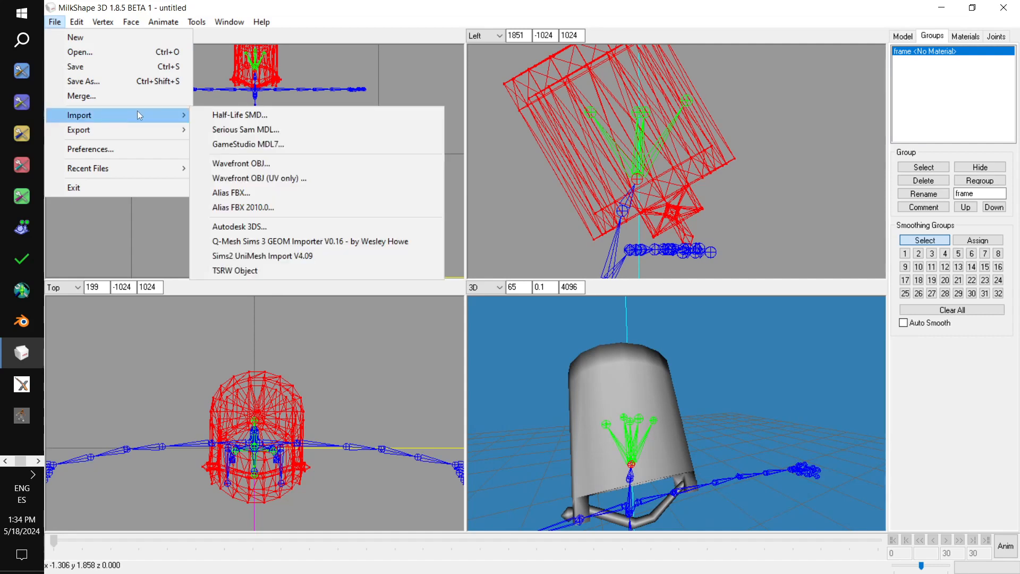
mouse_move(240, 163)
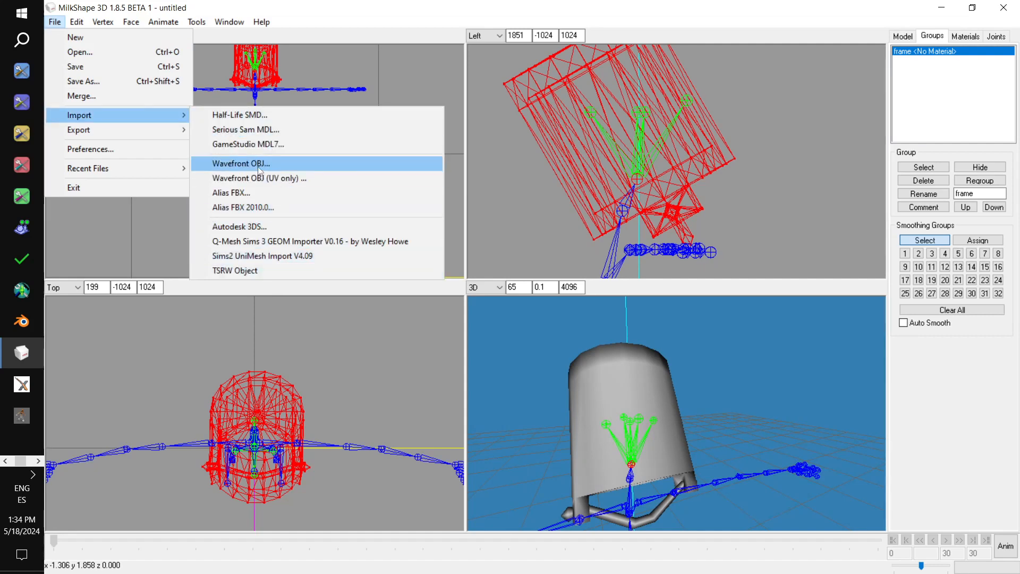
Import a Wavefront OBJ adding a Figure group, clear the selection with Select None and check the Joints and Groups lists
left_click(240, 163)
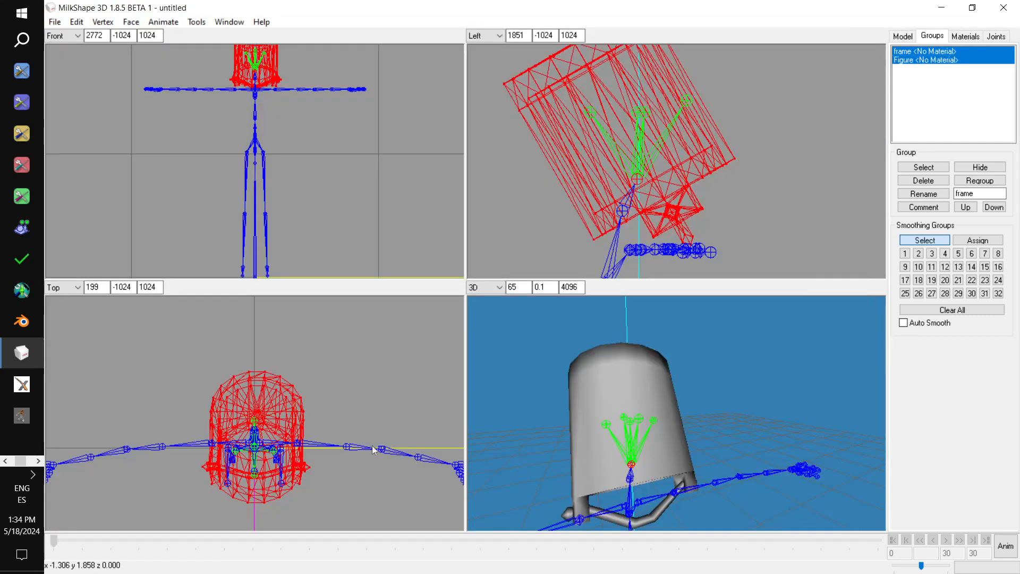
left_click(926, 60)
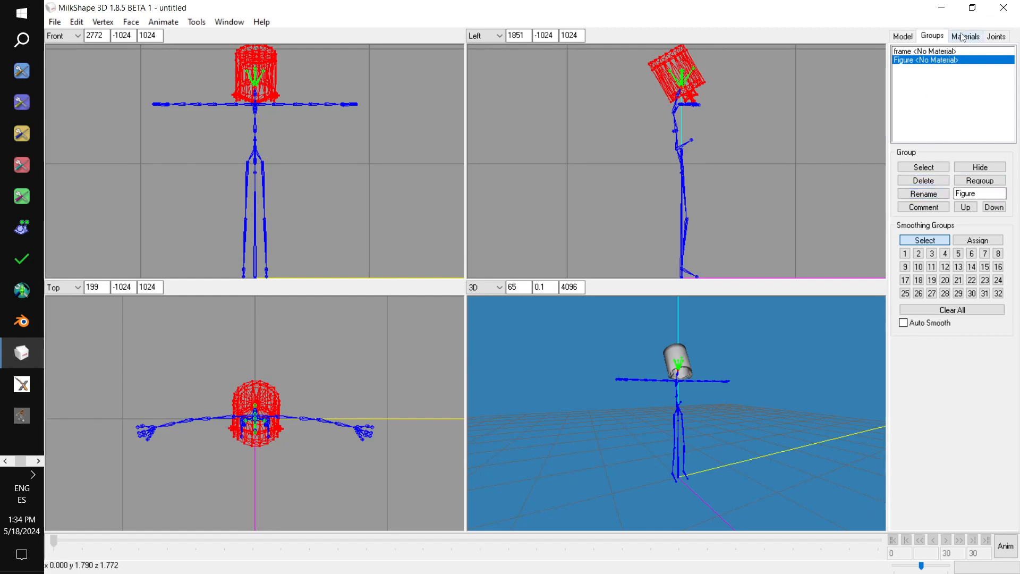
left_click(75, 21)
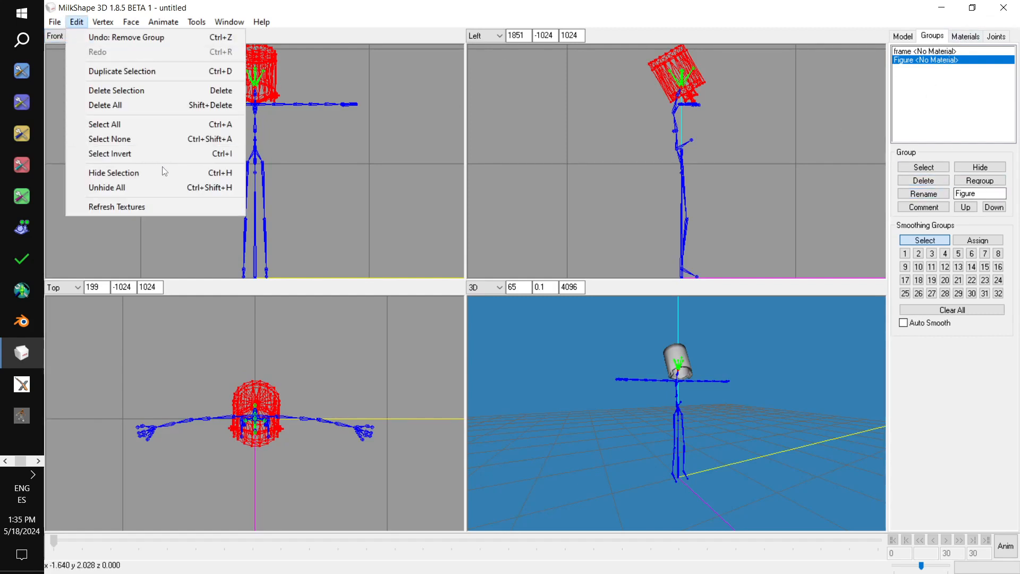
left_click(109, 138)
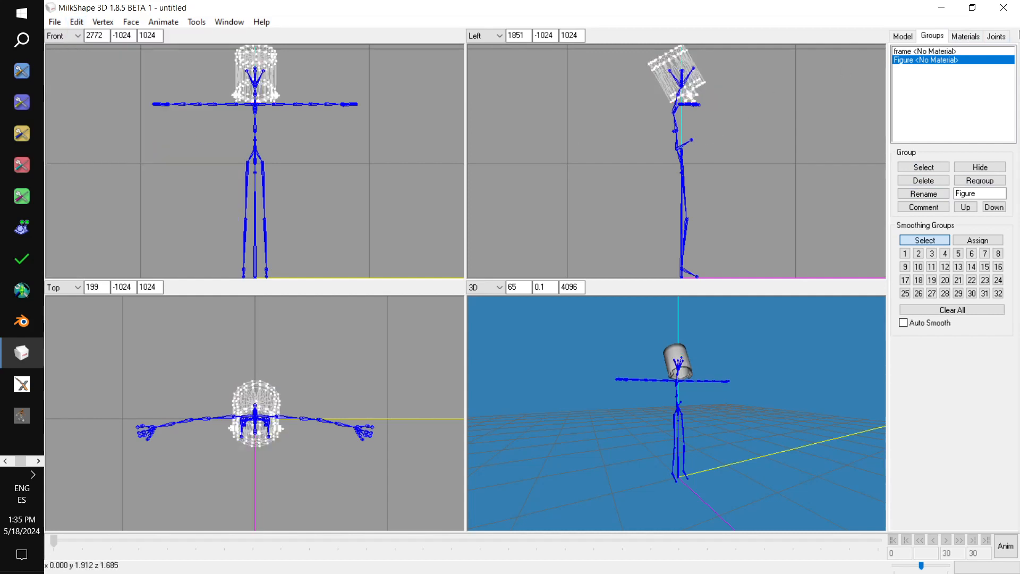
left_click(996, 35)
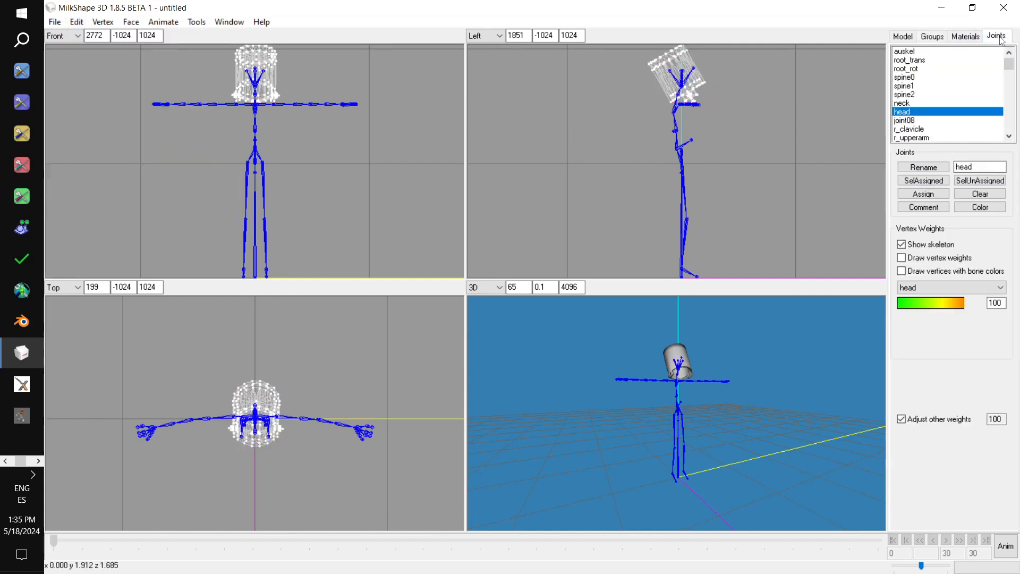
left_click(931, 36)
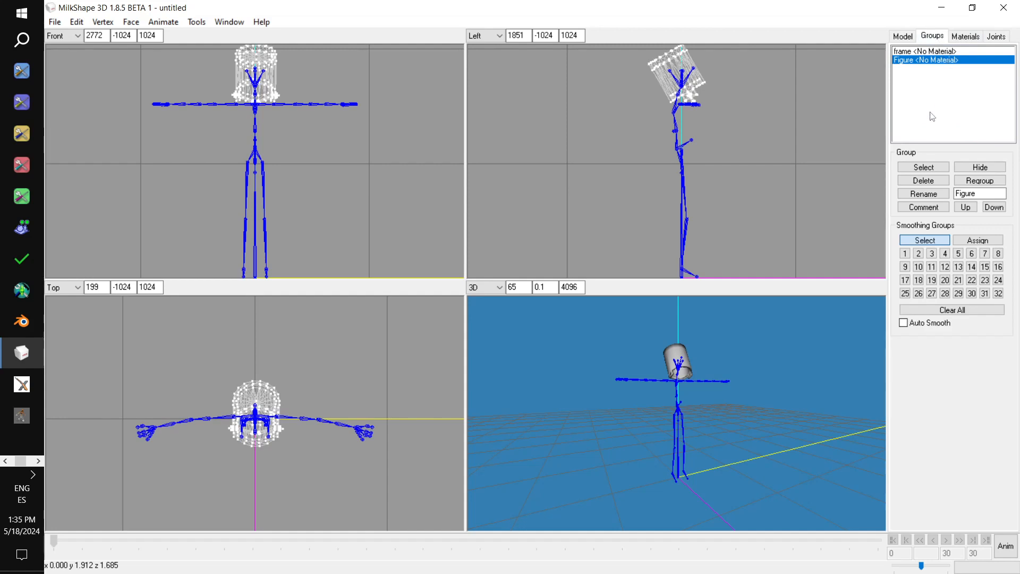
mouse_move(931, 145)
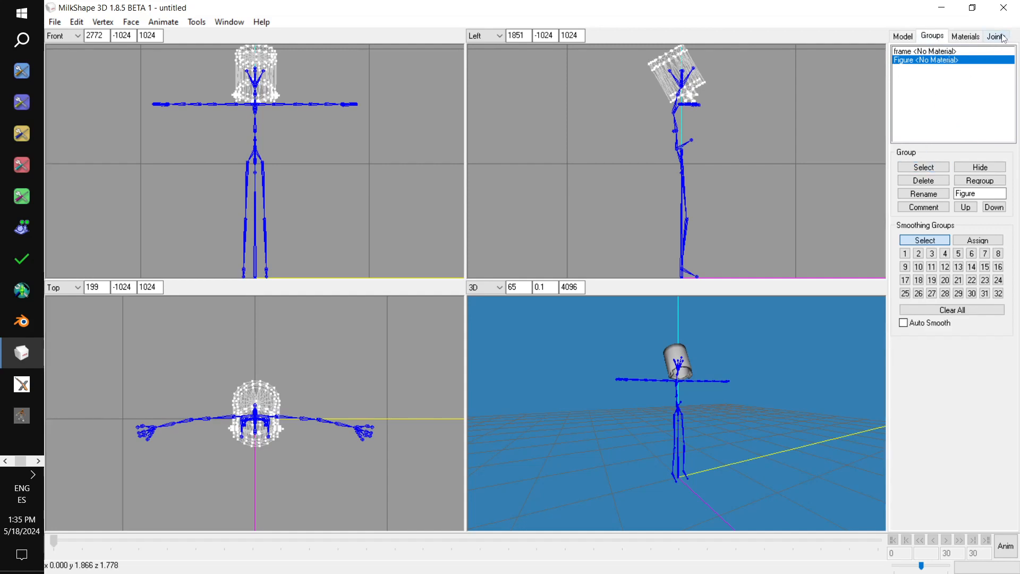
Select spine2 in the joint list, then select the Figure group's geometry to check its weighting
left_click(995, 36)
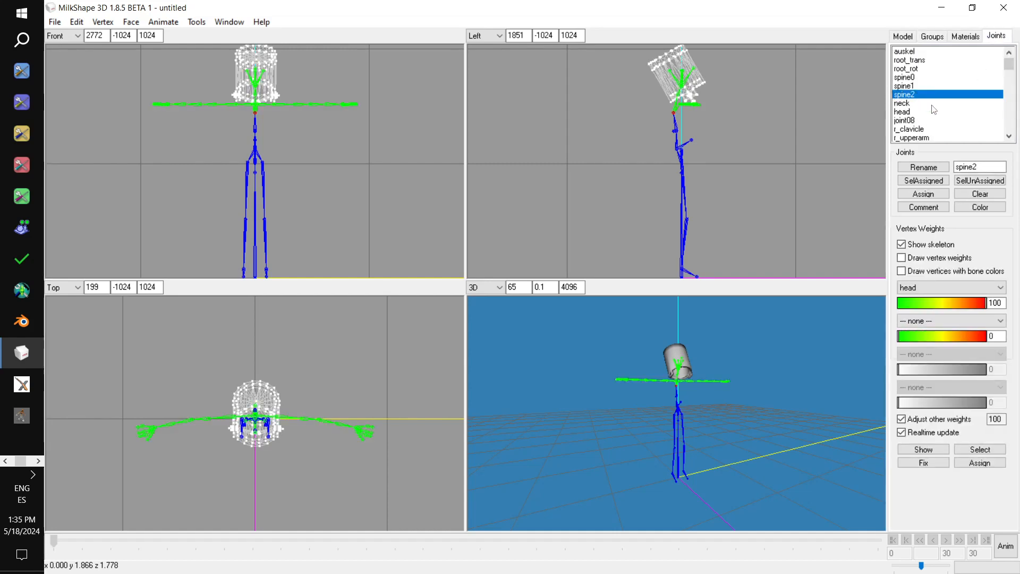
mouse_move(948, 64)
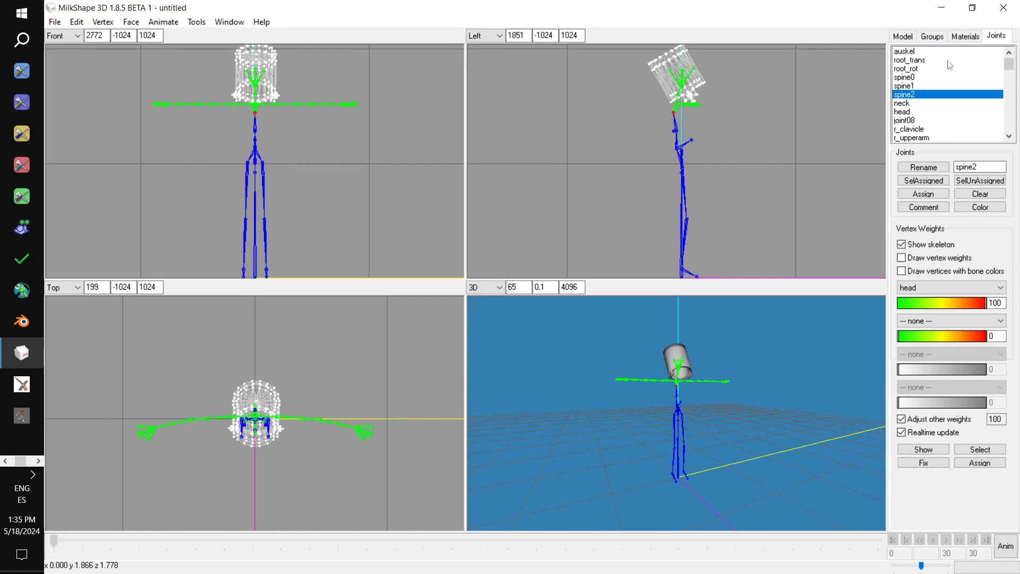
left_click(932, 35)
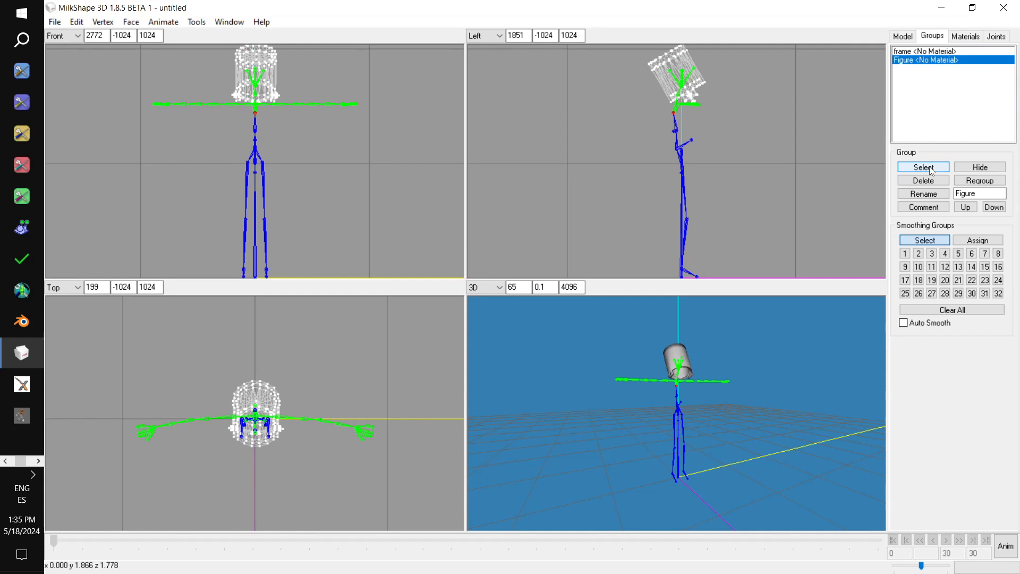
left_click(996, 36)
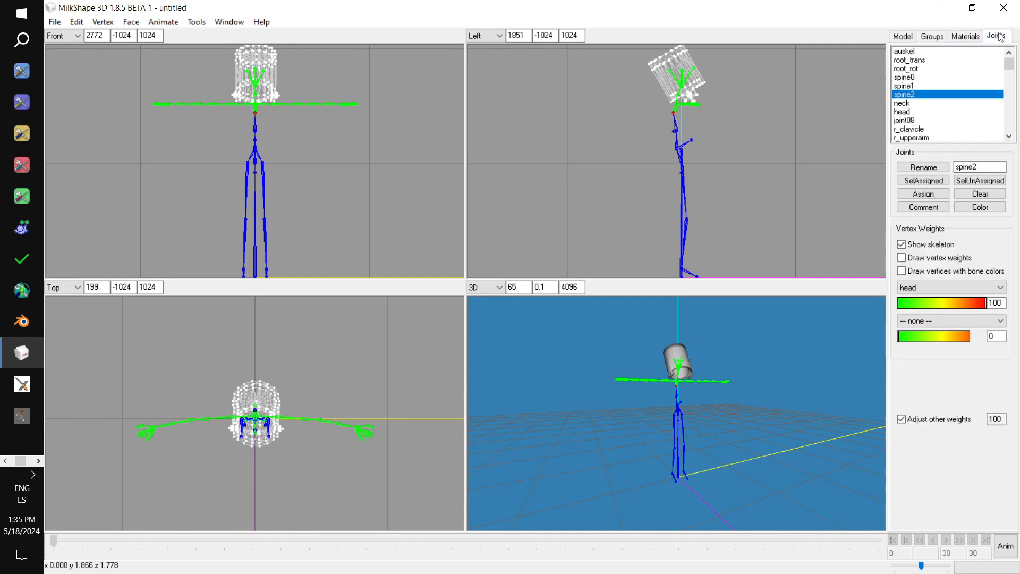
left_click(922, 194)
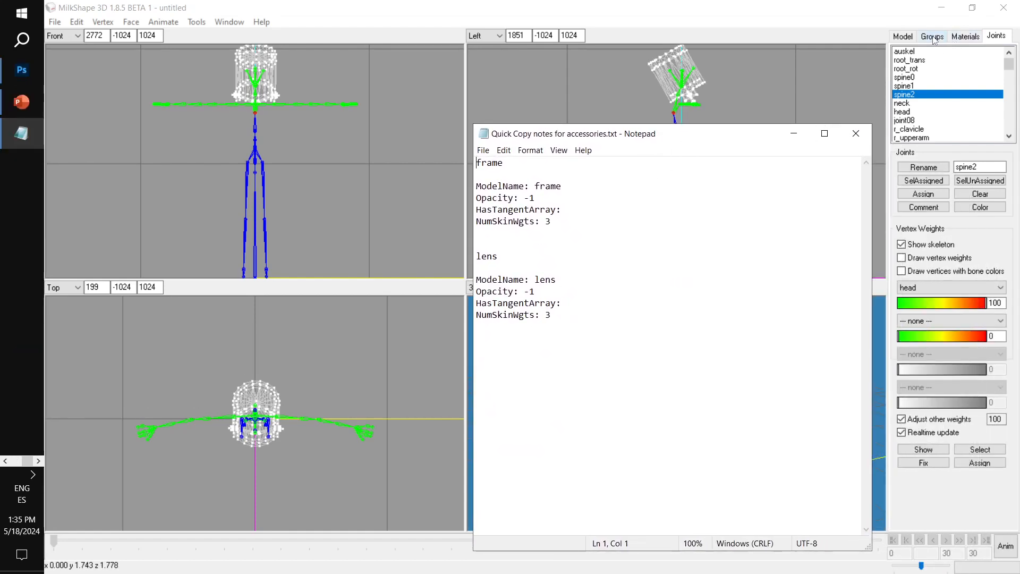
Paste the frame model notes into the frame group's comment
left_click(931, 35)
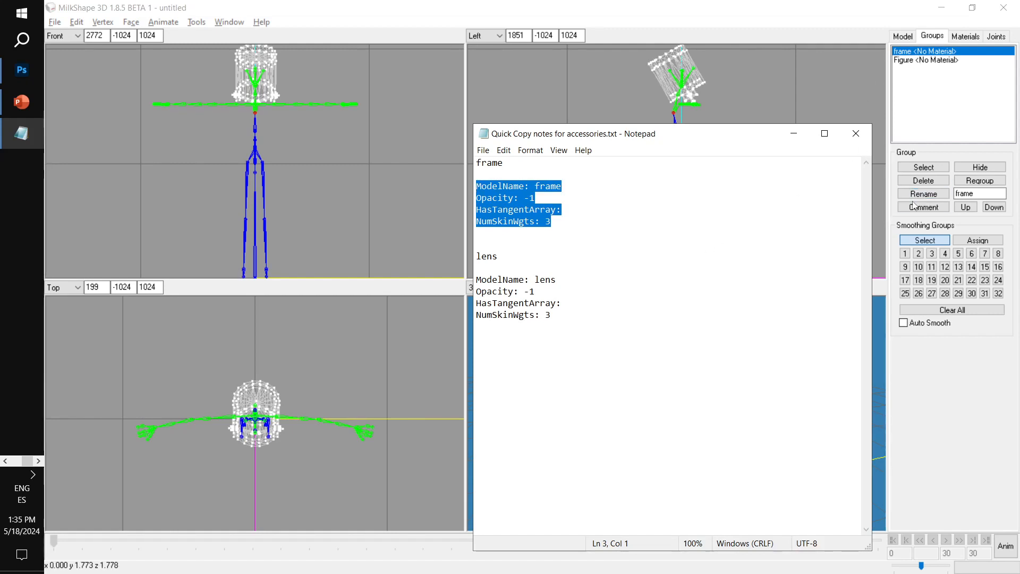
left_click(922, 206)
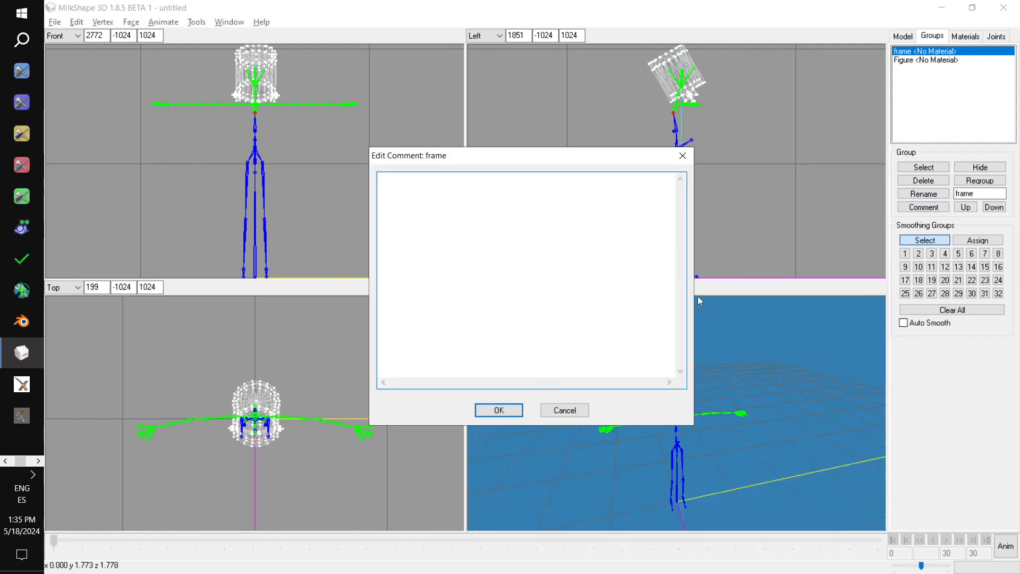
mouse_move(473, 275)
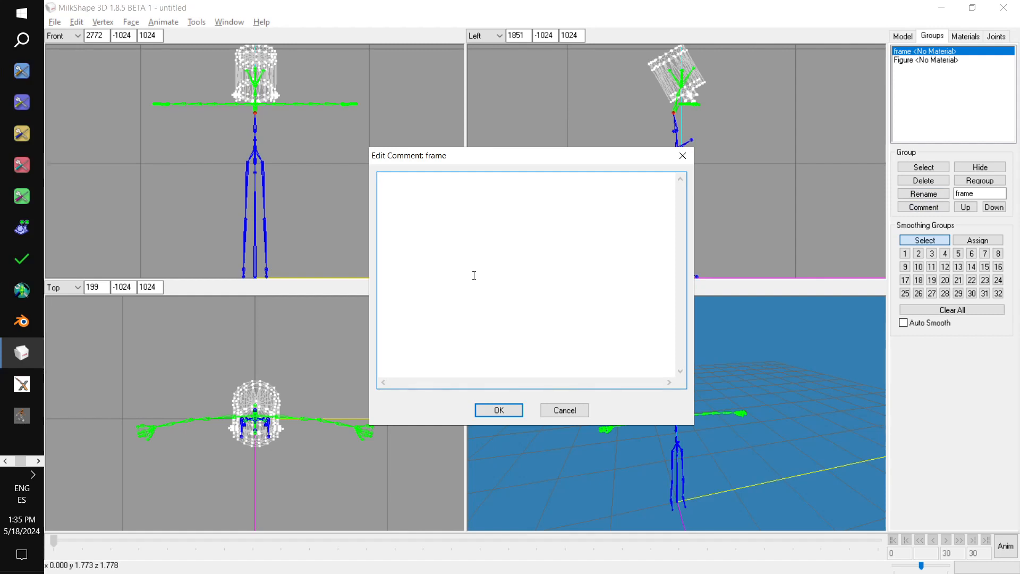
left_click(498, 409)
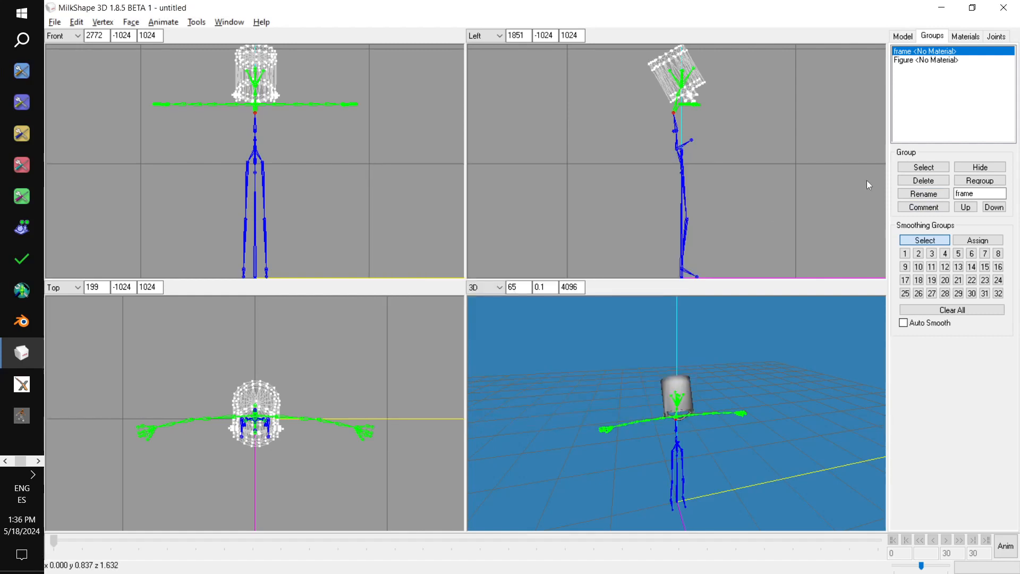
Rename the Figure group to lens and paste the lens notes into its comment
left_click(925, 60)
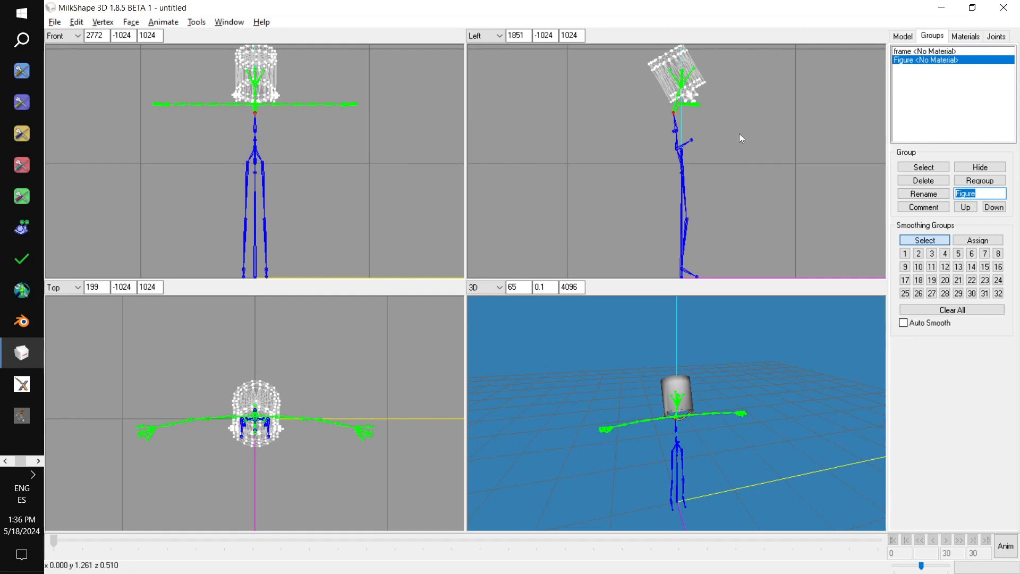
type("lens")
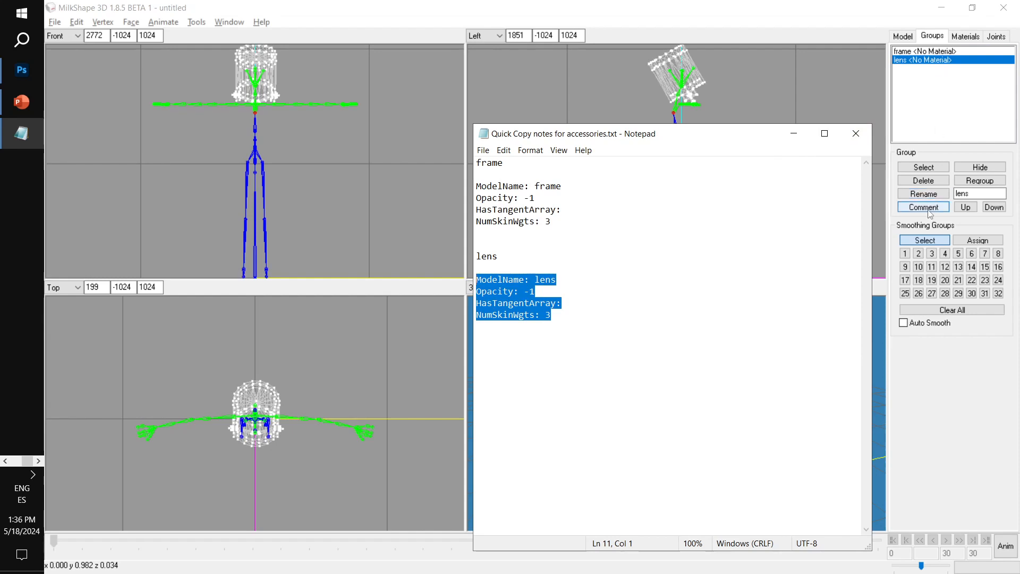
left_click(922, 206)
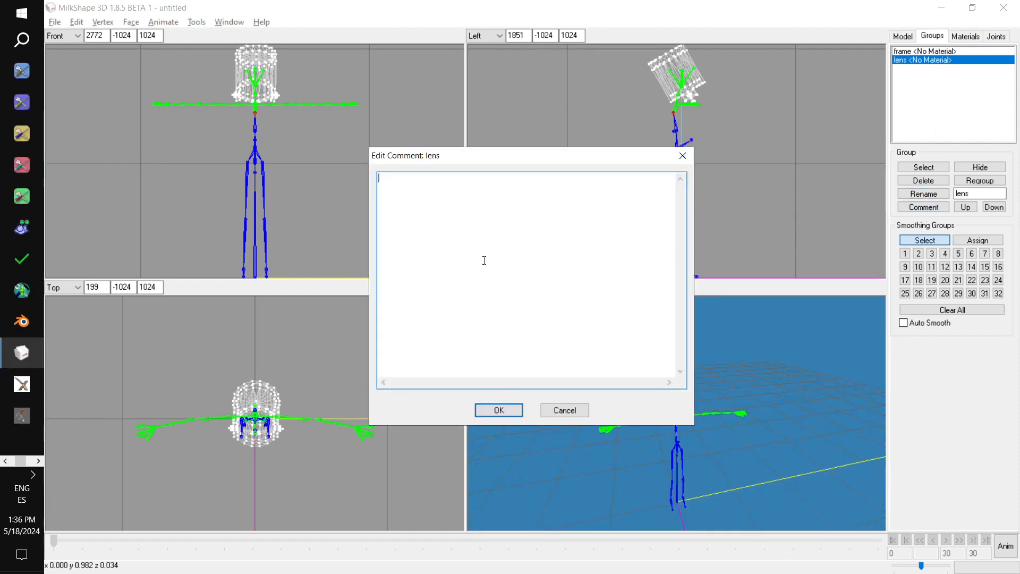
left_click(498, 410)
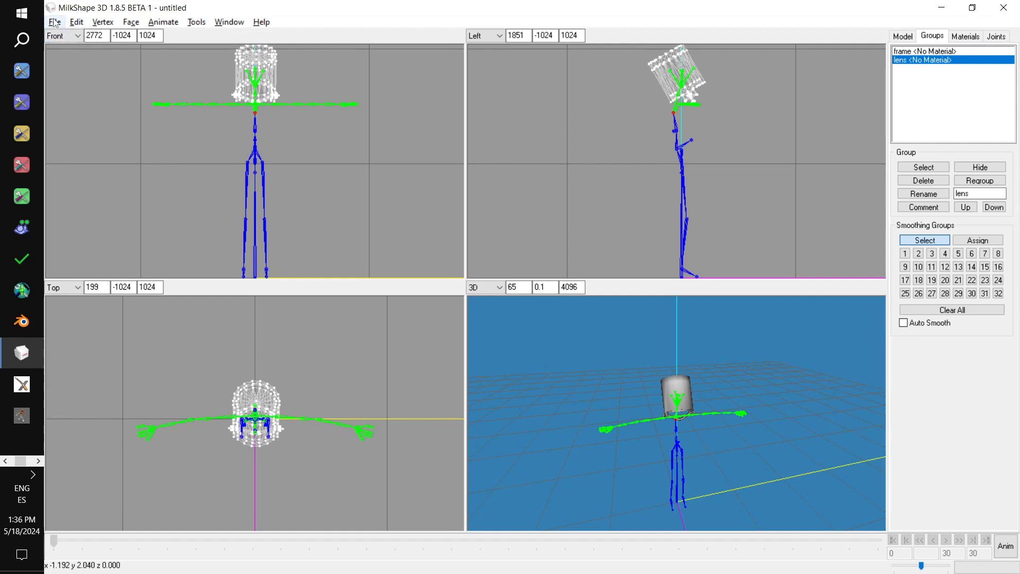
Save the model as Bucket 2.ms3d in Desktop\Accessorize Your Life
left_click(54, 21)
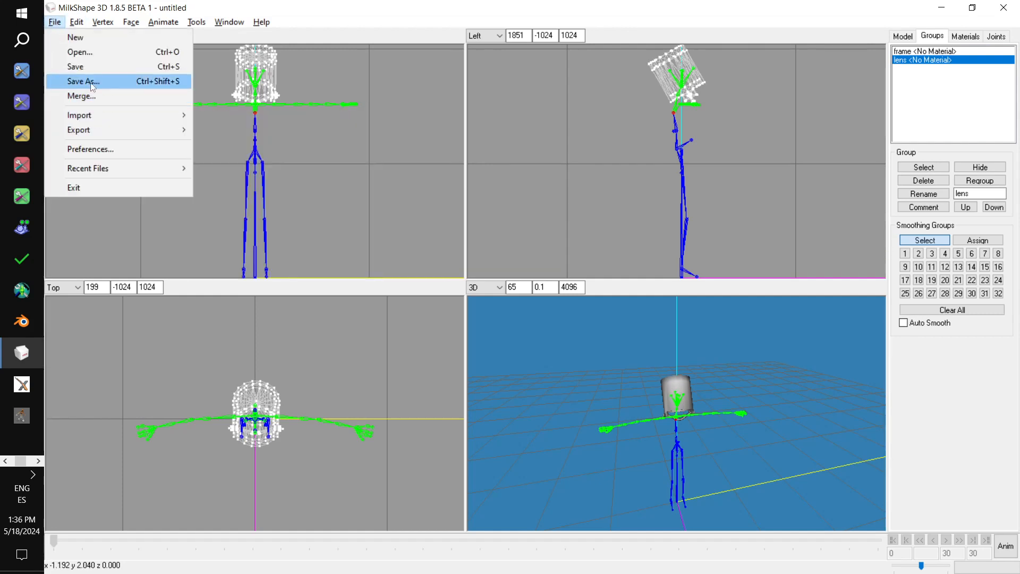
left_click(83, 81)
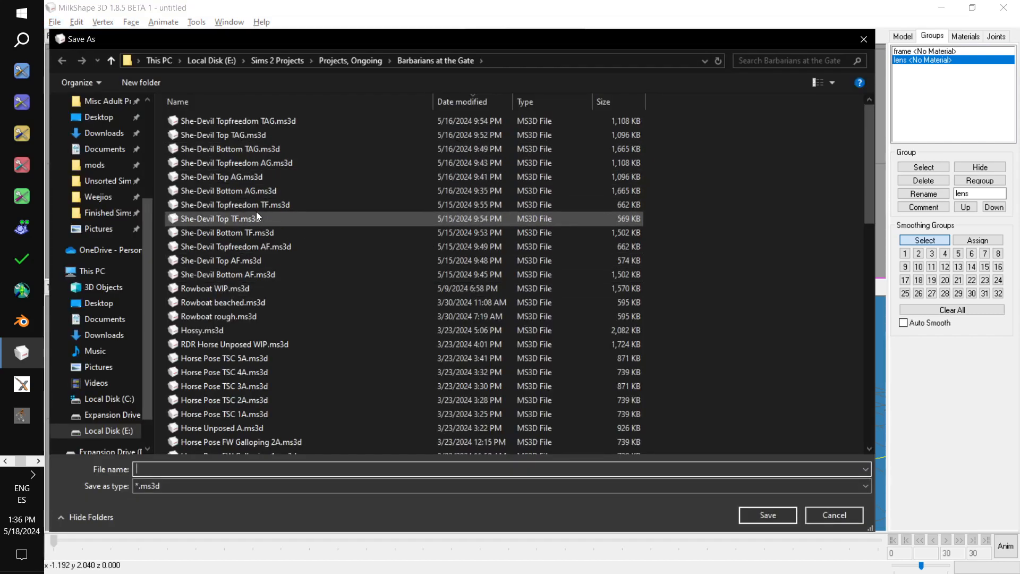
left_click(98, 116)
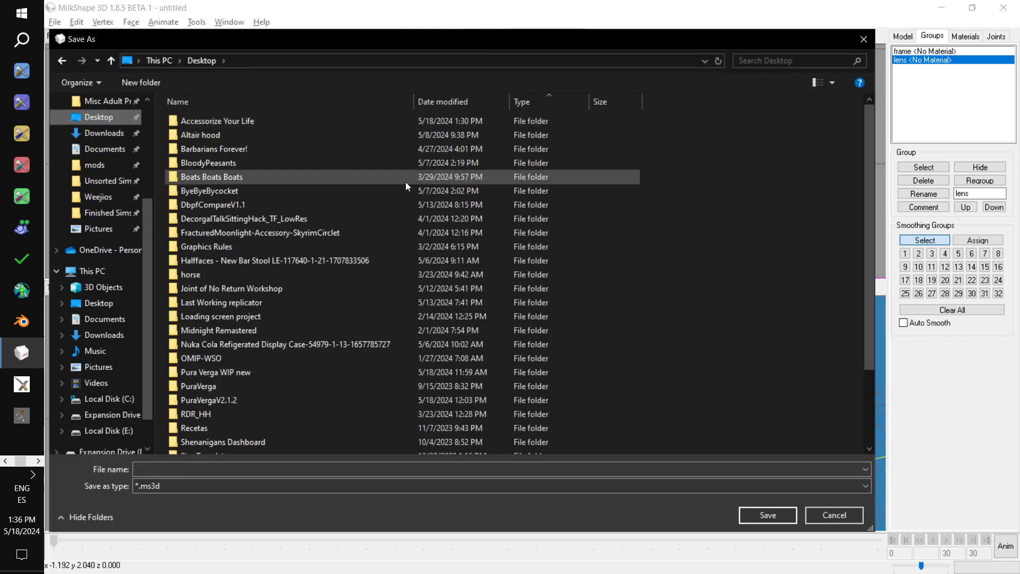
double_click(218, 121)
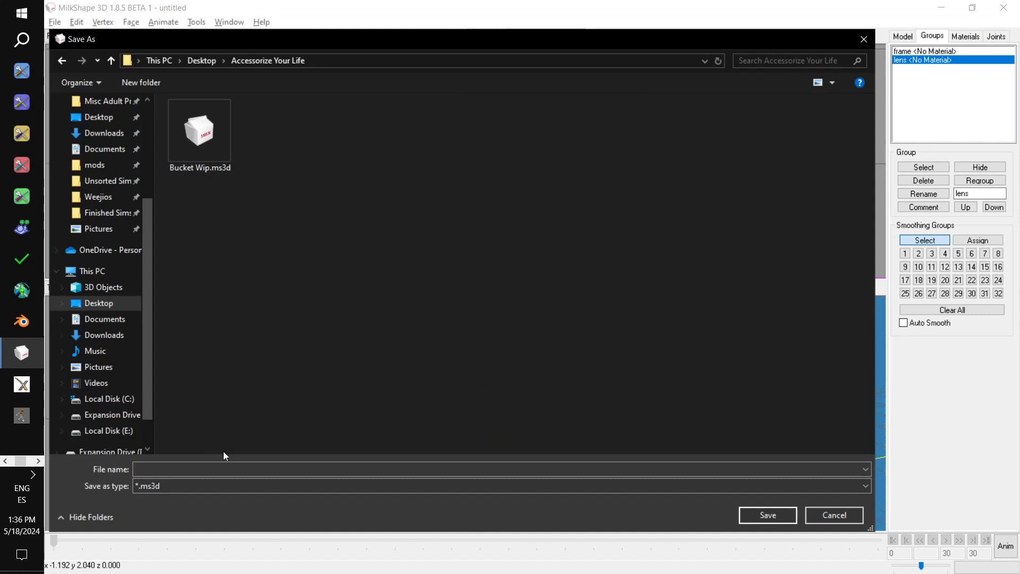
left_click(455, 468)
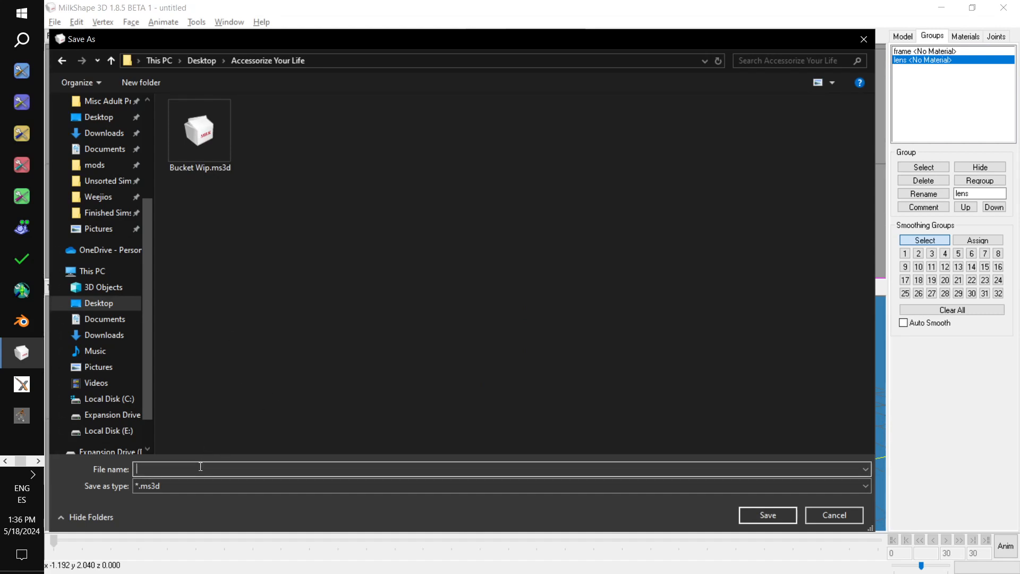
type("Bucket 2")
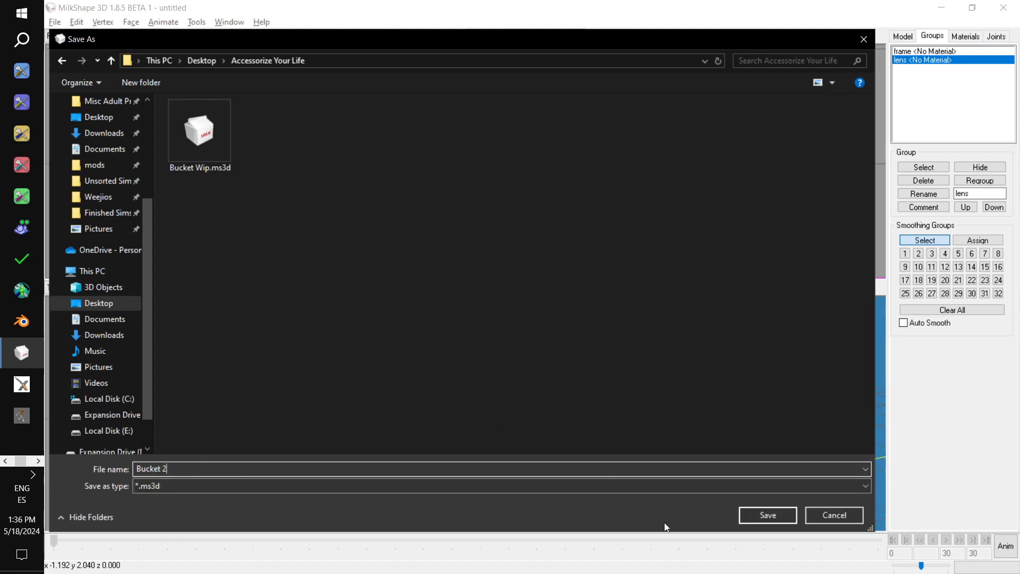
left_click(766, 515)
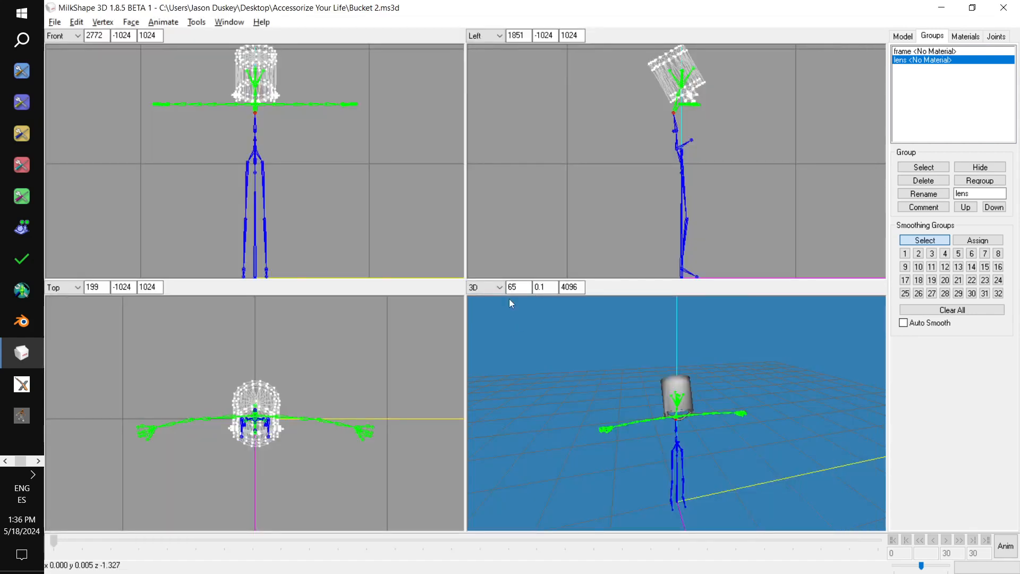
mouse_move(62, 28)
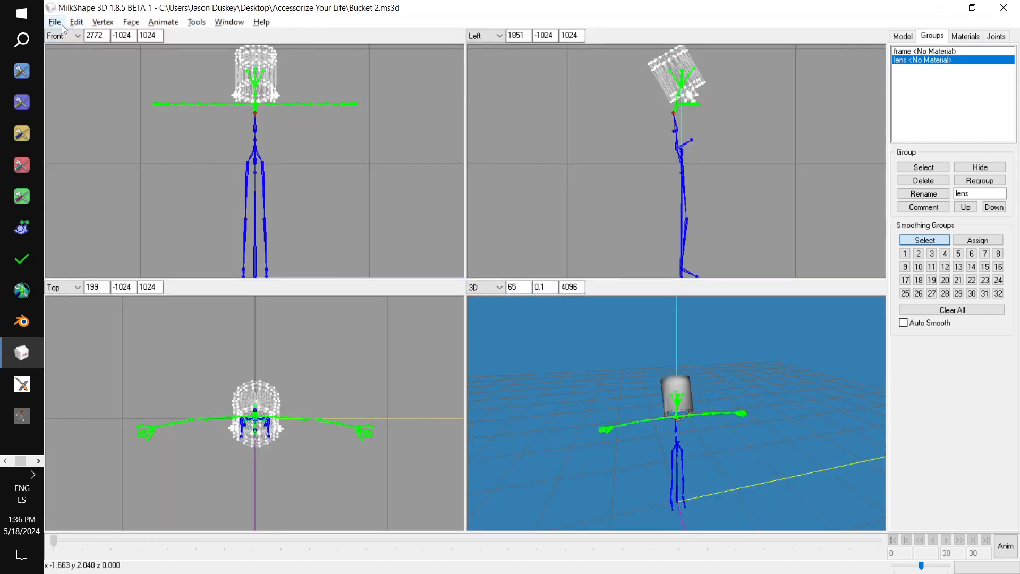
Export the model with the Sims2 UniMesh Exporter as oce-au-buckethead2
left_click(55, 22)
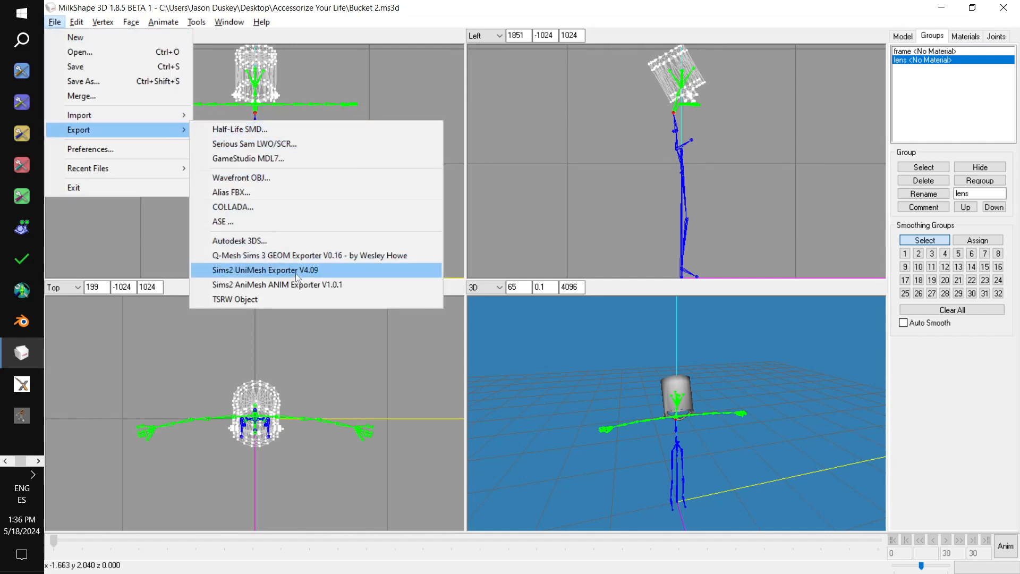
left_click(264, 270)
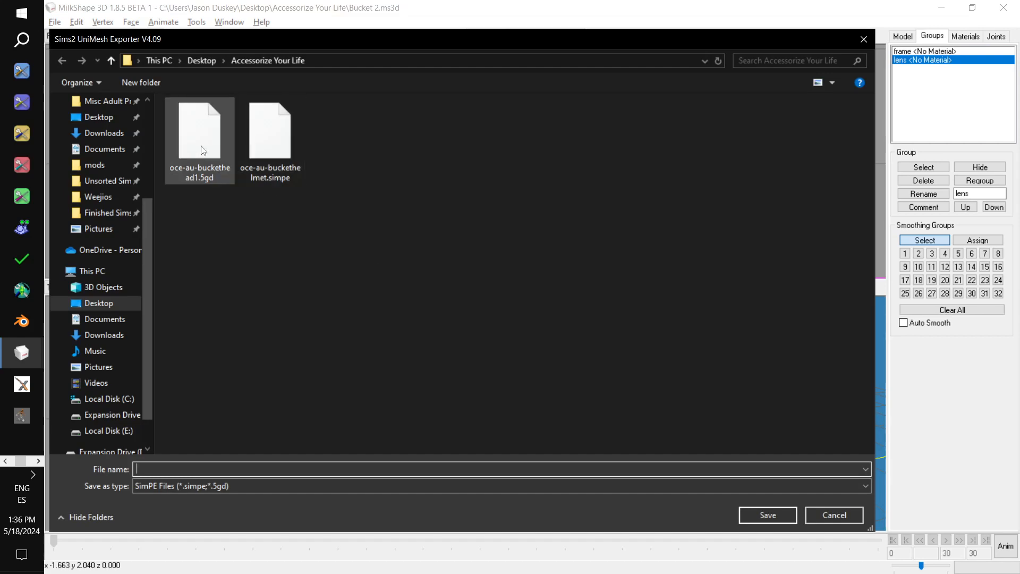
left_click(200, 128)
type("oce-au-buckethead2")
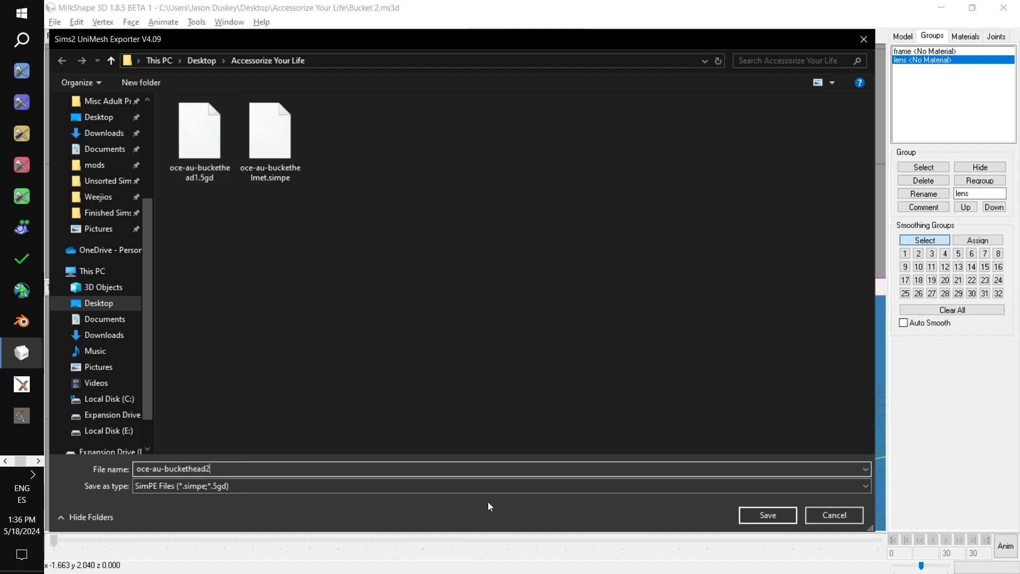
left_click(766, 515)
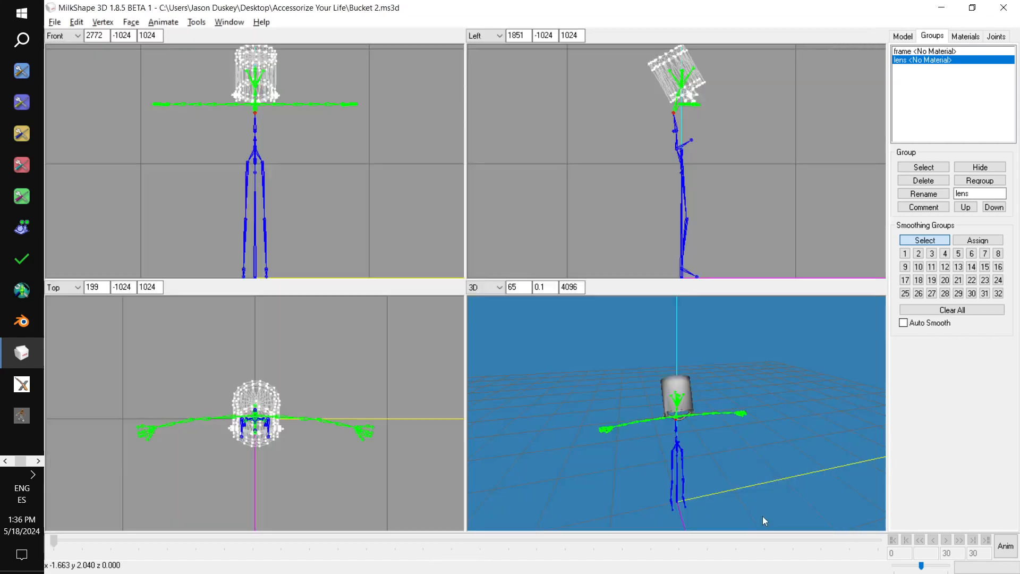
mouse_move(43, 460)
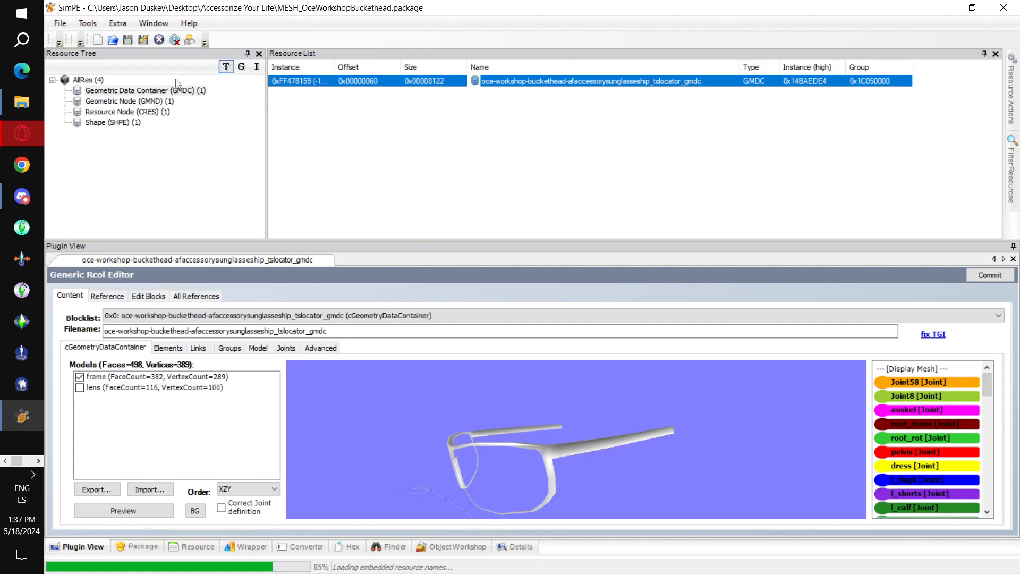
Replace the GMDC resource with the exported oce-au-buckethead2.simpe file
left_click(143, 91)
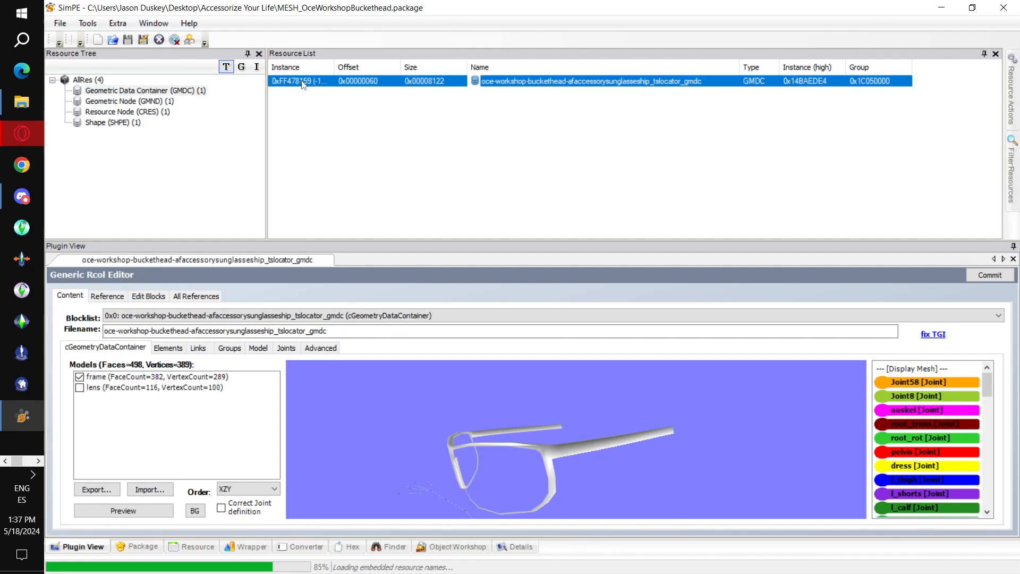
right_click(299, 81)
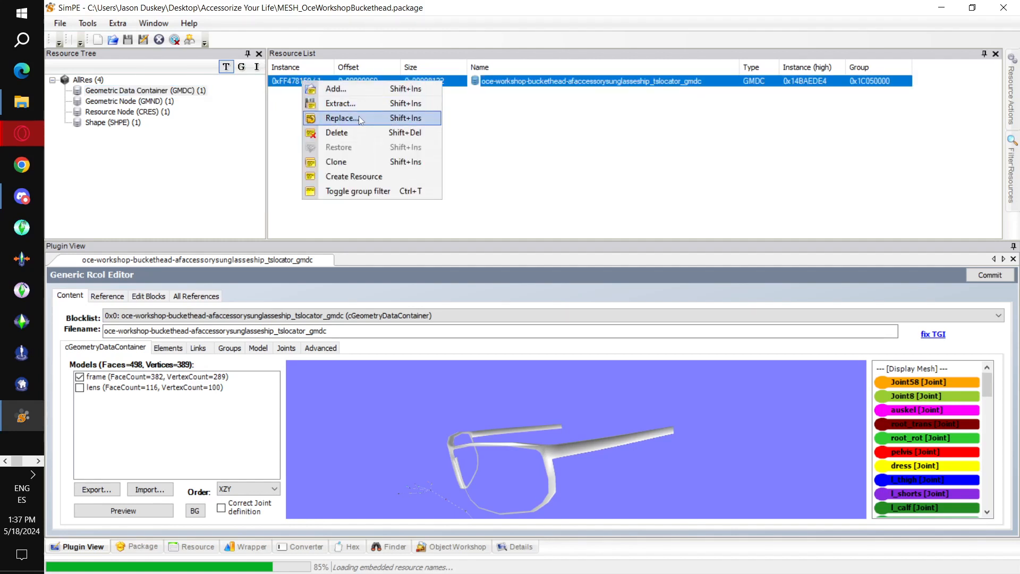
left_click(341, 118)
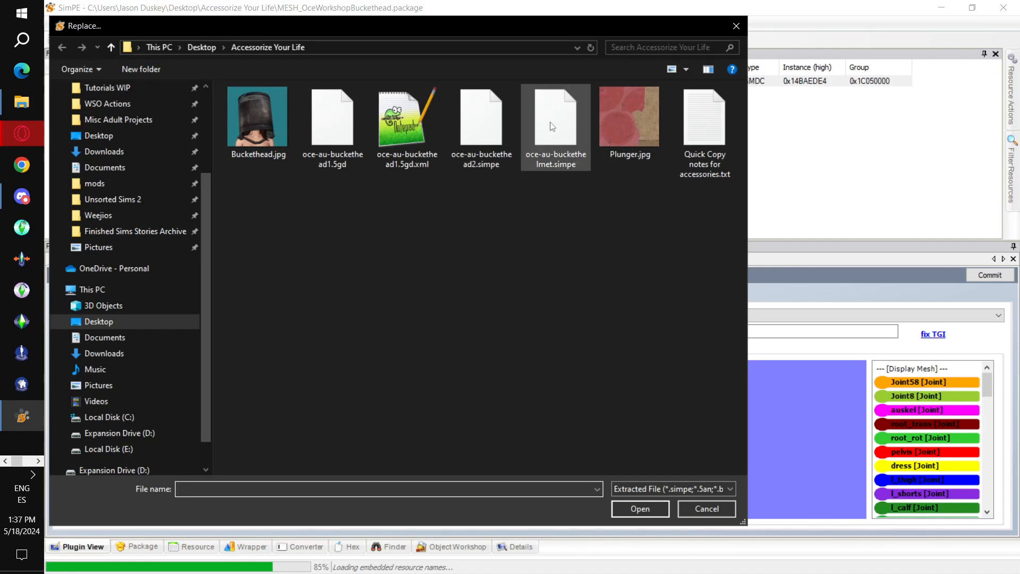
left_click(481, 116)
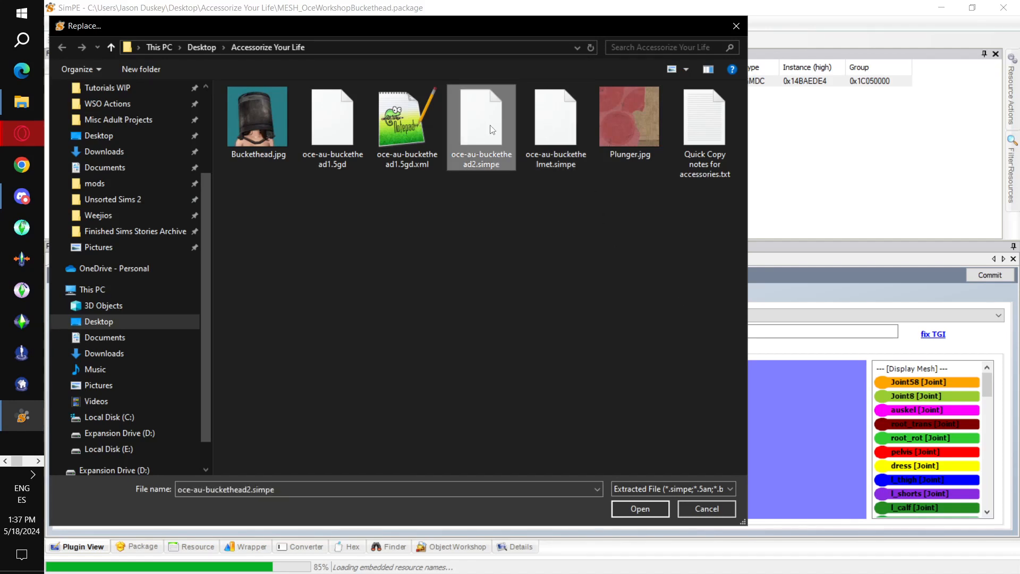
mouse_move(484, 127)
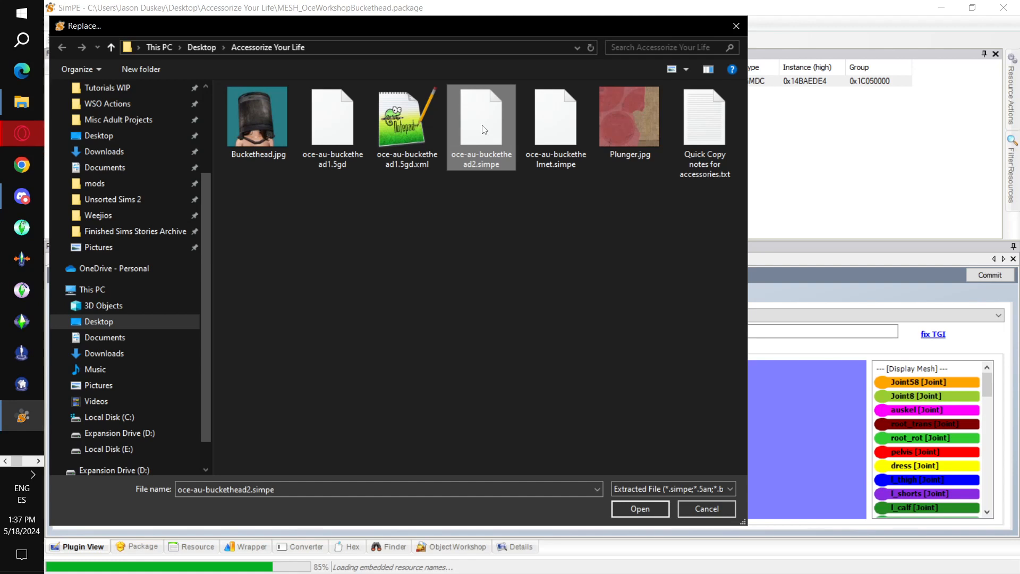
left_click(638, 509)
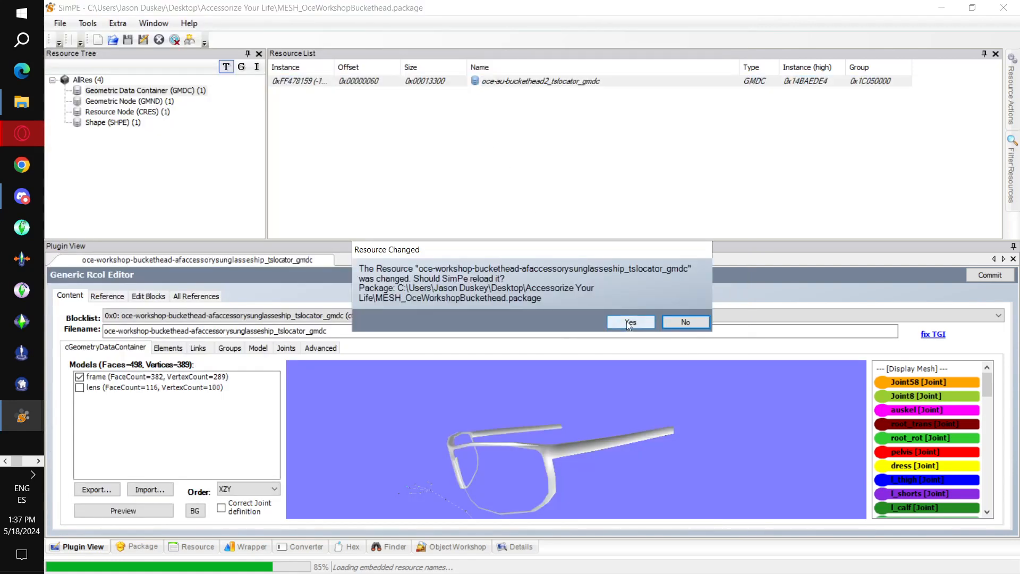
Reload the GMDC and highlight the bucket geometry bound to the head joint in the preview
left_click(629, 321)
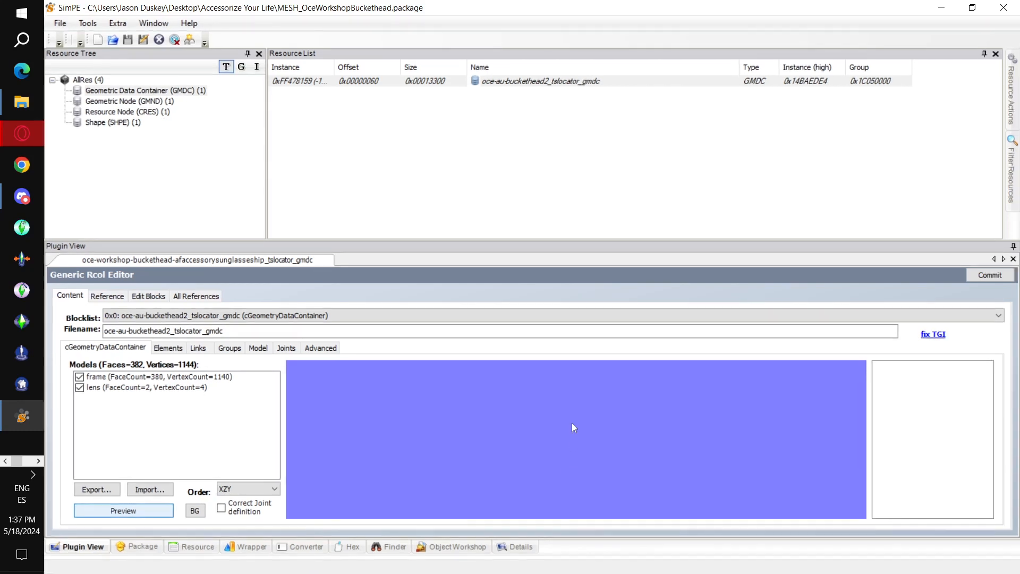
left_click(122, 510)
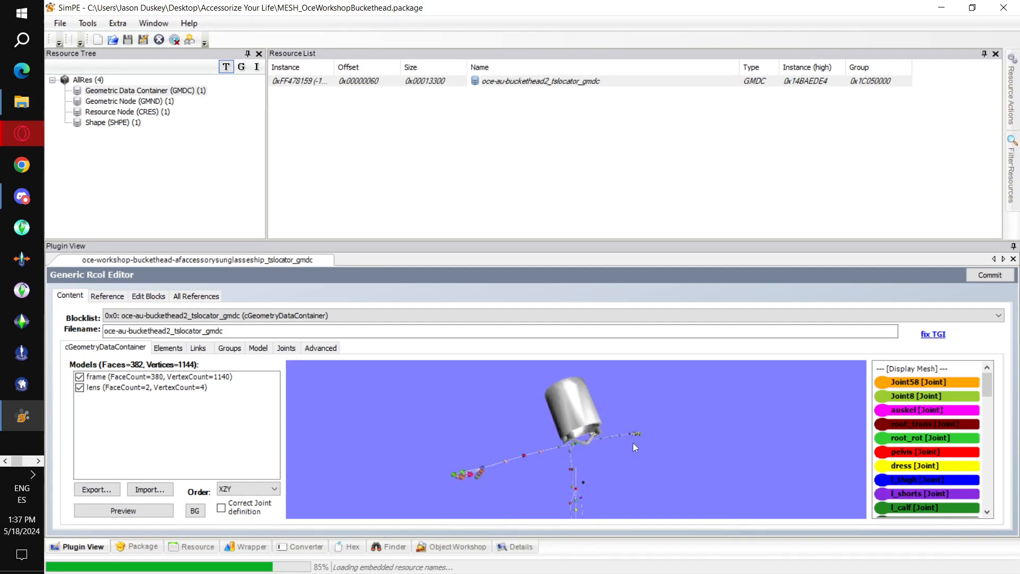
scroll("down", 3)
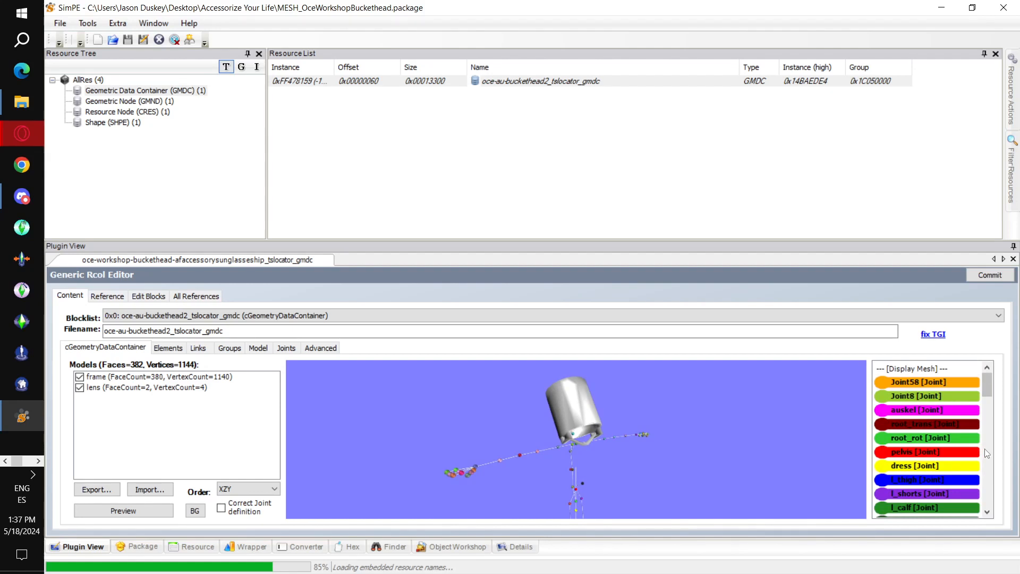
scroll("down", 3)
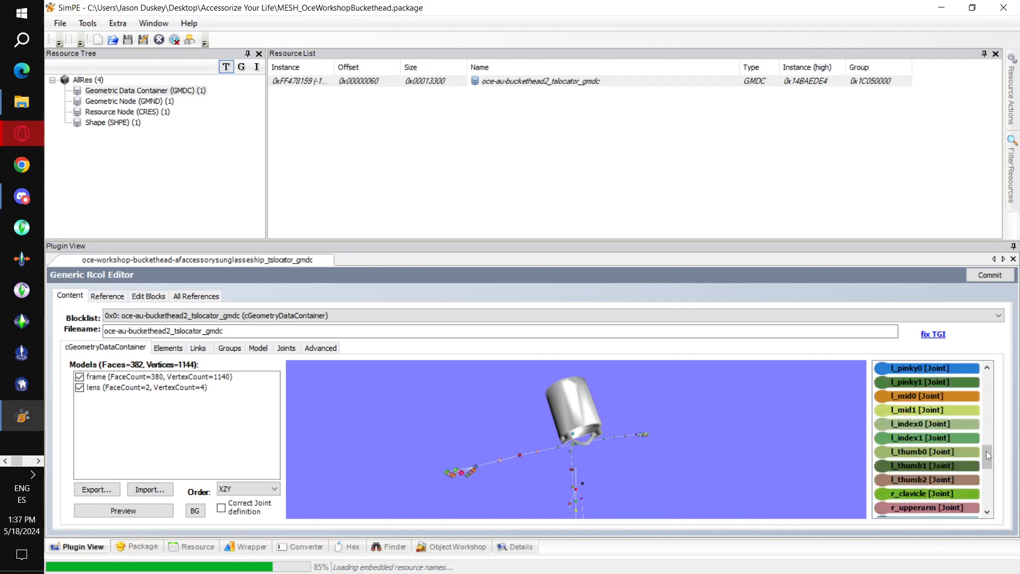
scroll("down", 3)
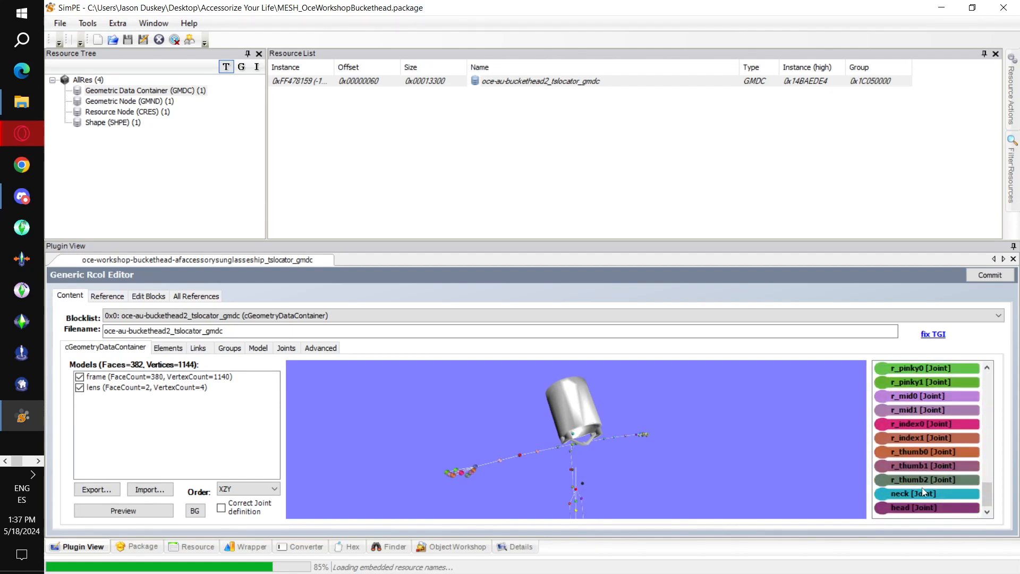
left_click(924, 507)
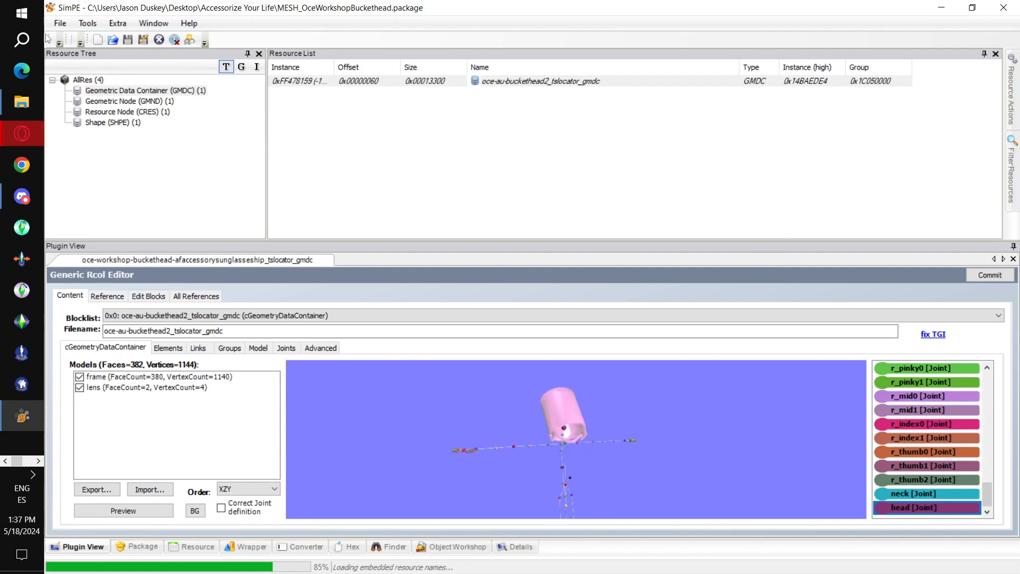
left_click(59, 23)
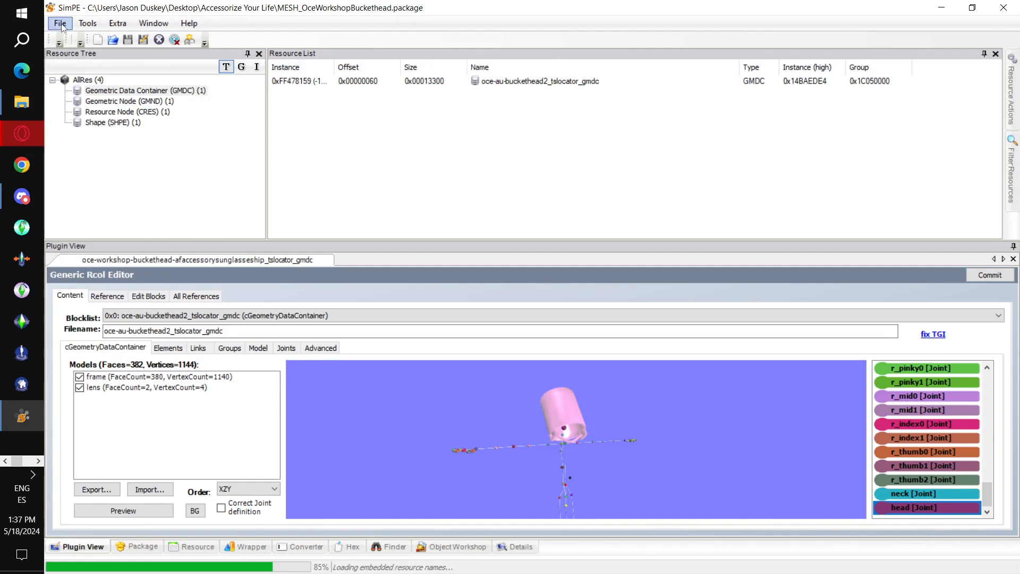
Start a new empty package and launch the Body Mesh Tool's extracting stage
left_click(59, 23)
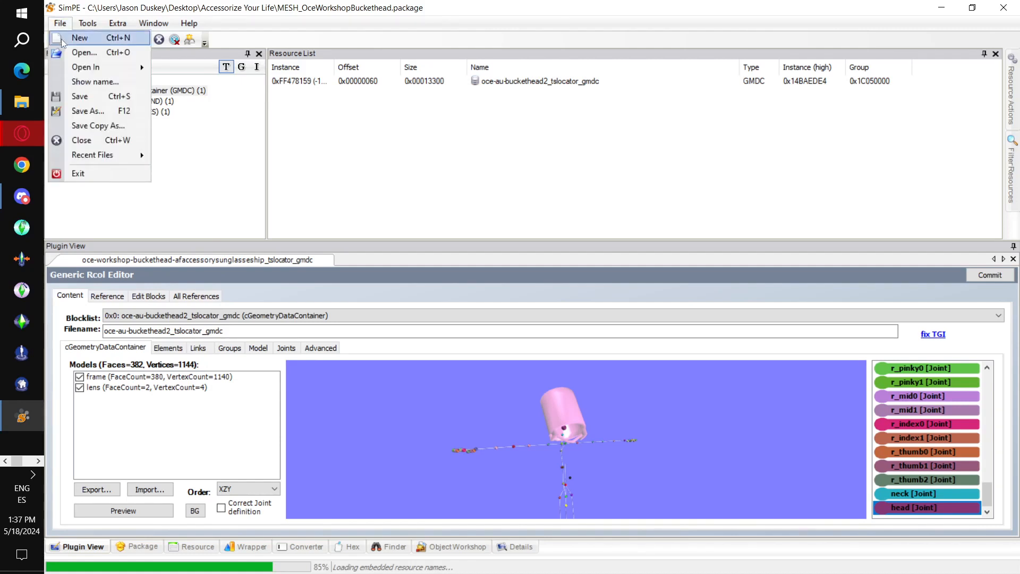
left_click(80, 38)
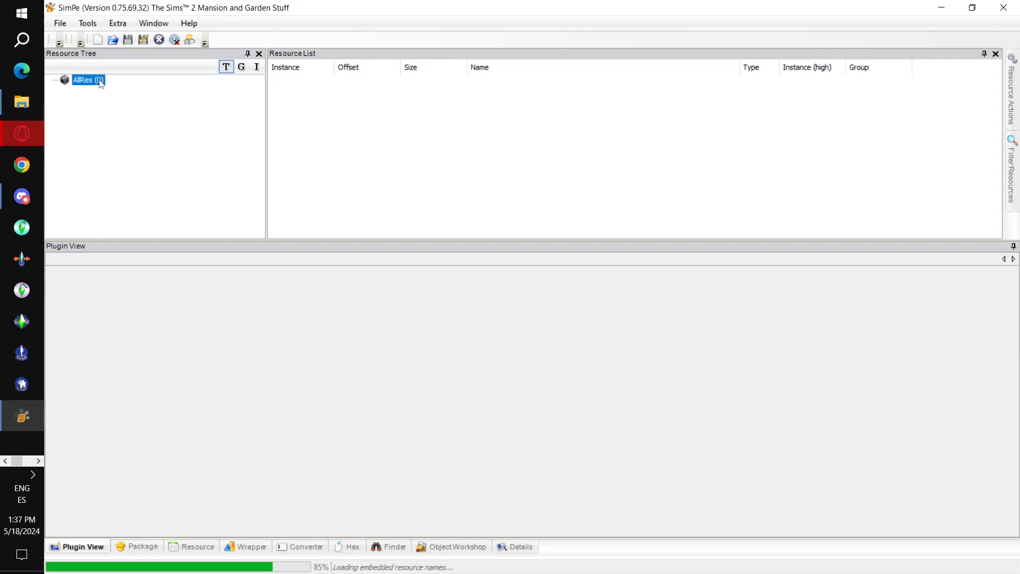
left_click(87, 23)
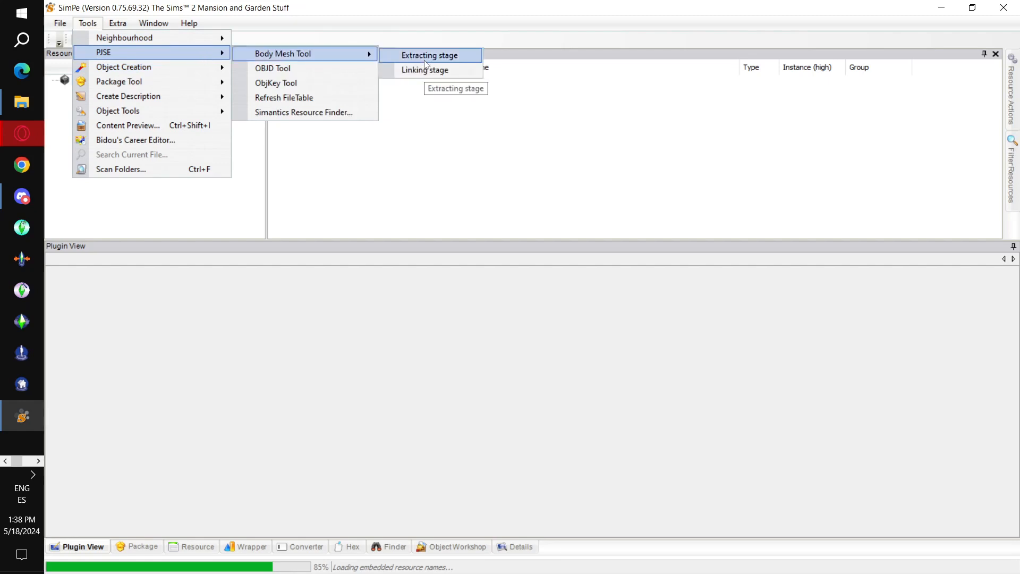
left_click(429, 55)
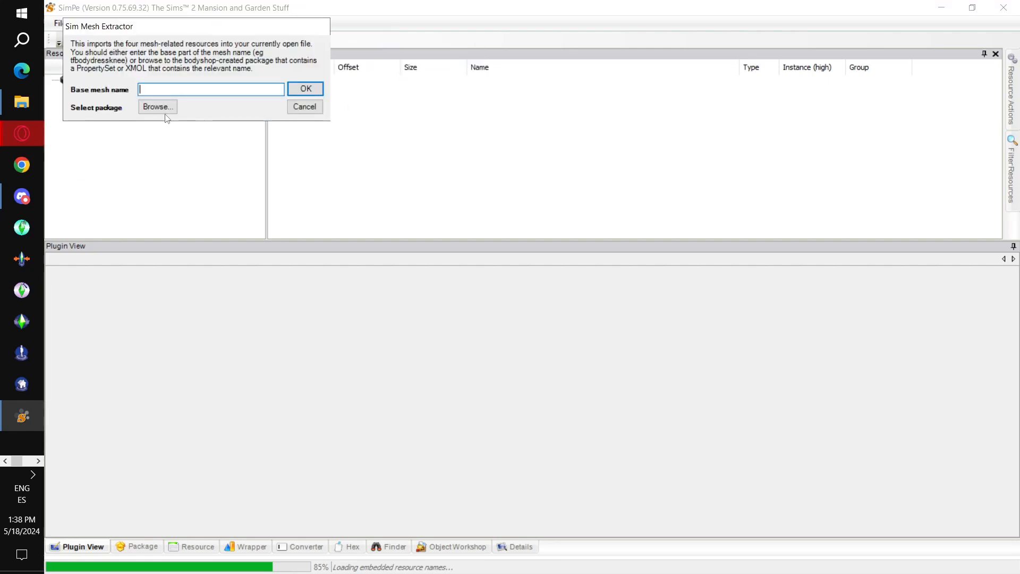
Browse to SavedSims and open 76850e81_Plunger.package as the extraction source
left_click(157, 107)
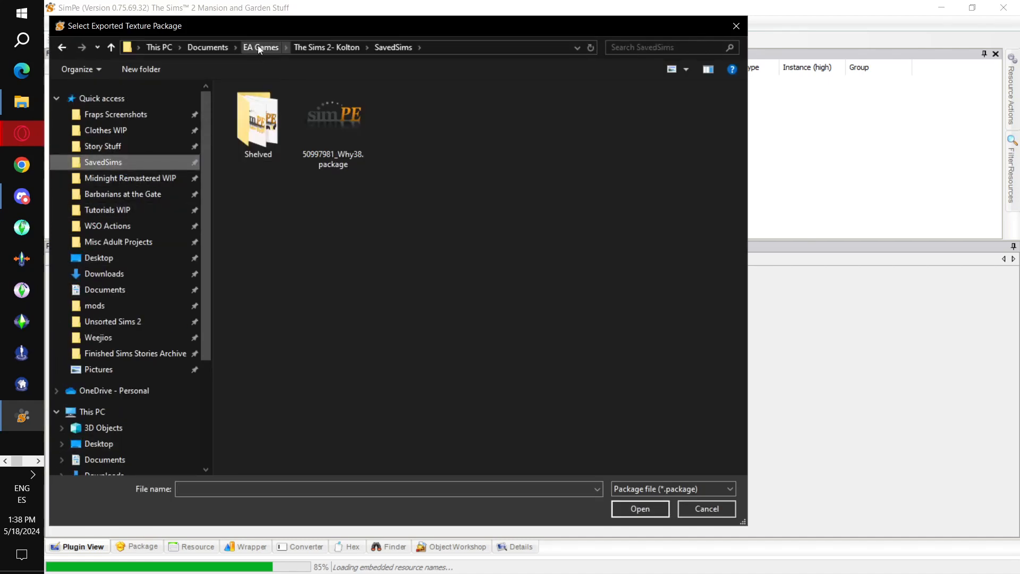
left_click(313, 47)
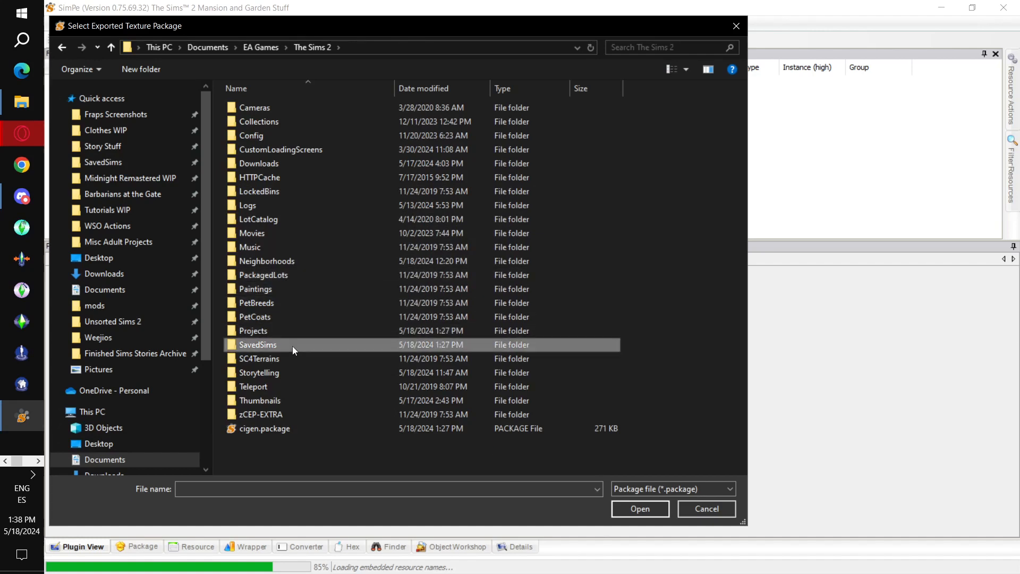
double_click(257, 344)
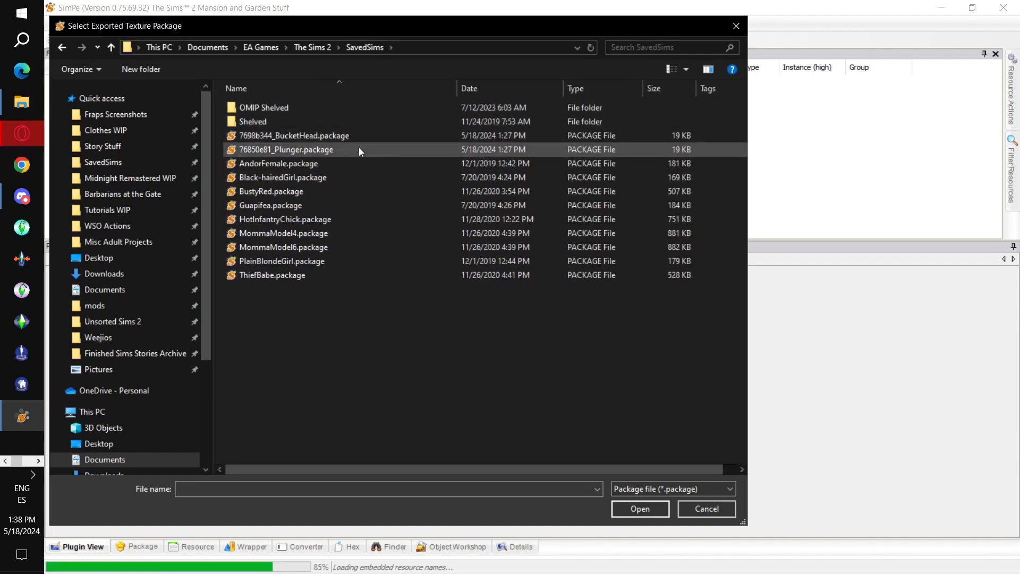
left_click(286, 149)
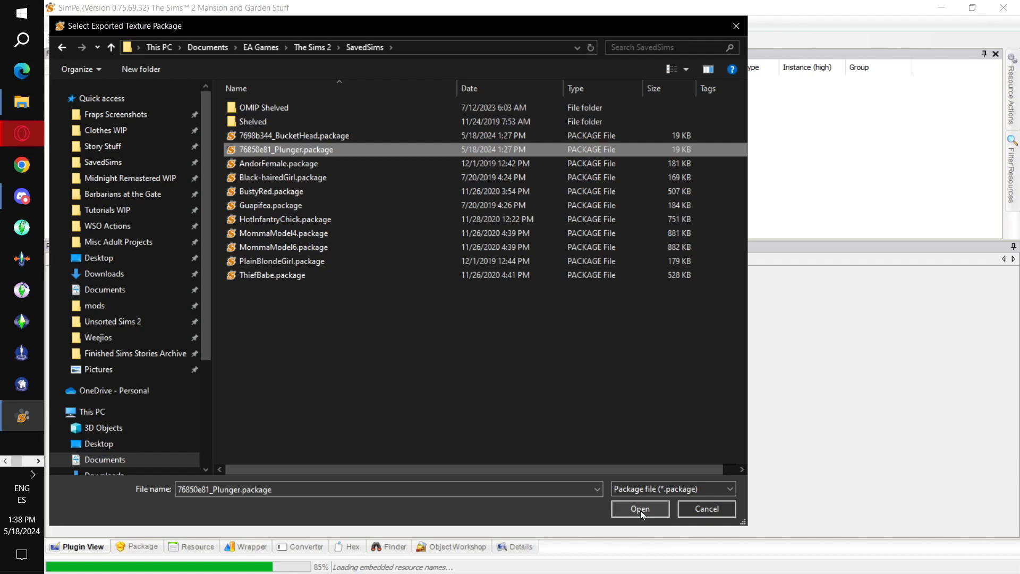
left_click(639, 508)
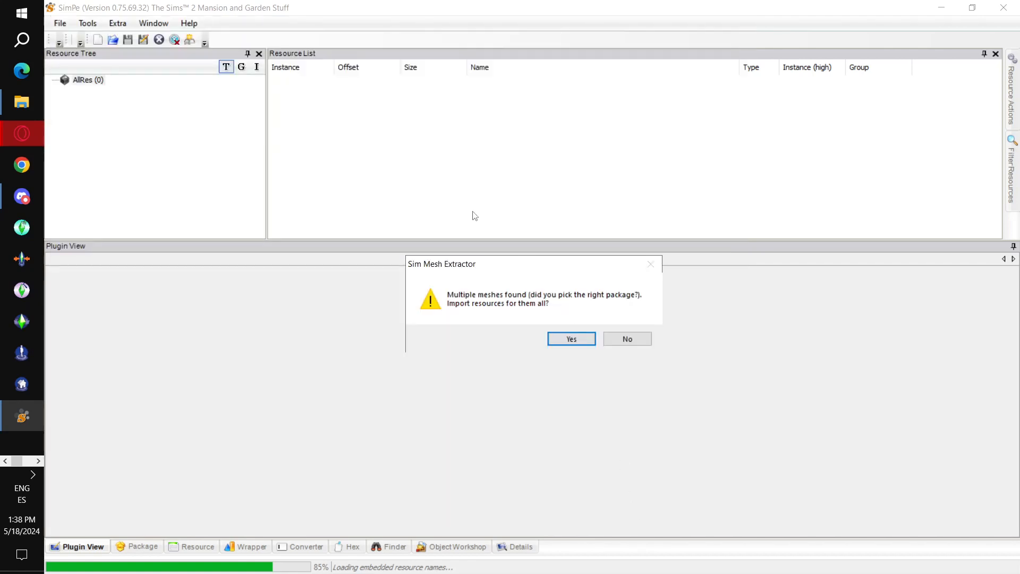
Import all found meshes, then mark the four amAccessorySunglassesHip resources for deletion
left_click(570, 338)
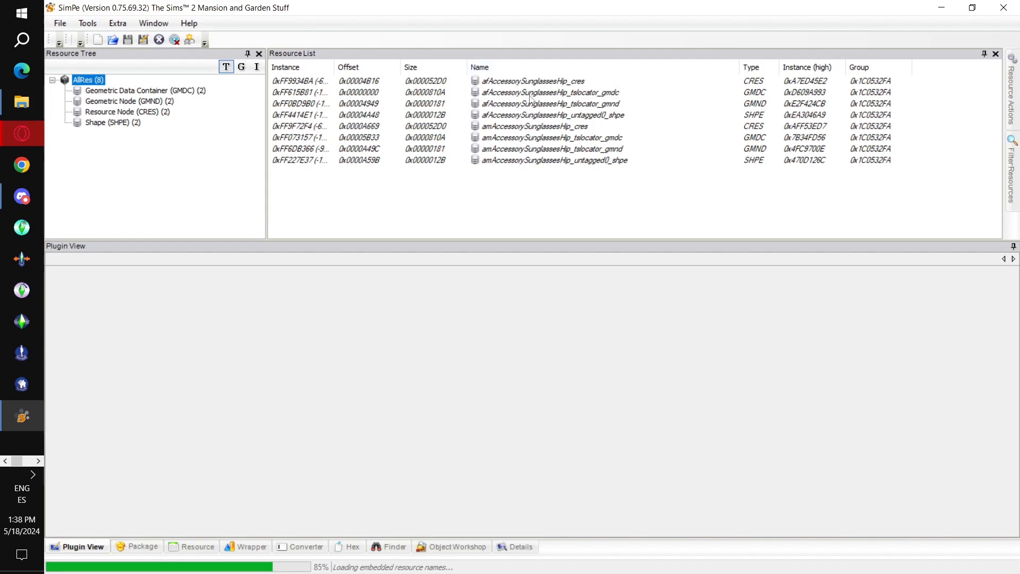
left_click(534, 127)
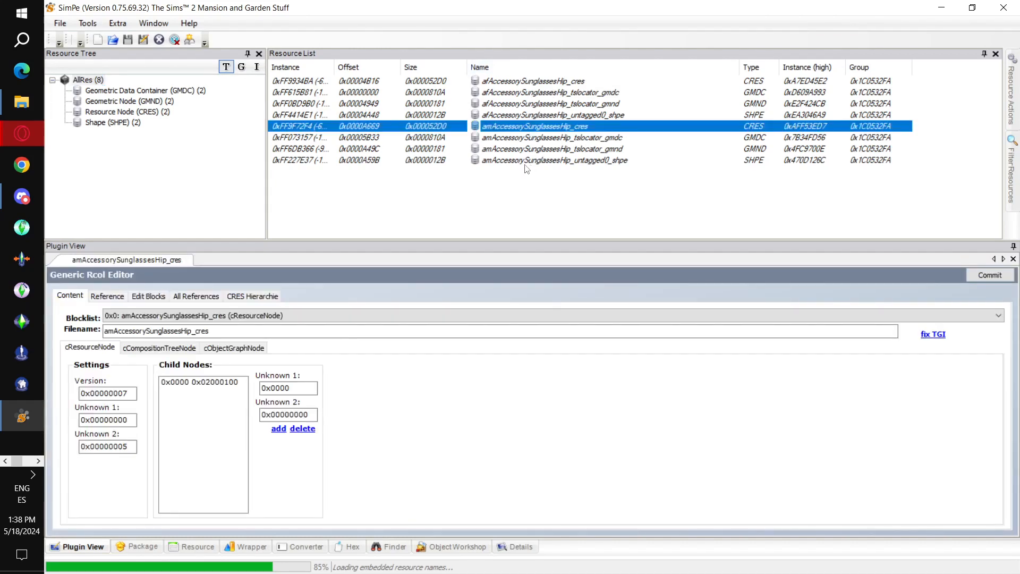
mouse_move(522, 168)
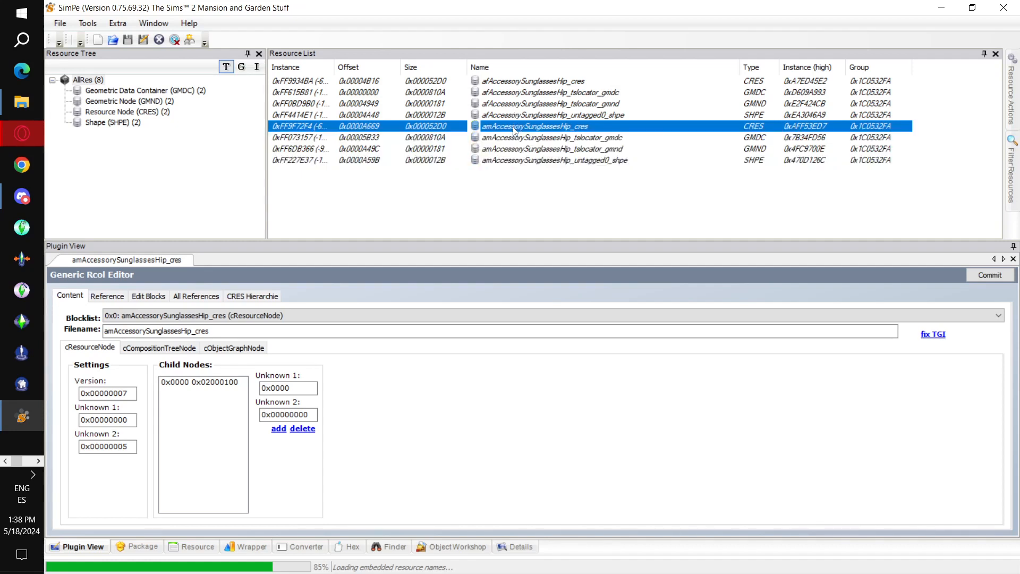
mouse_move(516, 165)
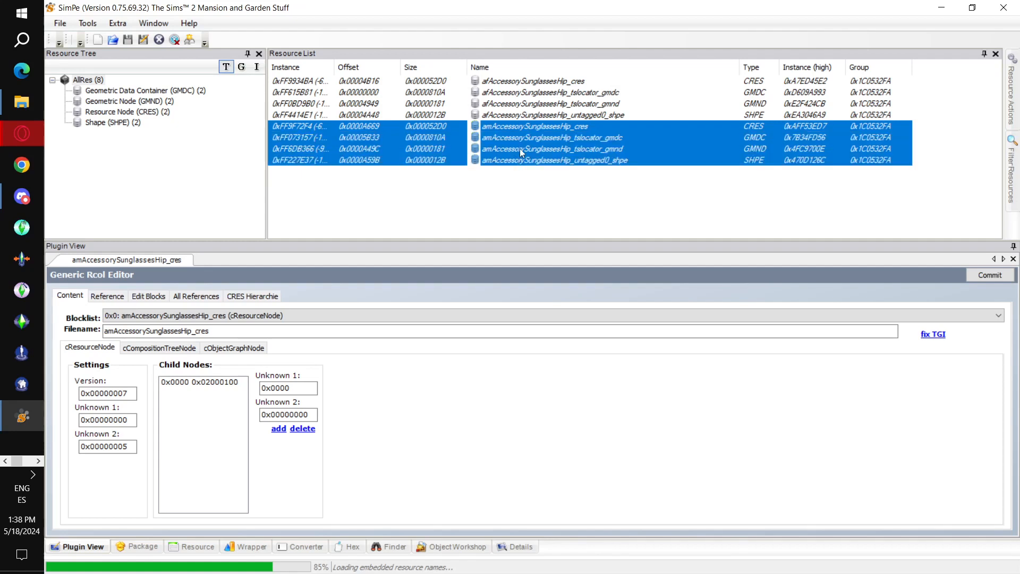
mouse_move(516, 141)
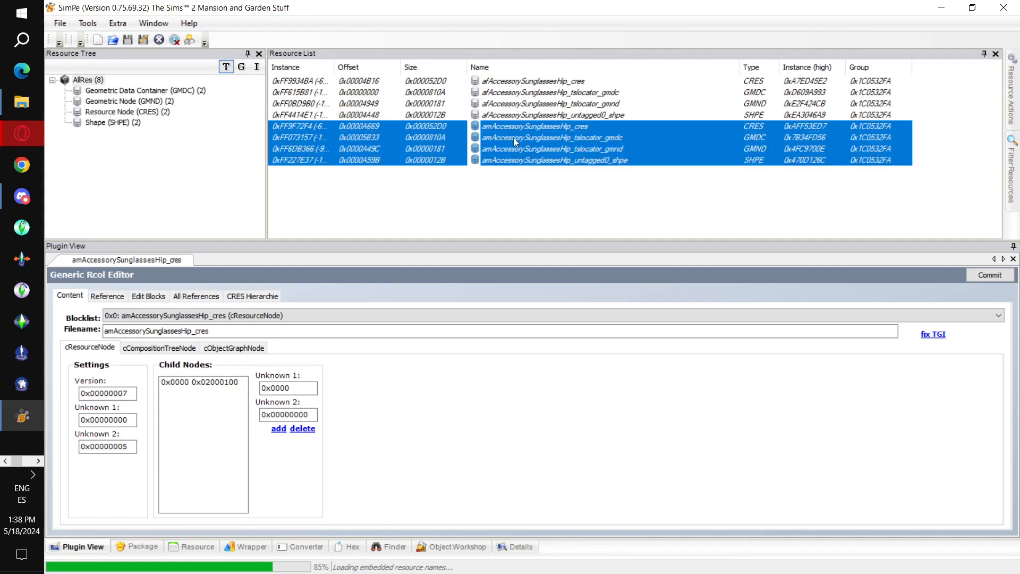
right_click(514, 137)
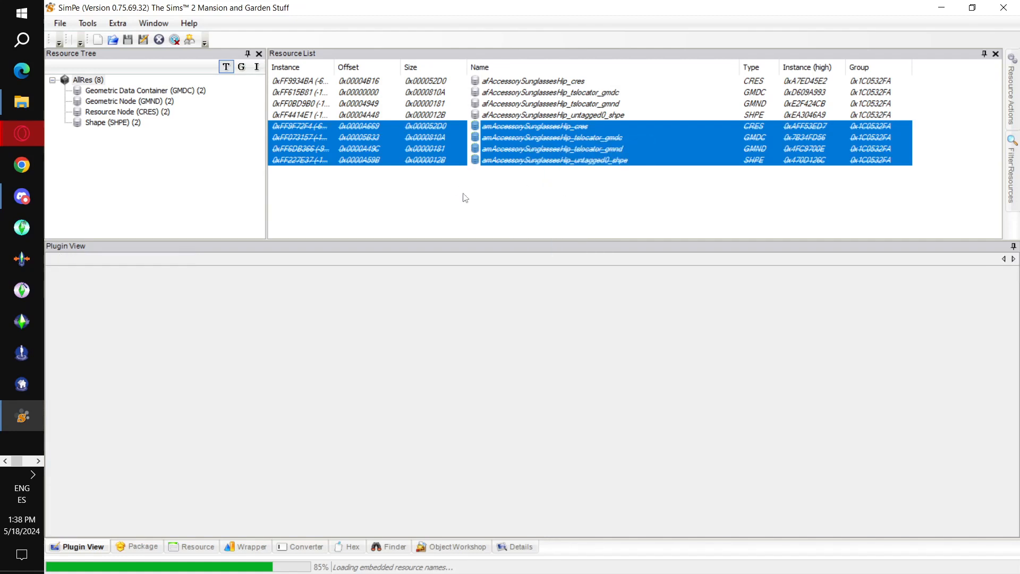
left_click(87, 23)
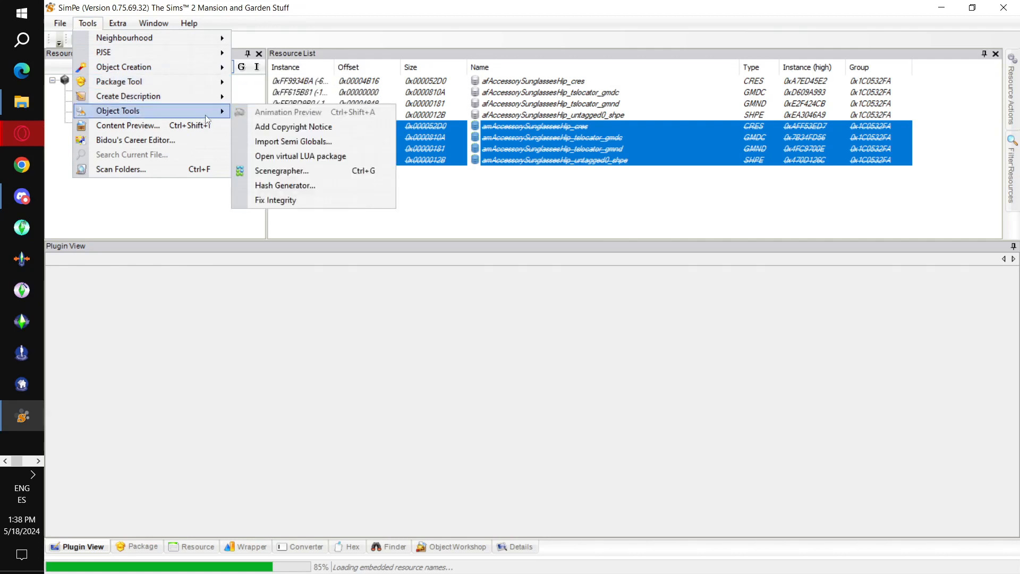
mouse_move(284, 200)
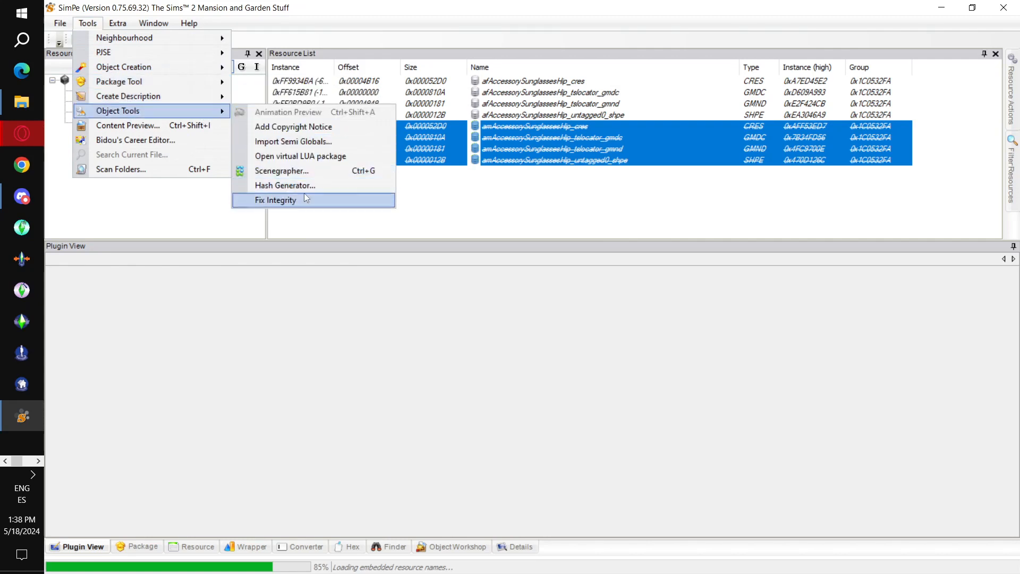
In the Scenegraph rename wizard, apply the model name oce-workshop-plunger to all resource names
left_click(281, 171)
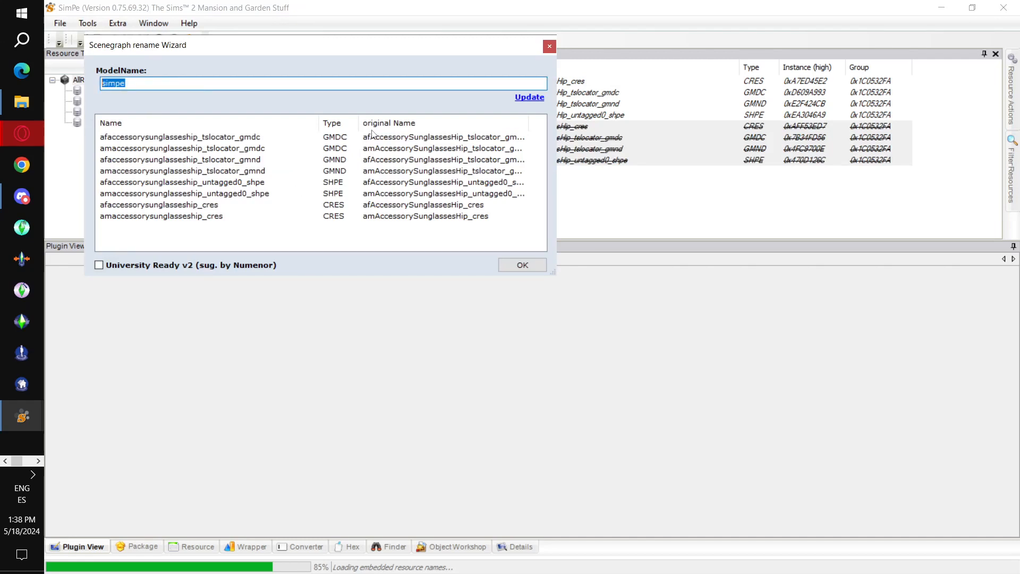
type("oce-")
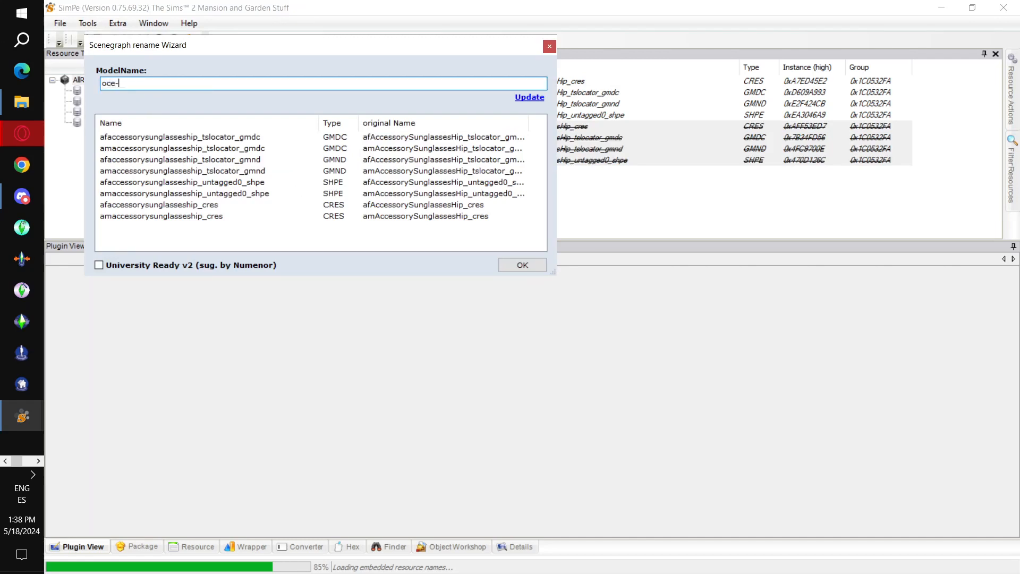
type("workshop-p")
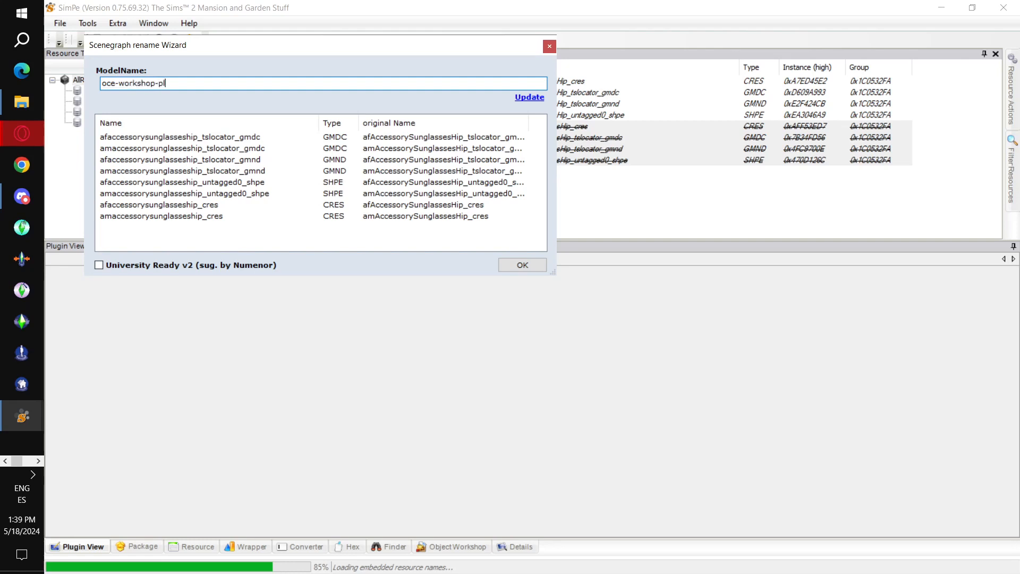
type("lunger")
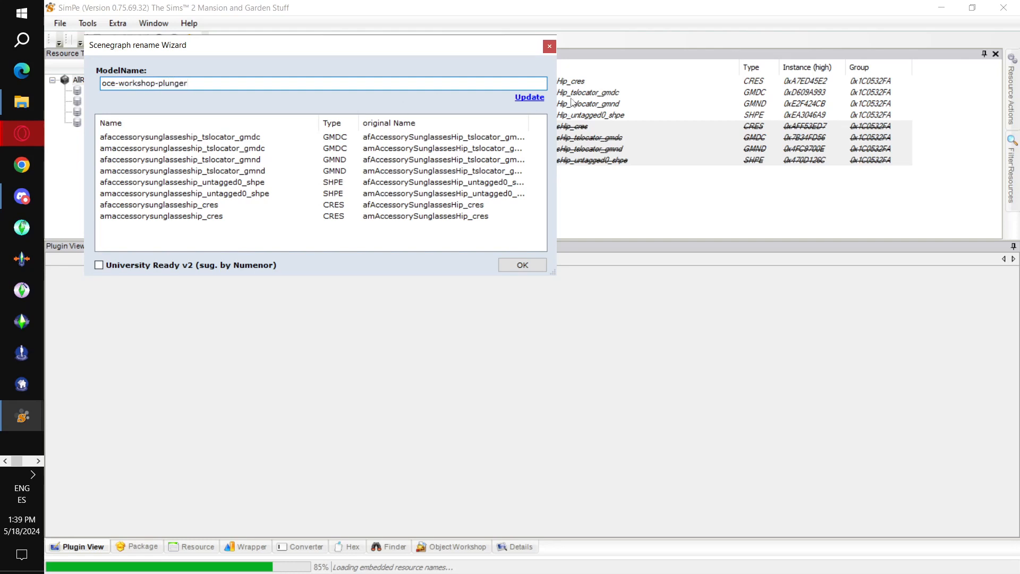
left_click(529, 97)
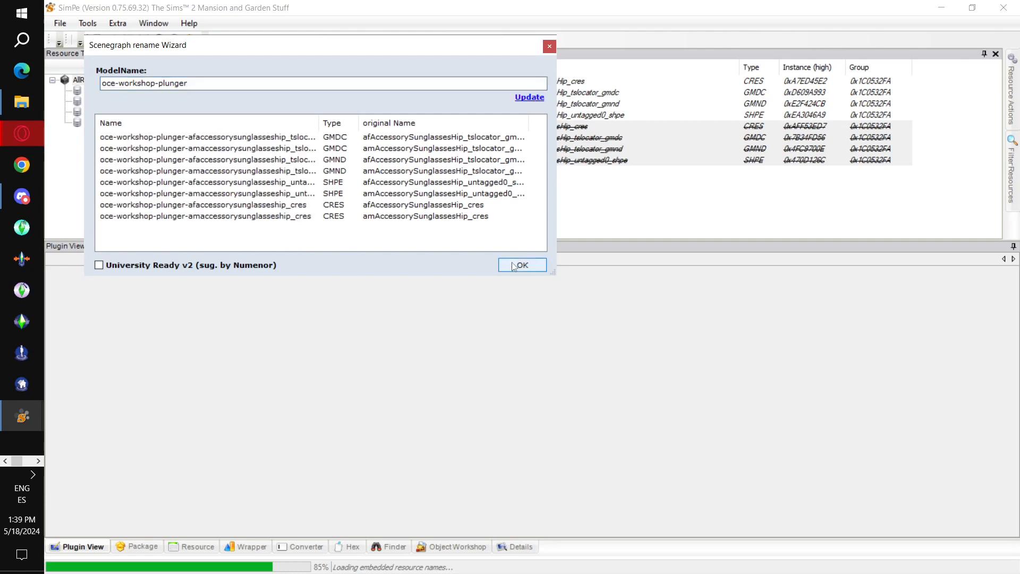
Confirm the rename and save the package as MESH_OceWorkshopPlunger in Desktop\Accessorize Your Life
left_click(521, 265)
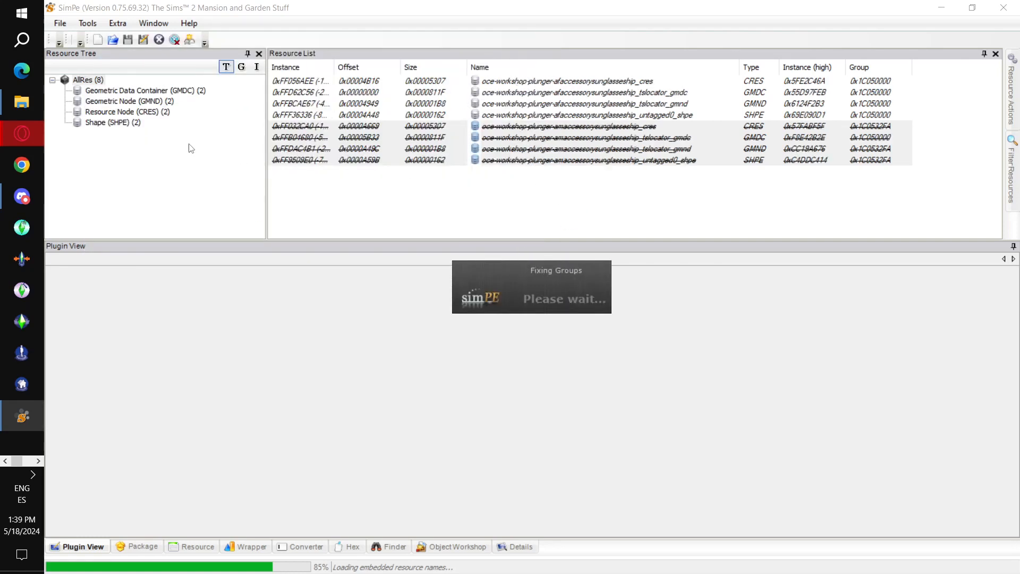
left_click(59, 23)
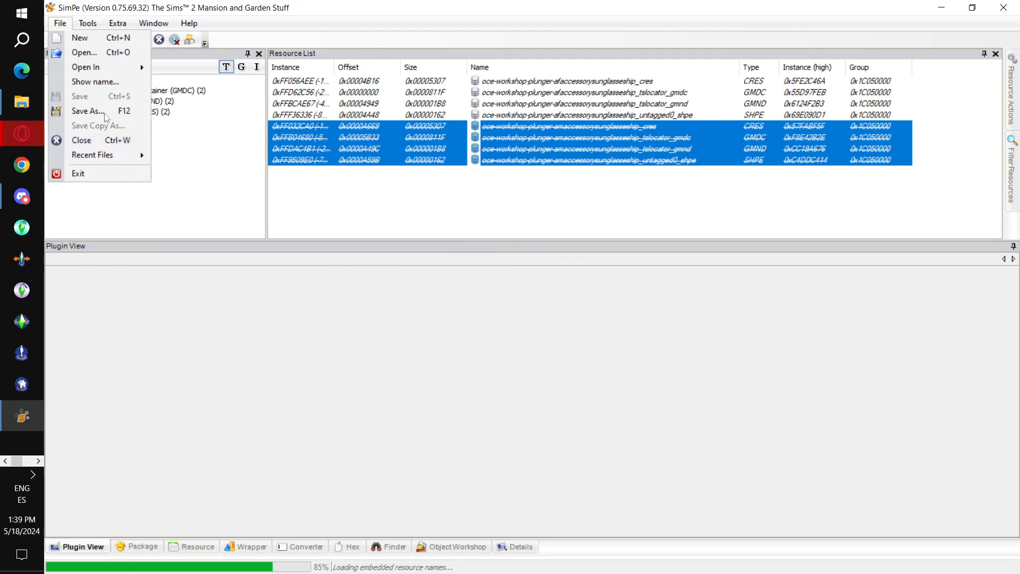
left_click(88, 110)
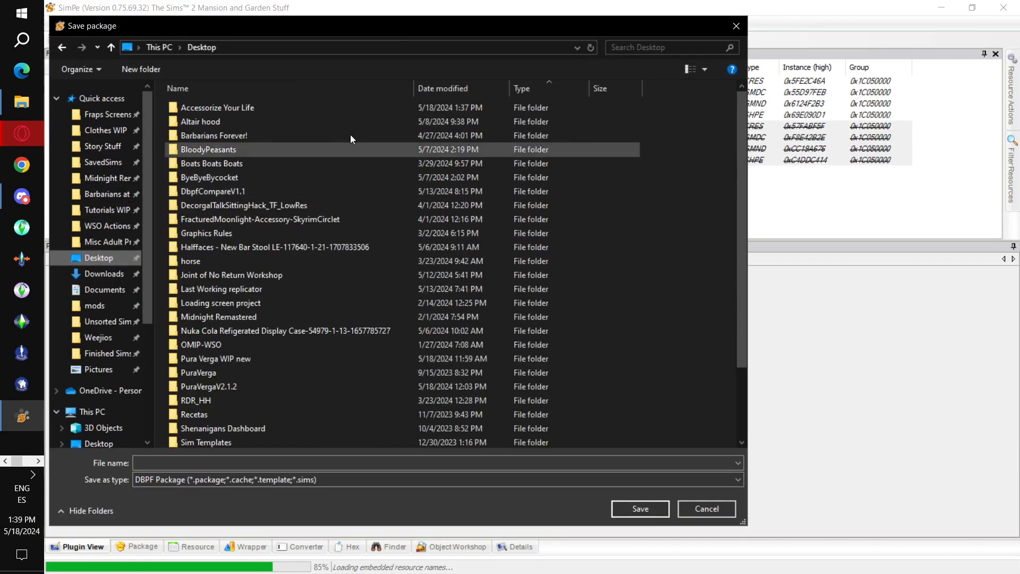
double_click(218, 108)
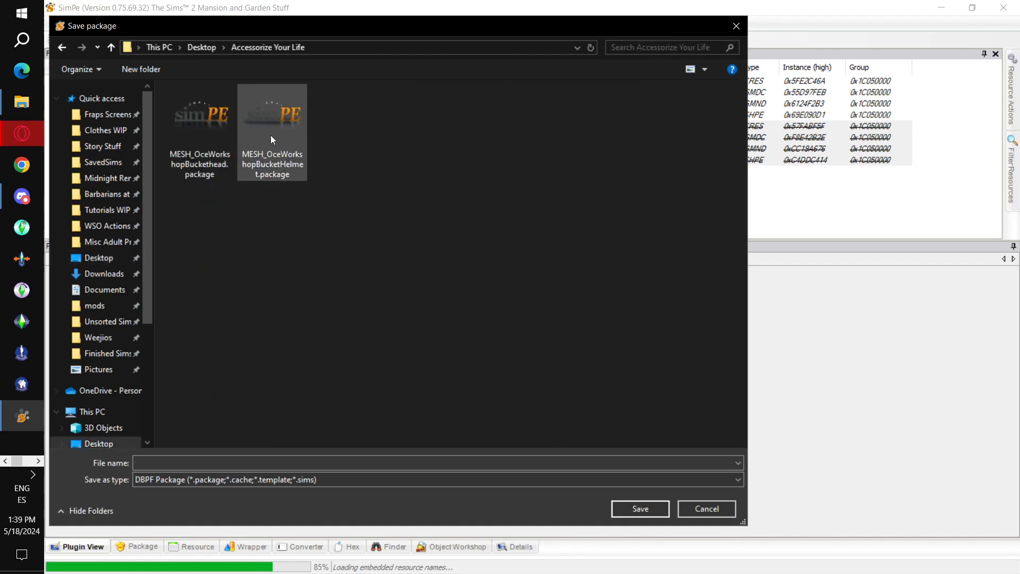
left_click(200, 117)
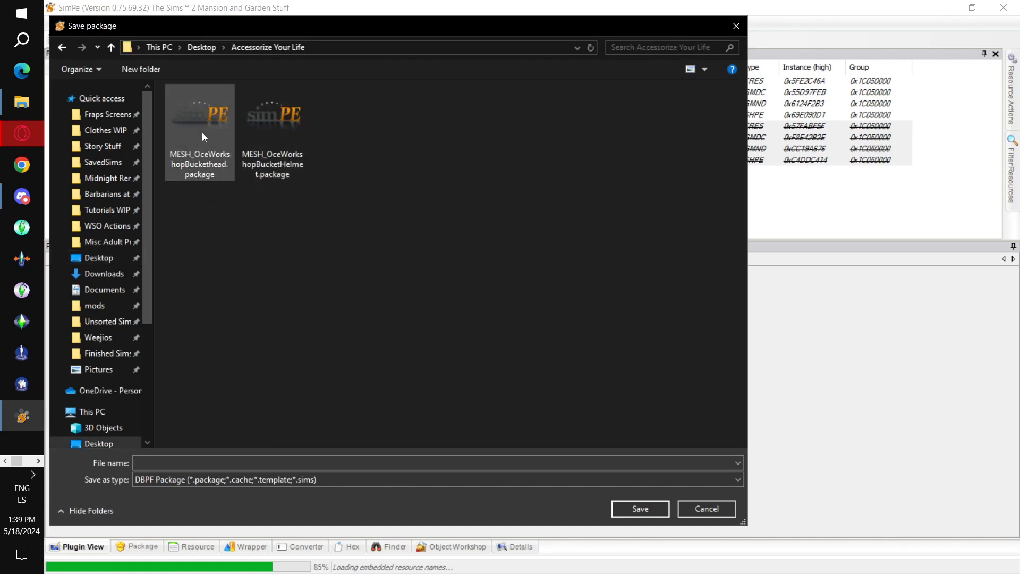
mouse_move(197, 127)
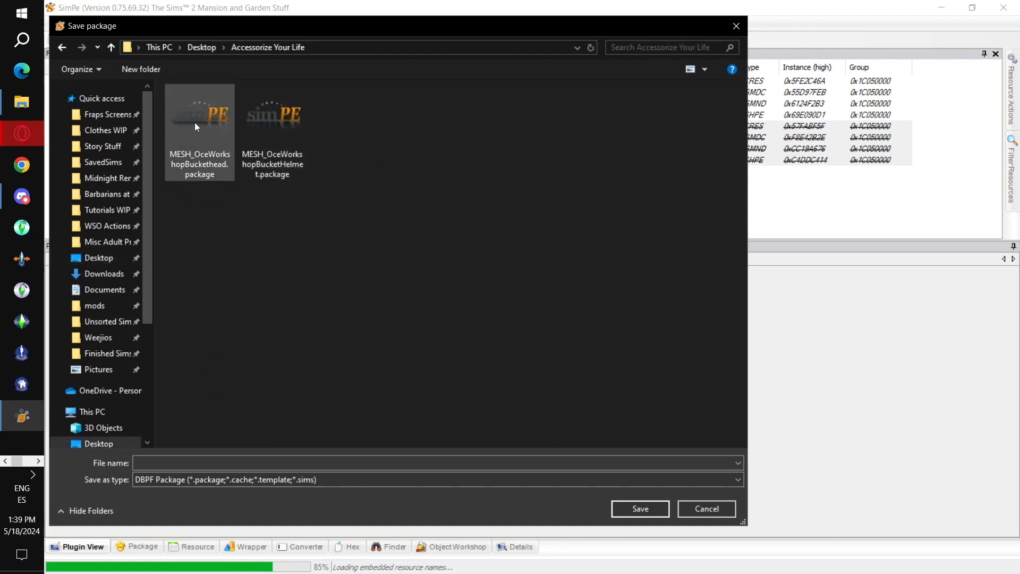
left_click(200, 116)
type("MESH_OceWorkshopPlunger")
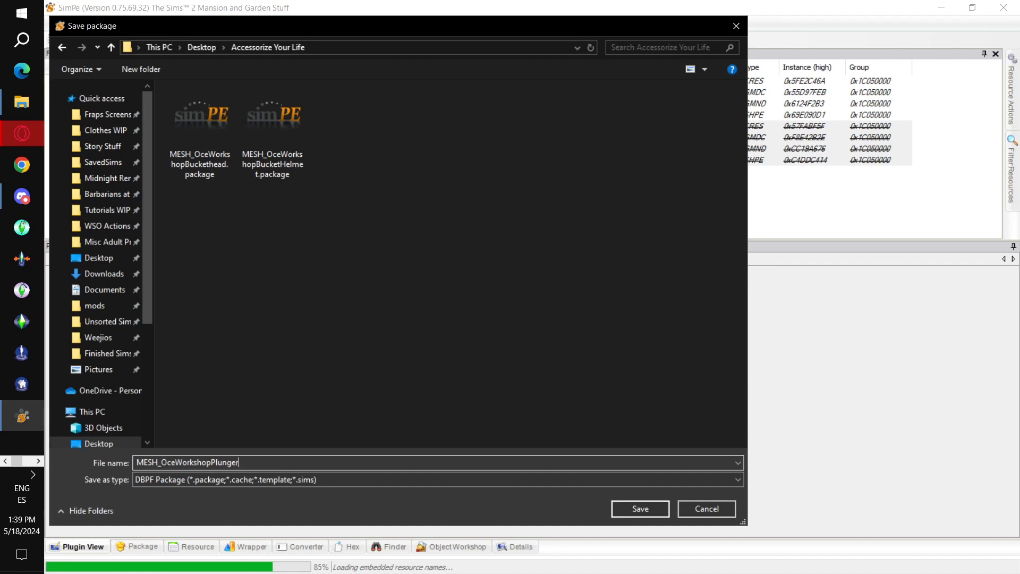
left_click(638, 508)
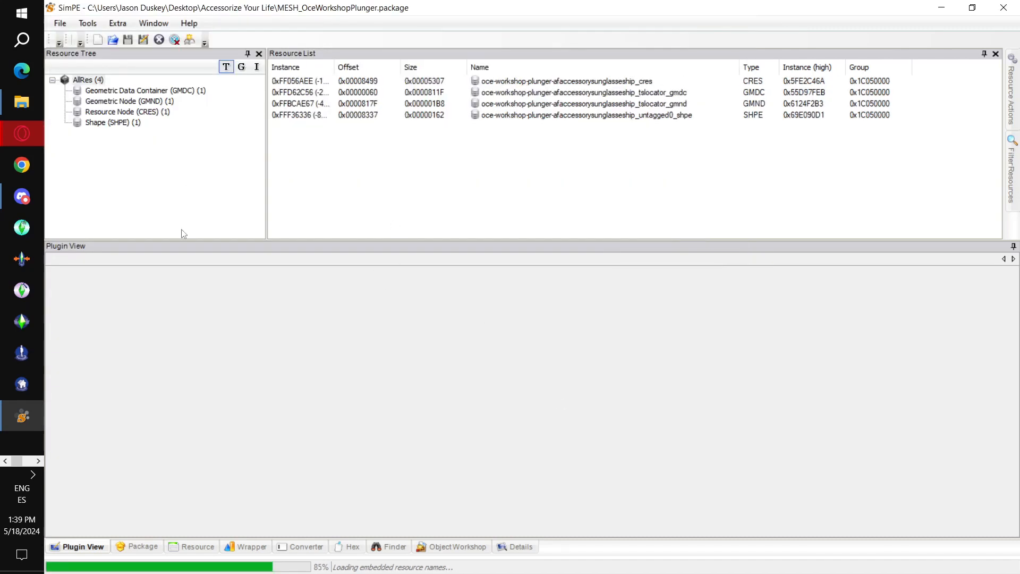
mouse_move(61, 271)
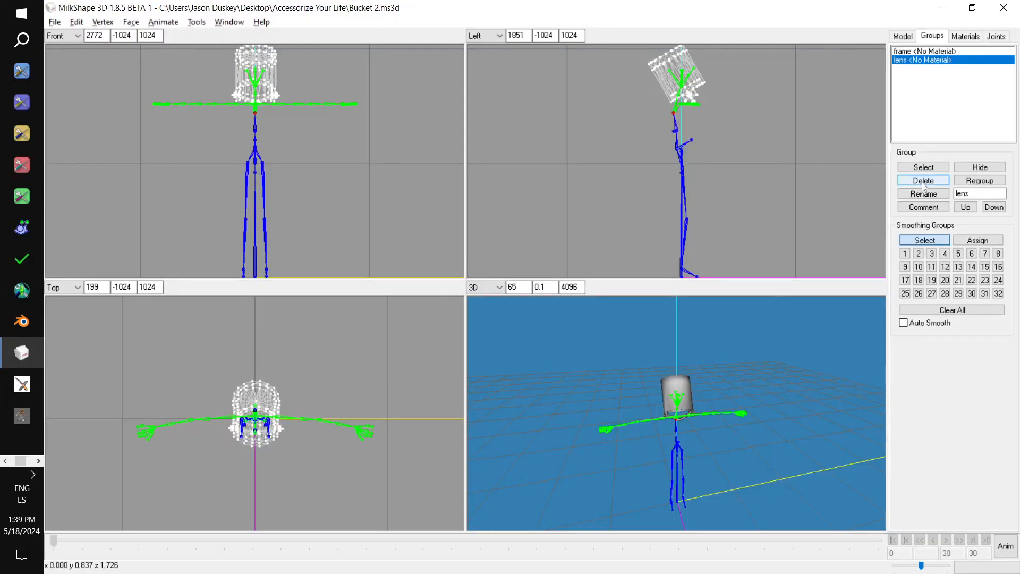
Delete the bucket's frame group, leaving the skeleton and lens group
left_click(923, 51)
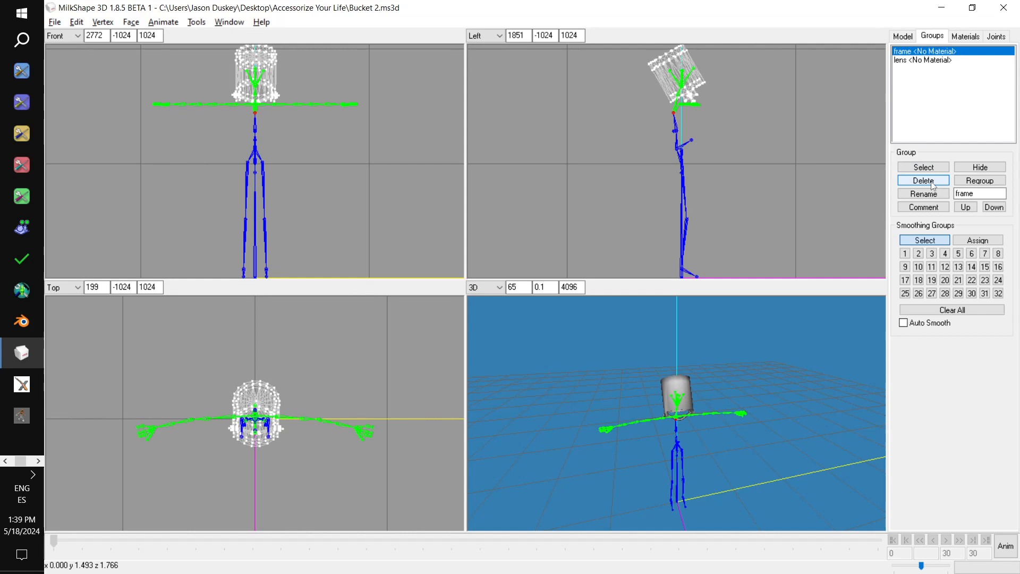
left_click(922, 180)
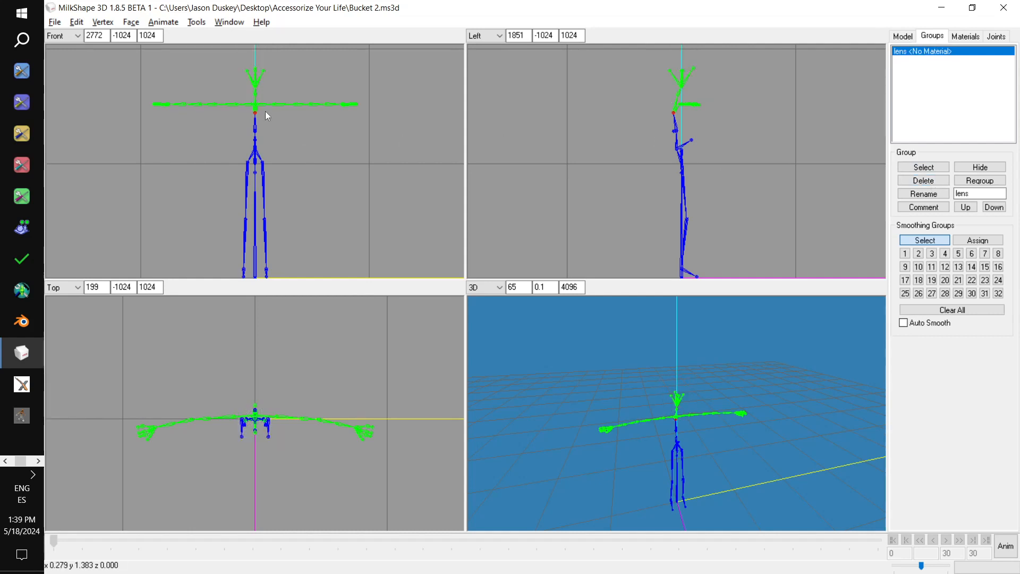
left_click(54, 21)
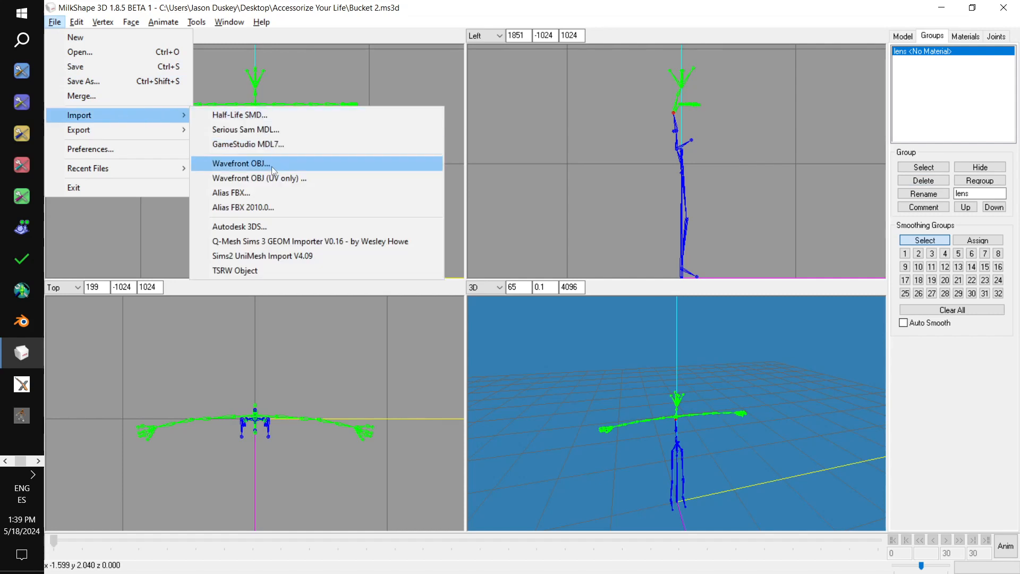
Import AdultFemExample.obj from Blender Templates > Body shapes as a Wavefront OBJ
left_click(241, 163)
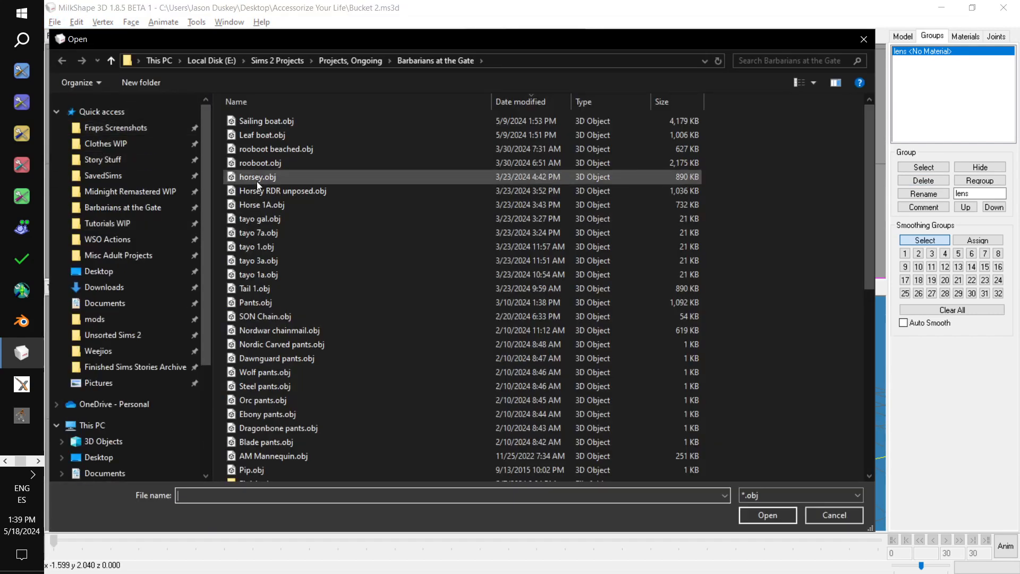
mouse_move(106, 143)
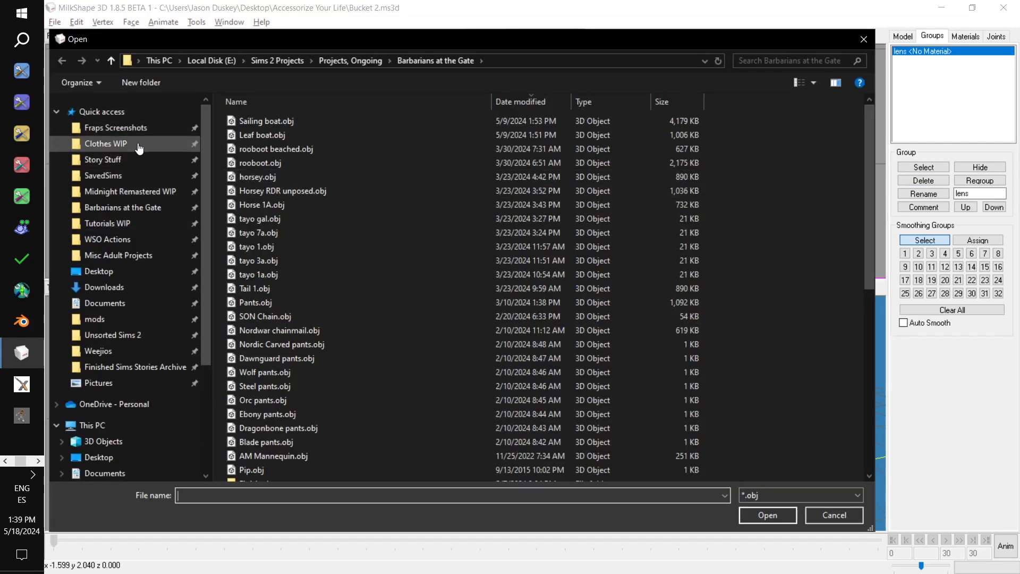
mouse_move(102, 159)
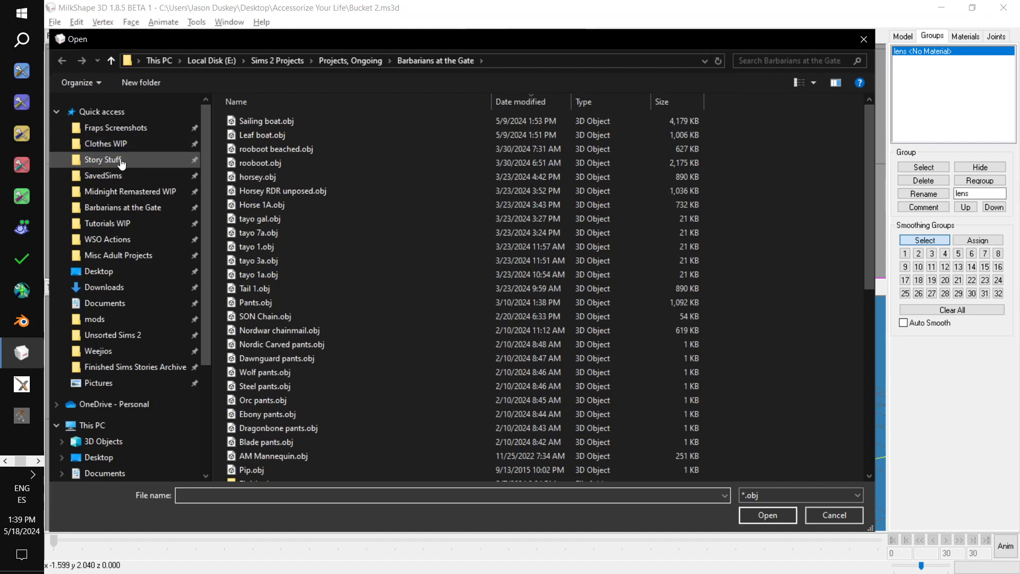
mouse_move(122, 134)
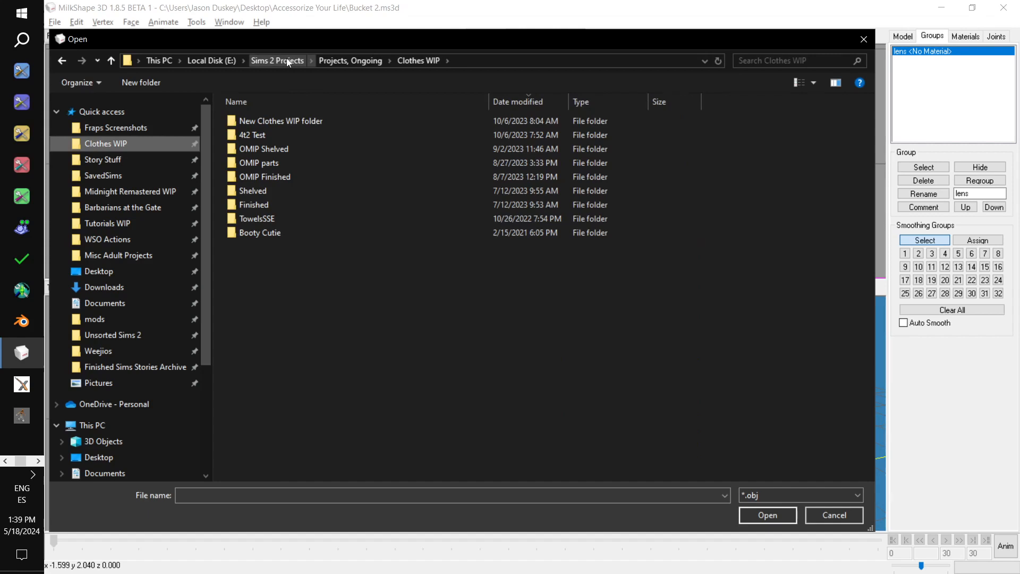
left_click(350, 60)
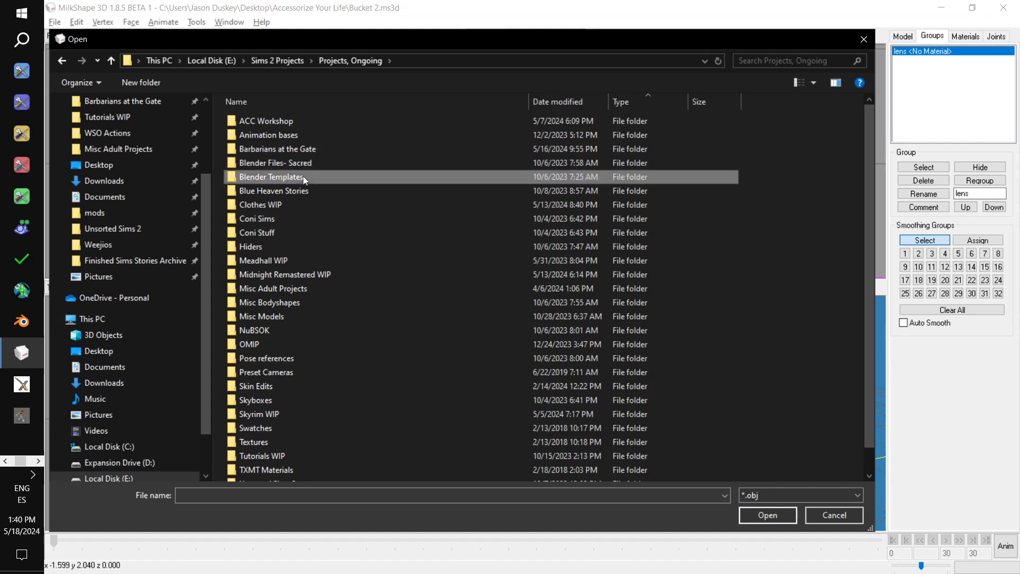
double_click(271, 177)
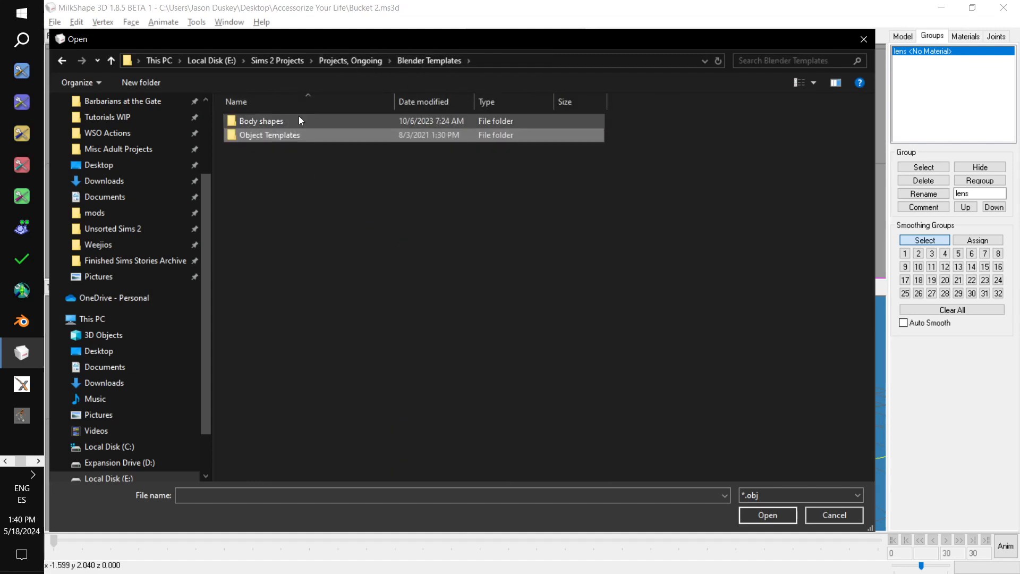
double_click(261, 121)
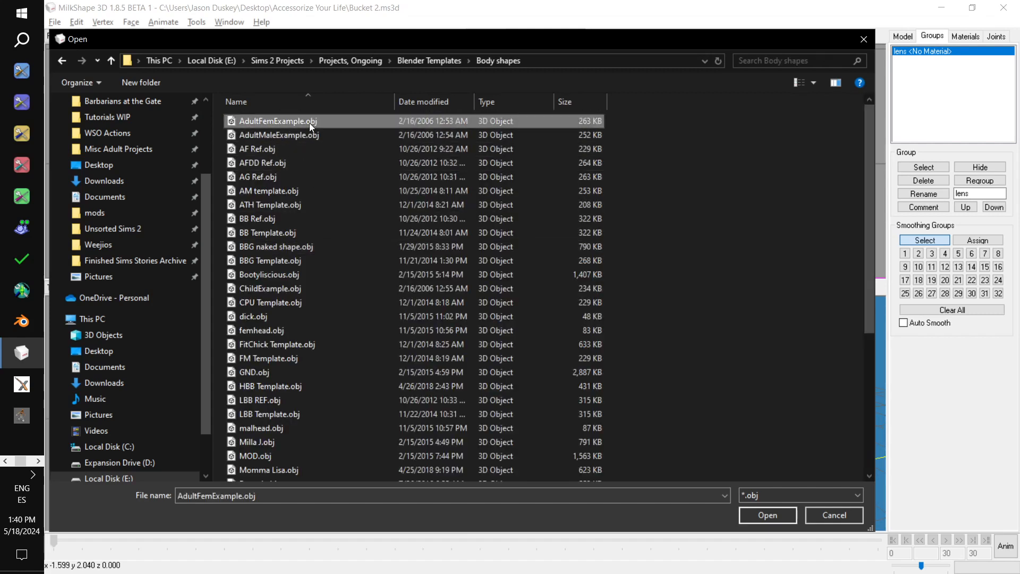
left_click(766, 514)
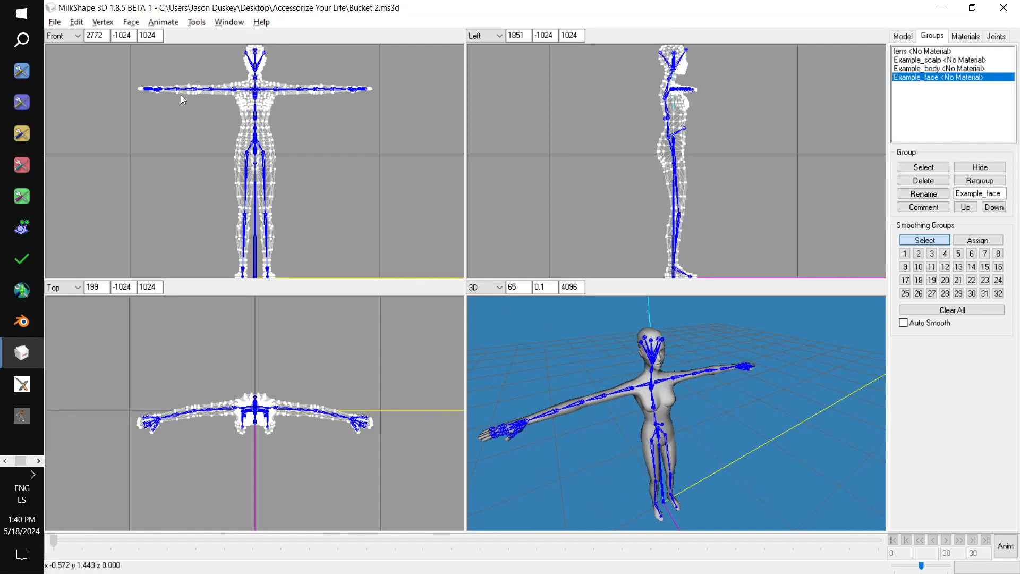
Import the plunger OBJ and select all of the Plunger:0 group's geometry
left_click(54, 21)
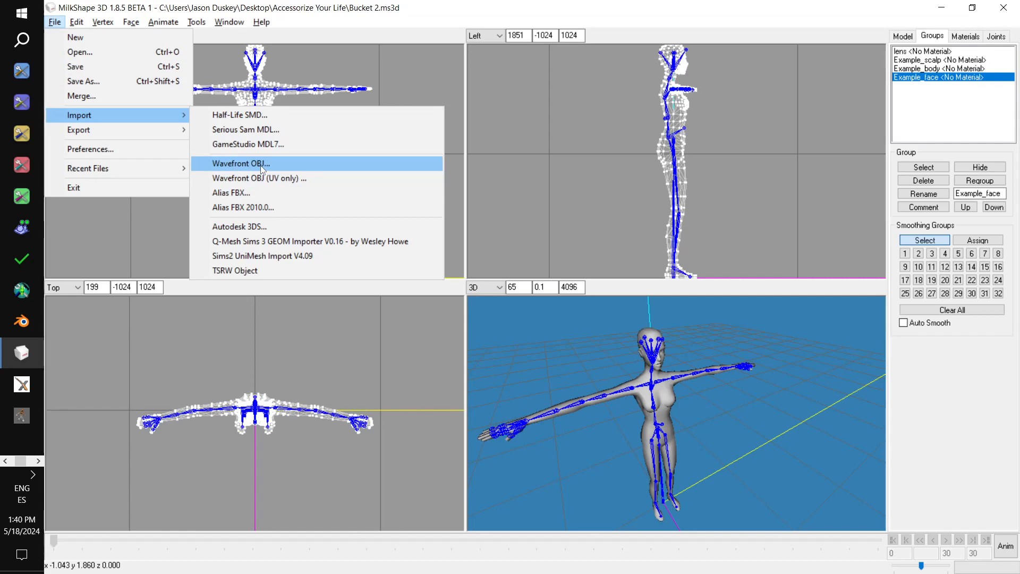
left_click(240, 163)
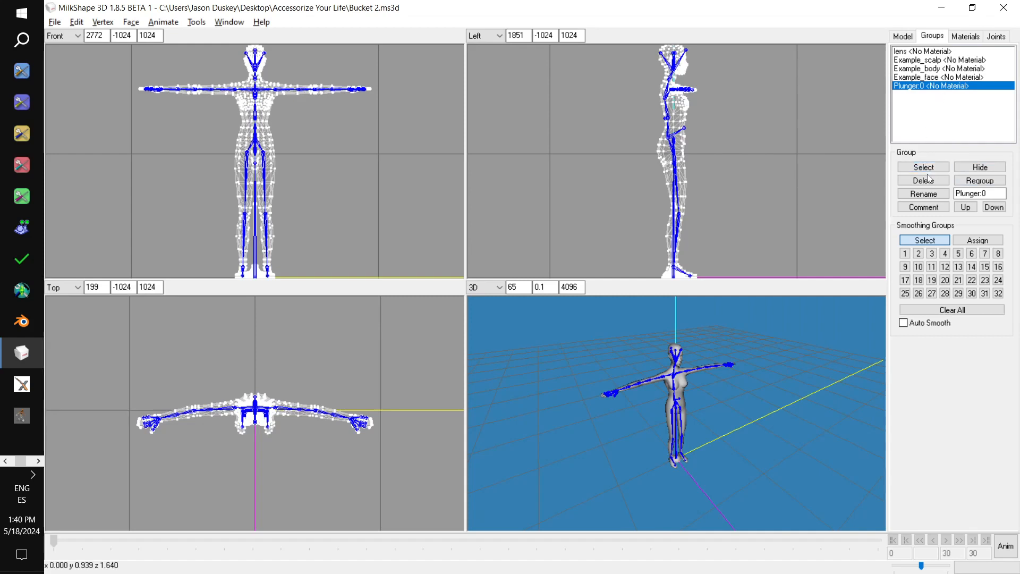
left_click(922, 167)
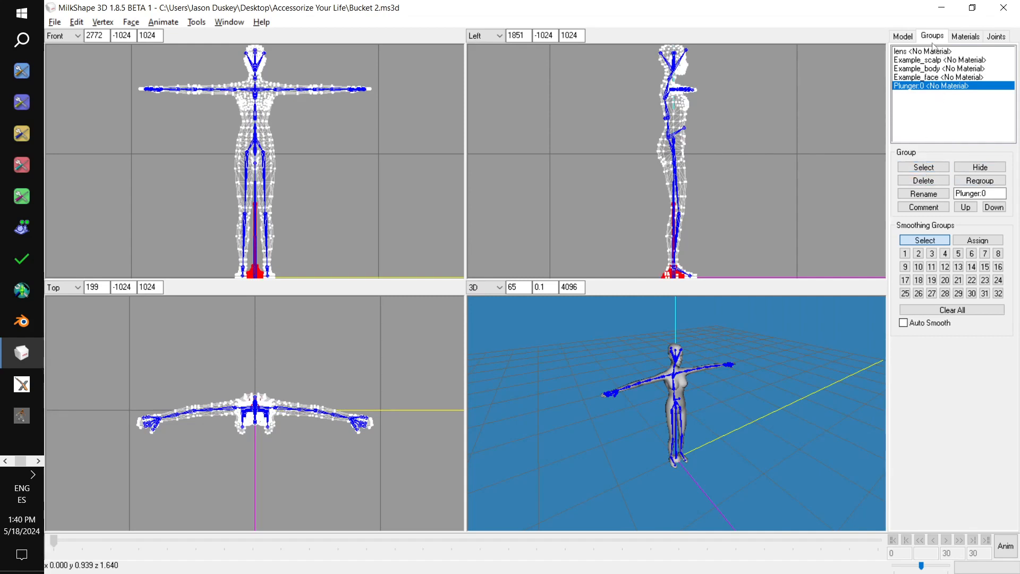
Rotate the selected plunger 90 degrees so it lies on its side
left_click(901, 36)
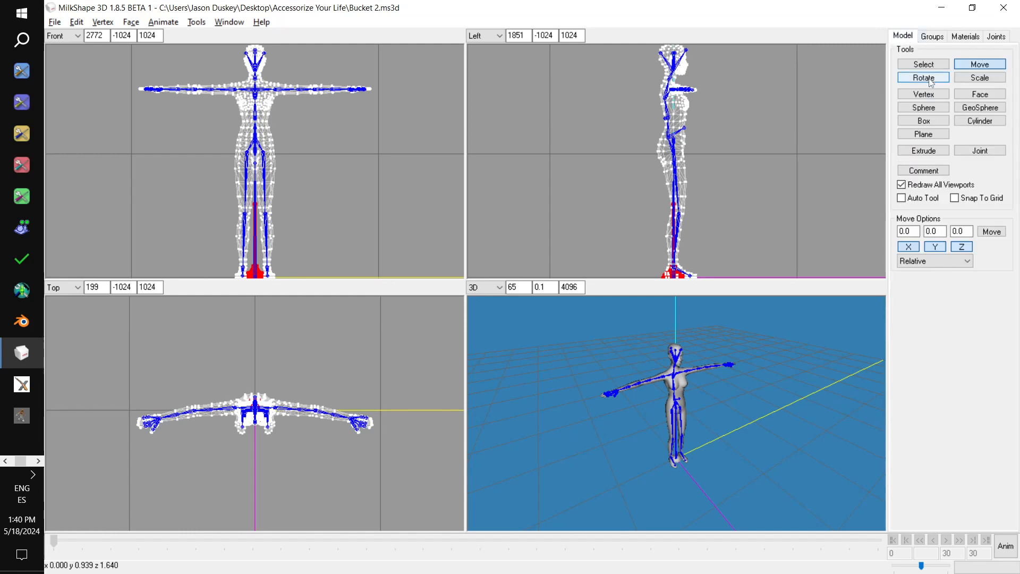
left_click(922, 77)
type("90")
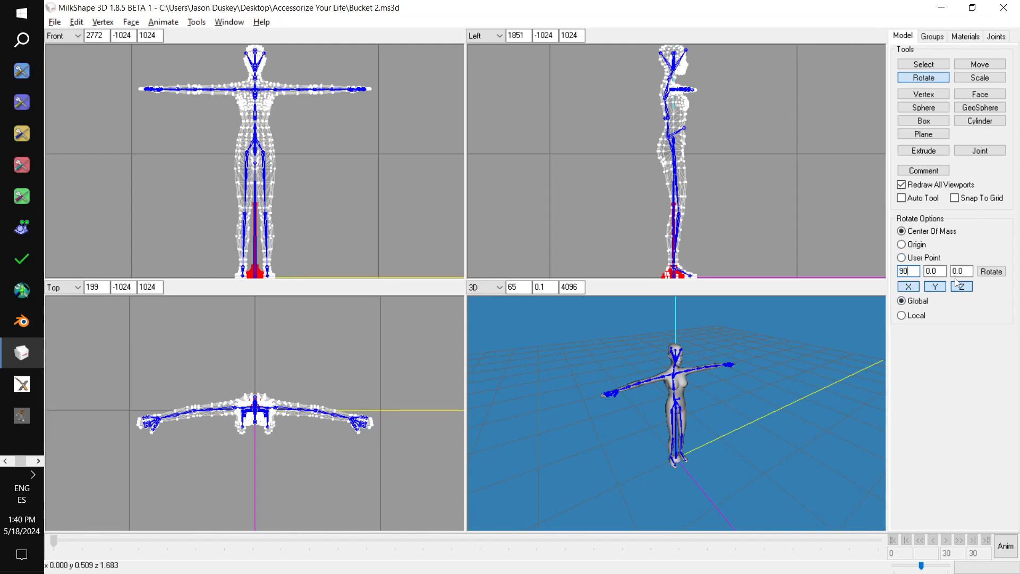
left_click(961, 287)
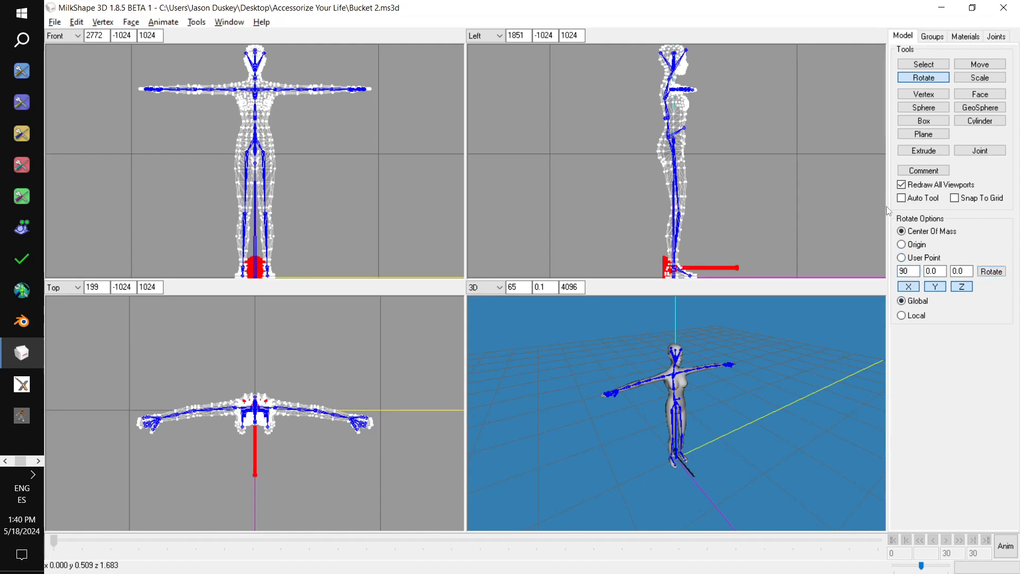
left_click(991, 272)
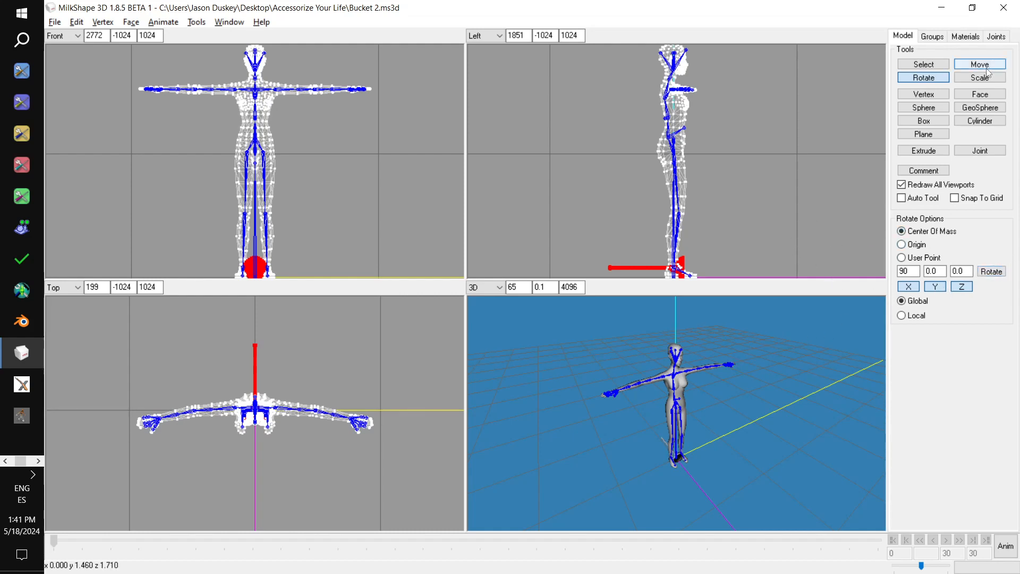
Move the plunger up to the right hand's height and tilt its handle slightly
left_click(979, 64)
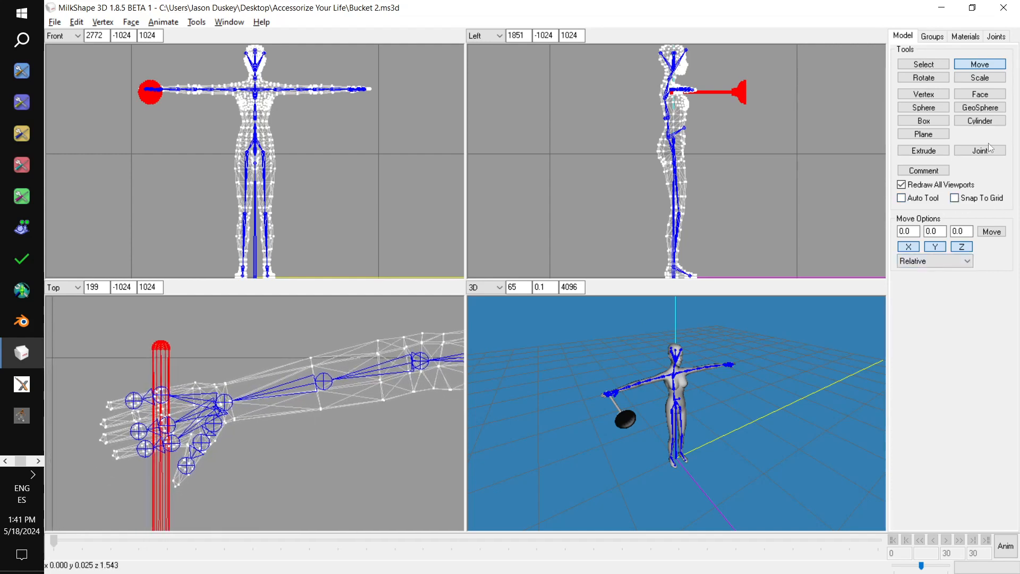
left_click(922, 78)
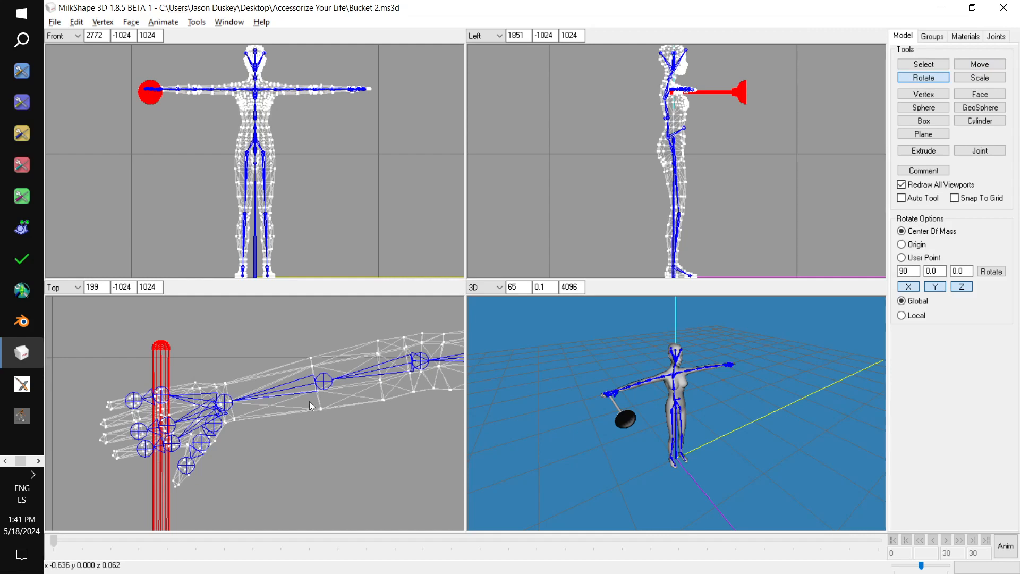
mouse_move(487, 355)
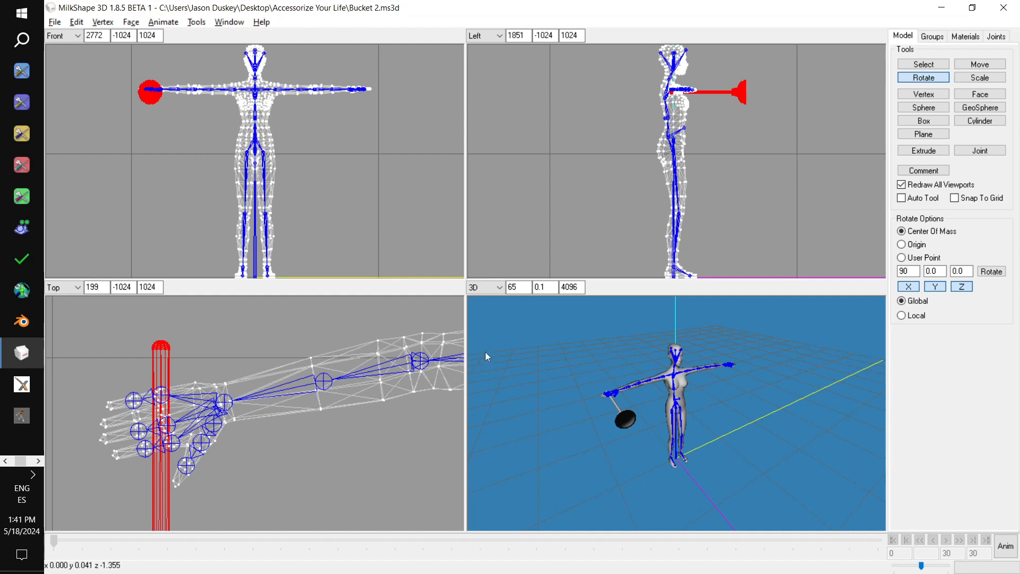
mouse_move(341, 343)
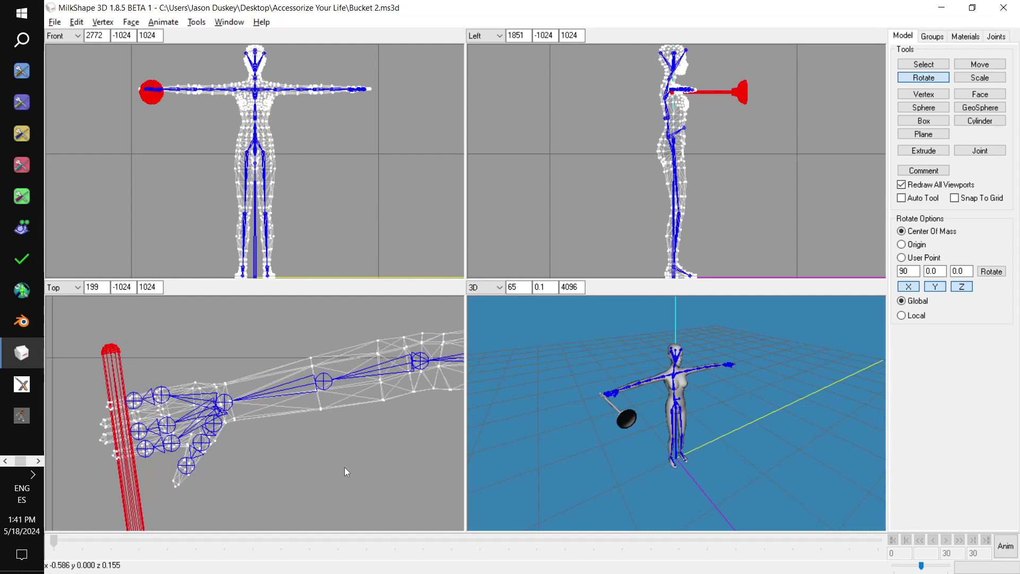
mouse_move(956, 109)
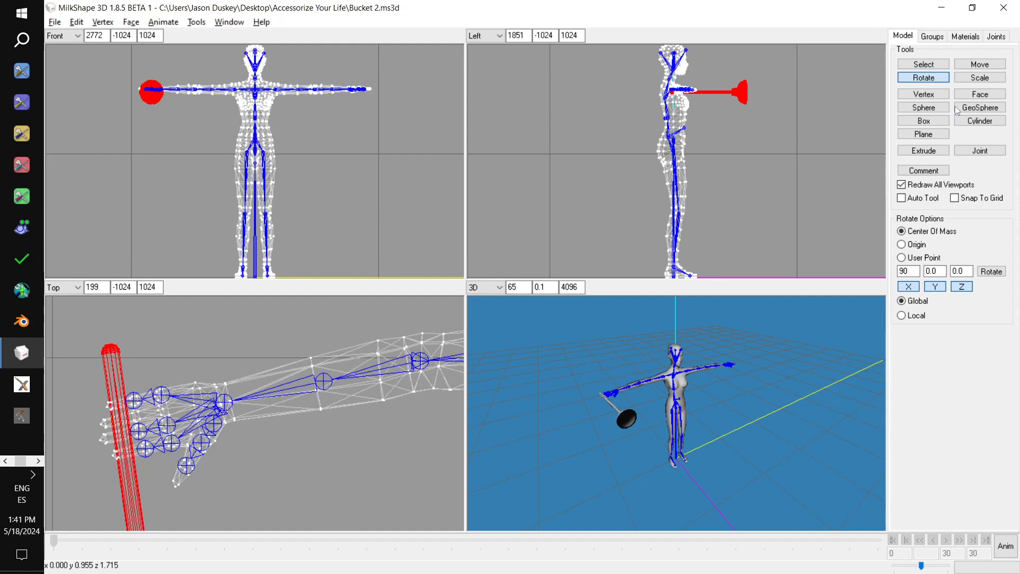
Nudge the plunger in the Top view so its handle passes through the hand's grip
left_click(979, 64)
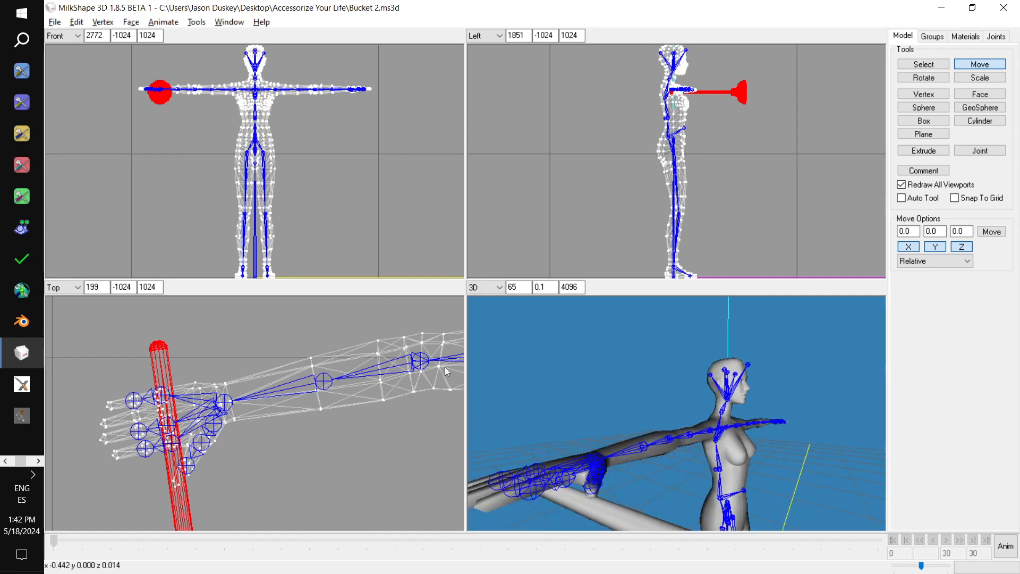
mouse_move(252, 432)
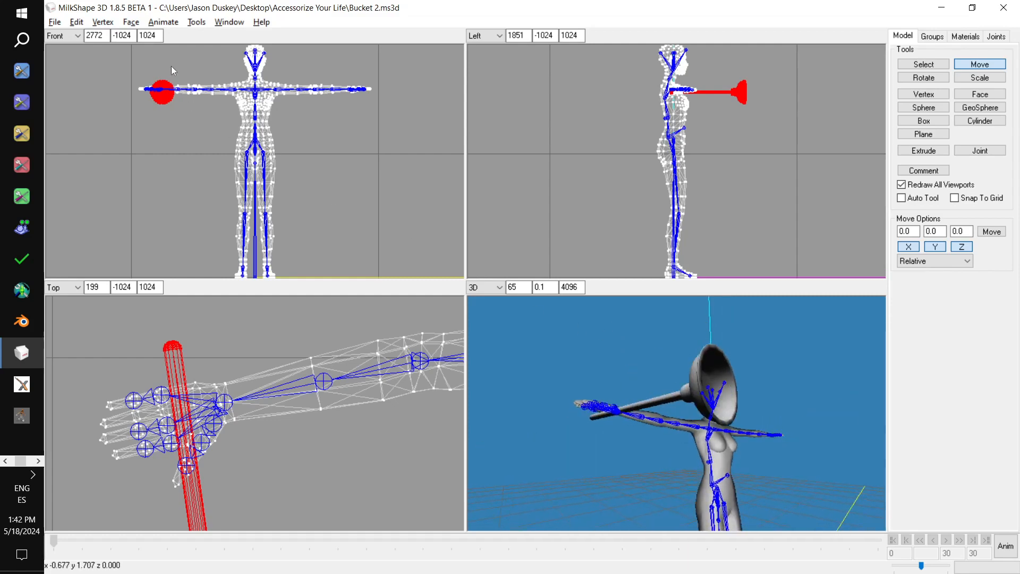
Pick the r_hand joint, then choose the Plunger:0 group in the Groups list
left_click(102, 21)
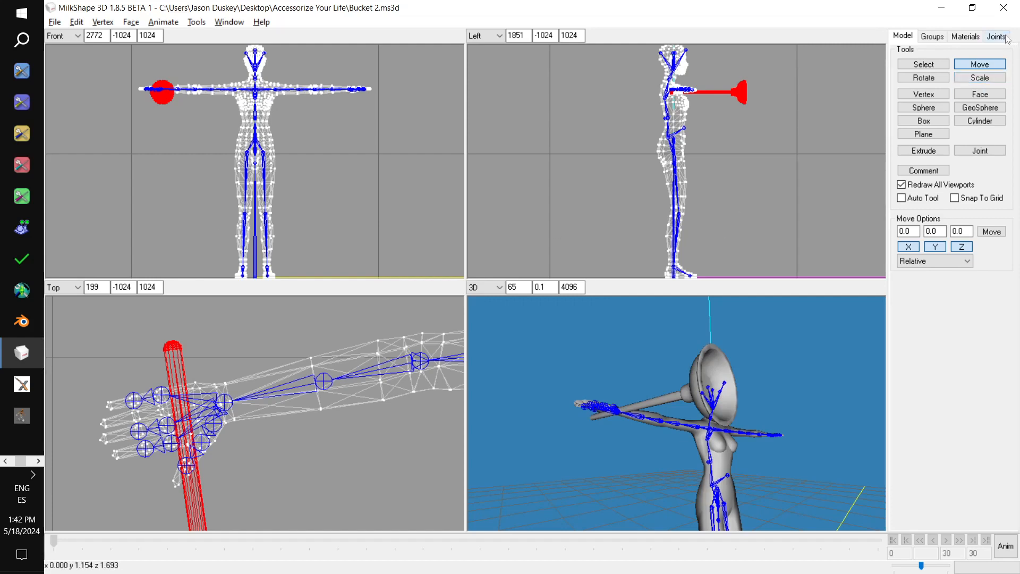
left_click(995, 36)
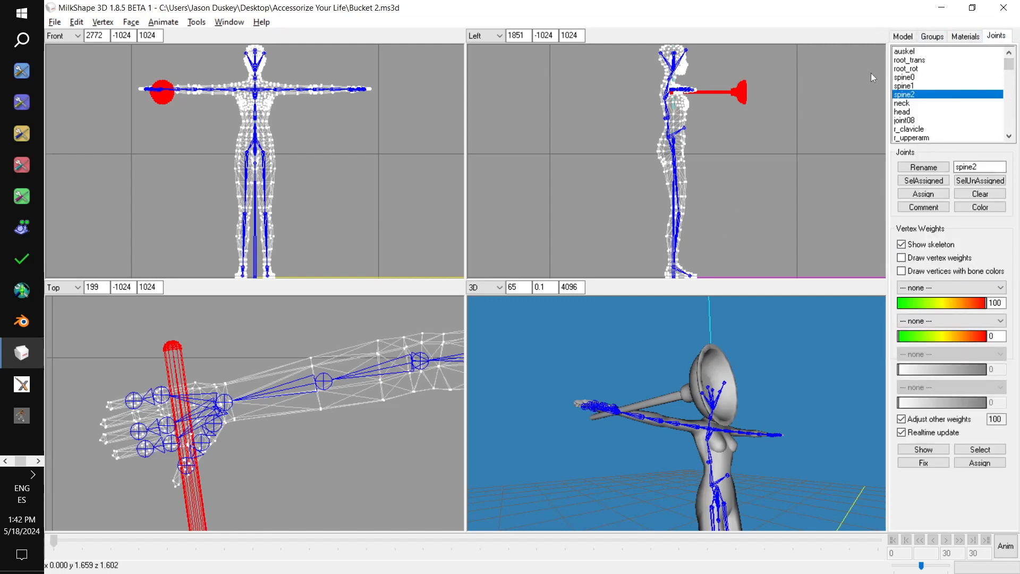
scroll("down", 3)
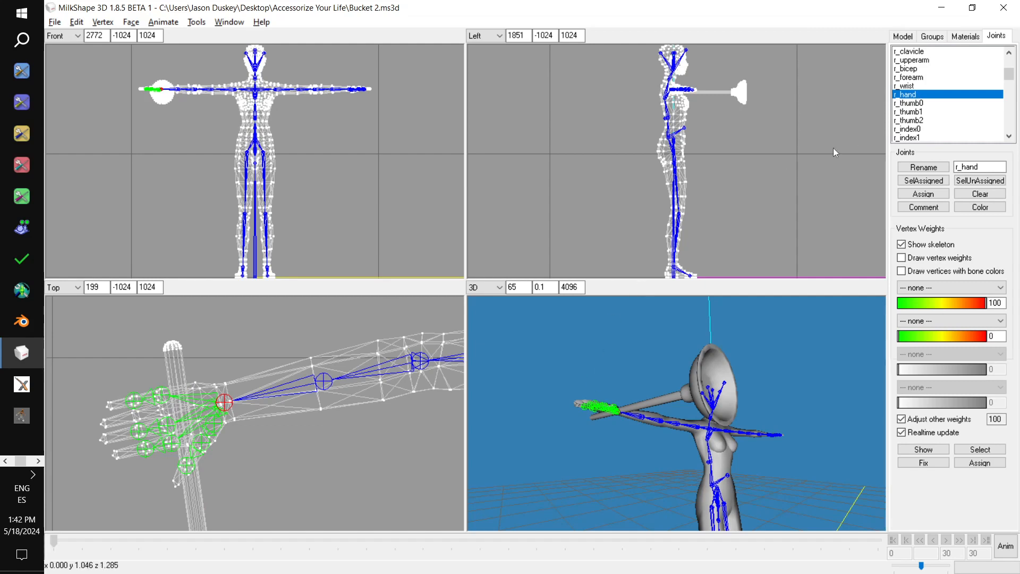
left_click(932, 35)
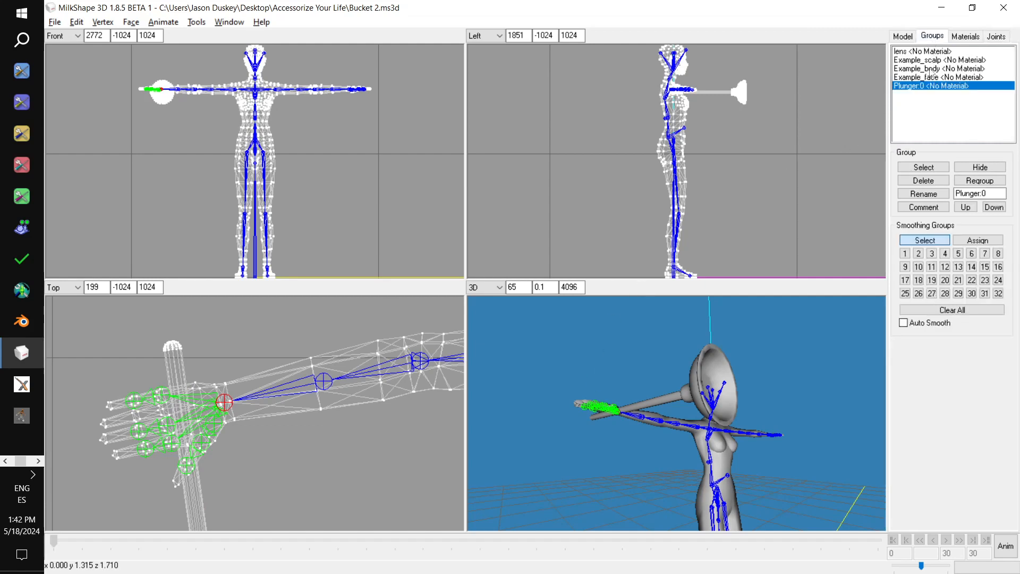
left_click(922, 167)
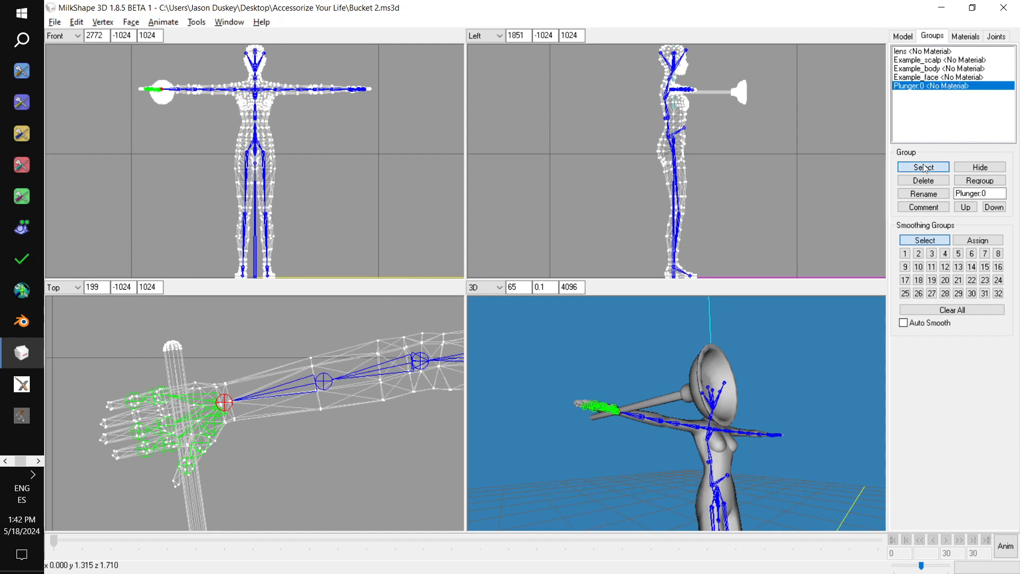
Assign all plunger geometry to r_hand and display vertex weights
left_click(922, 167)
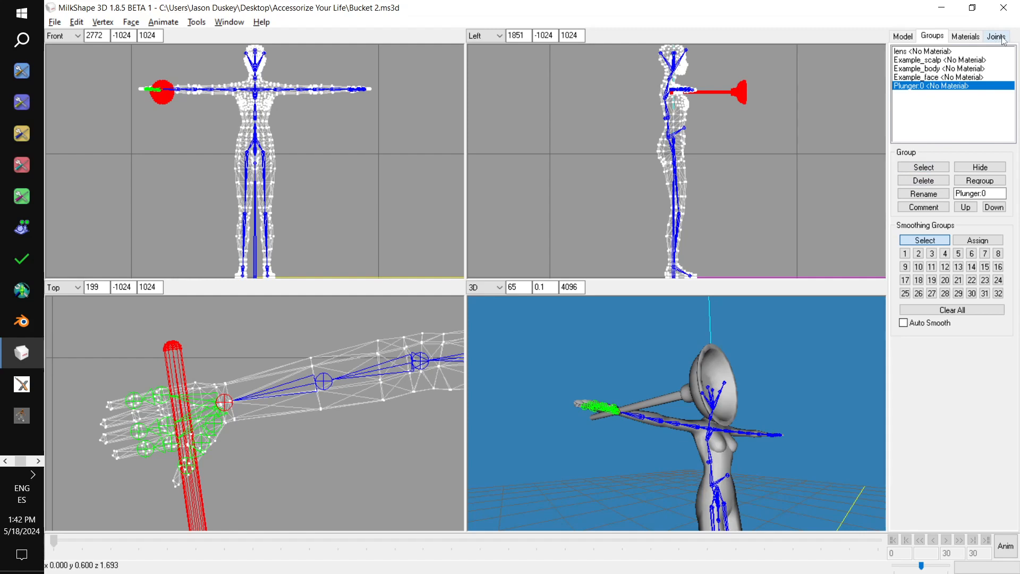
left_click(996, 36)
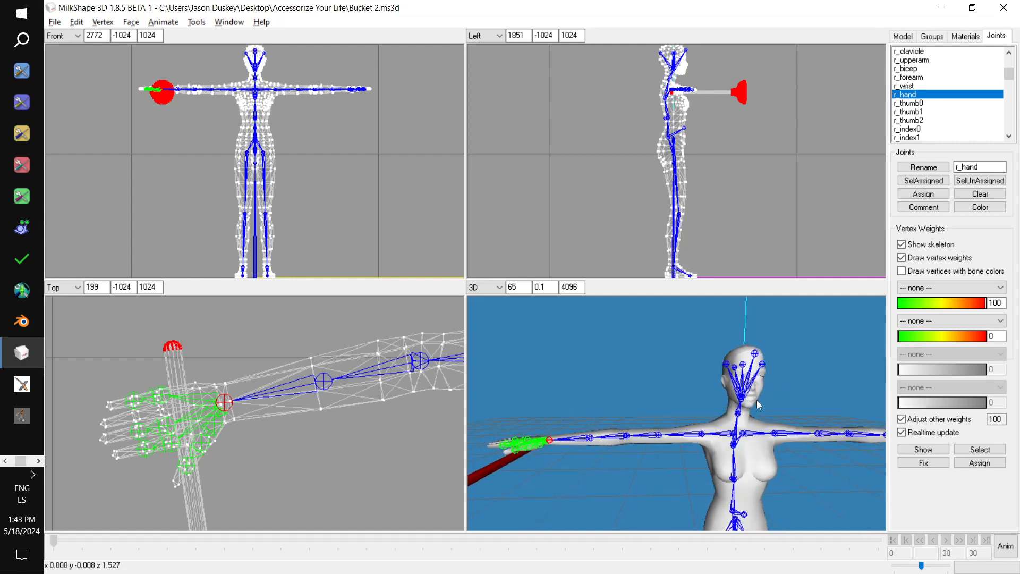
mouse_move(931, 37)
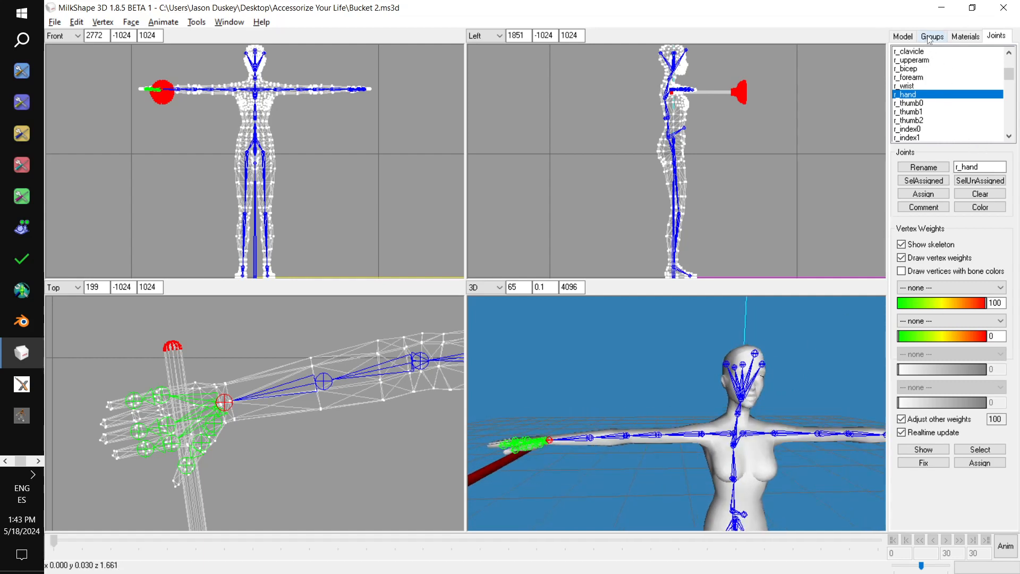
left_click(931, 35)
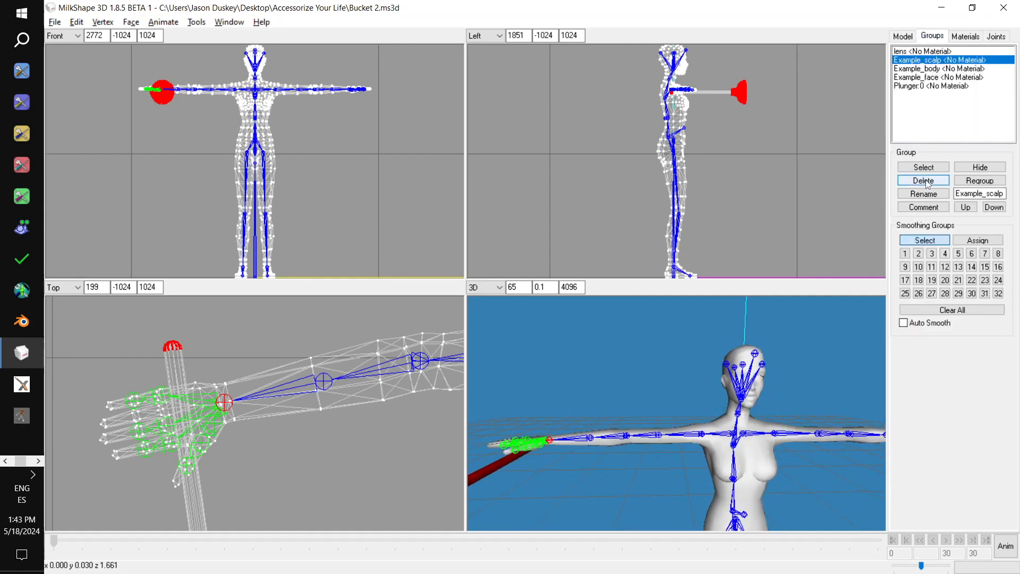
Delete Example_scalp, Example_body and Example_face, move Plunger:0 above lens and rename it frame
left_click(922, 180)
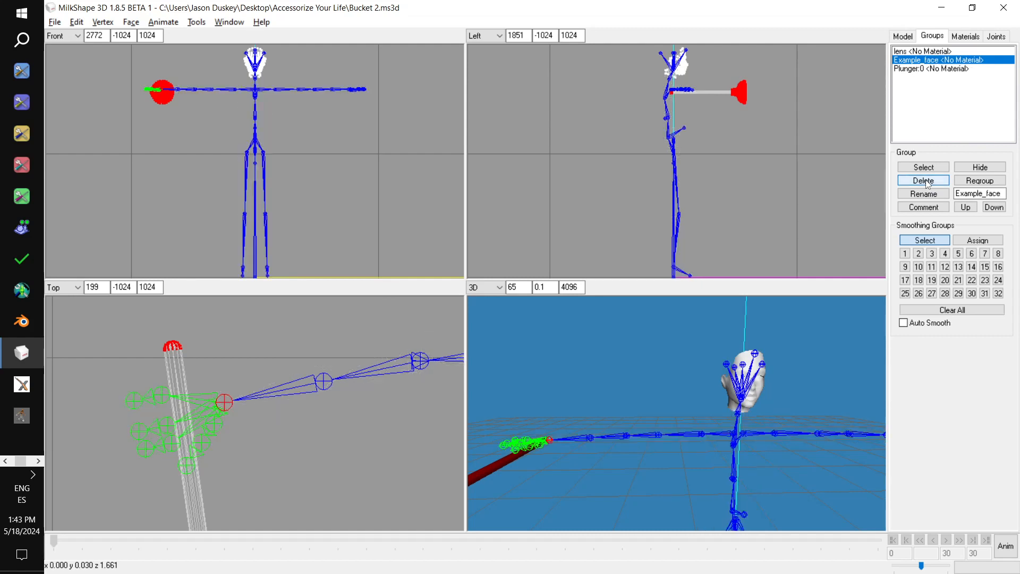
left_click(922, 180)
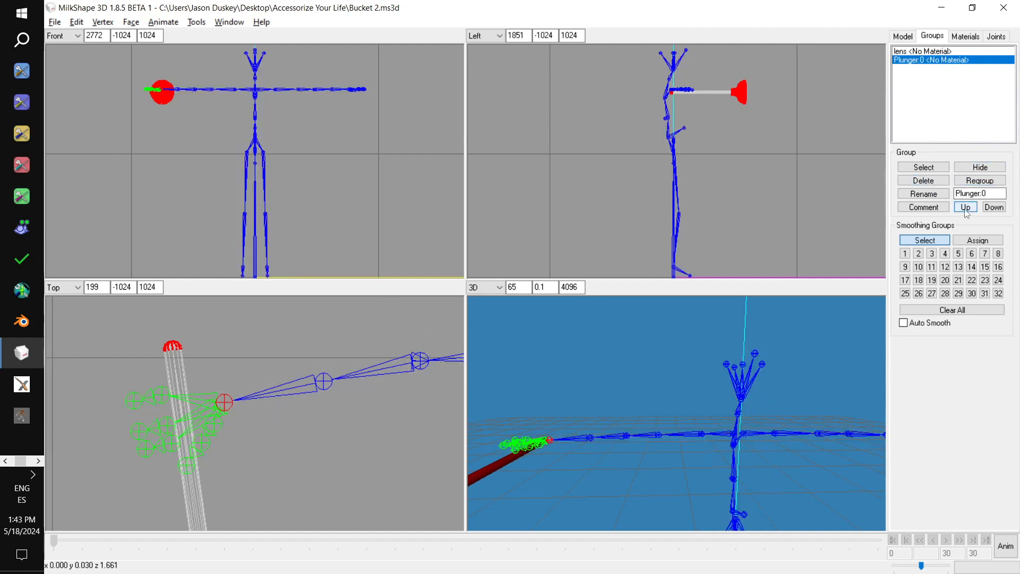
left_click(965, 206)
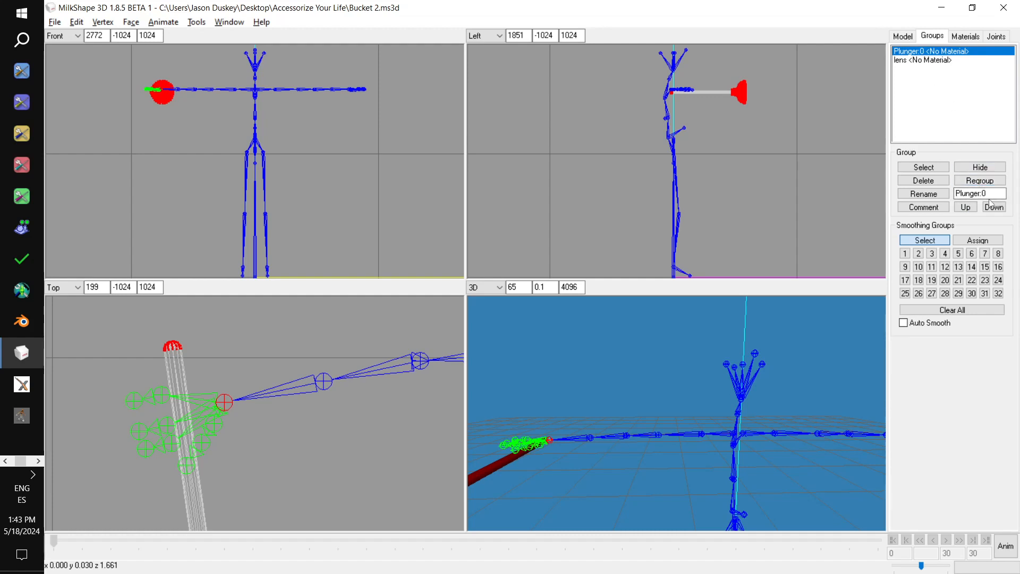
triple_click(979, 193)
type("frame")
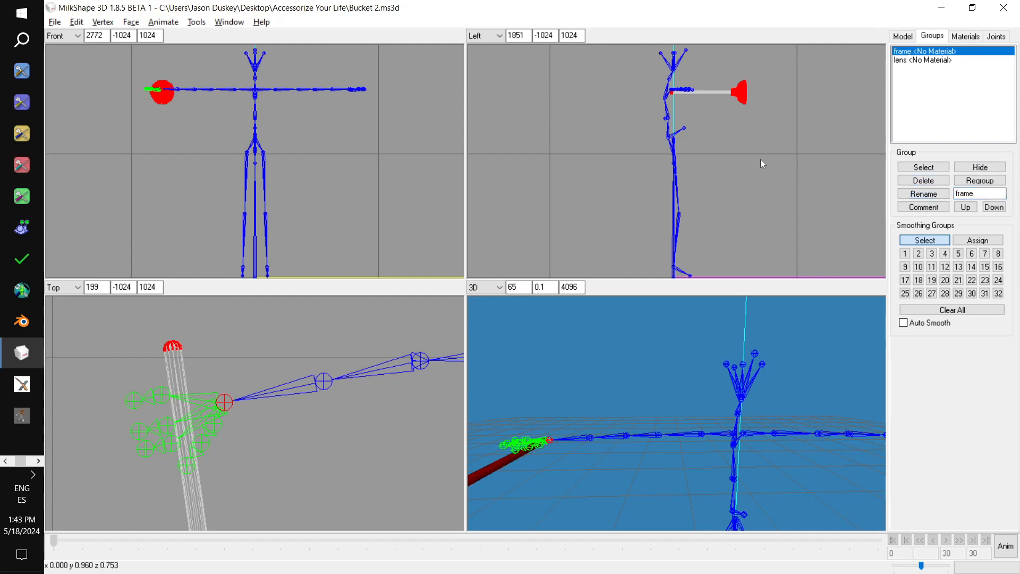
mouse_move(215, 338)
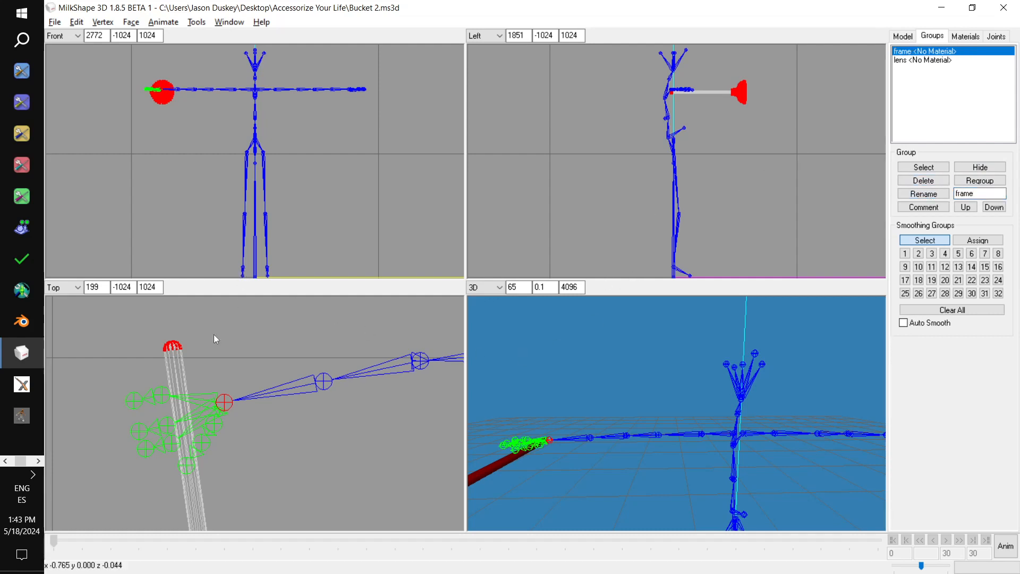
mouse_move(188, 221)
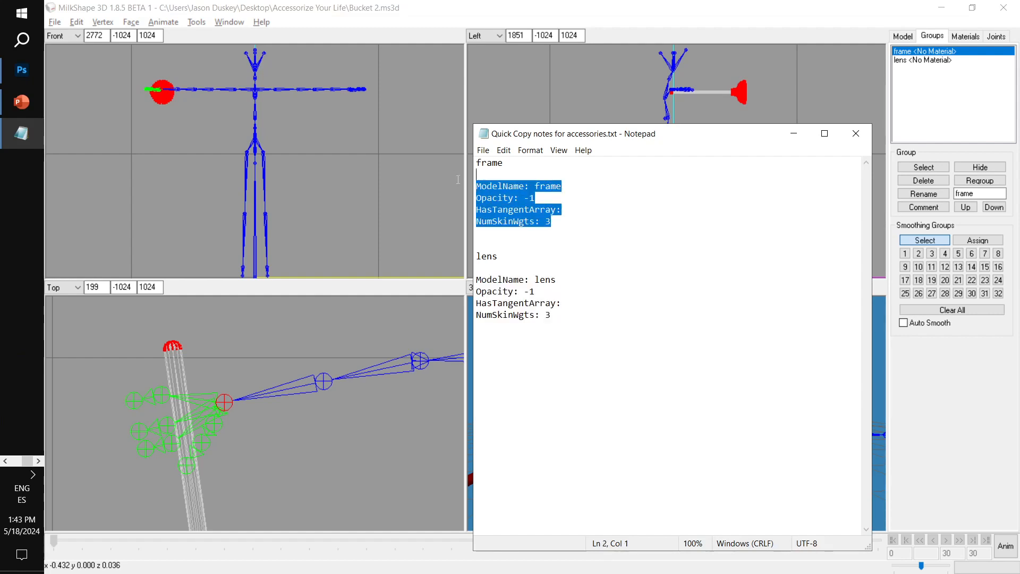
Set frame's comment to ModelName: frame, Opacity: -1, HasTangentArray, NumSkinWgts: 3
left_click(855, 134)
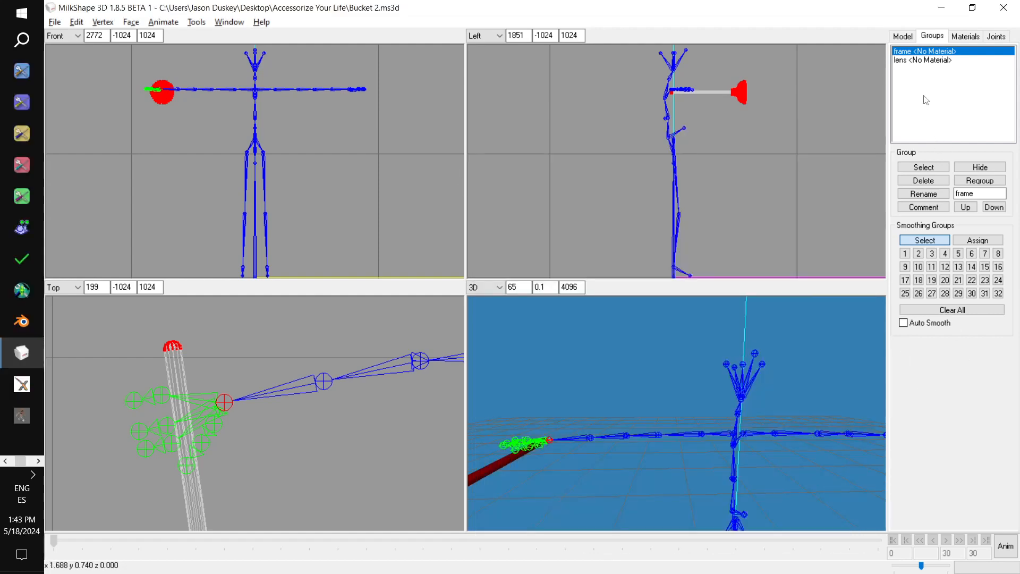
left_click(922, 207)
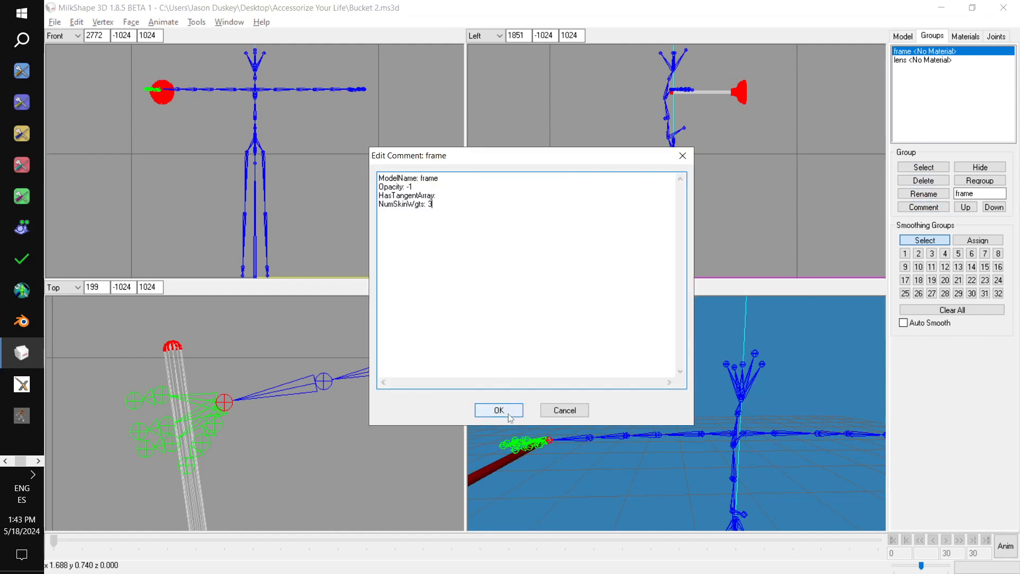
left_click(498, 409)
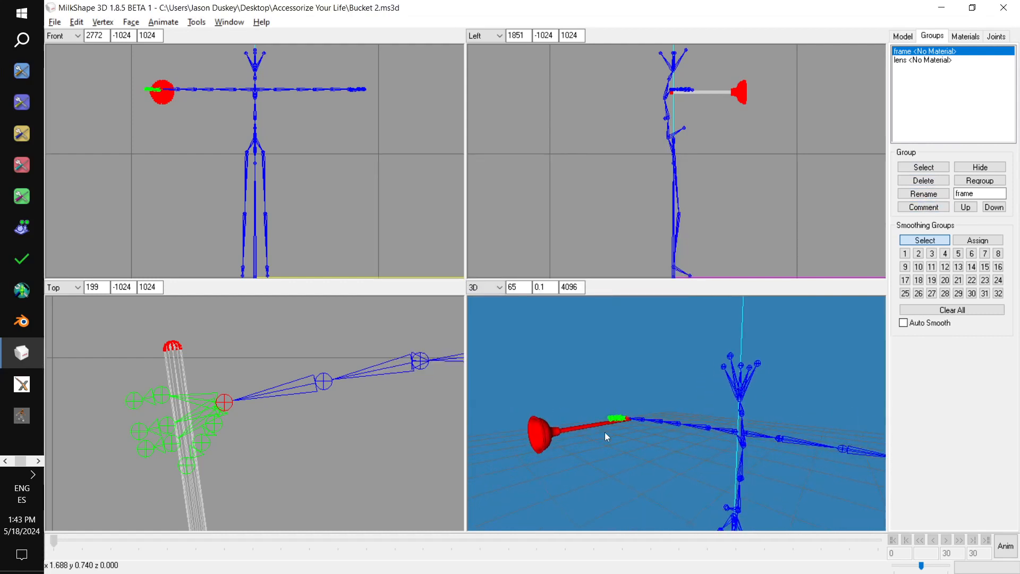
left_click(55, 21)
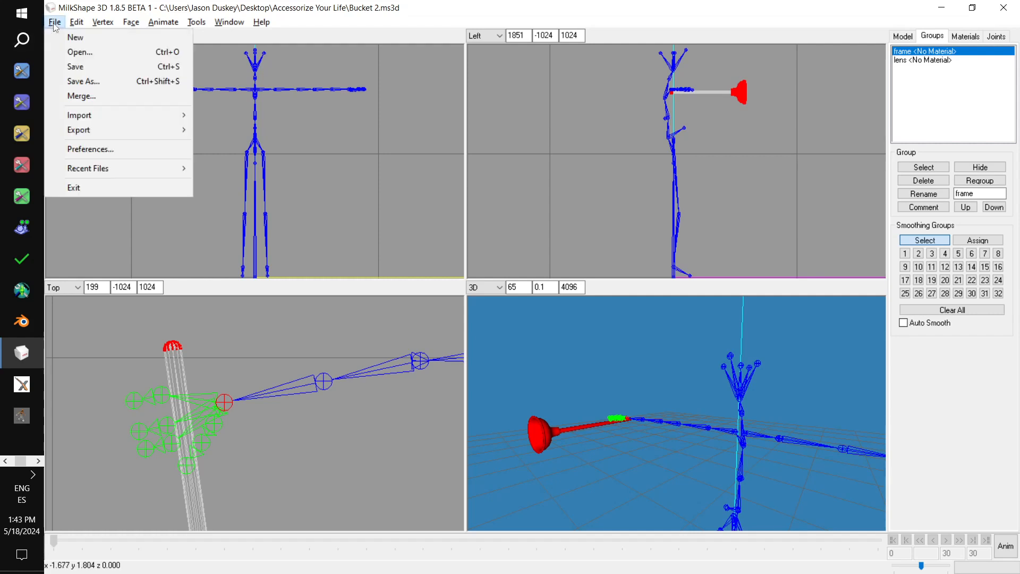
Save the rigged plunger model as Plunger 2.ms3d in the Accessorize Your Life folder
left_click(84, 81)
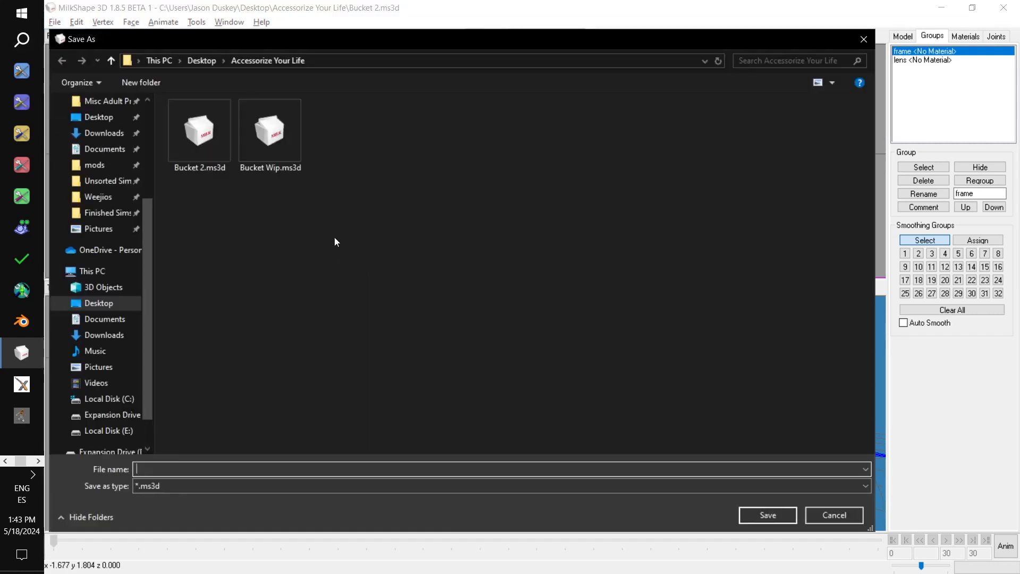
left_click(269, 130)
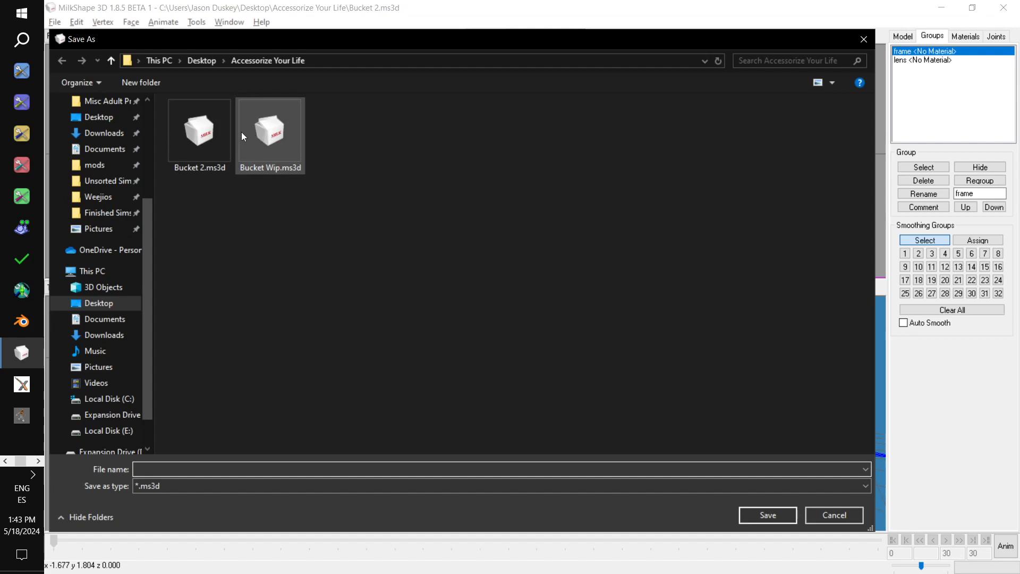
left_click(270, 130)
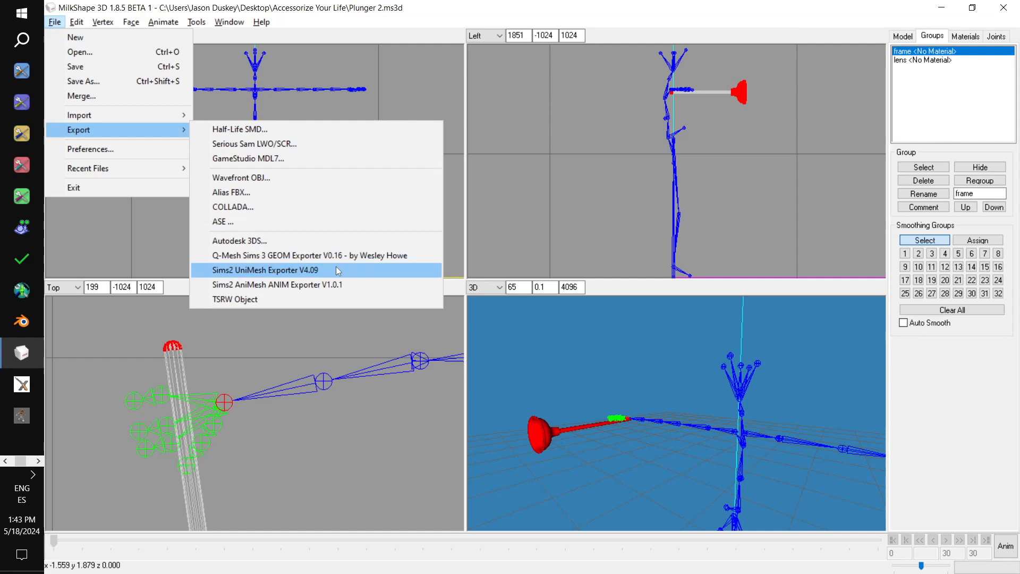
Export the plunger via Sims2 UniMesh Exporter as oce-au-plungerrhand2.simpe
left_click(264, 269)
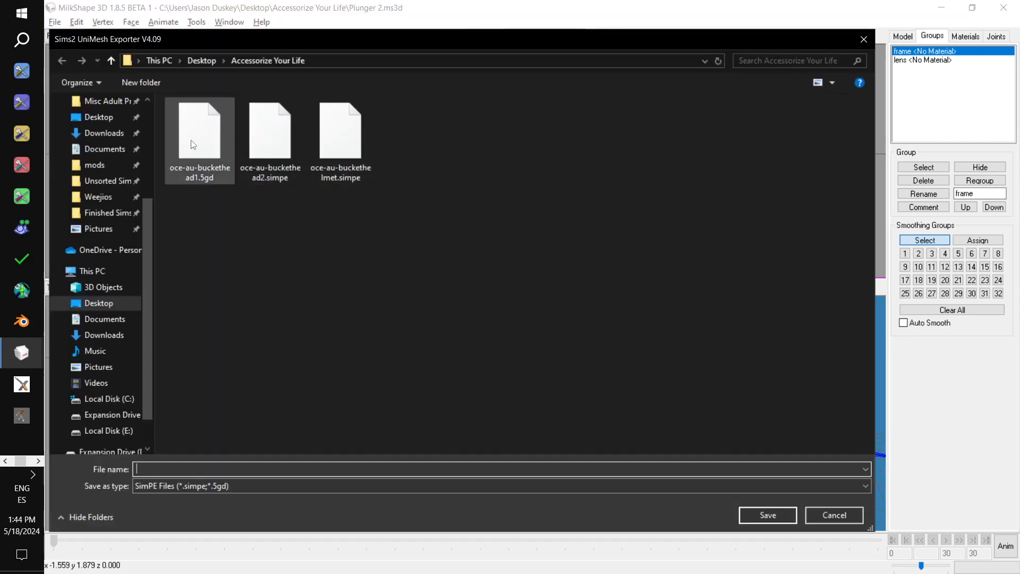
left_click(269, 130)
type("oce-au-plungerrhand2.simpe")
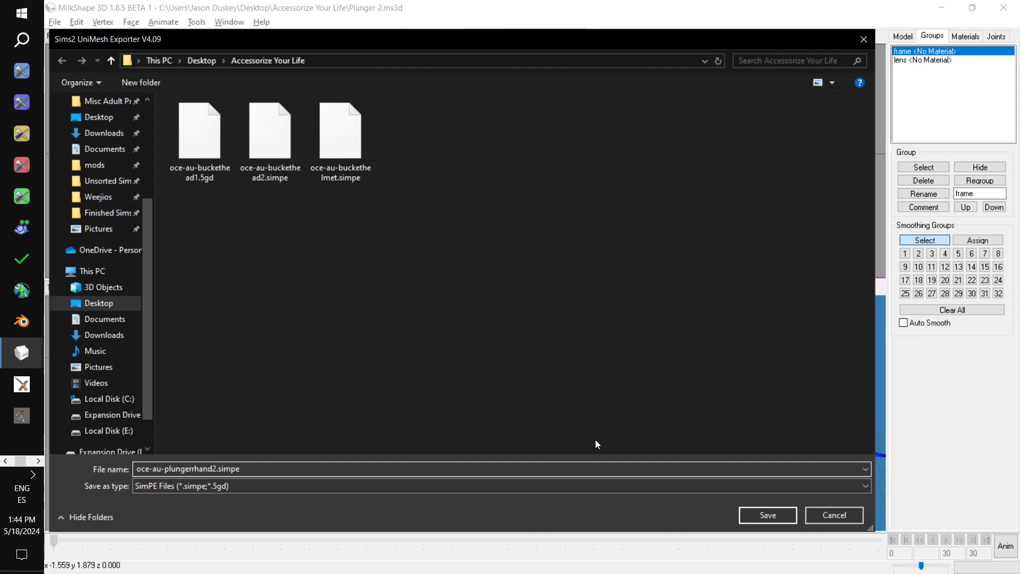
left_click(766, 515)
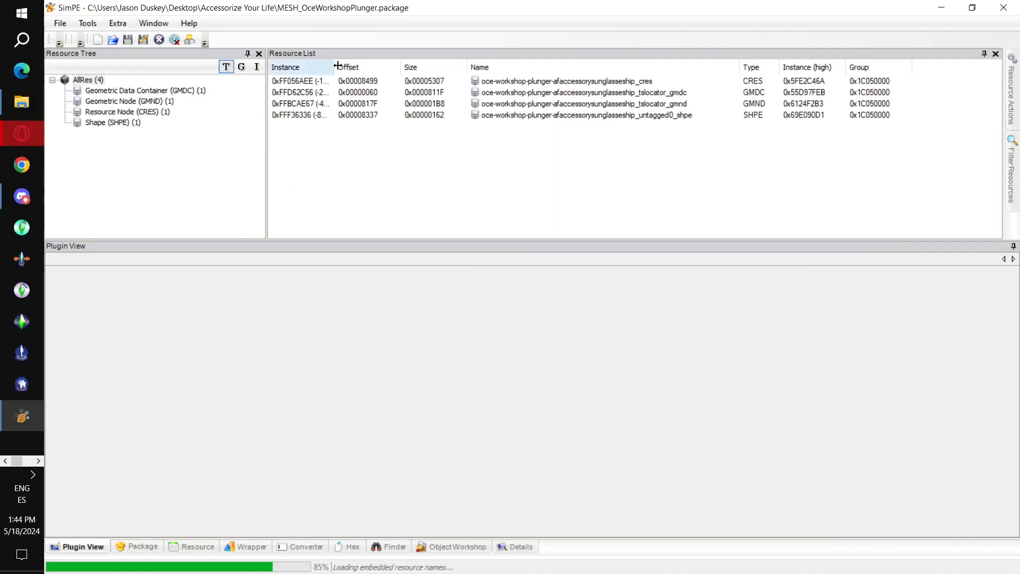
Replace the GMDC resource with oce-au-plungerrhand2.simpe and reload the changed resource
left_click(143, 90)
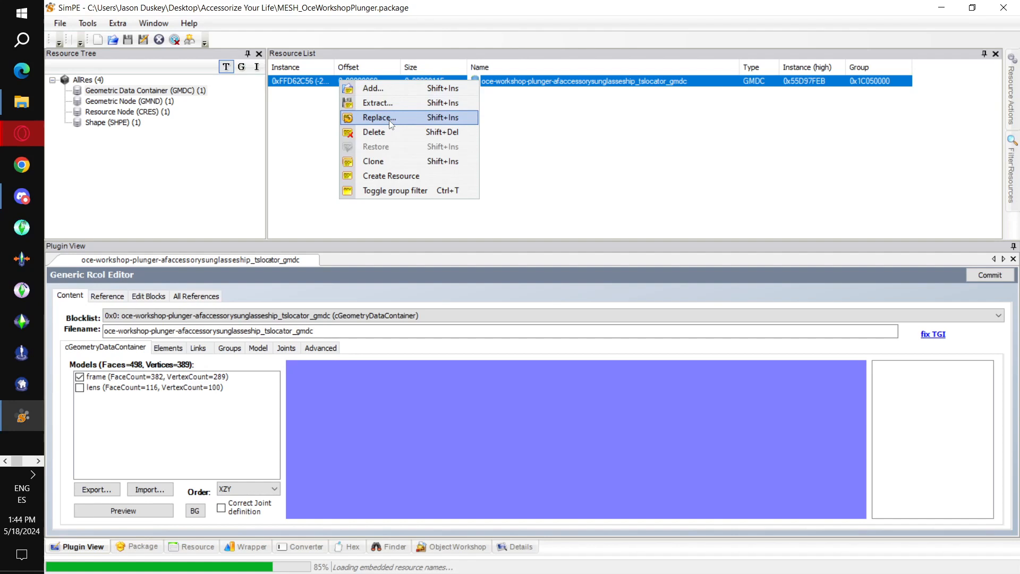
left_click(378, 118)
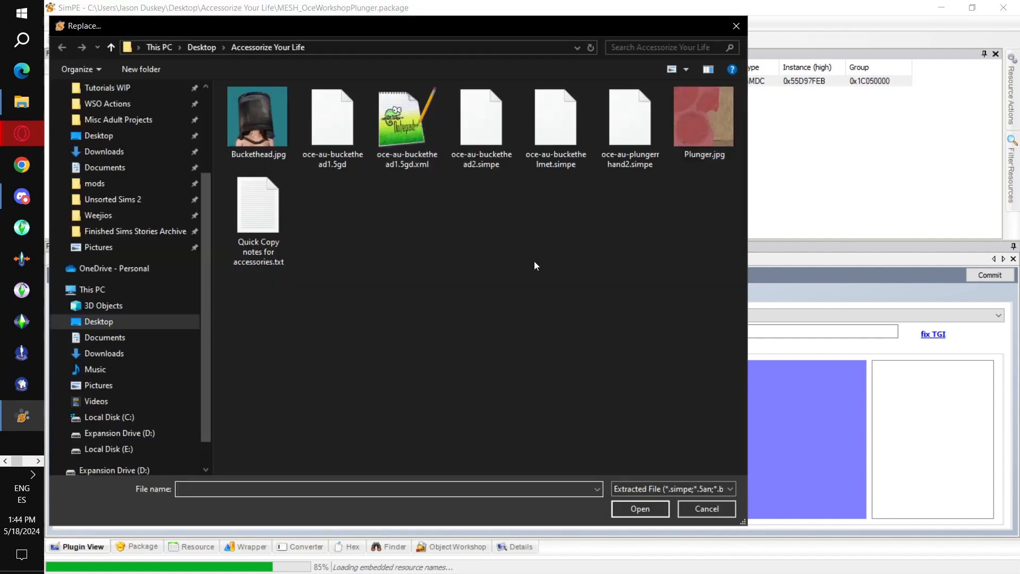
left_click(639, 508)
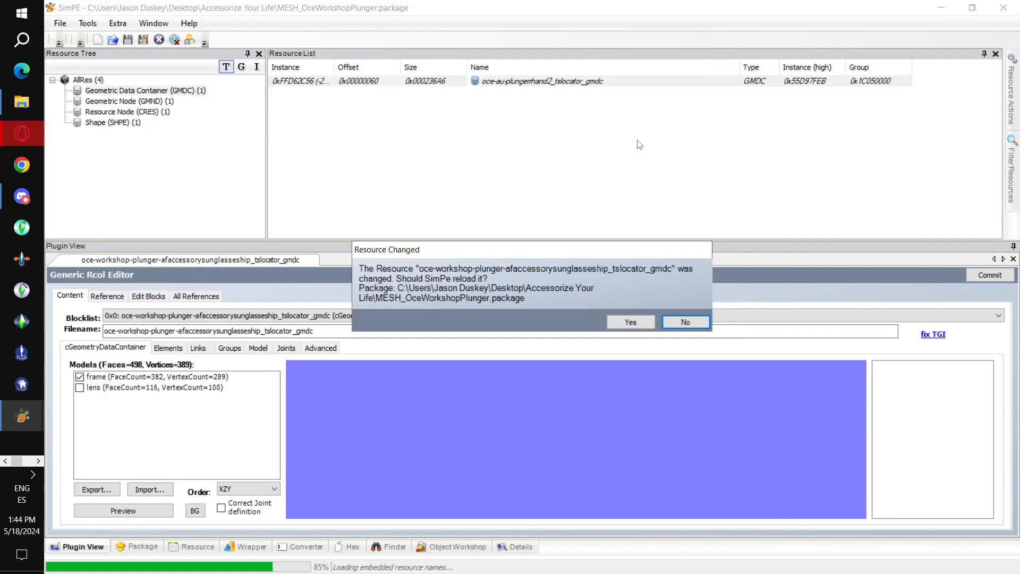
left_click(629, 322)
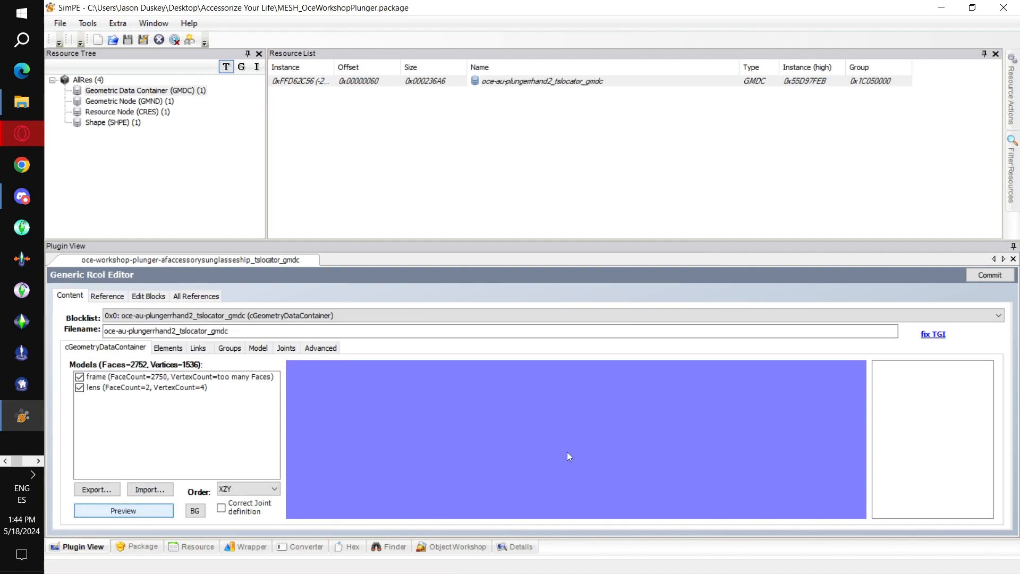
Preview the plunger mesh and highlight the r_hand joint to confirm its binding
left_click(122, 510)
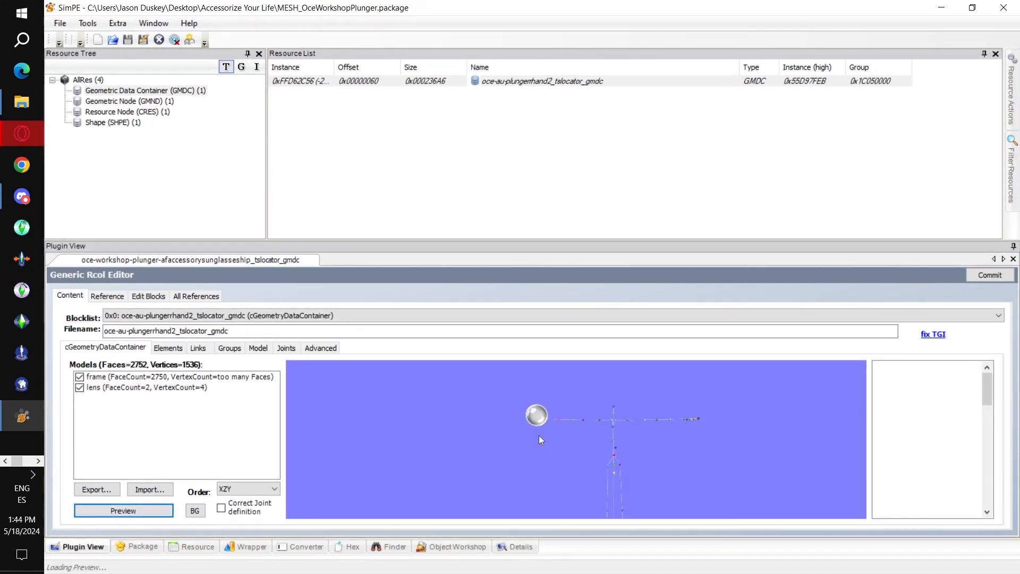
left_click(123, 510)
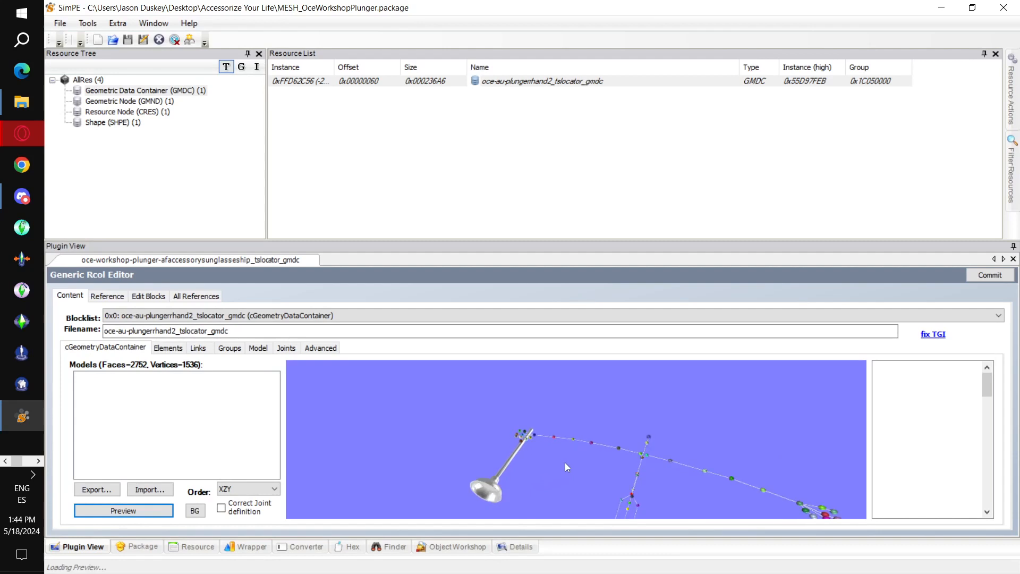
left_click(123, 510)
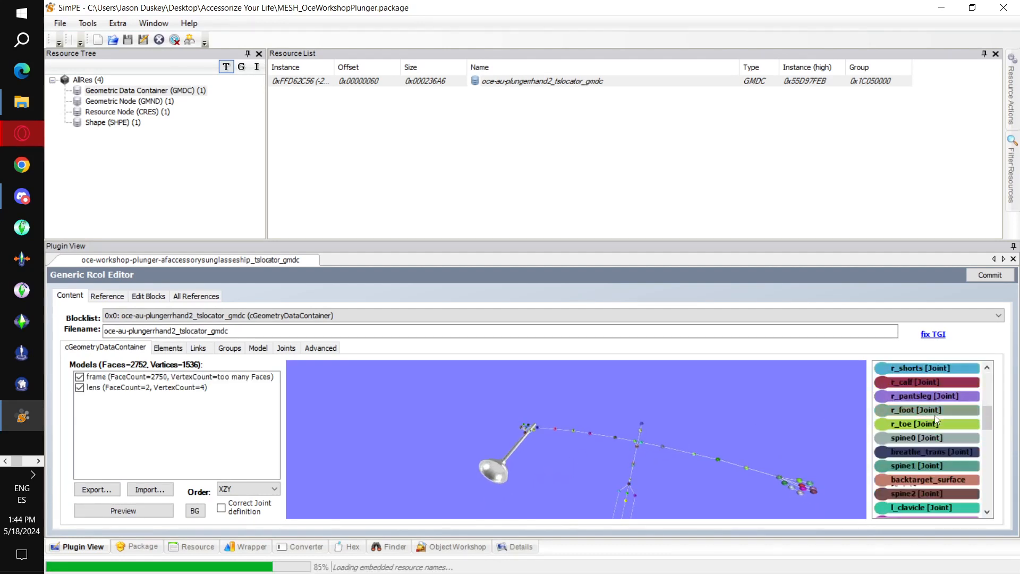
scroll("down", 3)
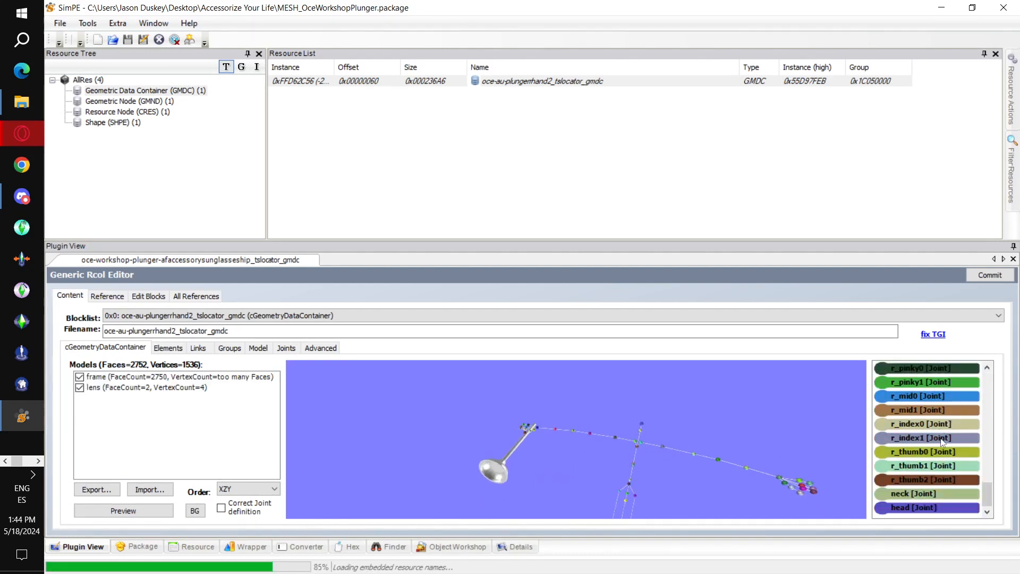
mouse_move(929, 486)
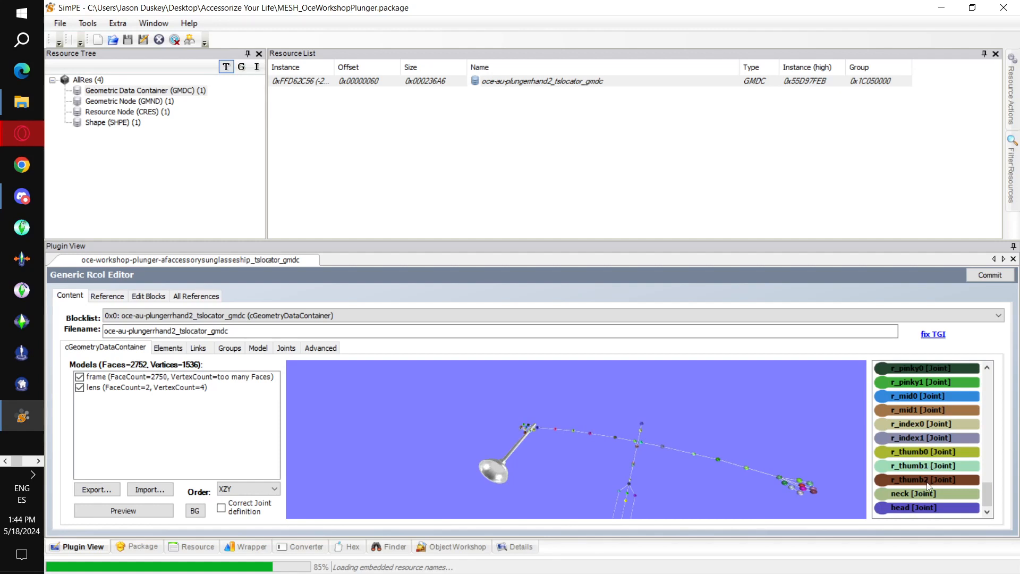
scroll("up", 3)
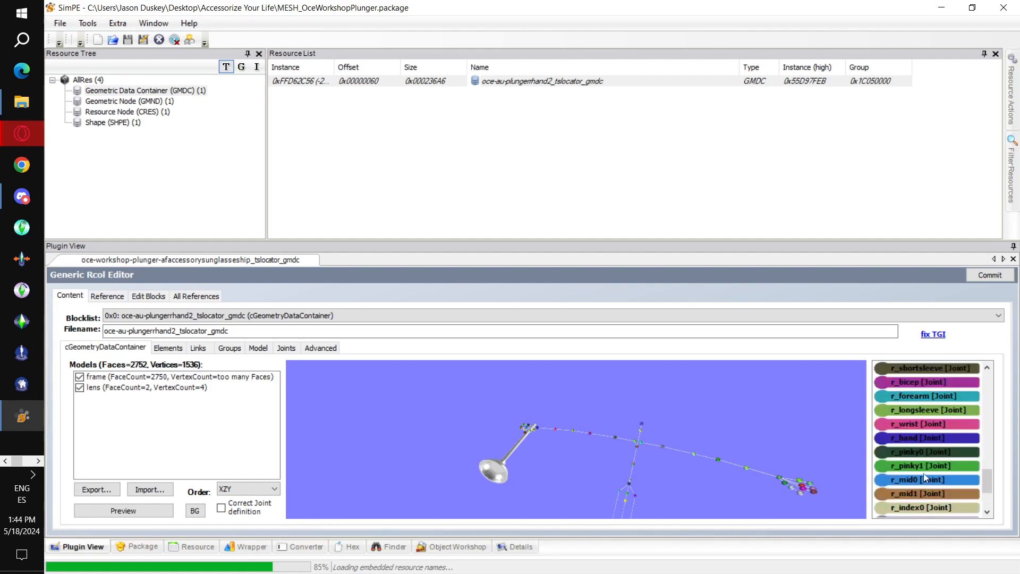
left_click(927, 437)
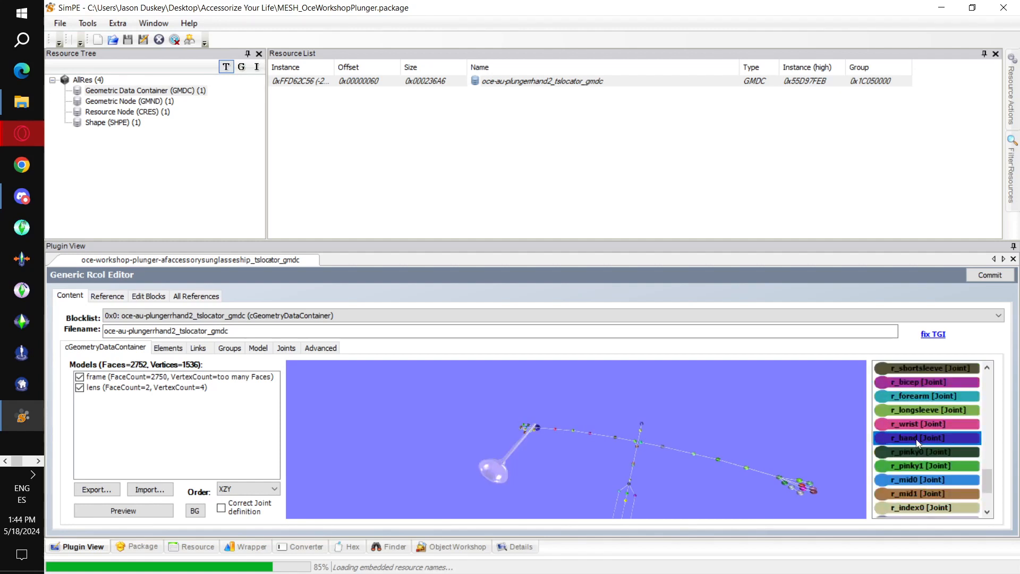
mouse_move(712, 462)
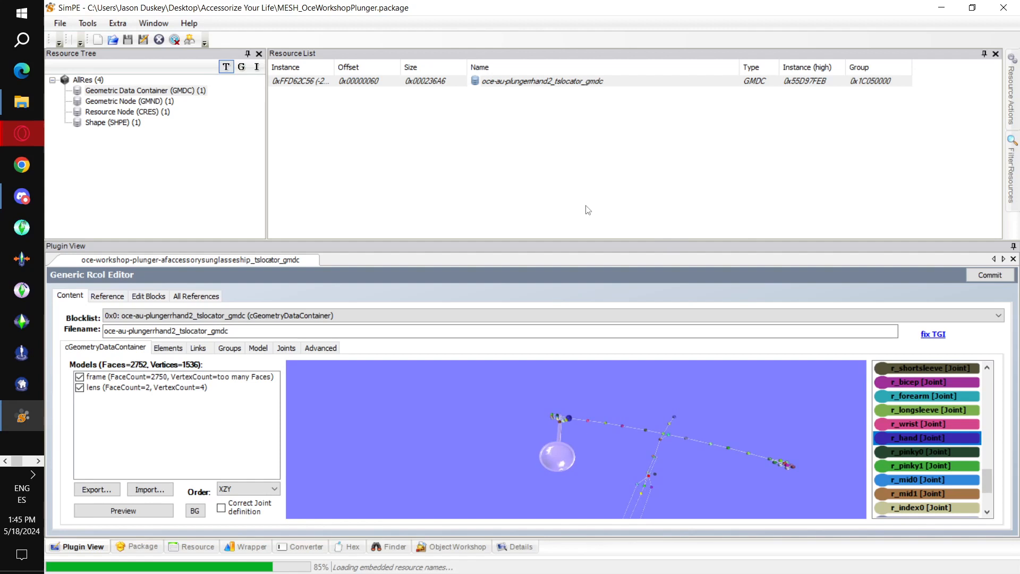
Save the updated MESH_OceWorkshopPlunger package
left_click(59, 23)
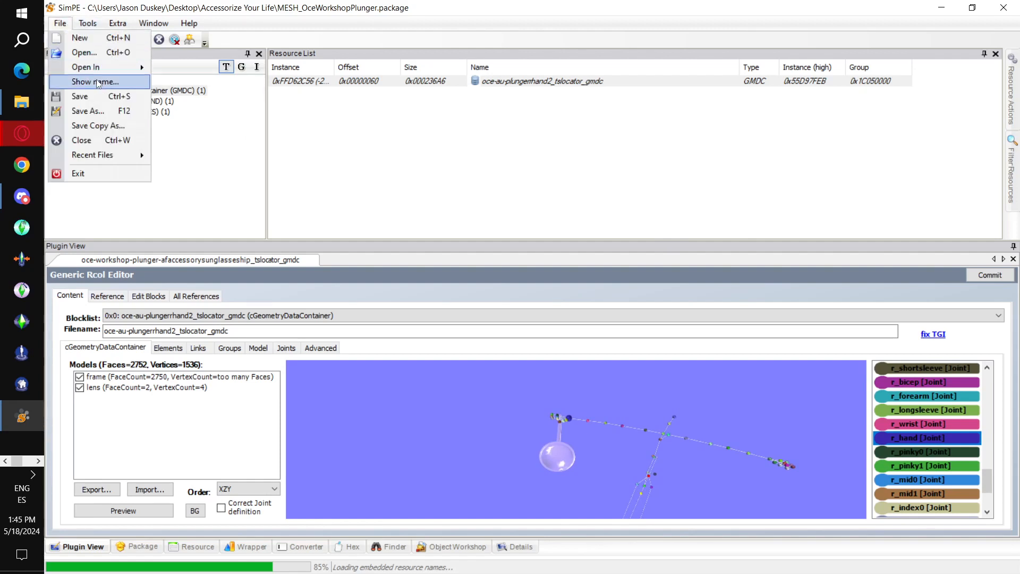
left_click(96, 82)
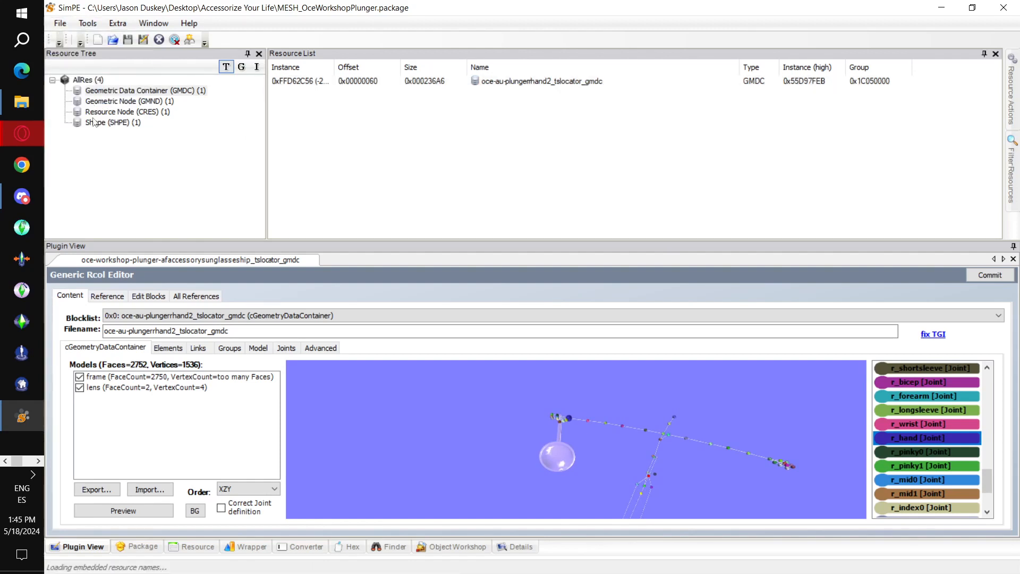